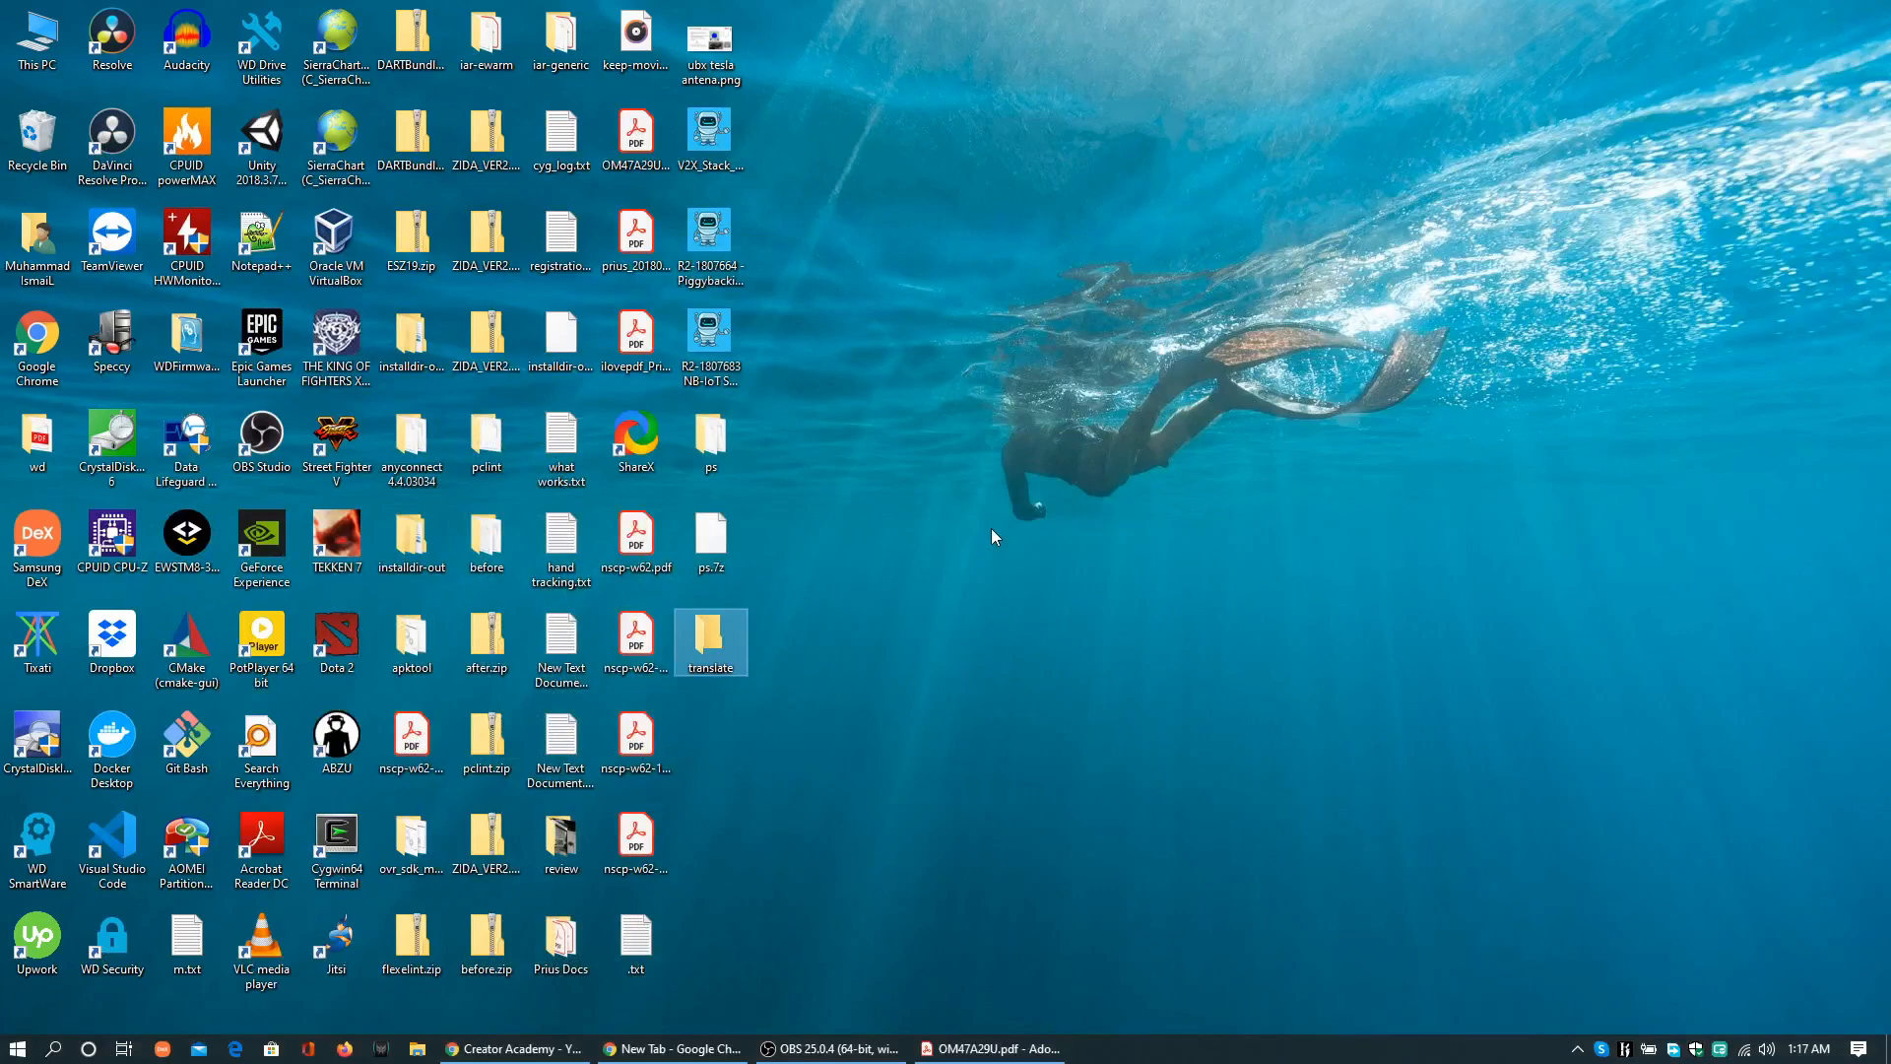
Open the Japanese Prius manual prius_201807.pdf from the desktop in Acrobat Reader
{"action": "left_click", "coordinate": [635, 238]}
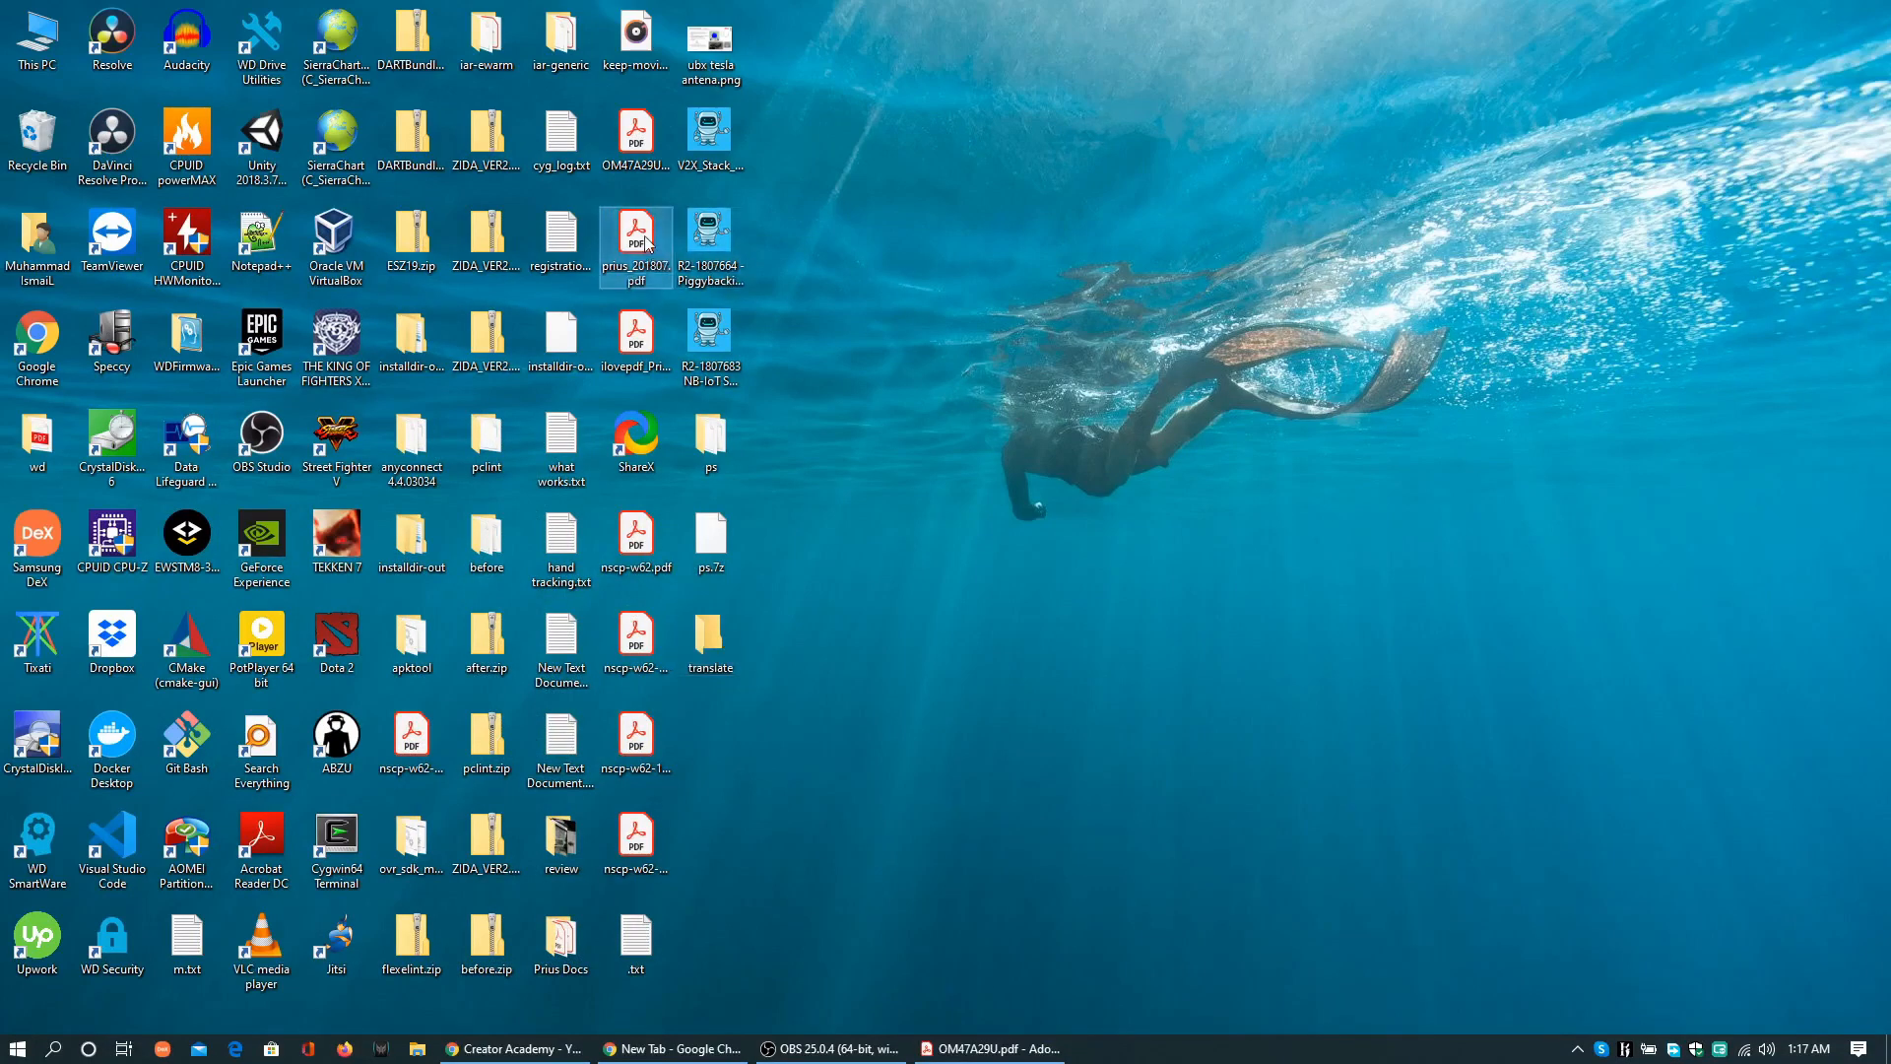
{"action": "double_click", "coordinate": [635, 241]}
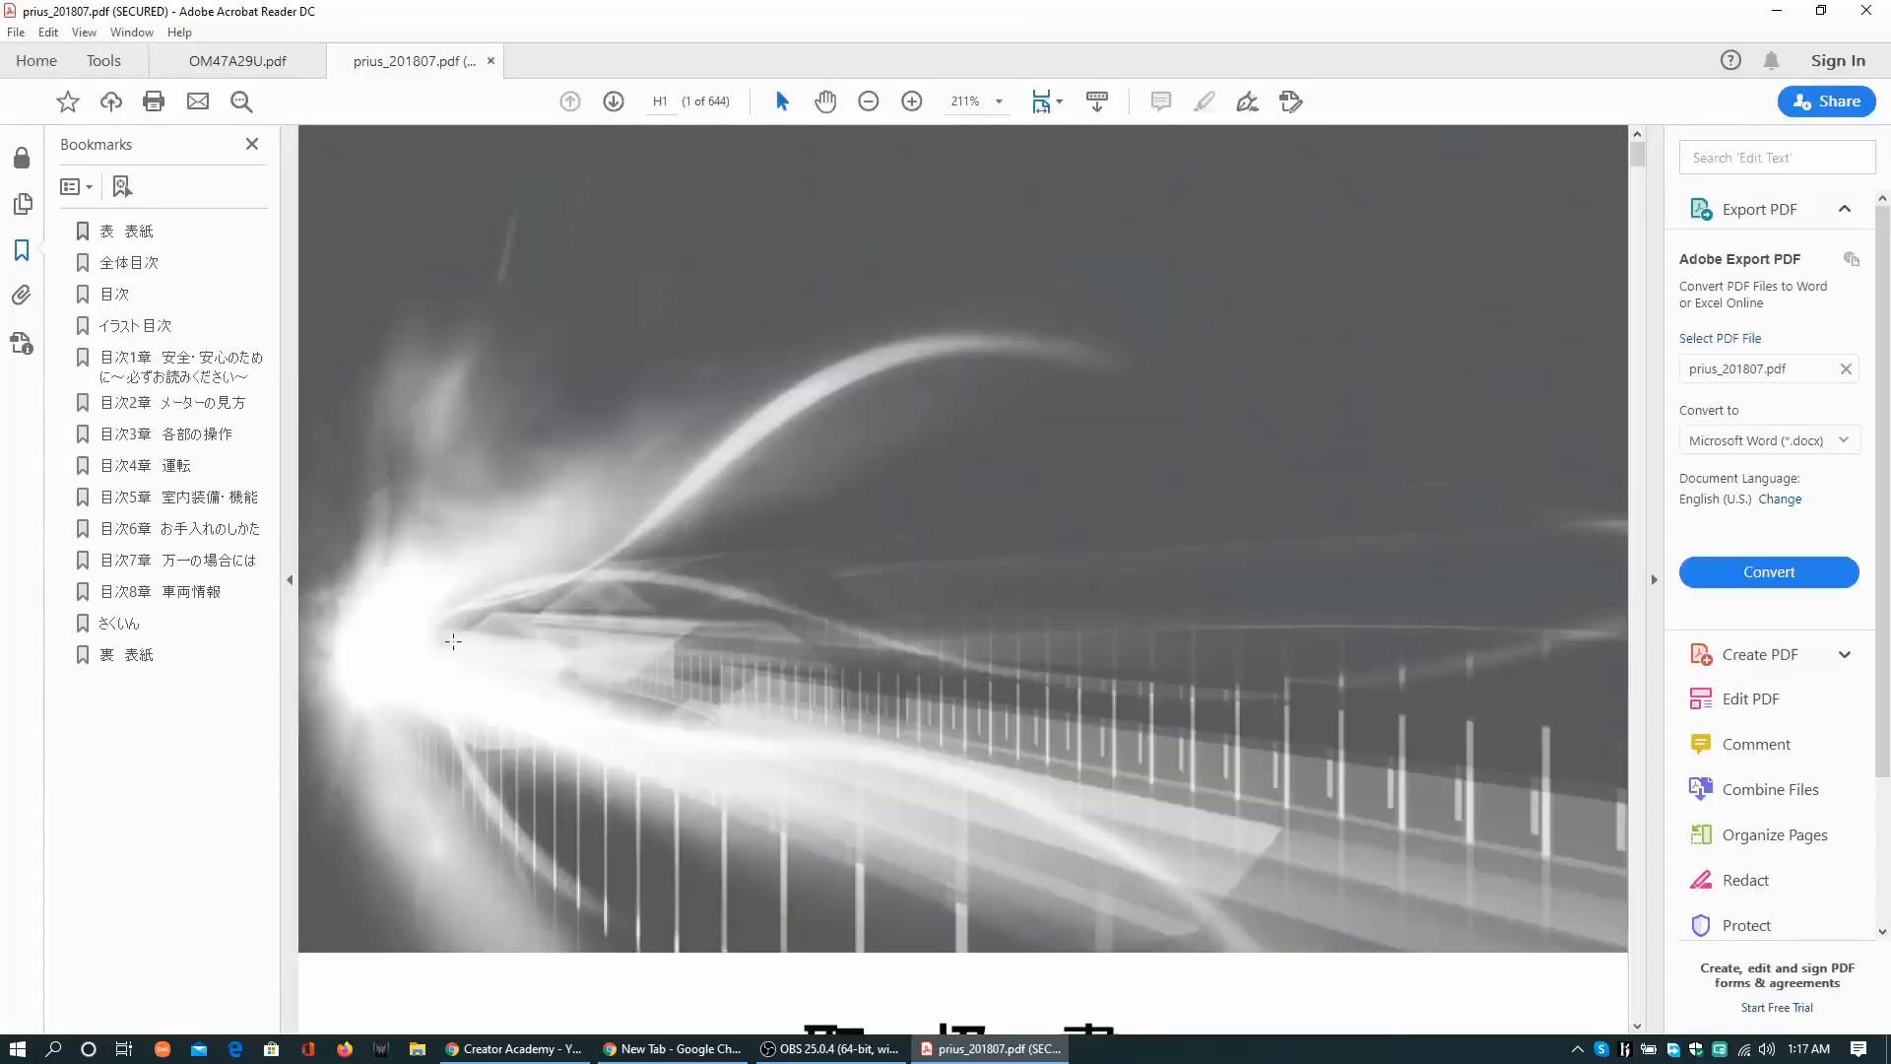
{"action": "scroll", "scroll_direction": "down", "scroll_amount": 3}
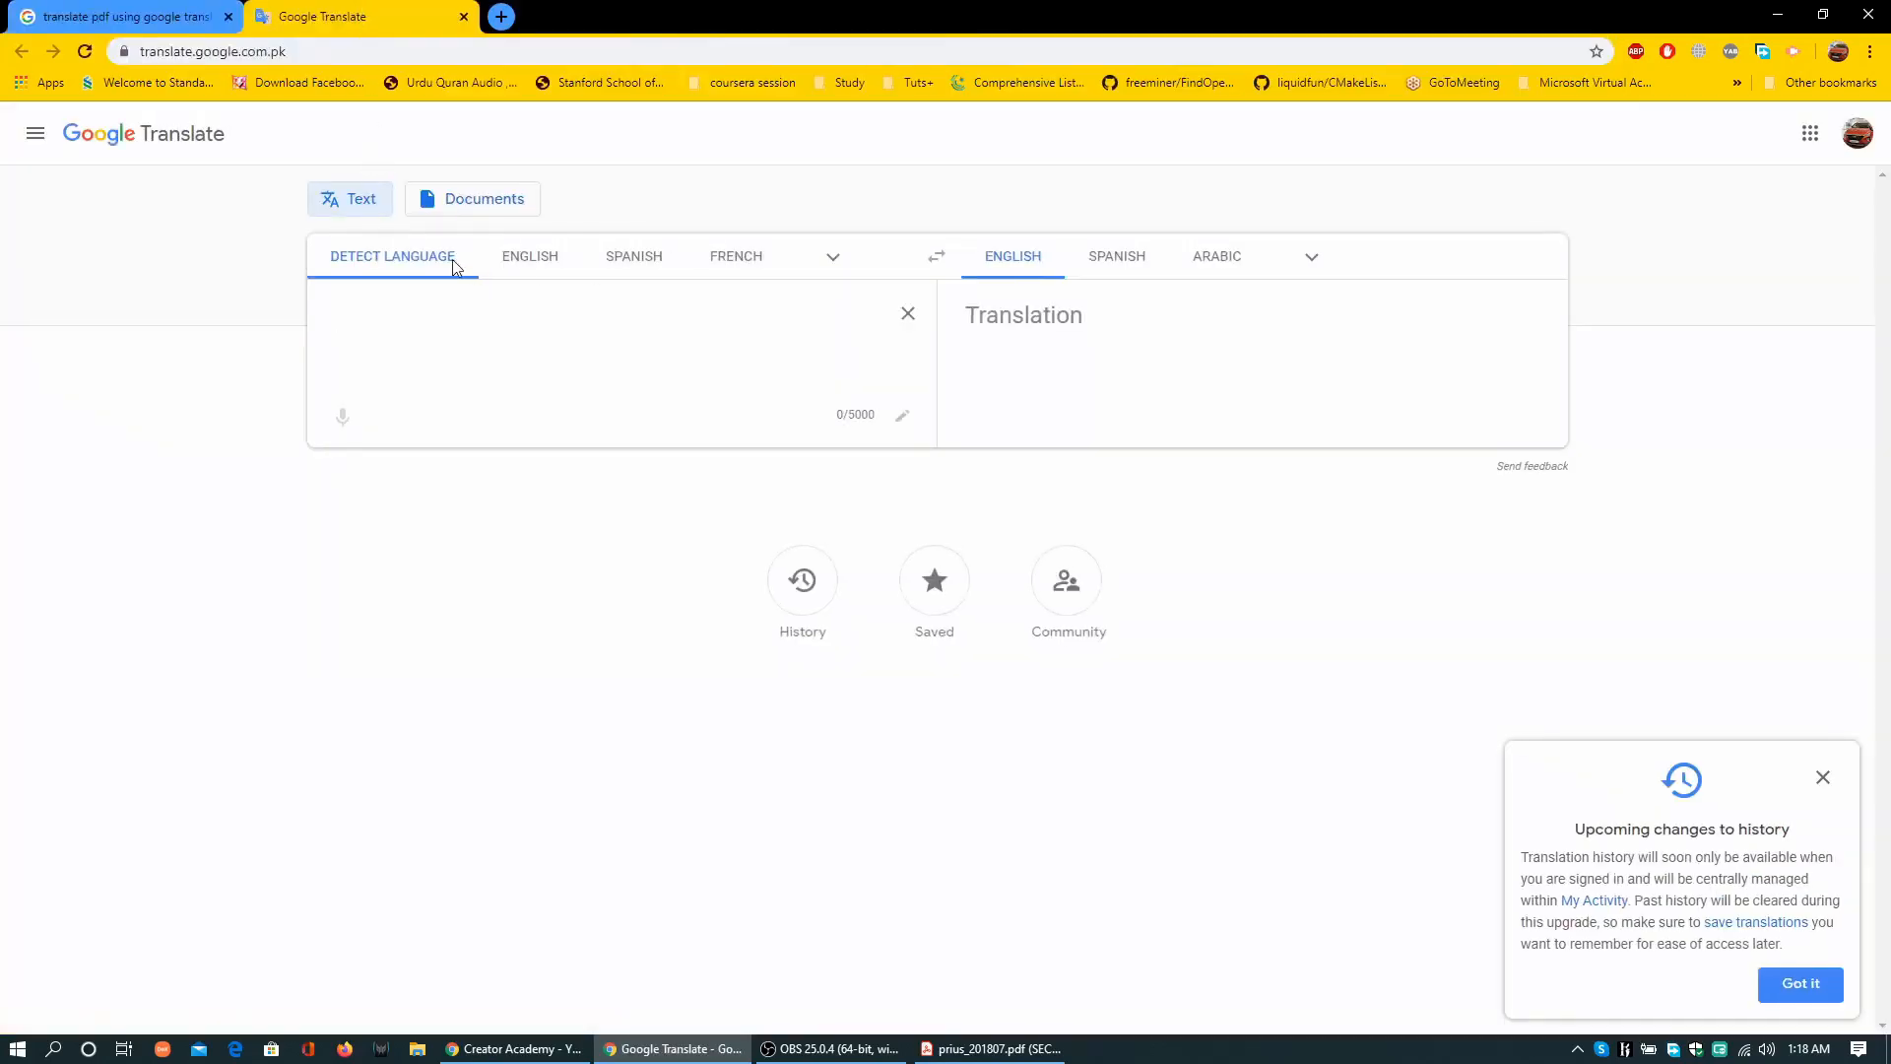
Try uploading prius_201807.pdf to Google Translate's document translation, which rejects it as over 10 MB
{"action": "left_click", "coordinate": [483, 198]}
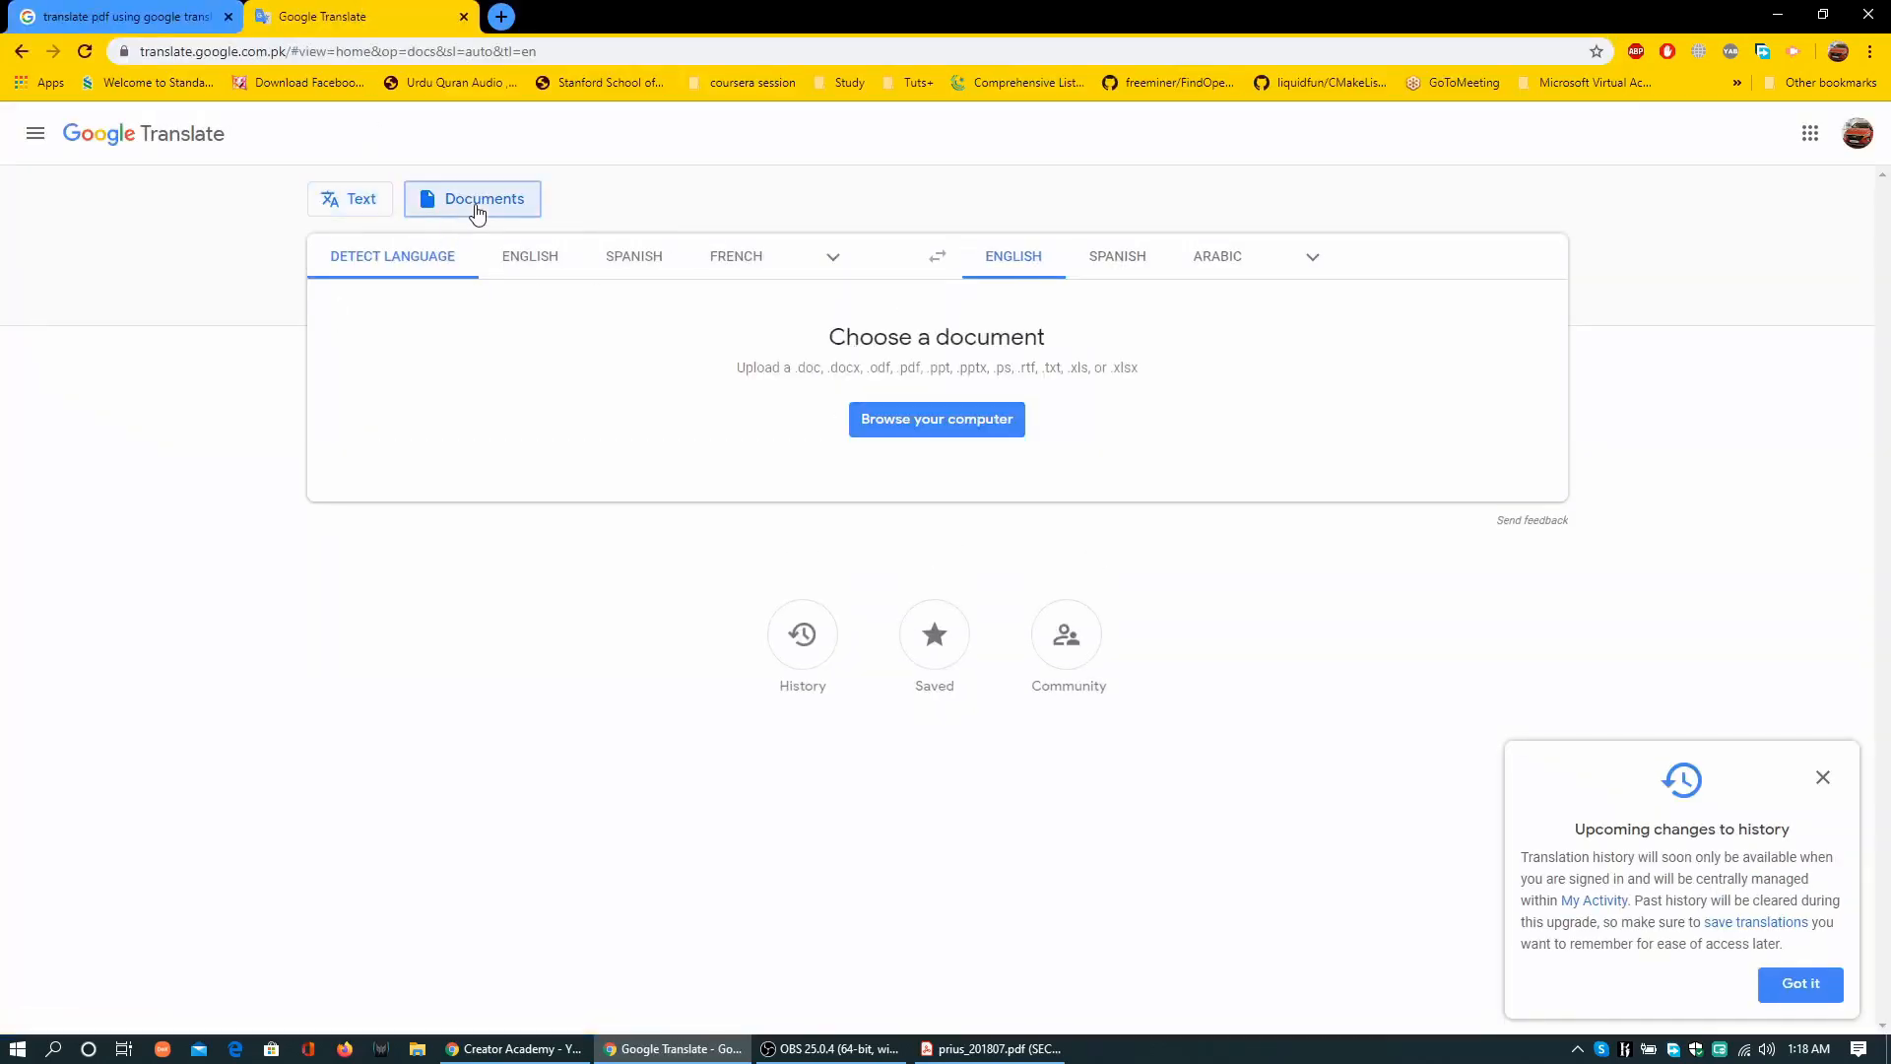
{"action": "left_click", "coordinate": [936, 419]}
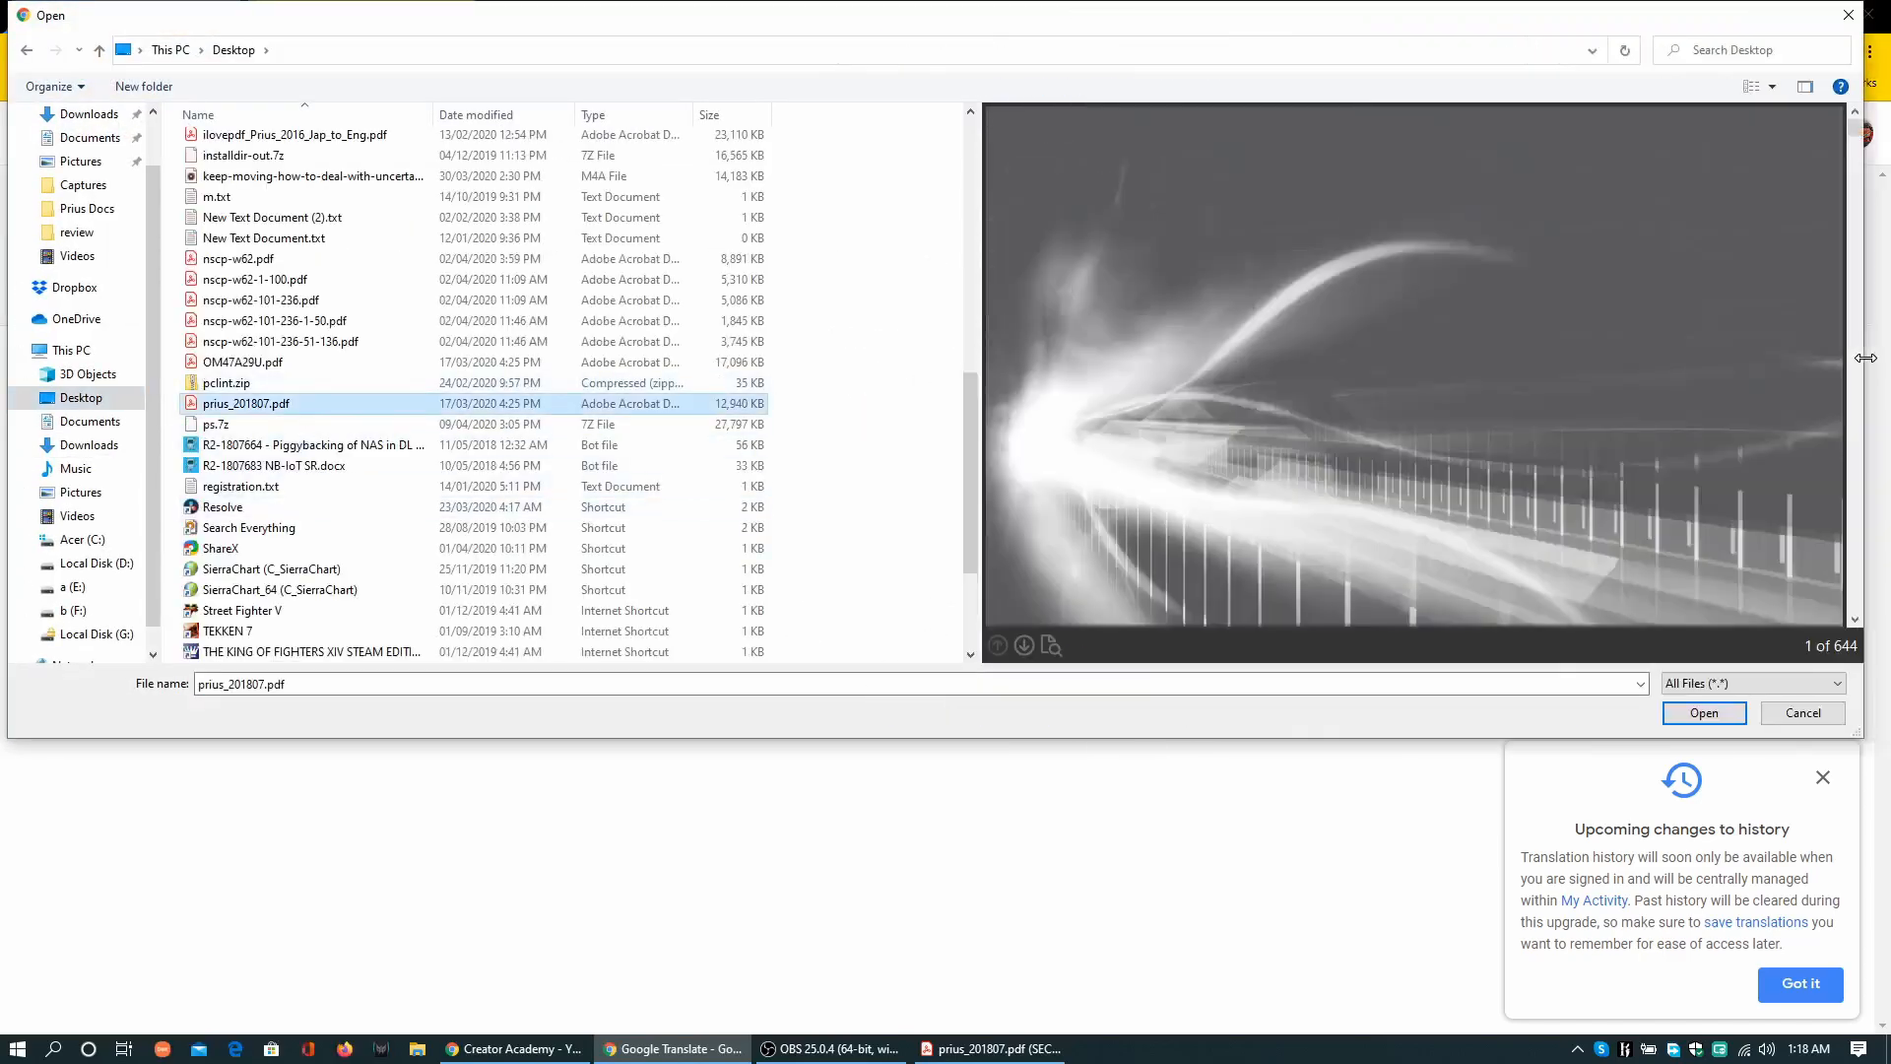
{"action": "scroll", "scroll_direction": "down", "scroll_amount": 3}
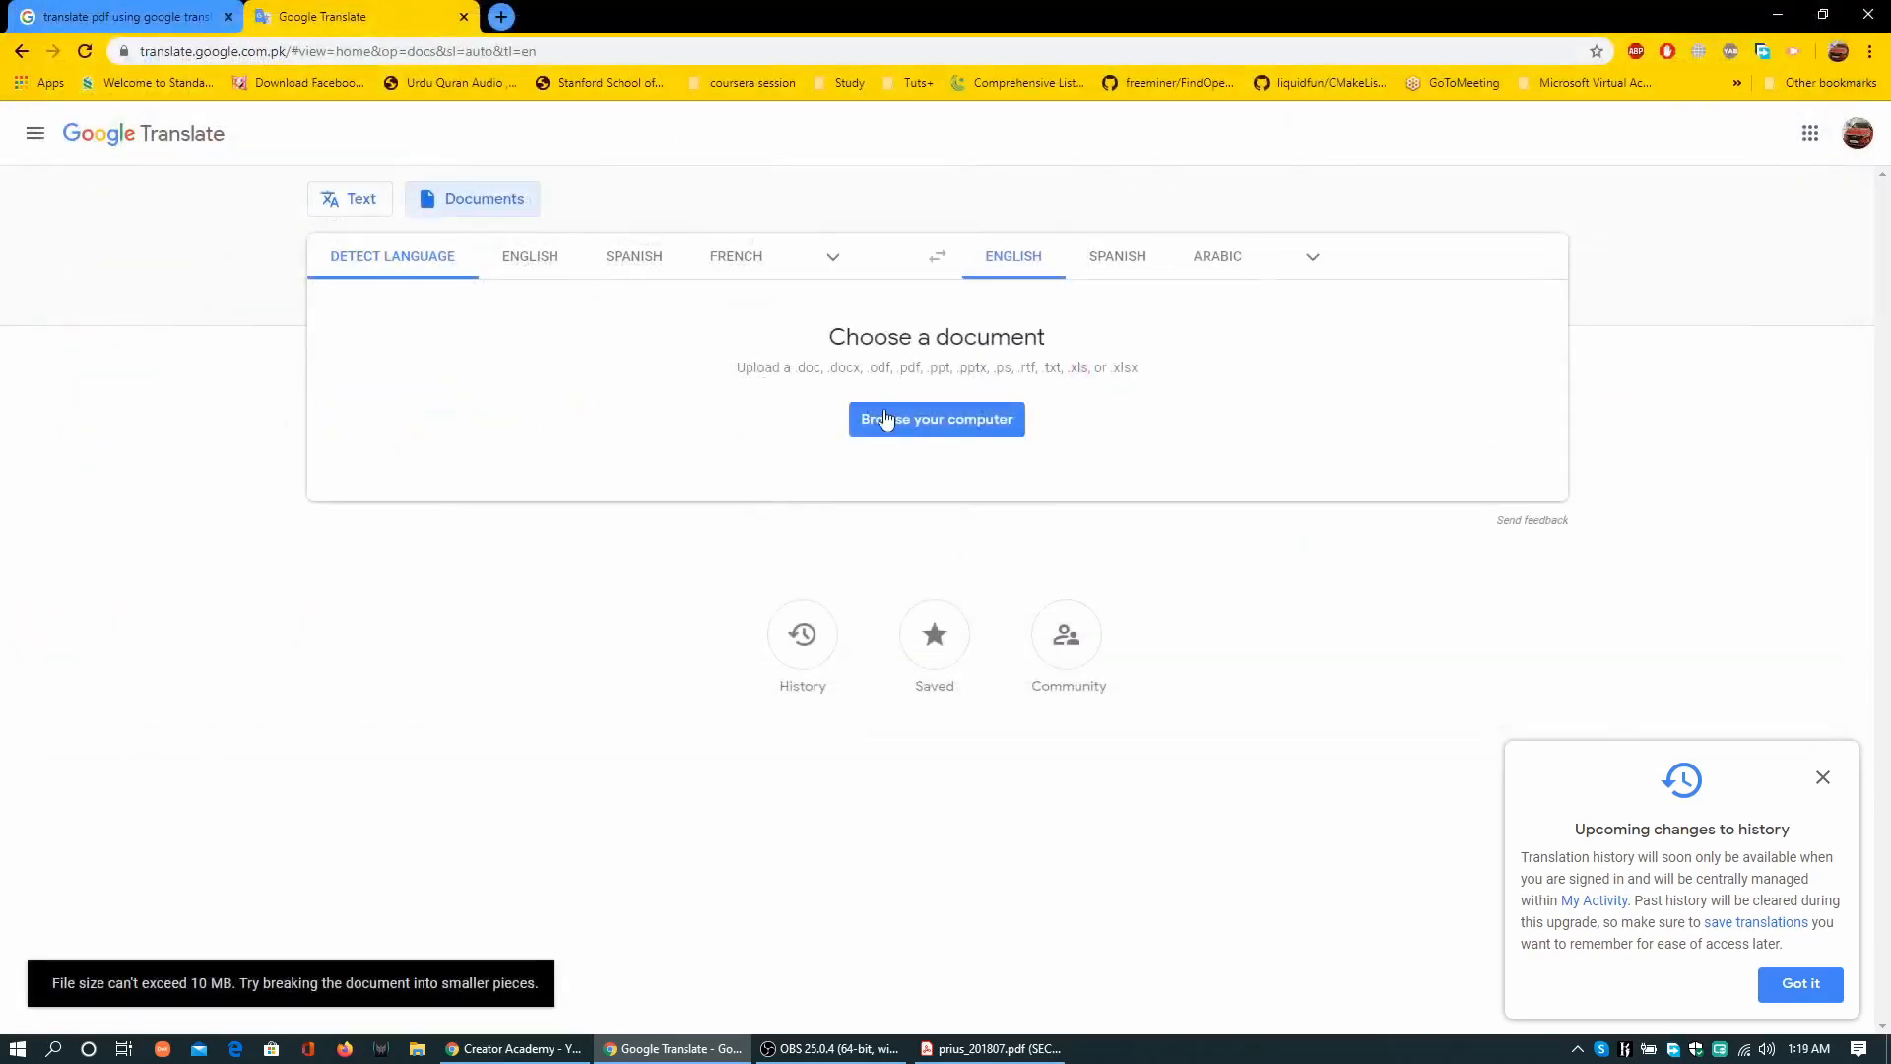
{"action": "mouse_move", "coordinate": [184, 992]}
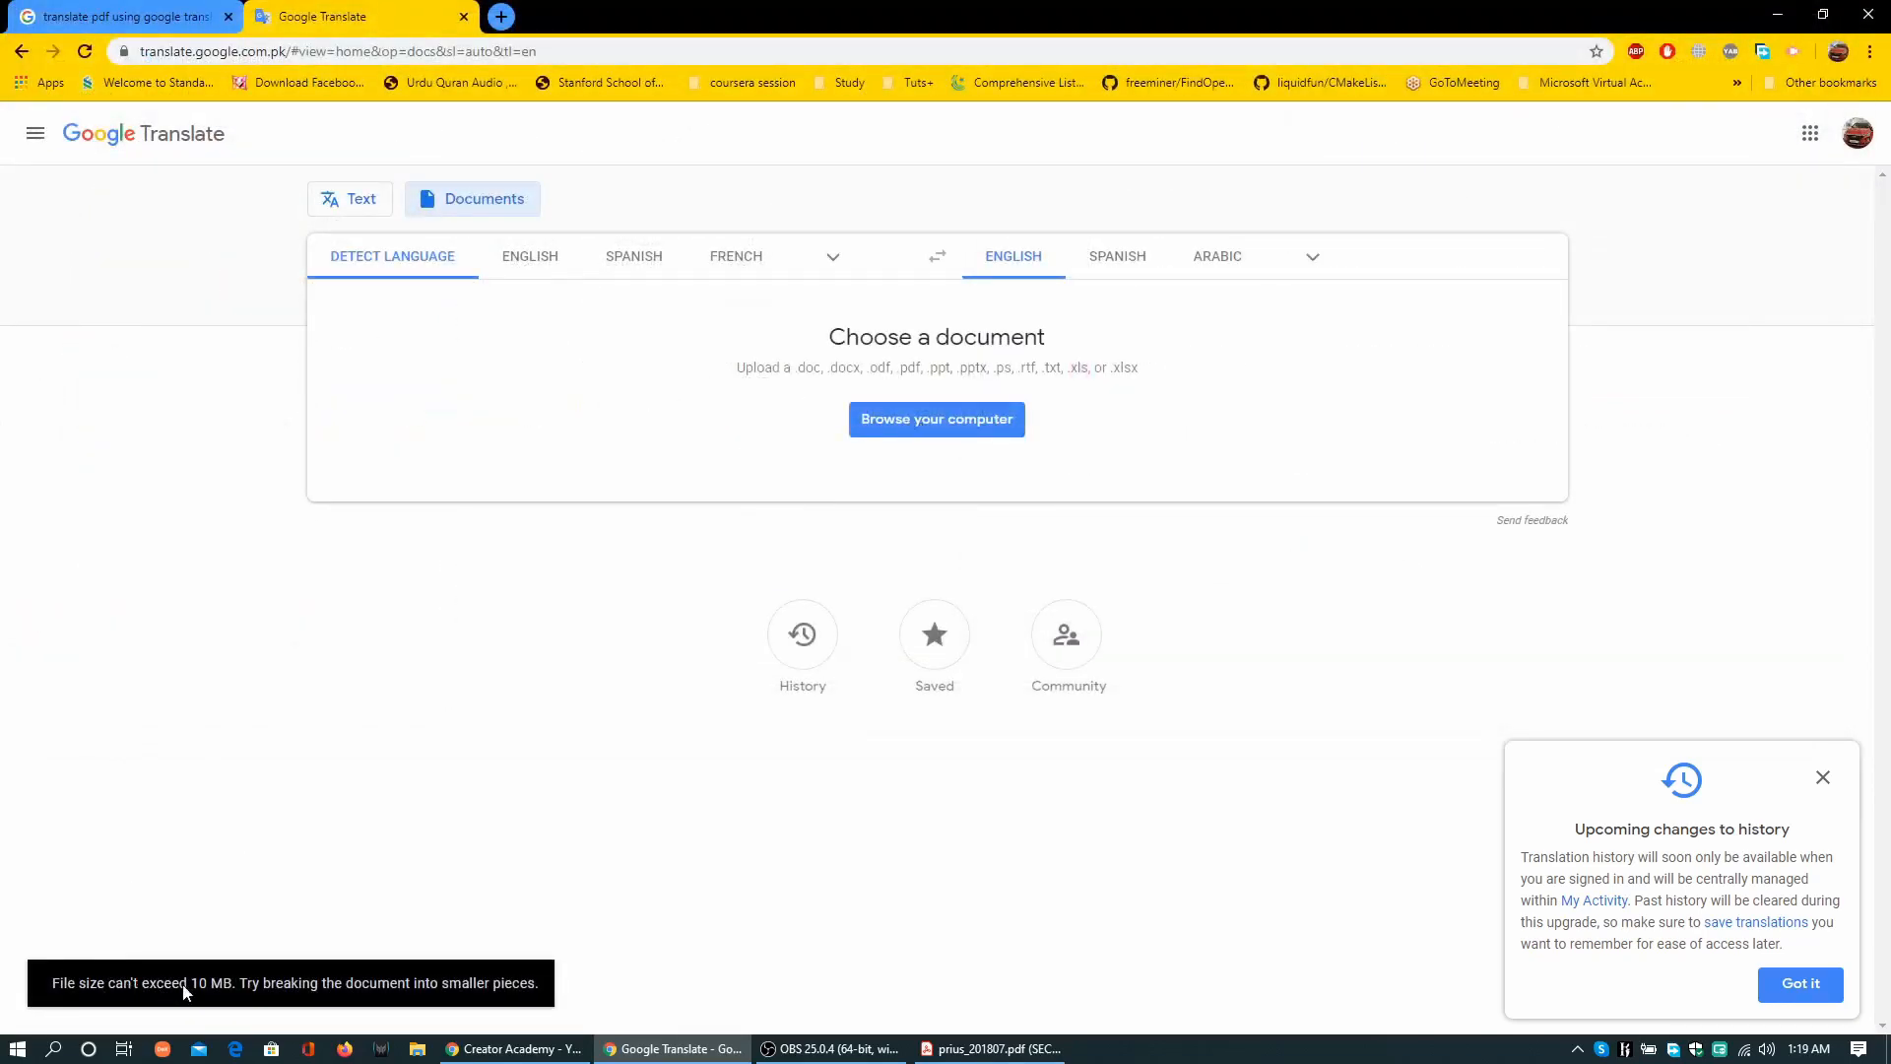
{"action": "mouse_move", "coordinate": [1122, 247]}
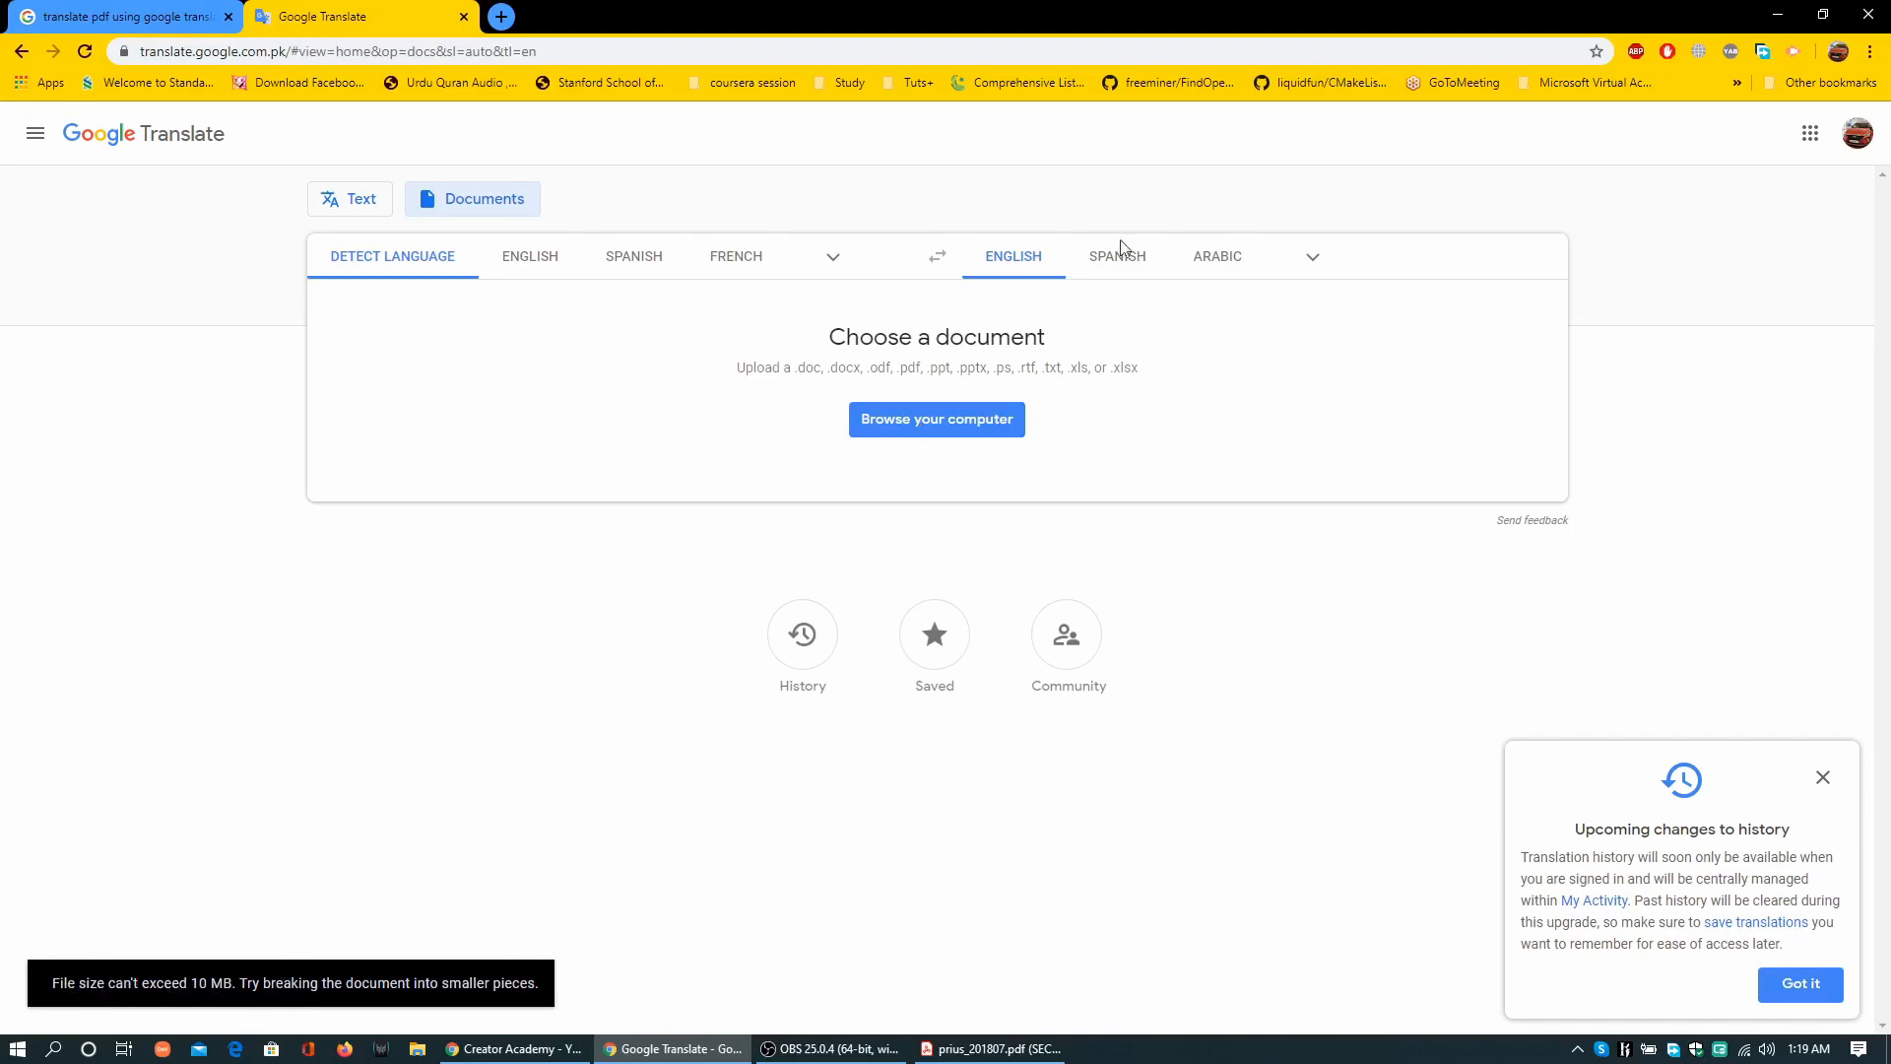
{"action": "mouse_move", "coordinate": [500, 16]}
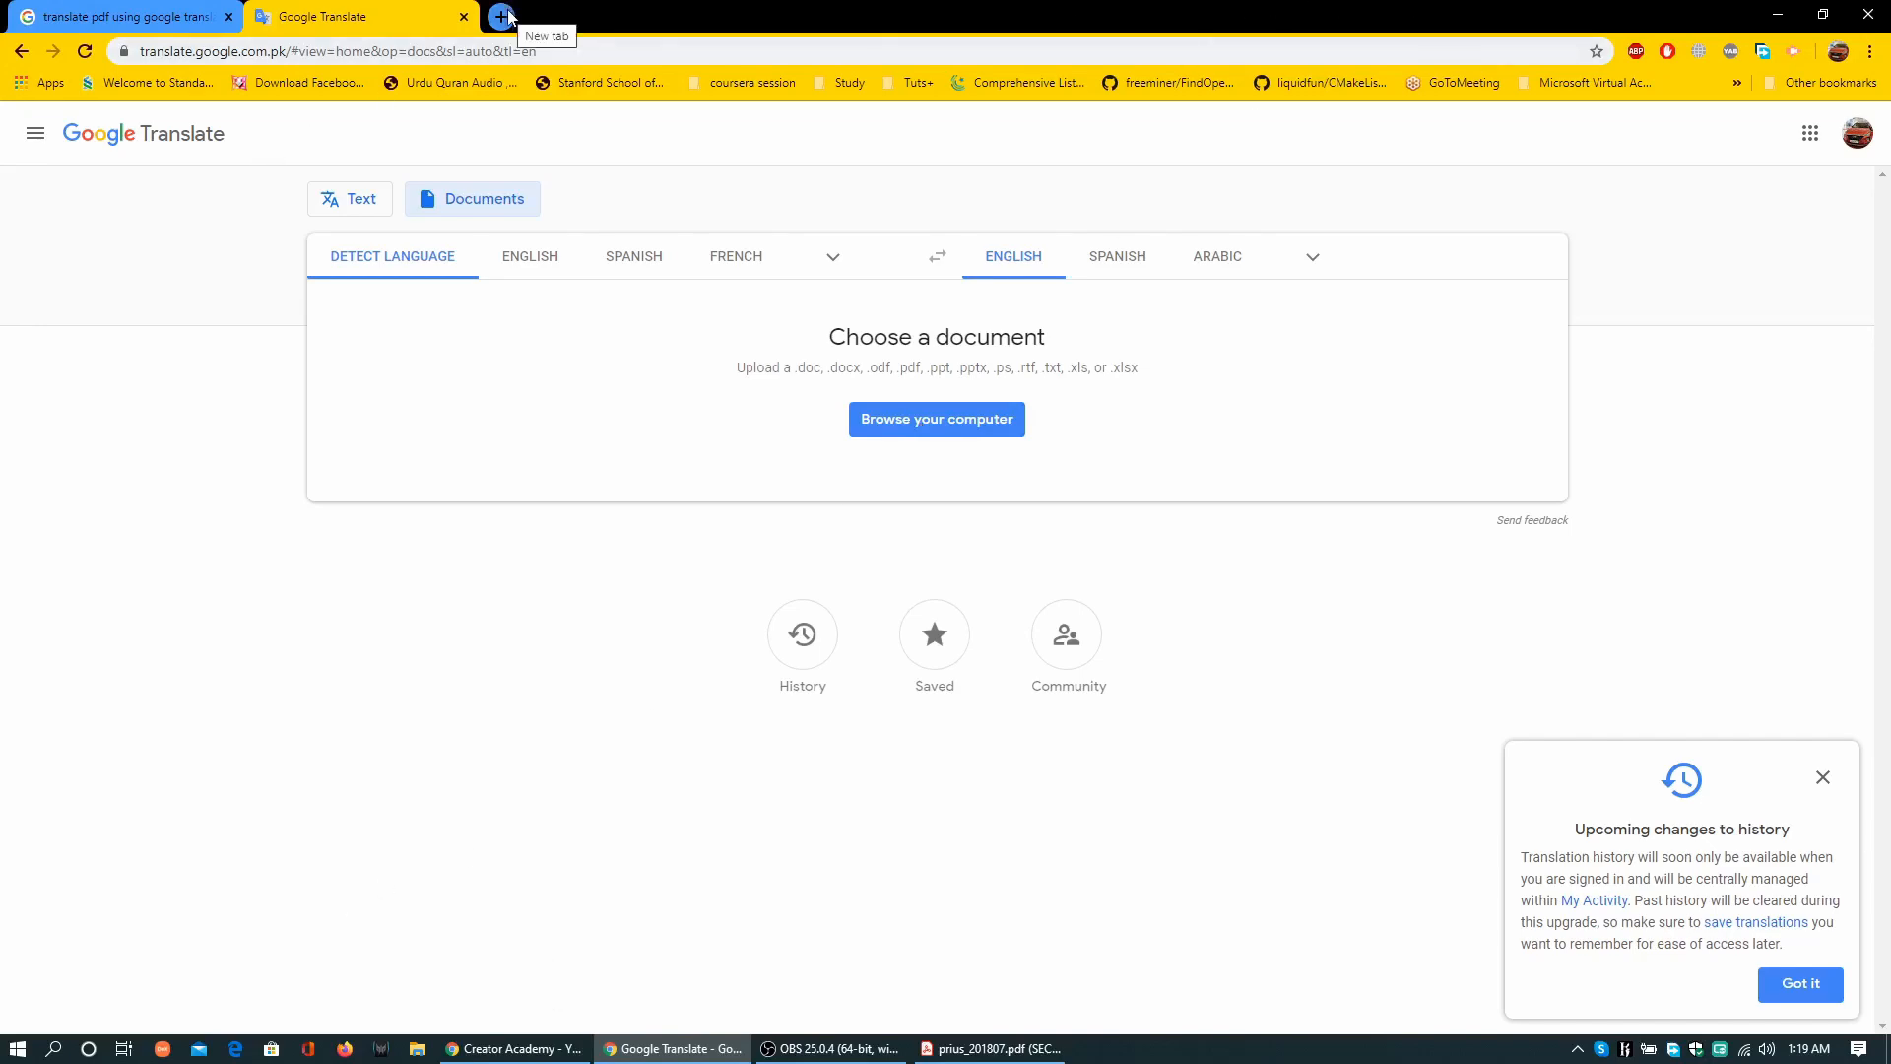
Search Google for 'split pdf' in a new Chrome tab
{"action": "left_click", "coordinate": [989, 1048]}
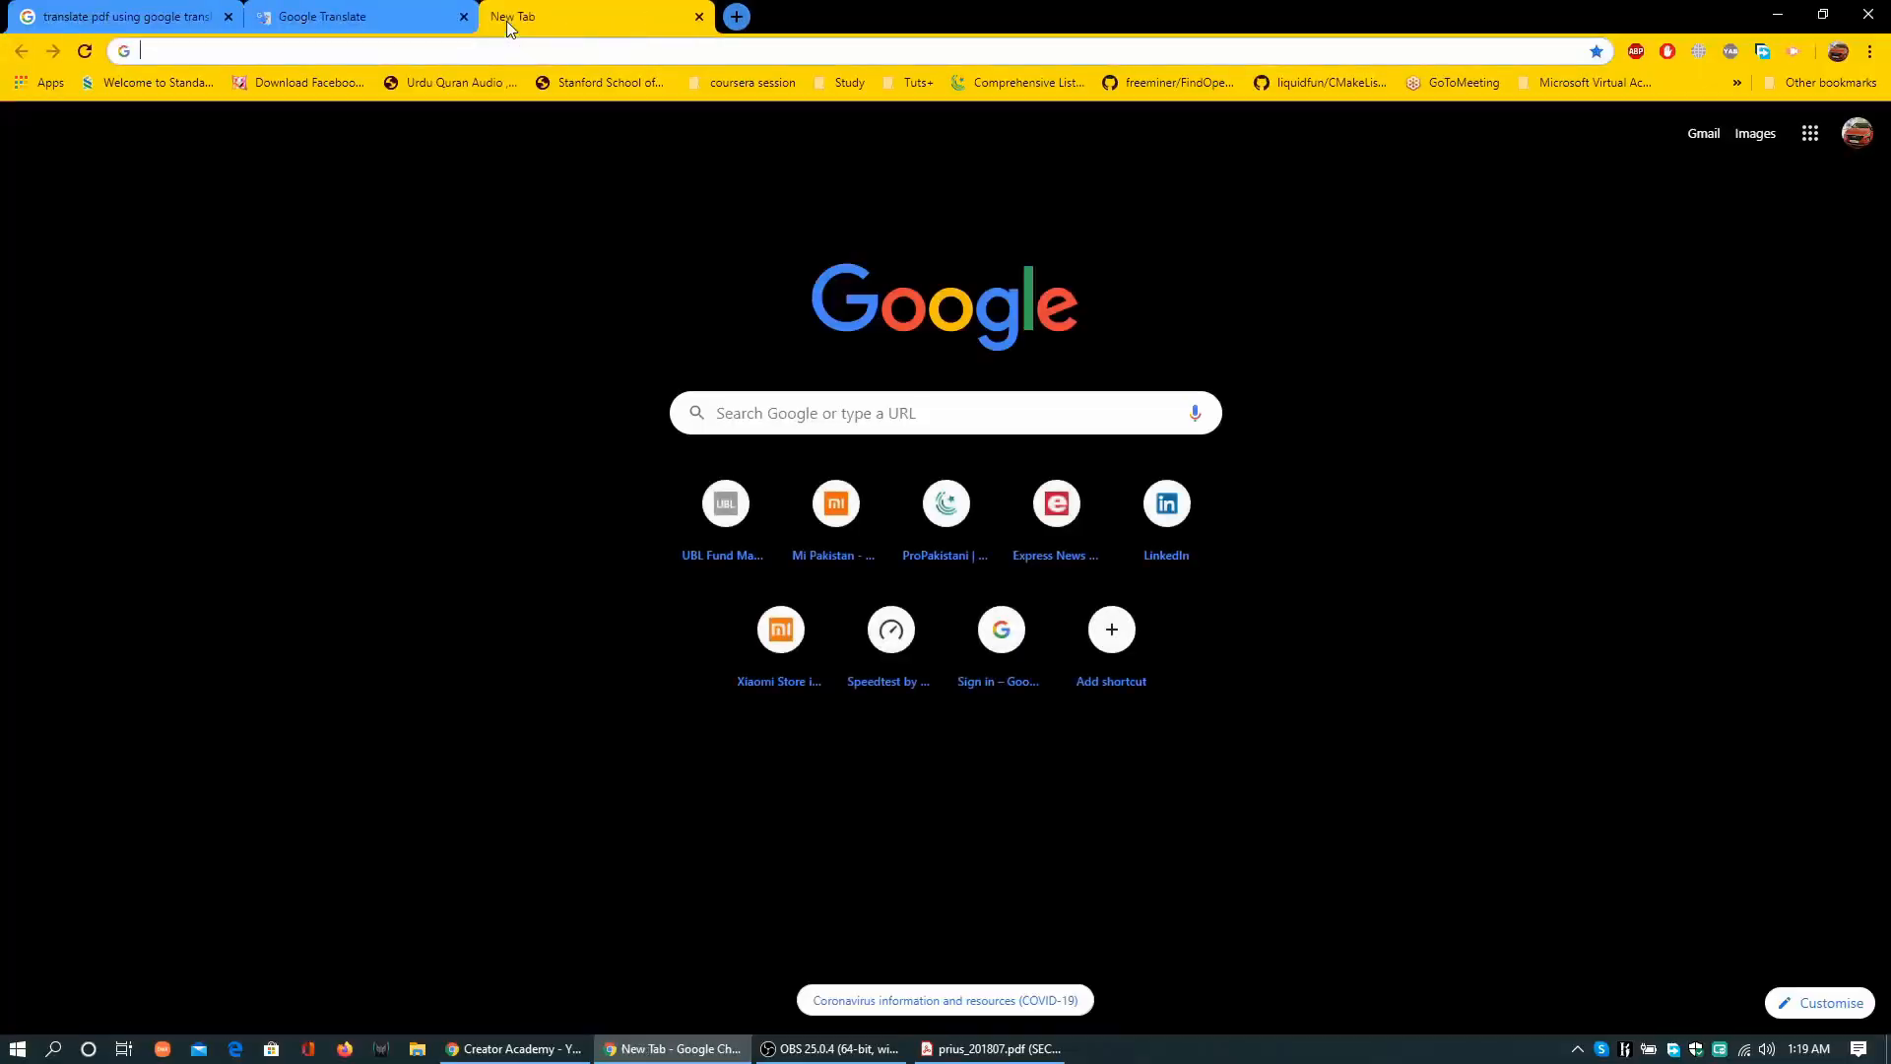
{"action": "type", "text": "split"}
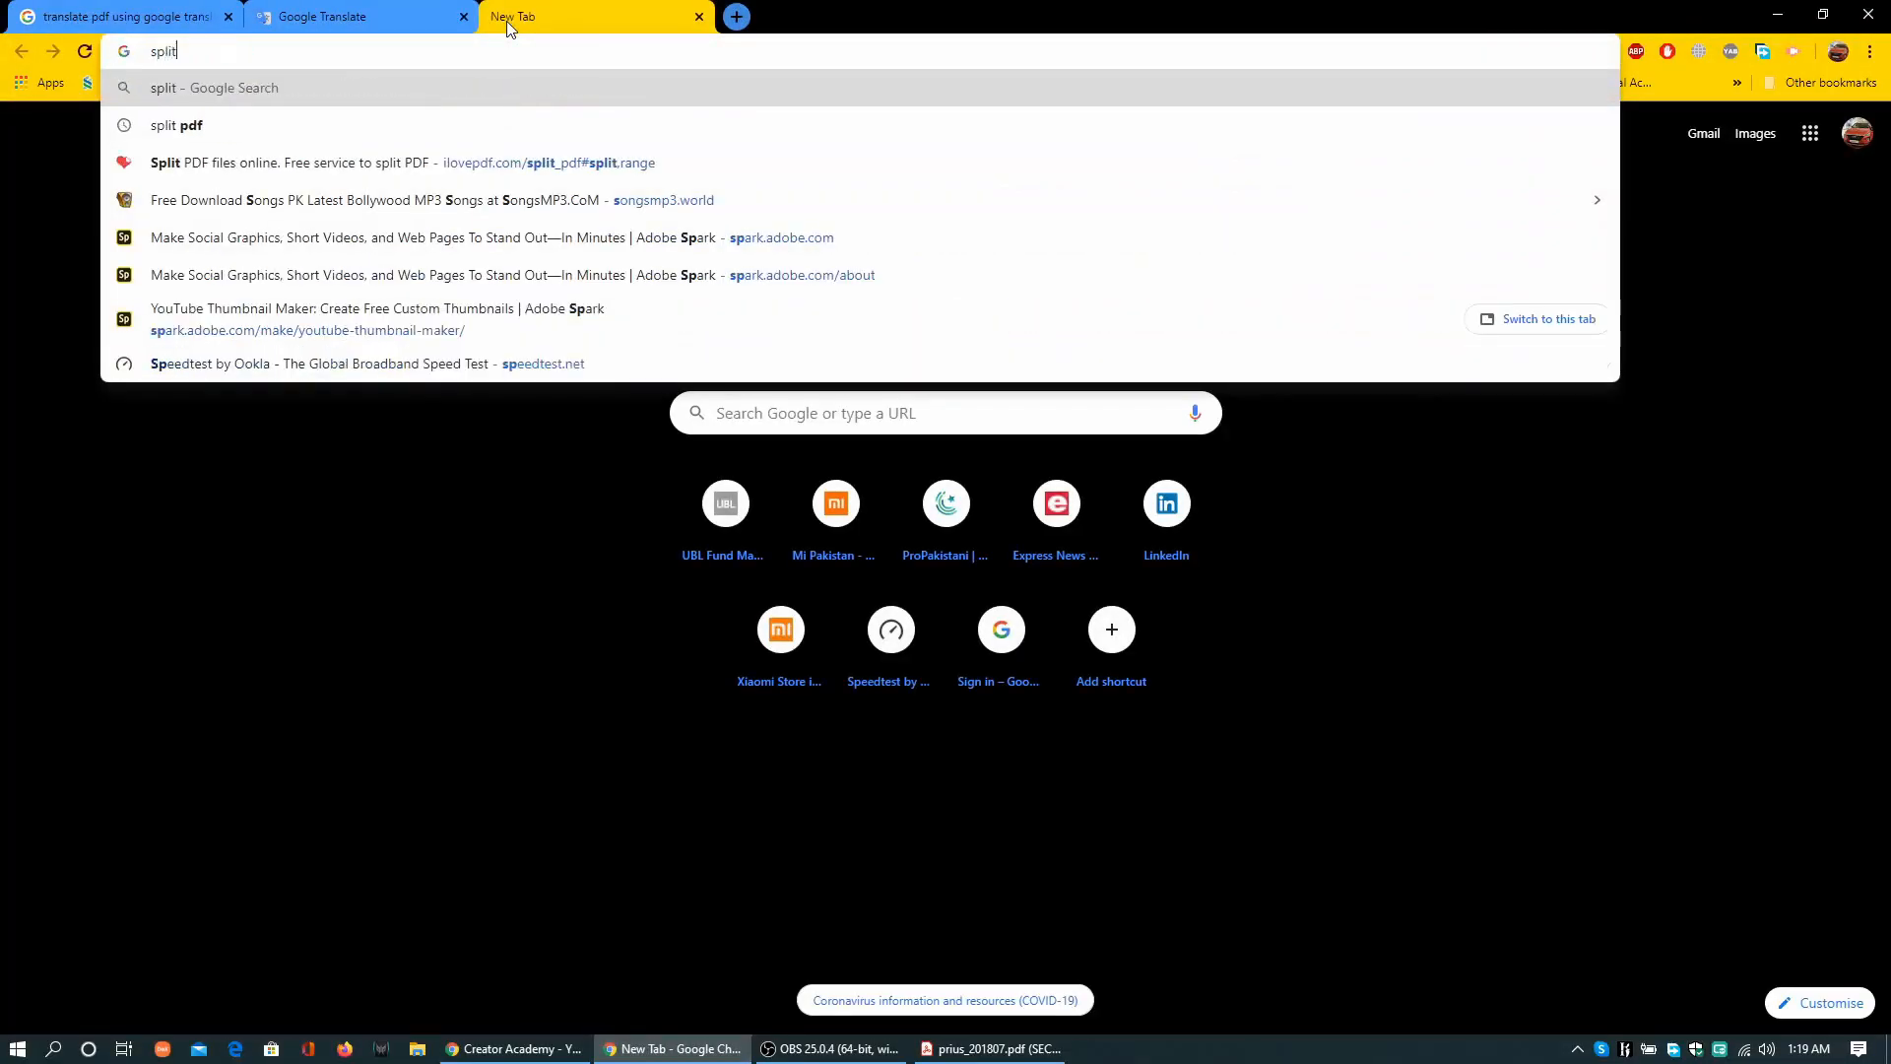
{"action": "type", "text": "pdf"}
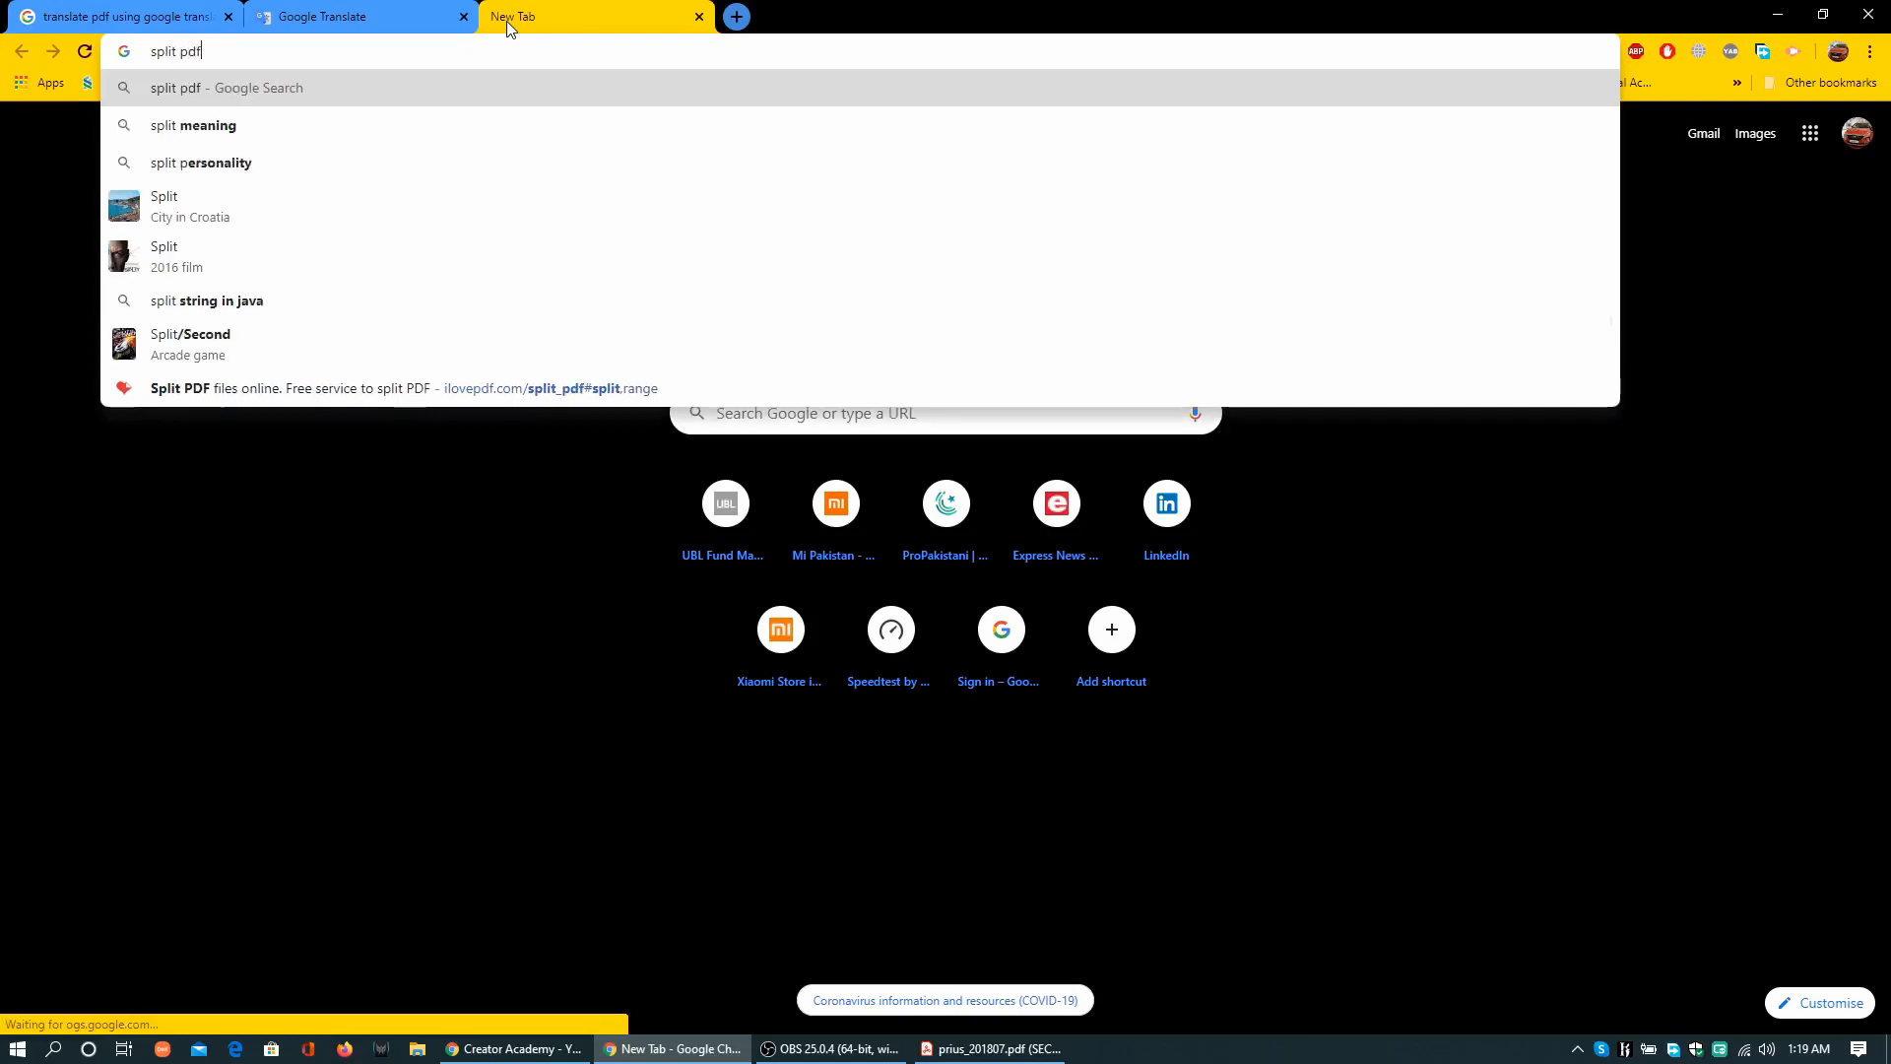
{"action": "key", "text": "Return"}
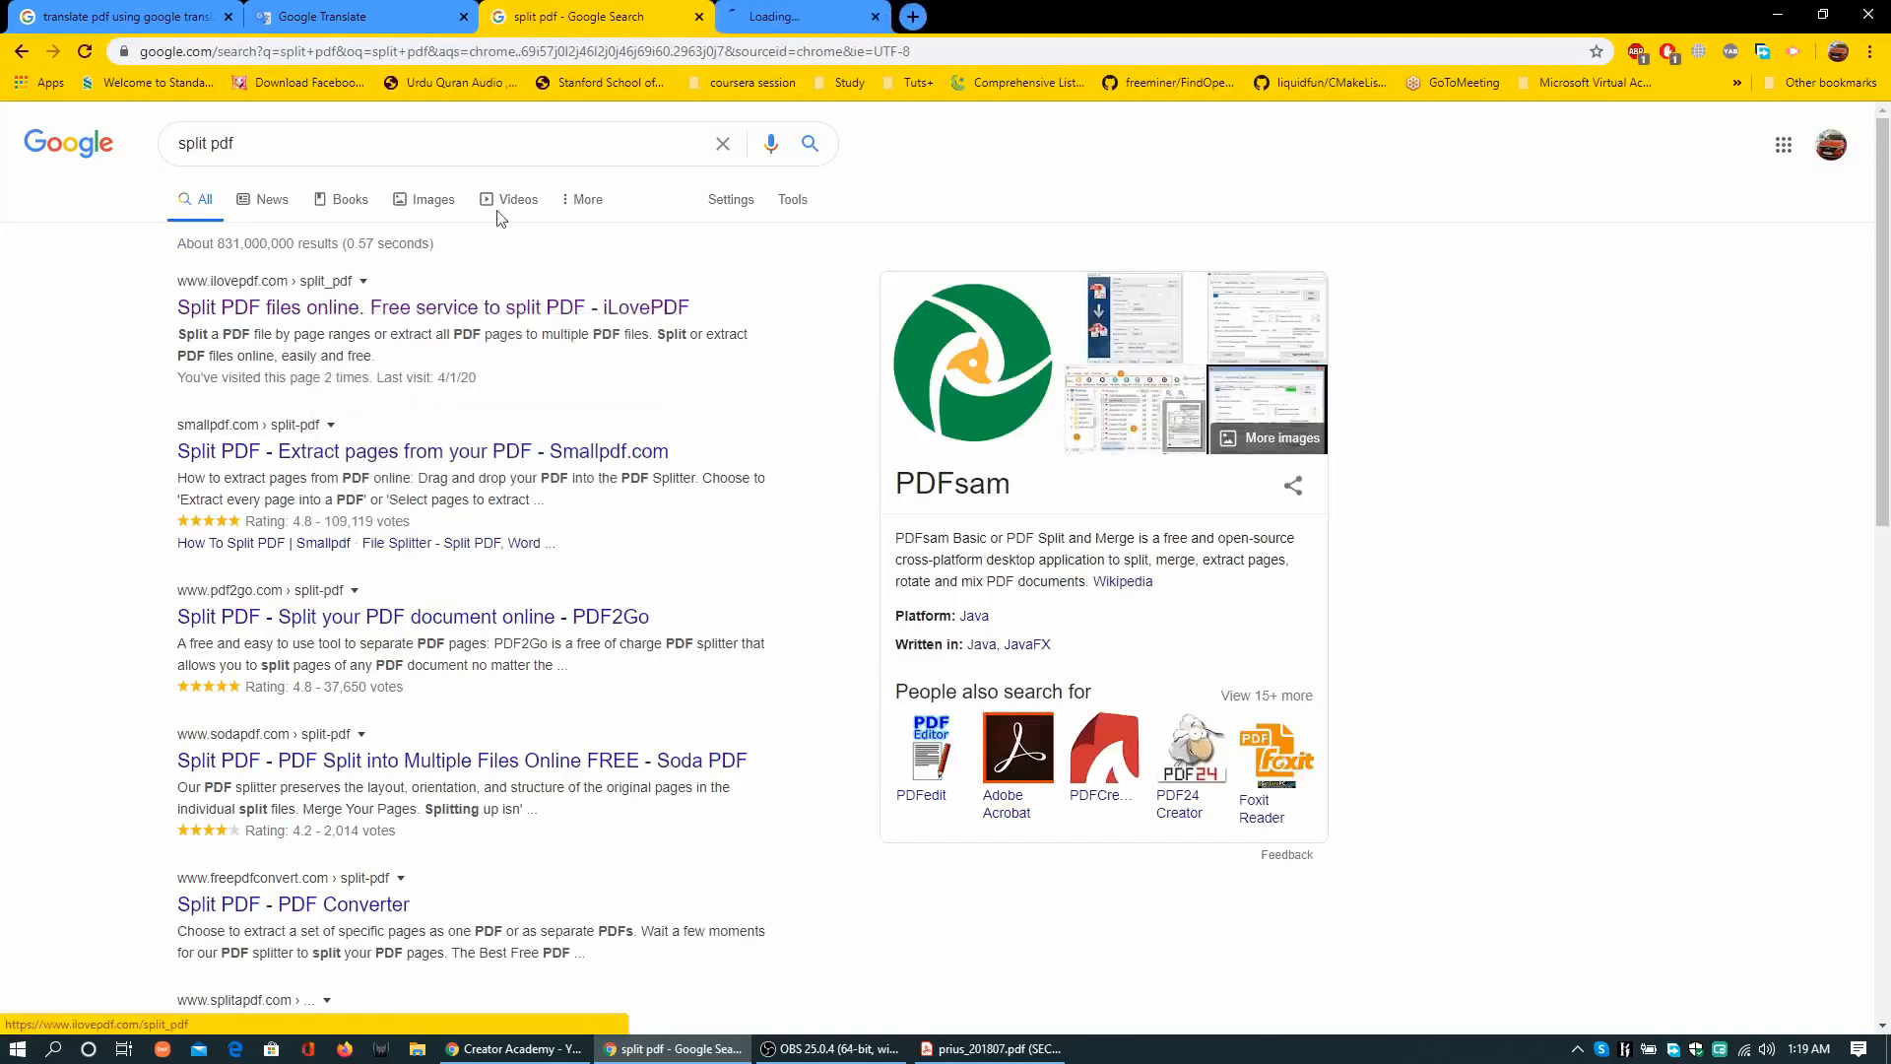
Go to iLovePDF's Split PDF tool from the search results
{"action": "left_click", "coordinate": [431, 307]}
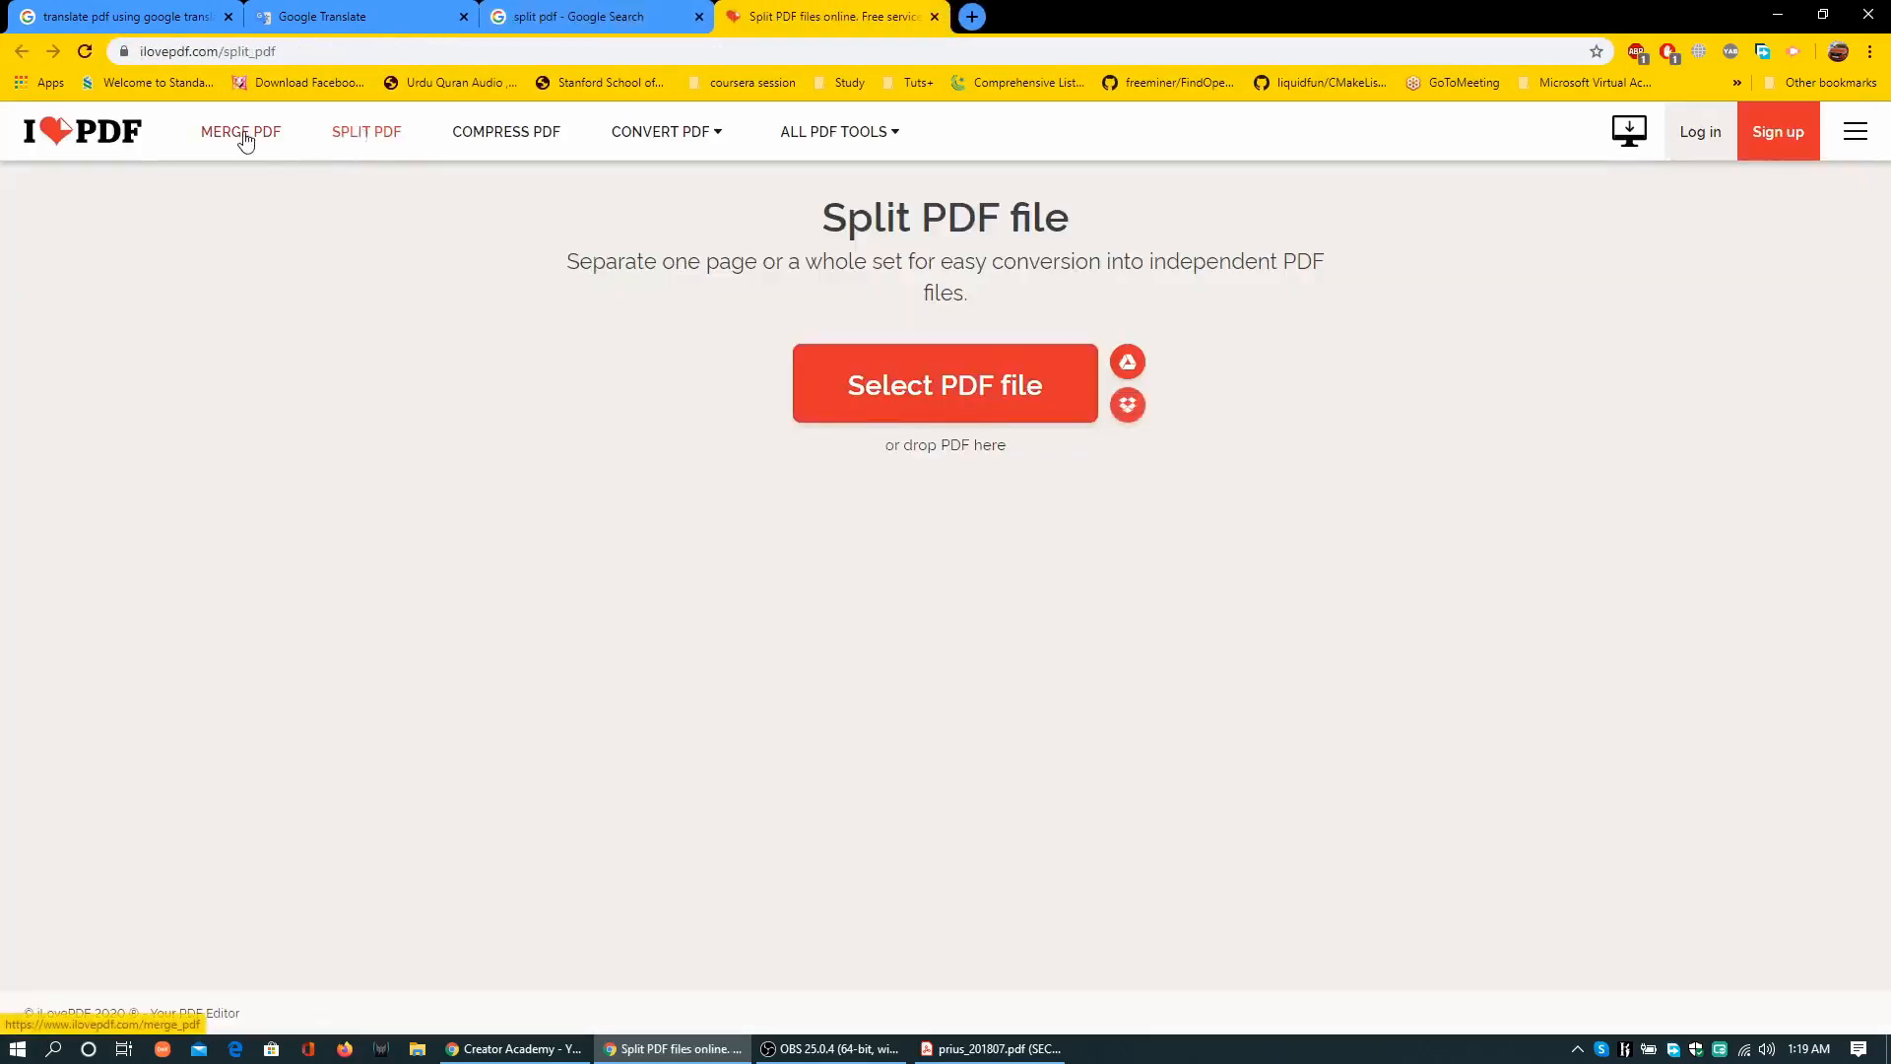
{"action": "mouse_move", "coordinate": [365, 131]}
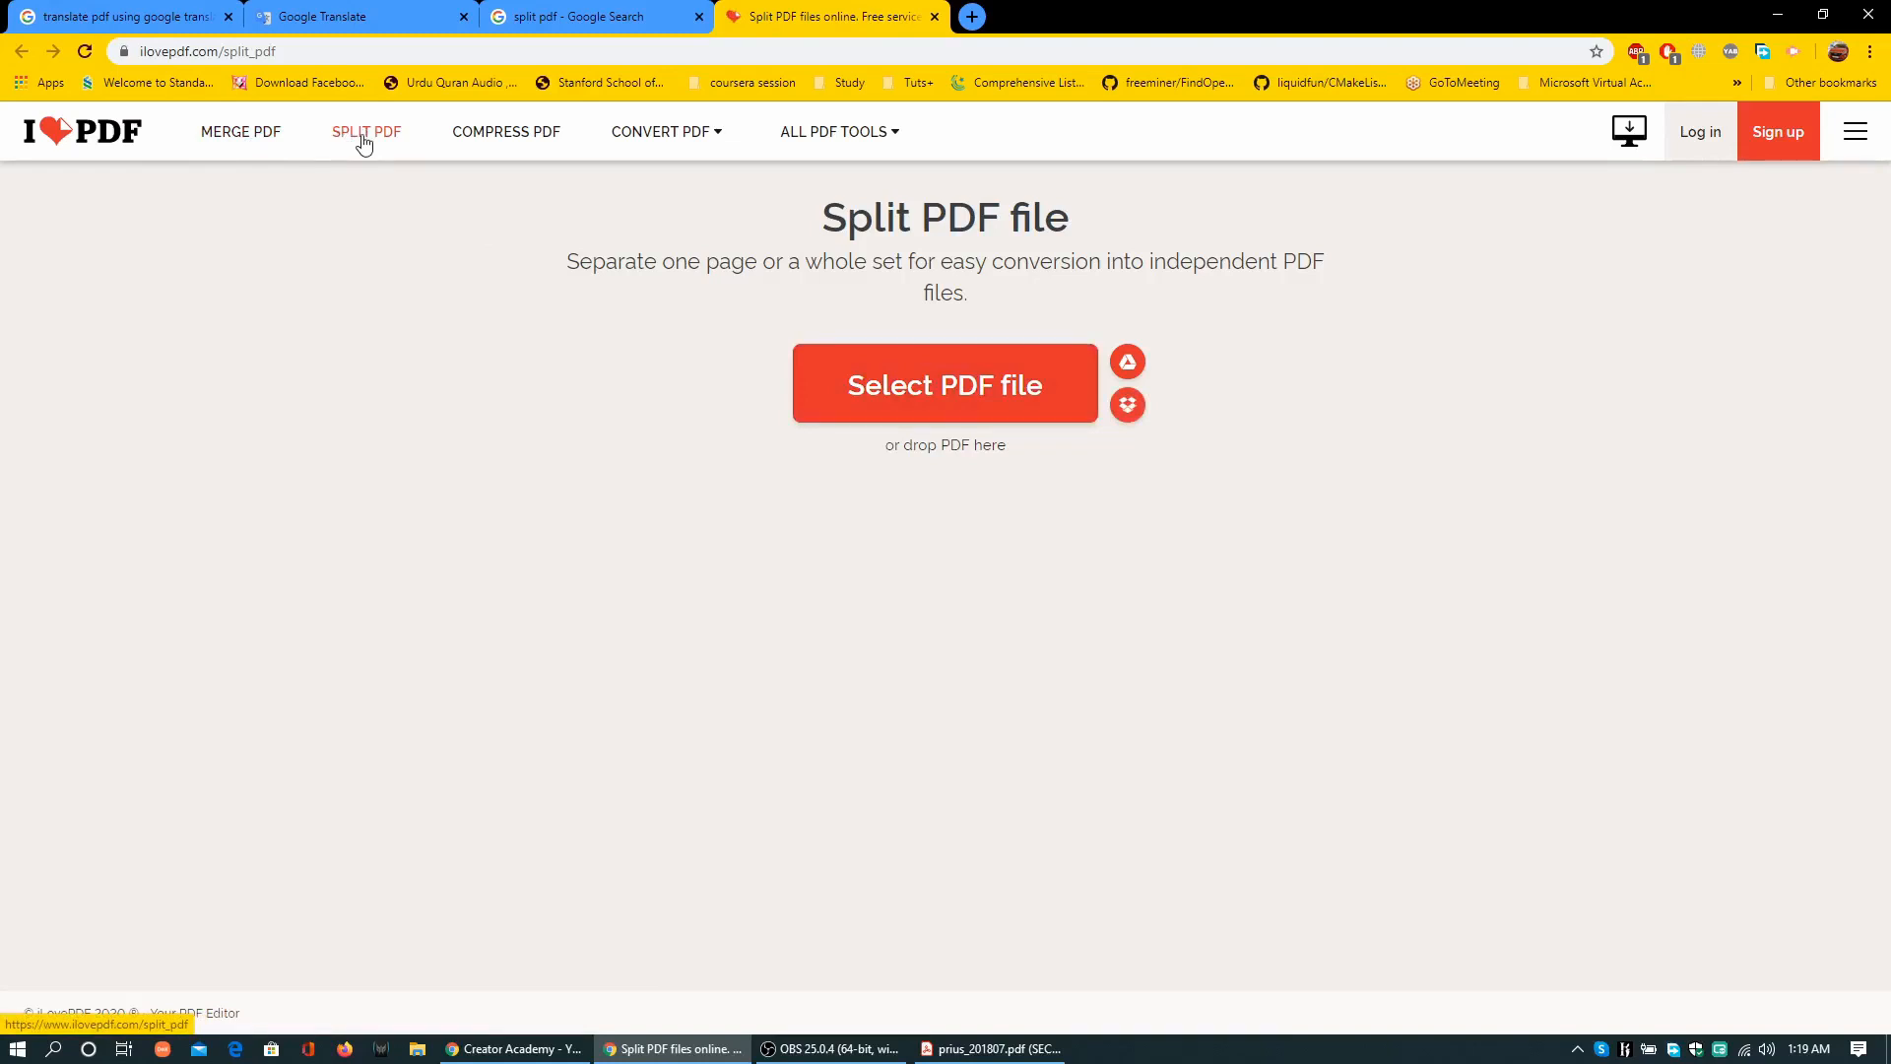
{"action": "left_click", "coordinate": [832, 131]}
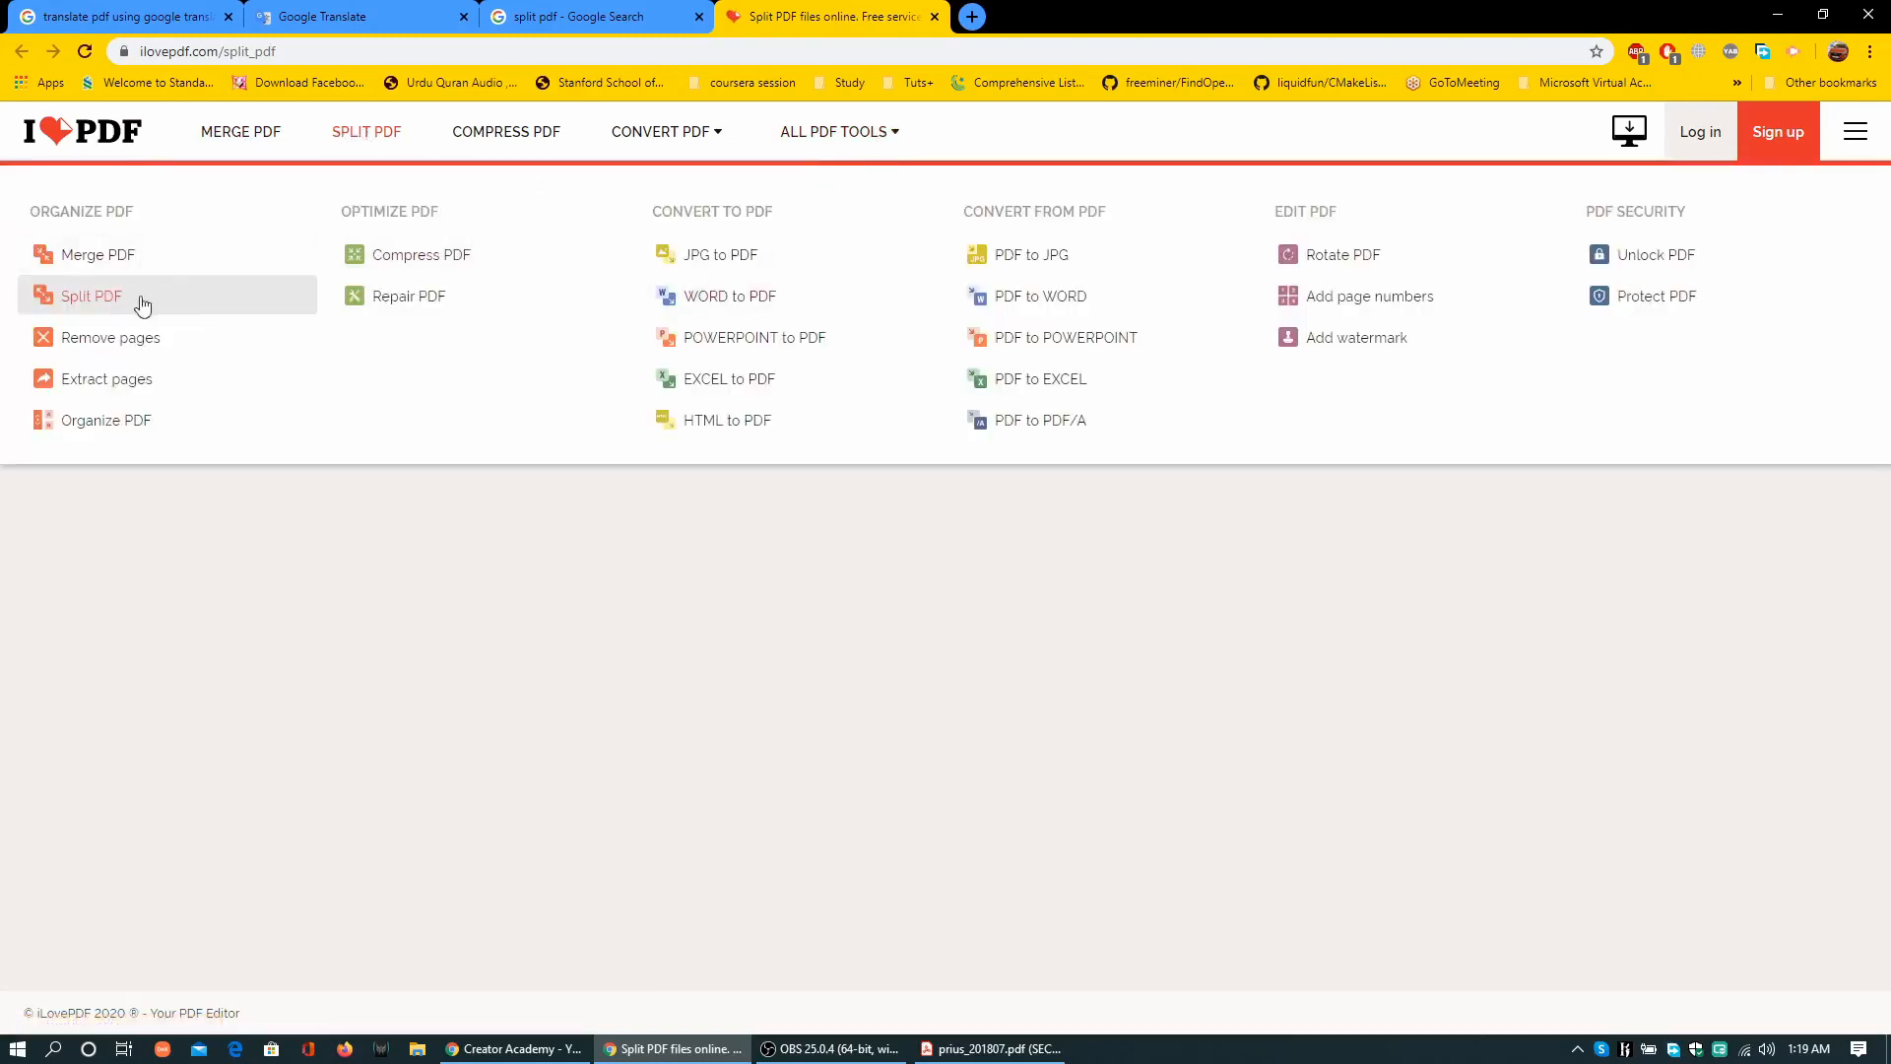
{"action": "left_click", "coordinate": [91, 295]}
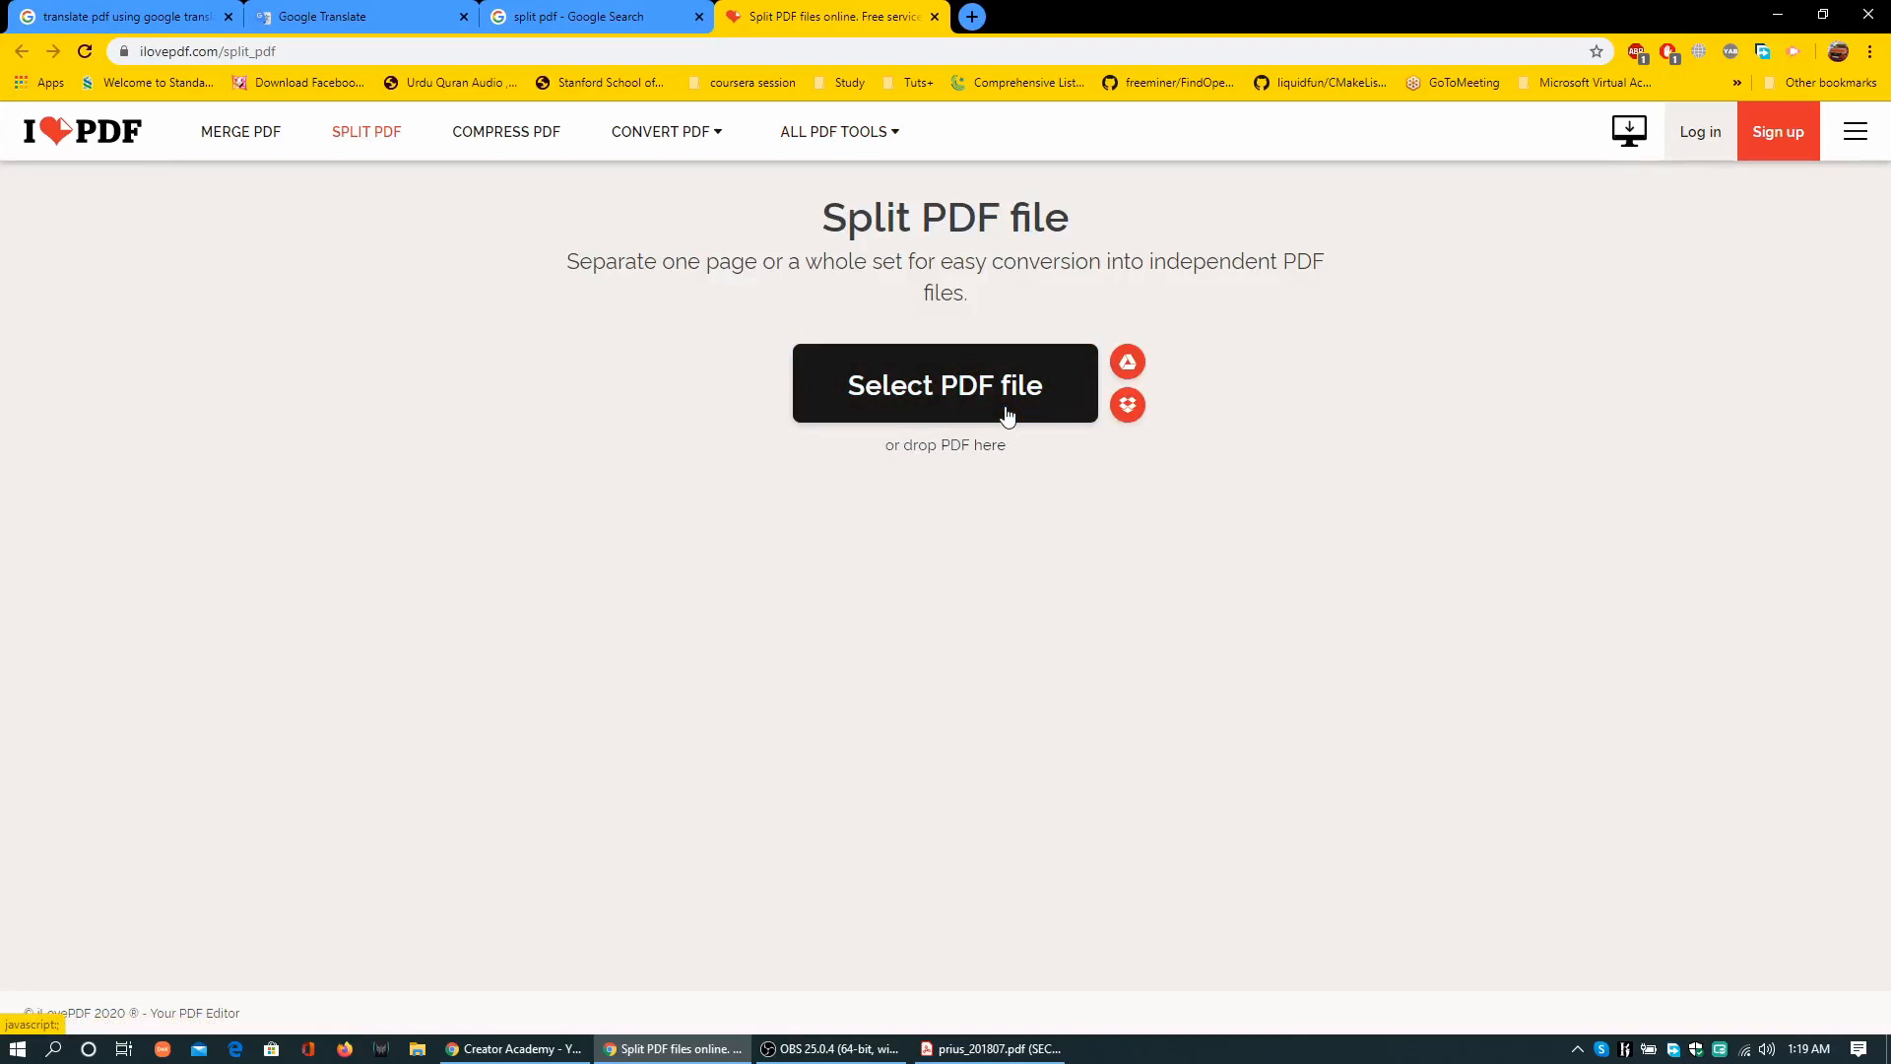
Upload the manual and split it into page ranges 1–322 and 323–644
{"action": "left_click", "coordinate": [945, 385]}
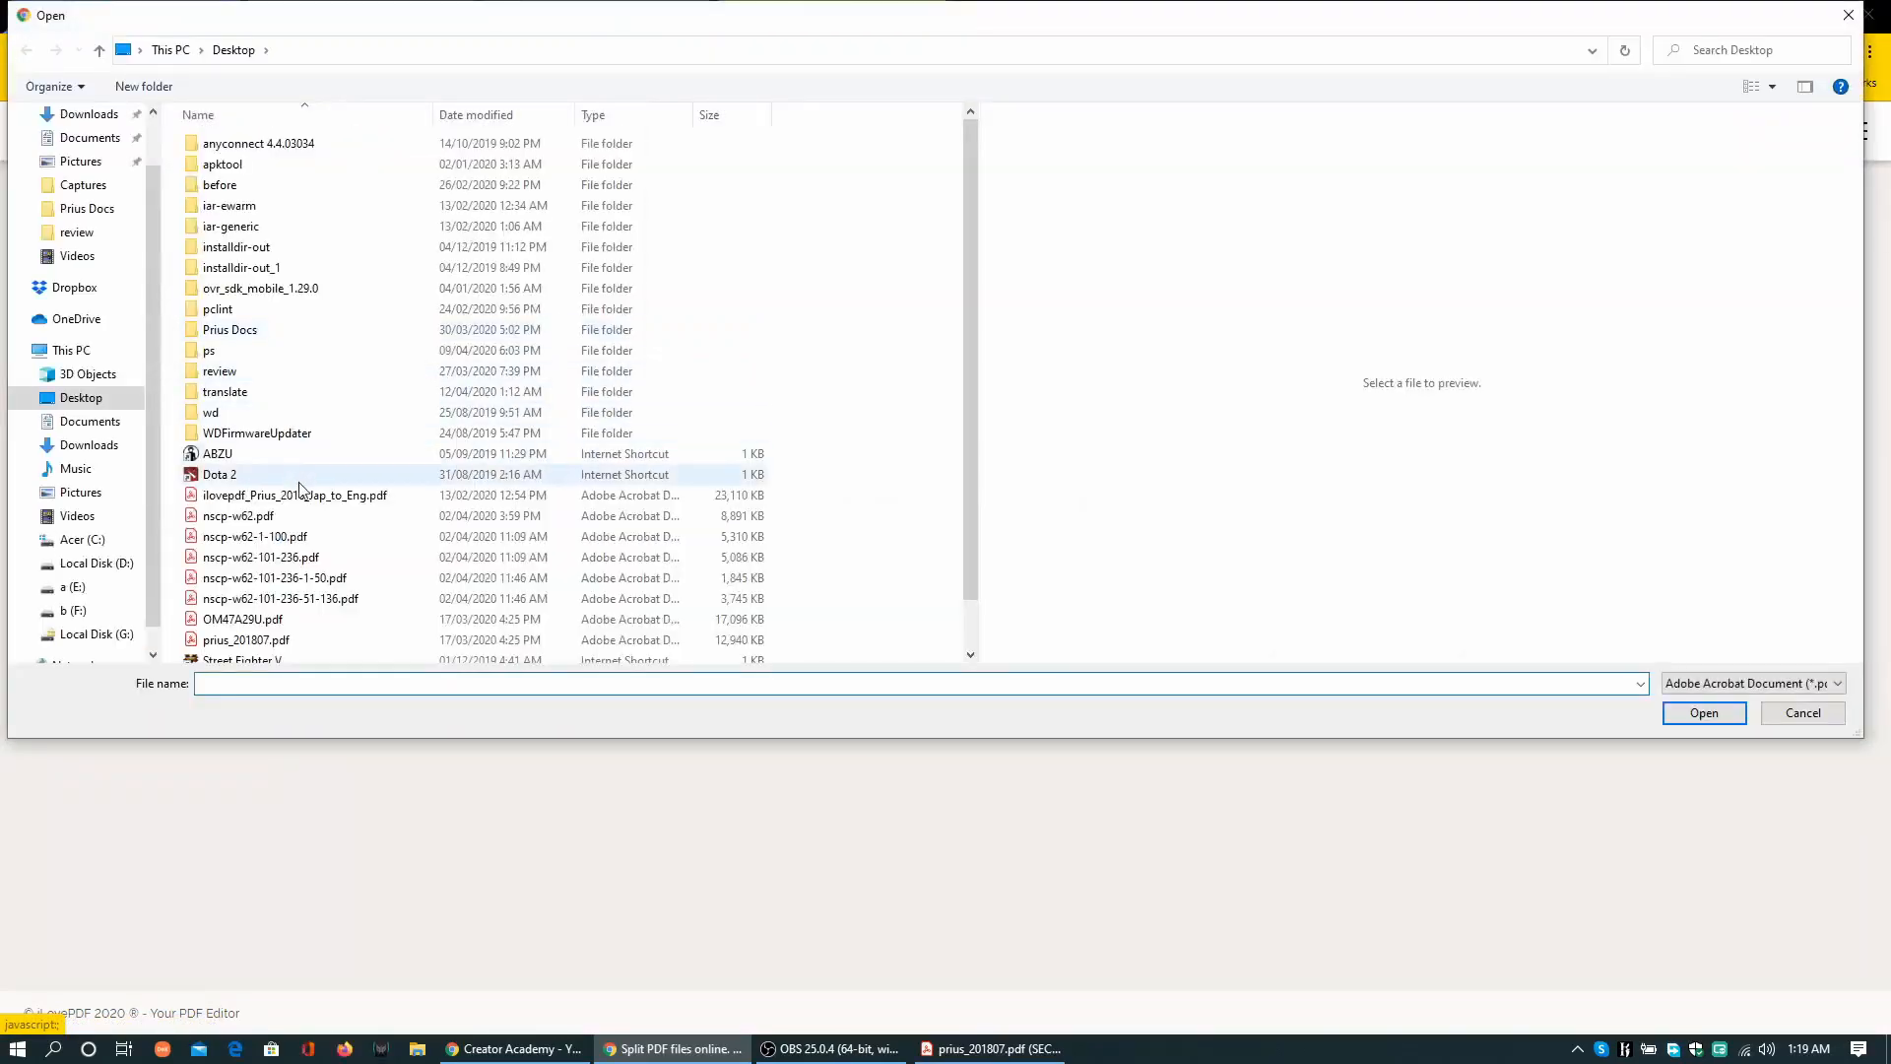
{"action": "left_click", "coordinate": [1802, 711]}
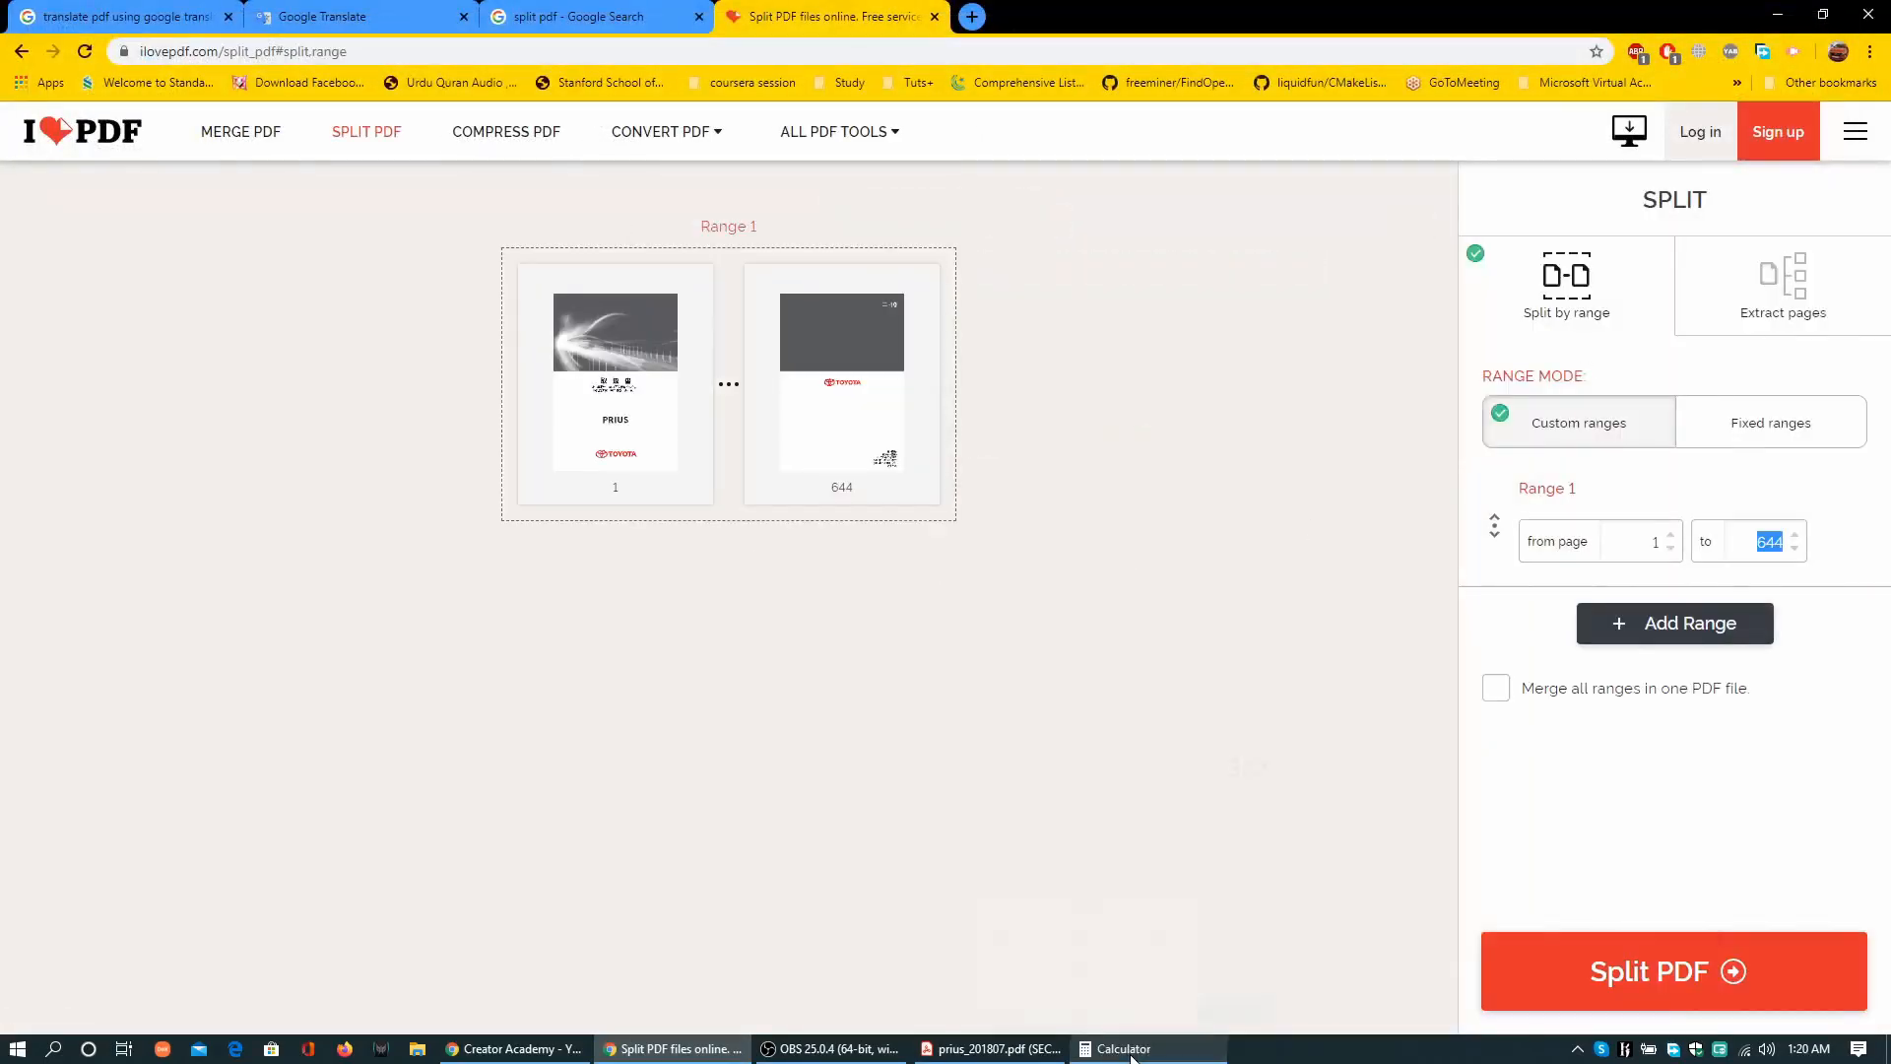
{"action": "type", "text": "322"}
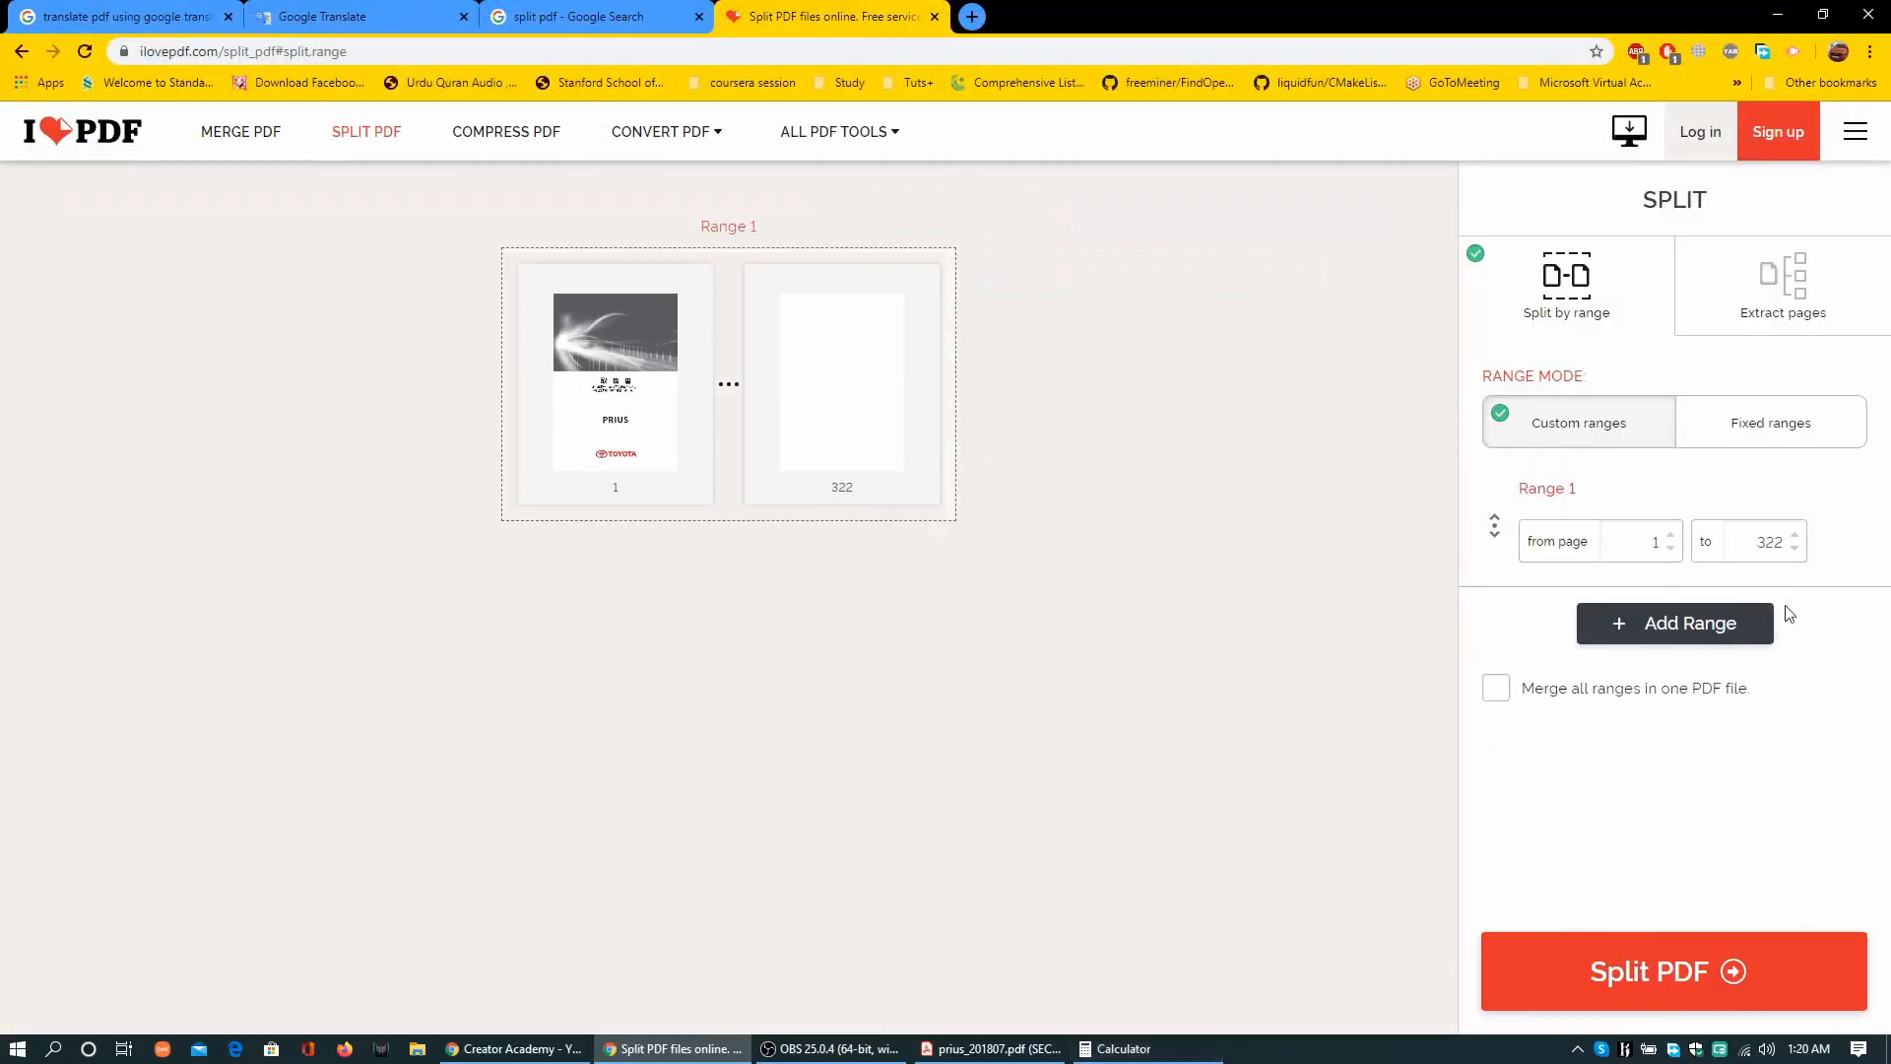
{"action": "left_click", "coordinate": [1675, 623]}
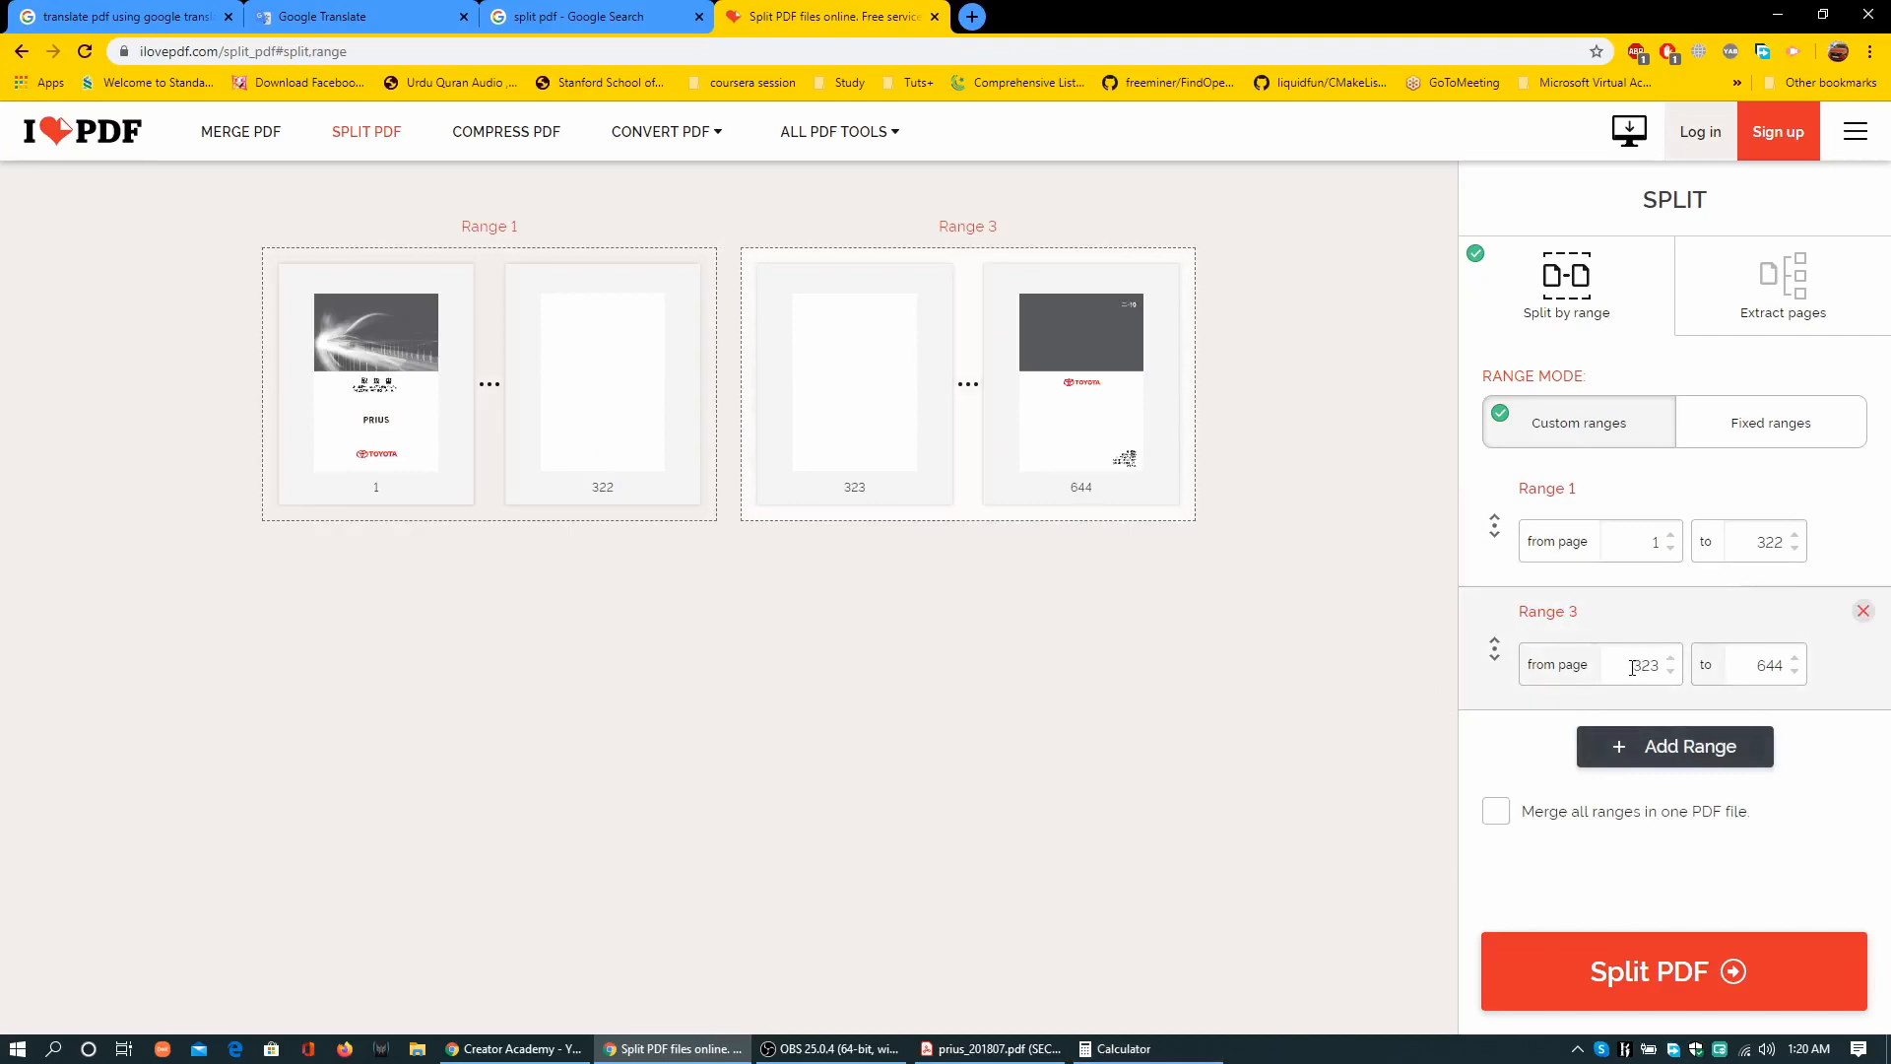
{"action": "left_click", "coordinate": [1672, 971]}
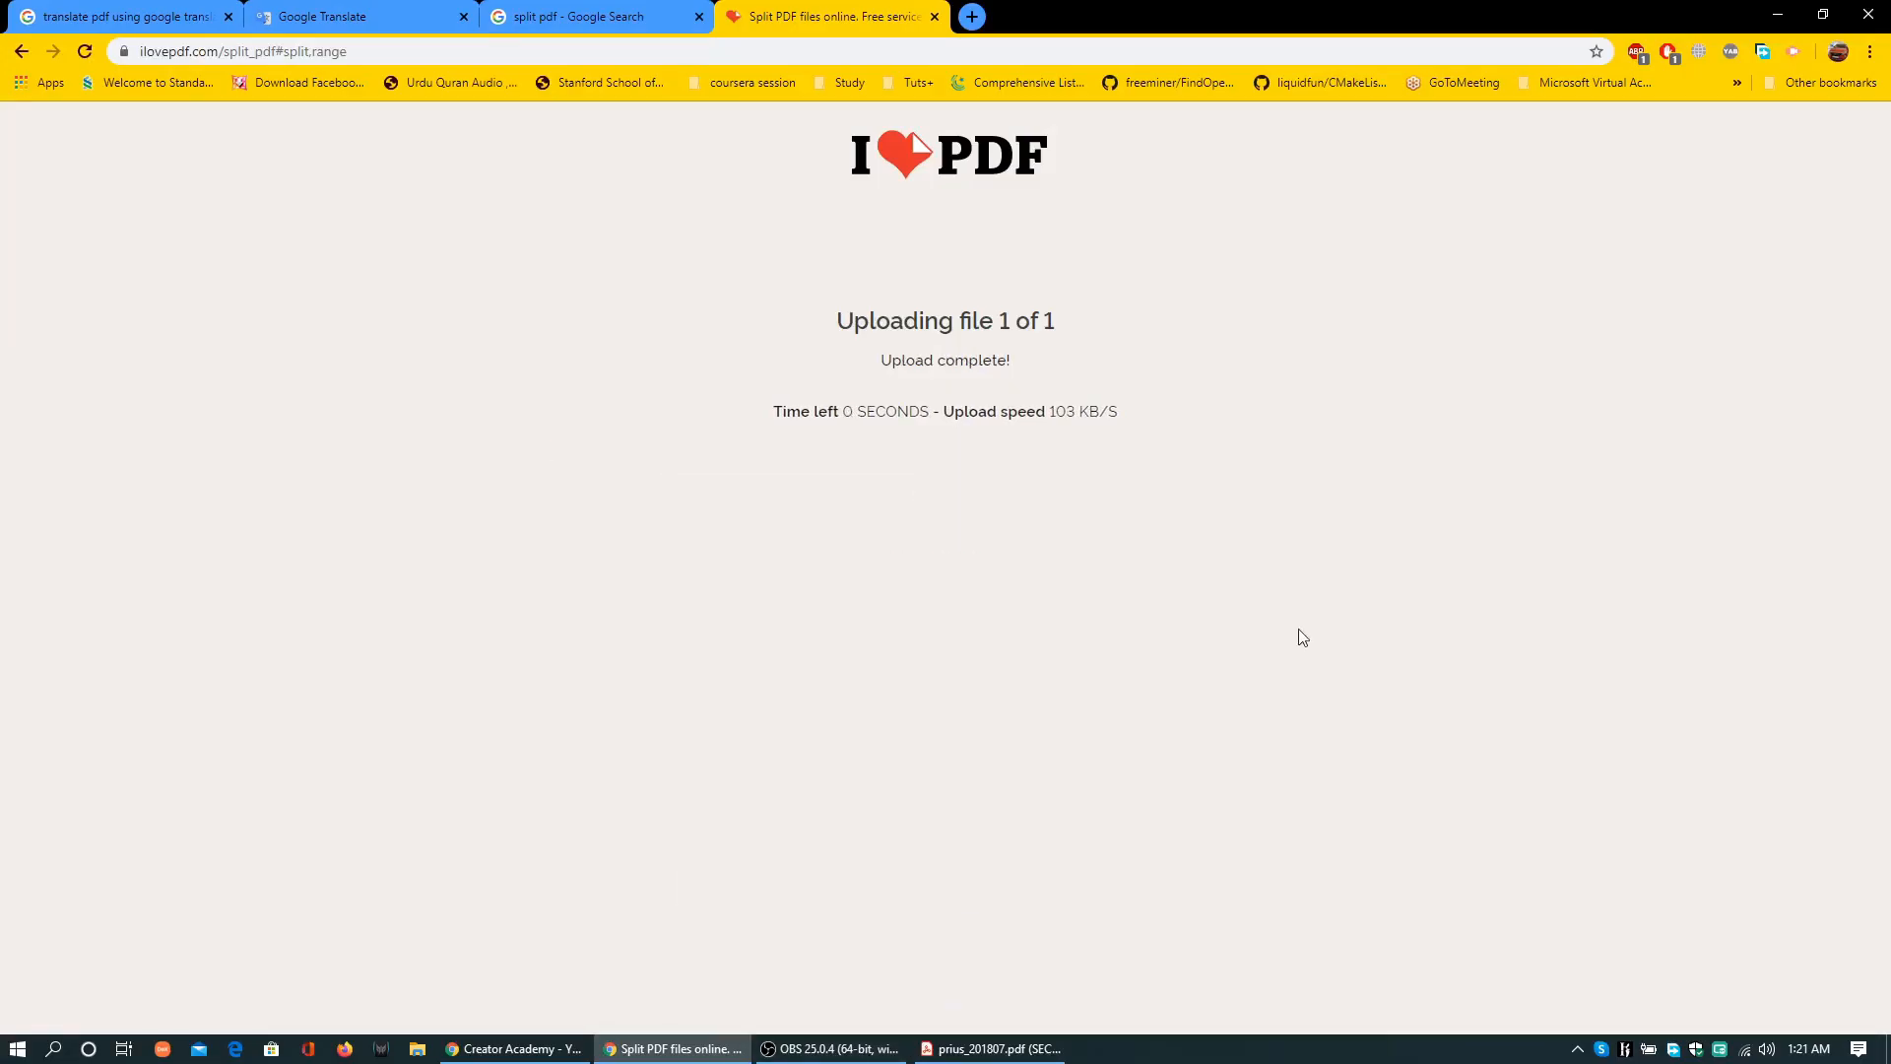
{"action": "mouse_move", "coordinate": [1100, 456]}
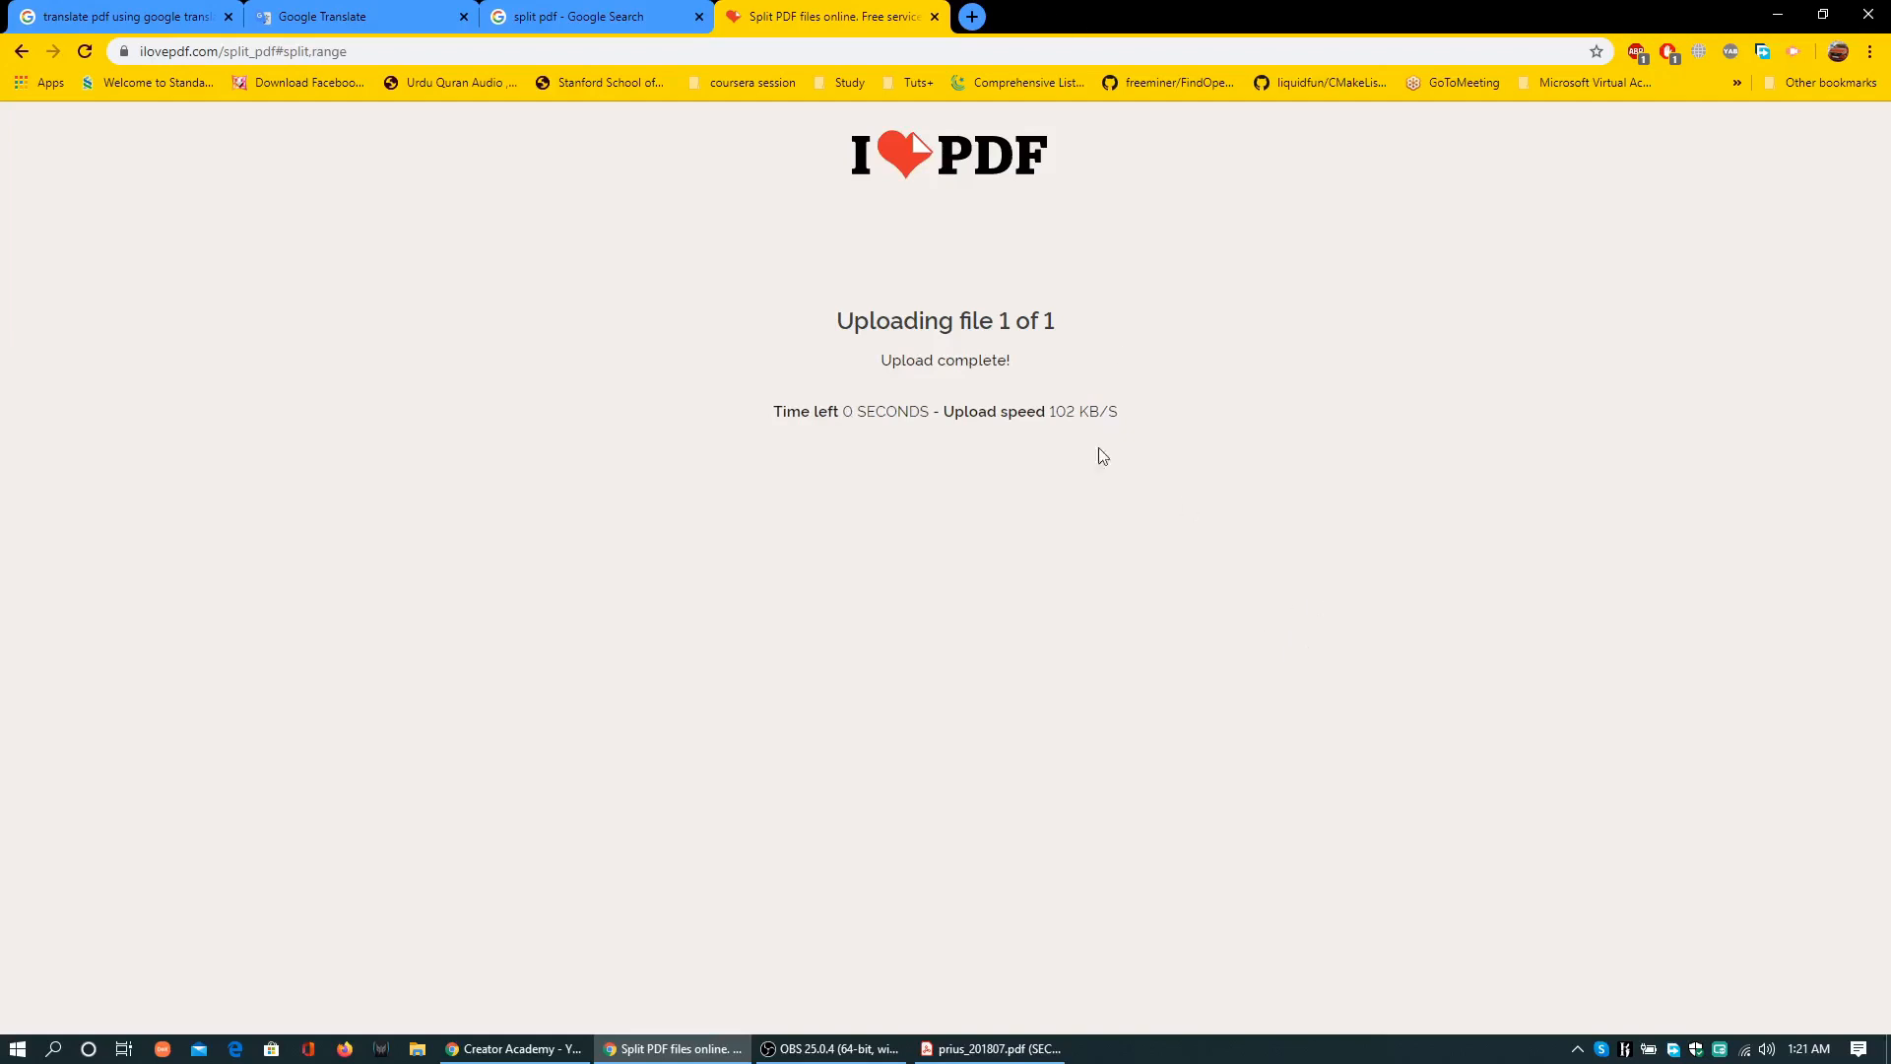
{"action": "mouse_move", "coordinate": [1709, 10]}
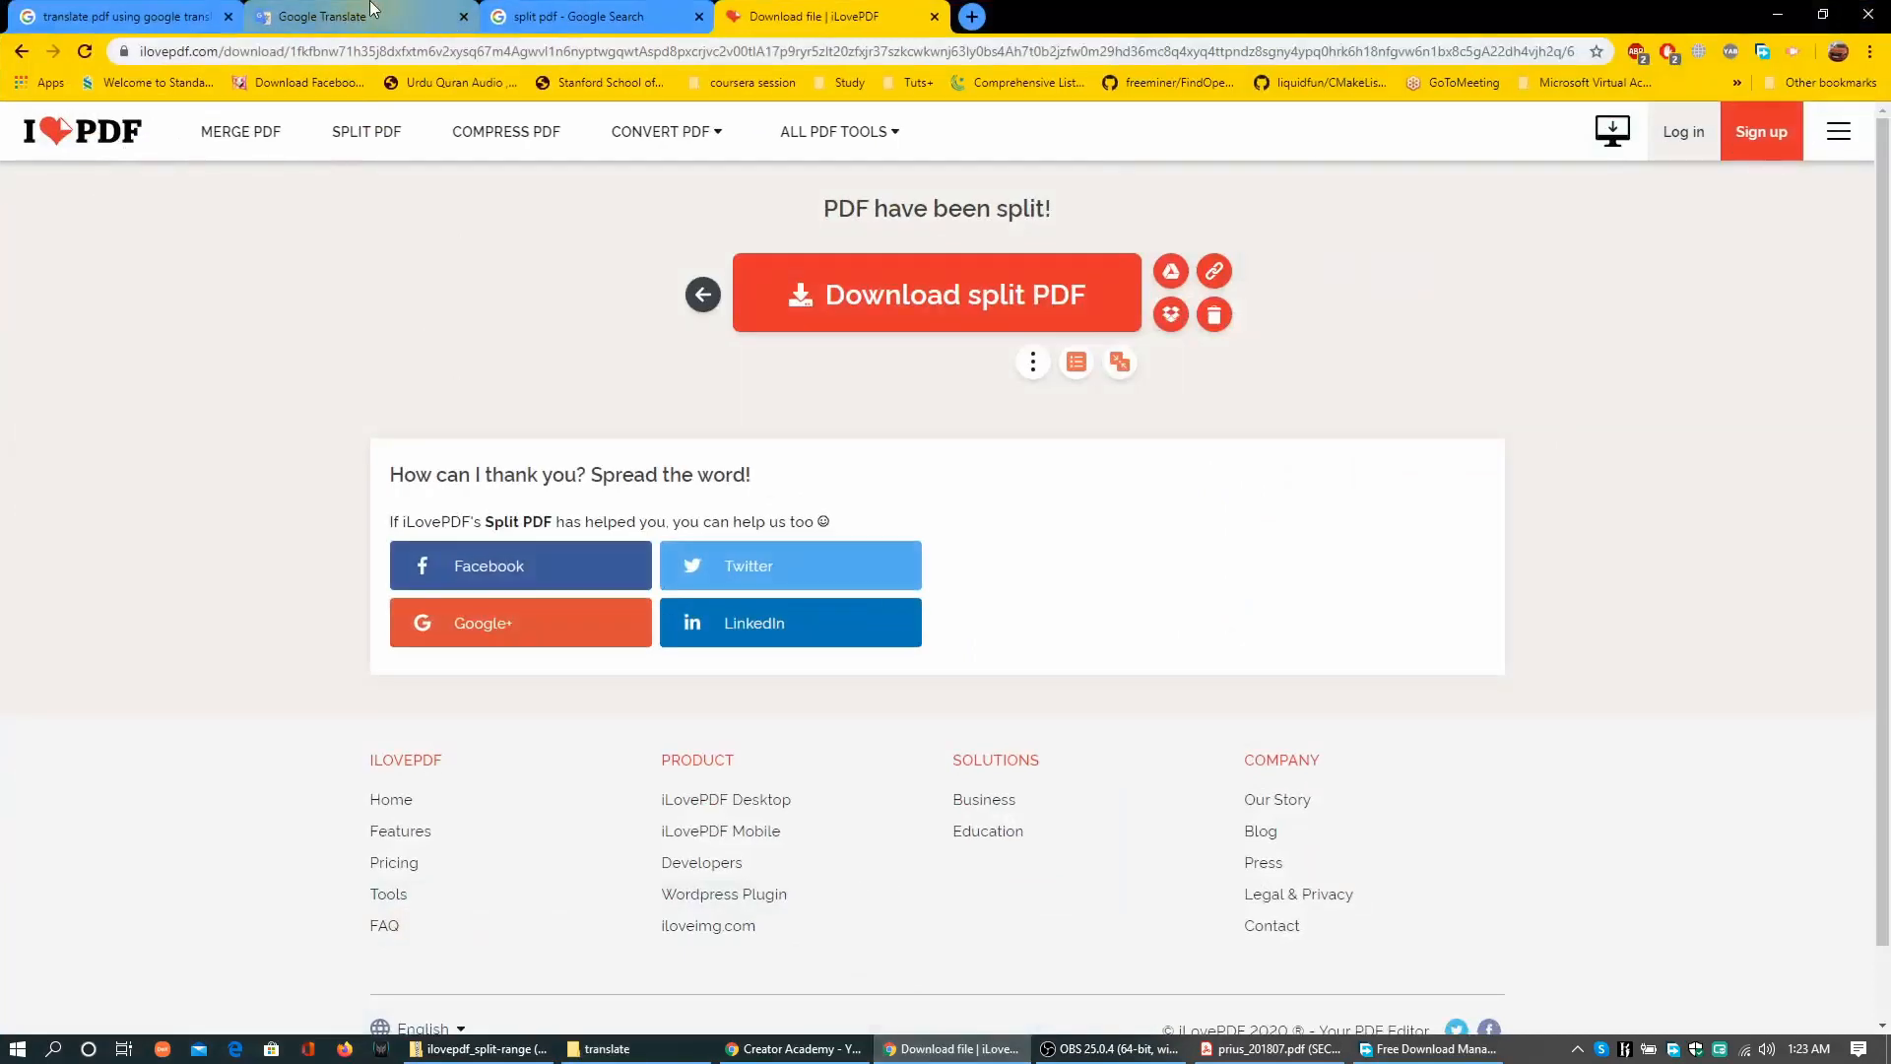
Upload the split part prius_201807-1-322.pdf to Google Translate's document translator
{"action": "left_click", "coordinate": [359, 16]}
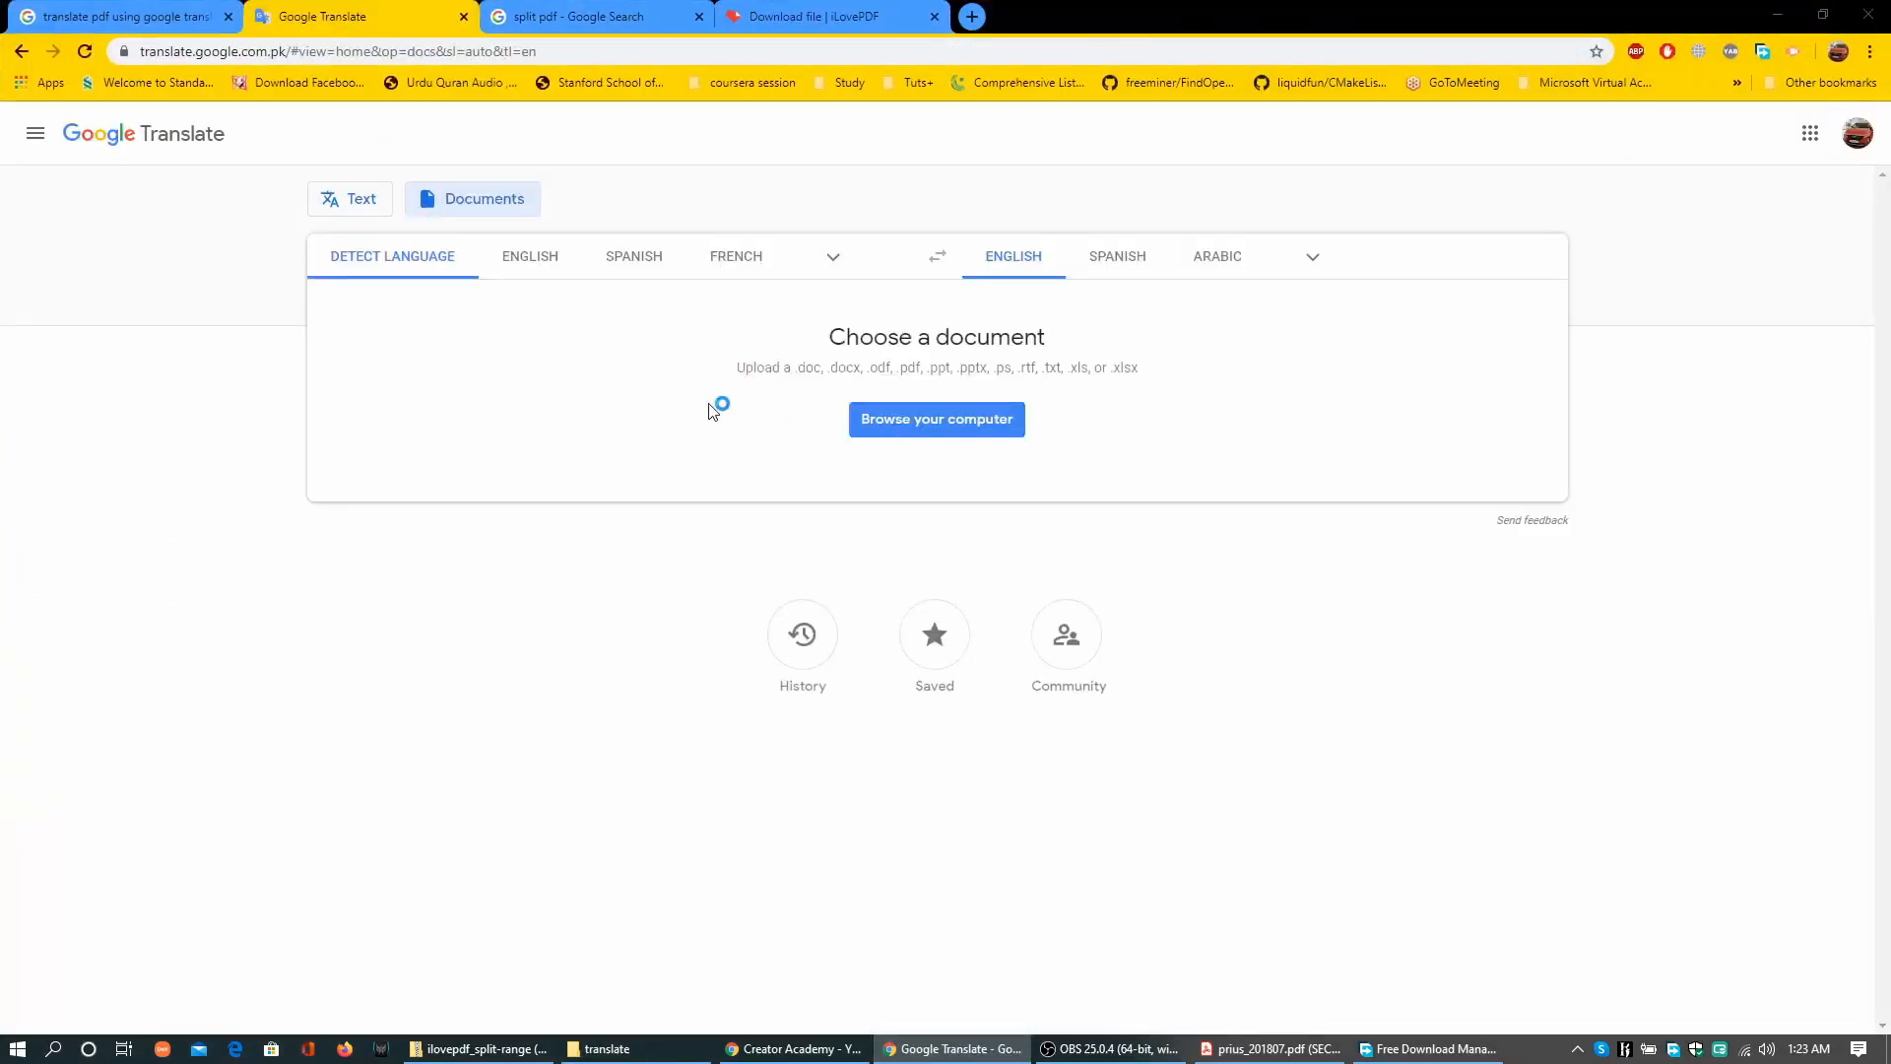
{"action": "left_click", "coordinate": [936, 418]}
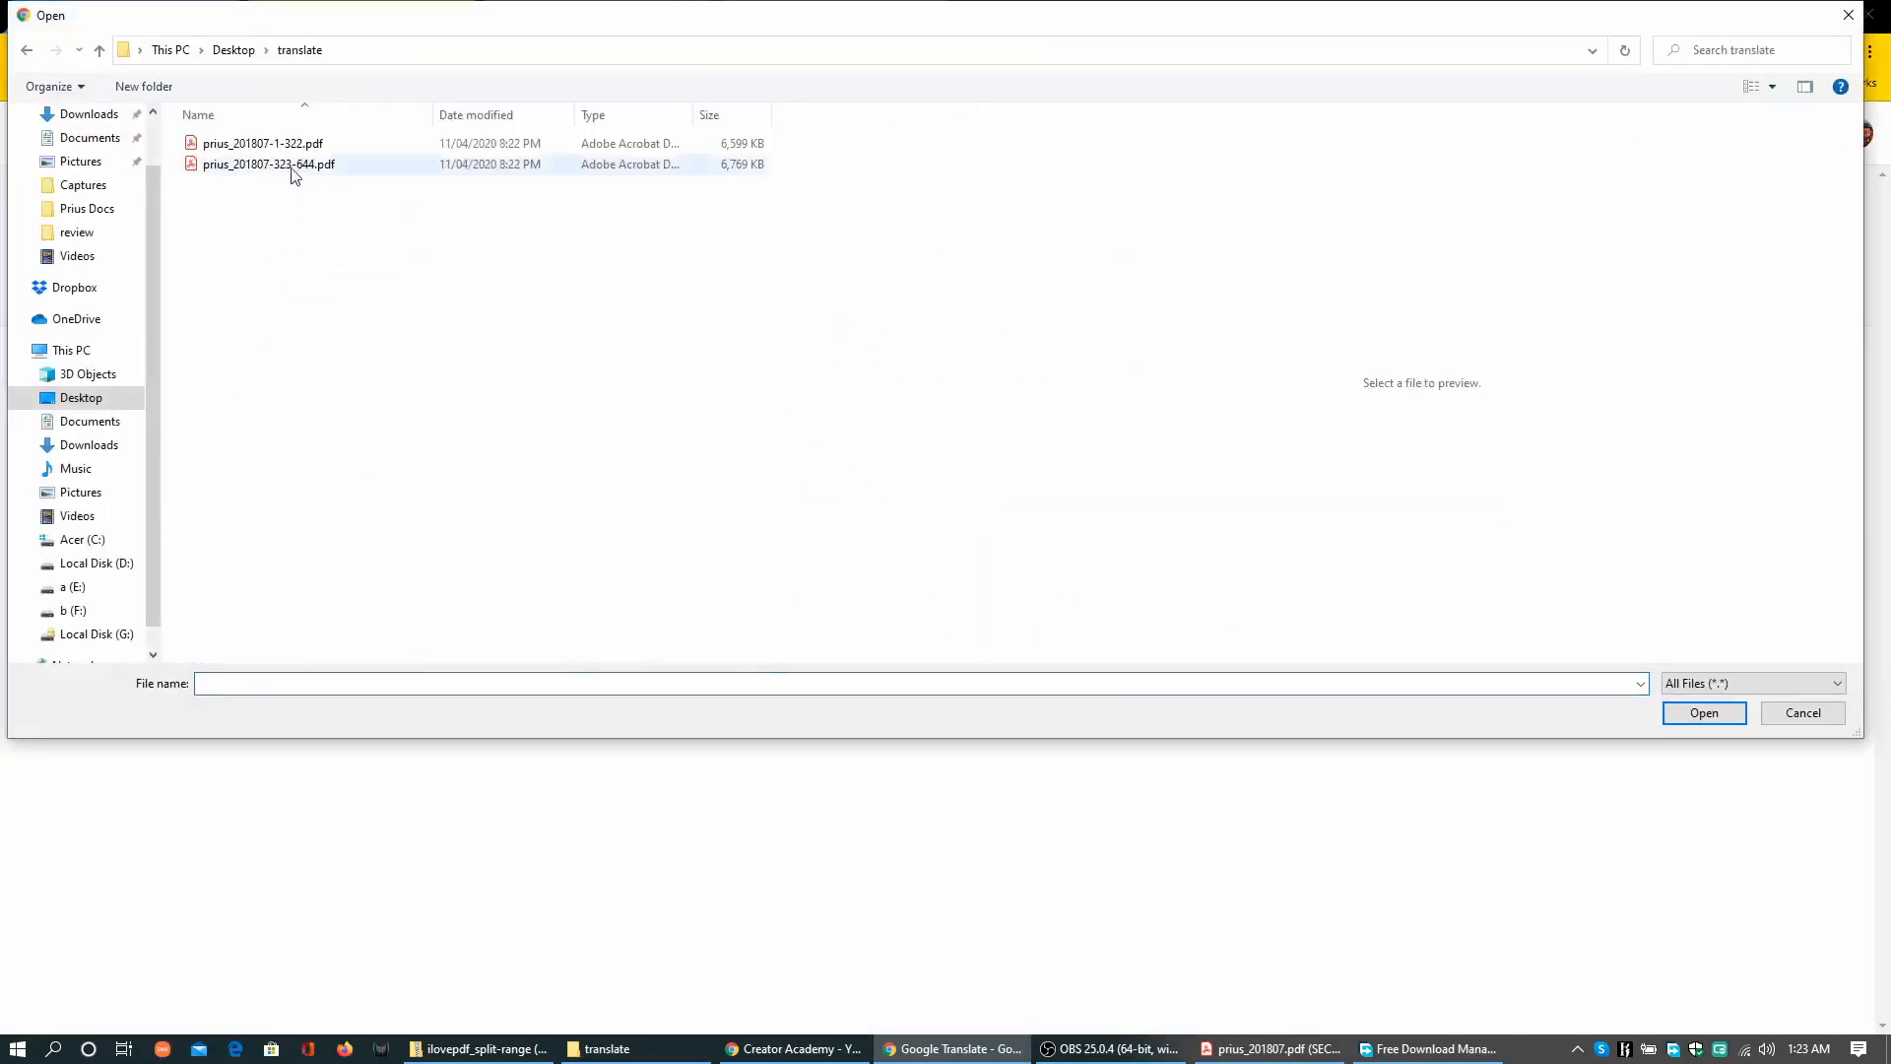
{"action": "left_click", "coordinate": [1702, 713]}
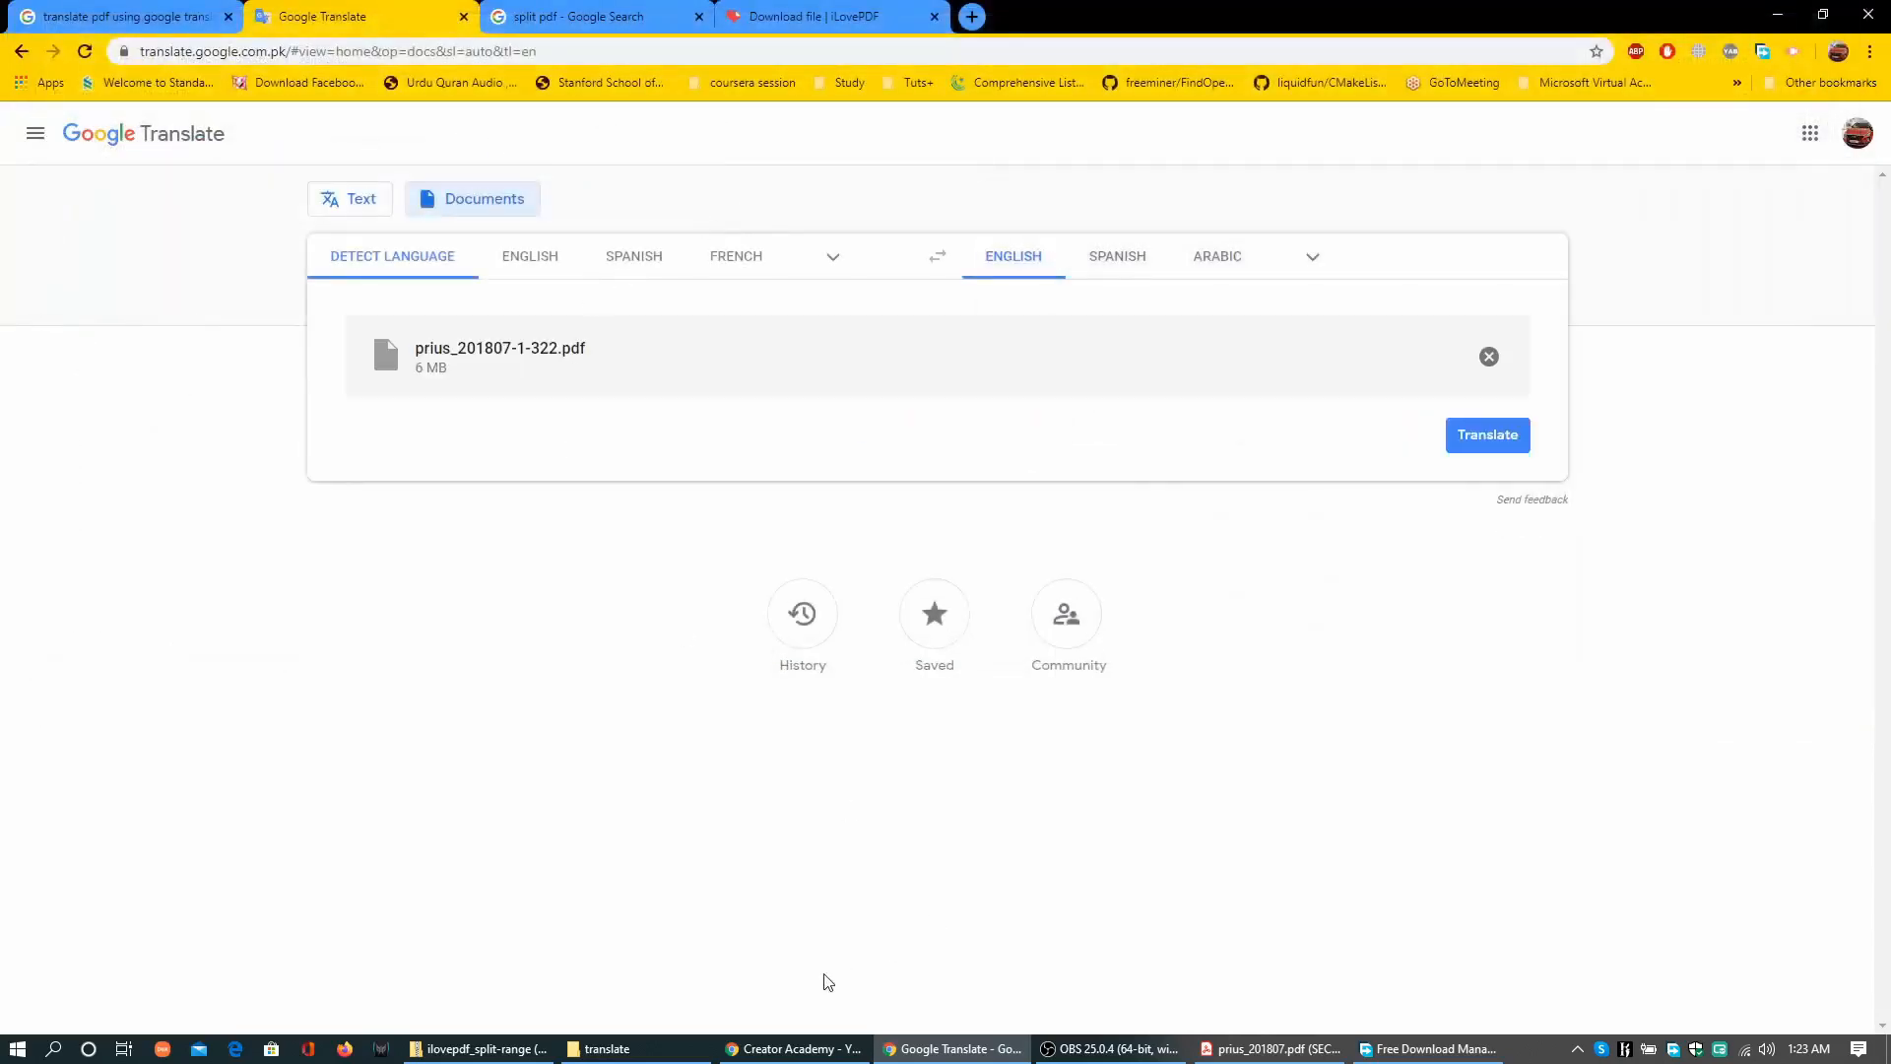
{"action": "left_click", "coordinate": [608, 1049]}
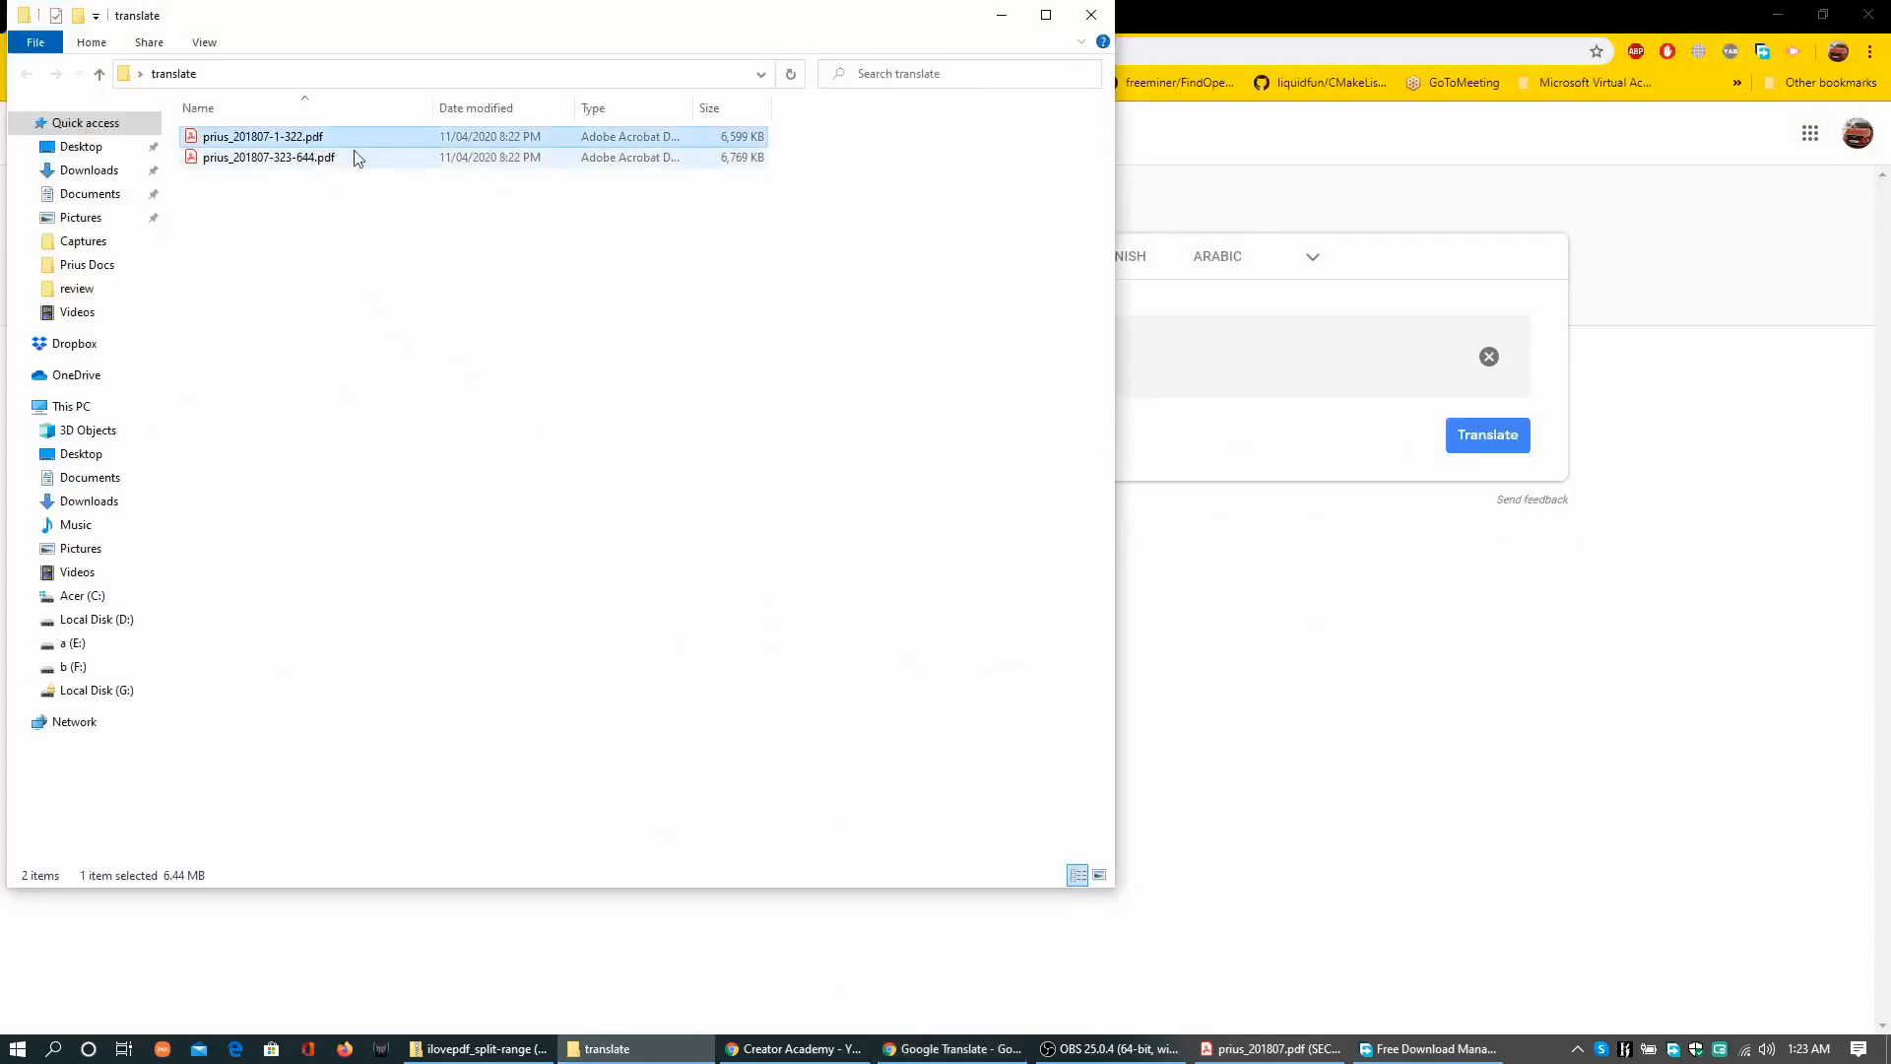
{"action": "mouse_move", "coordinate": [313, 135]}
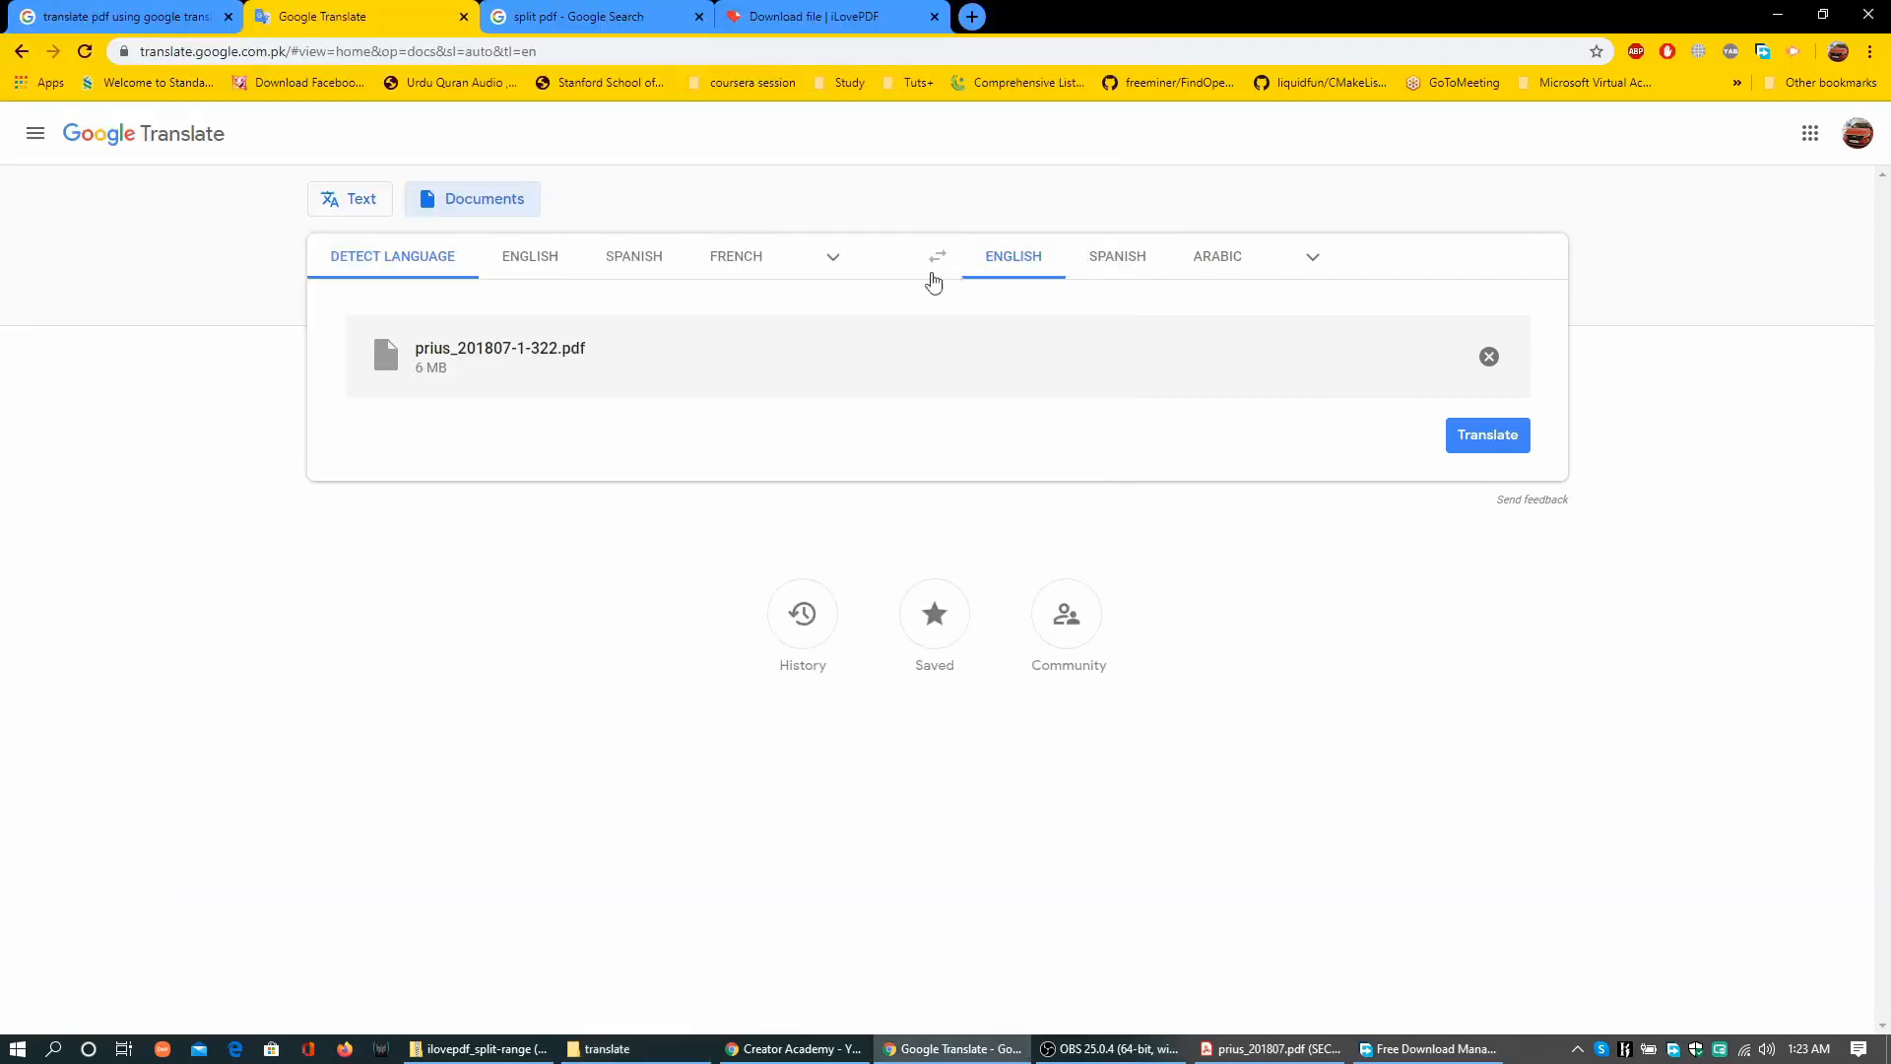
{"action": "mouse_move", "coordinate": [425, 268]}
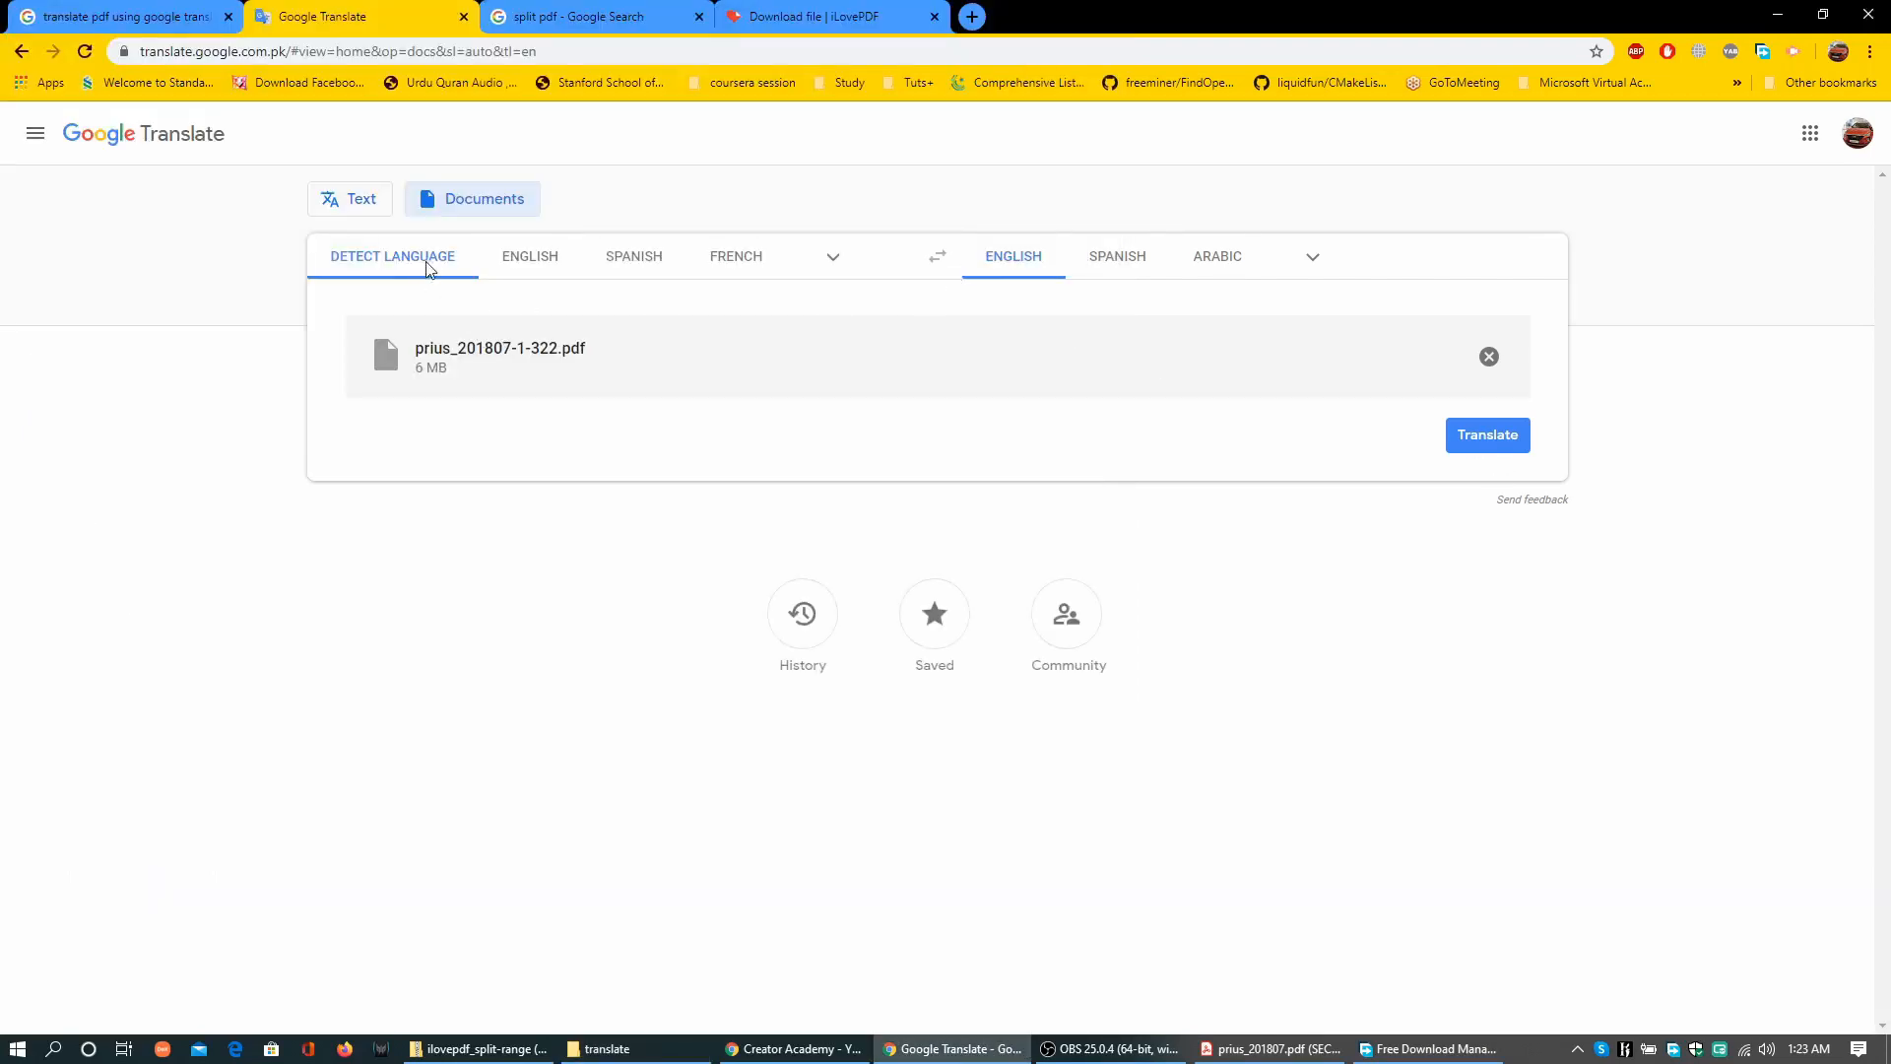
{"action": "mouse_move", "coordinate": [446, 262]}
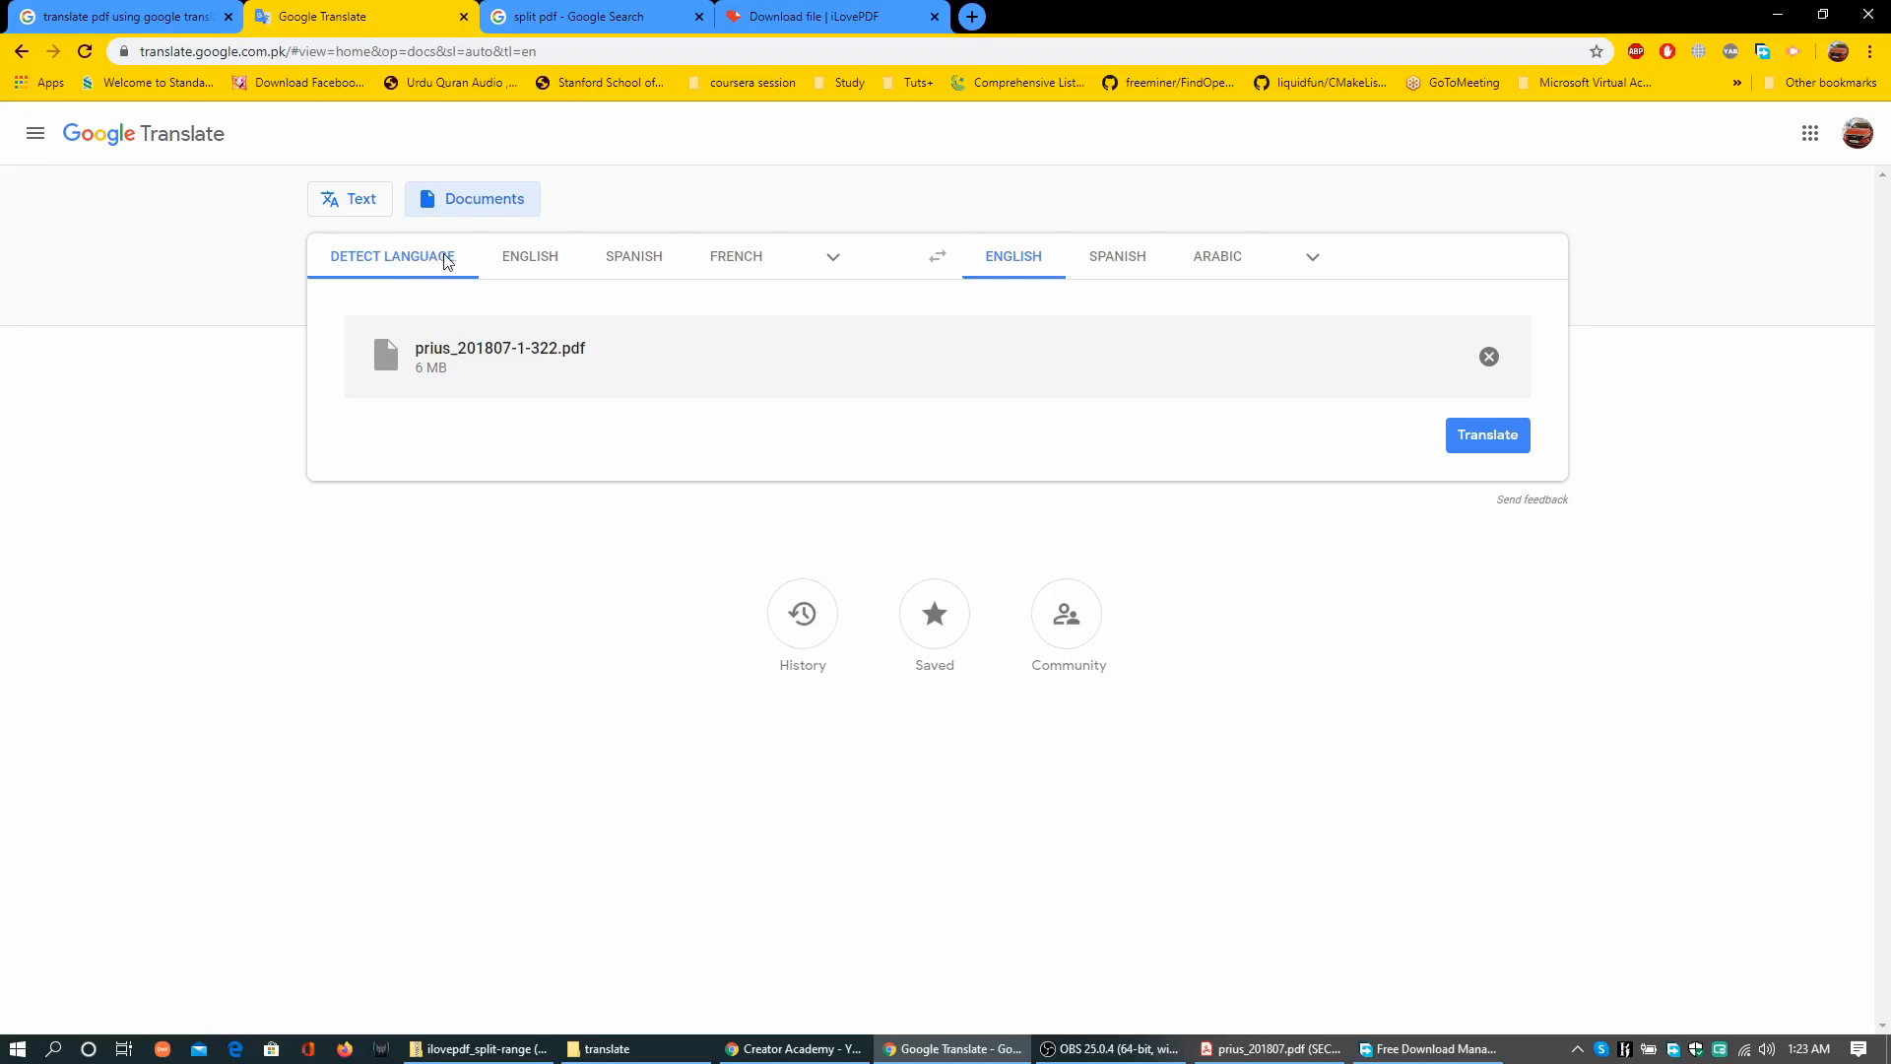
Translate the uploaded part from the detected language into English
{"action": "left_click", "coordinate": [832, 256]}
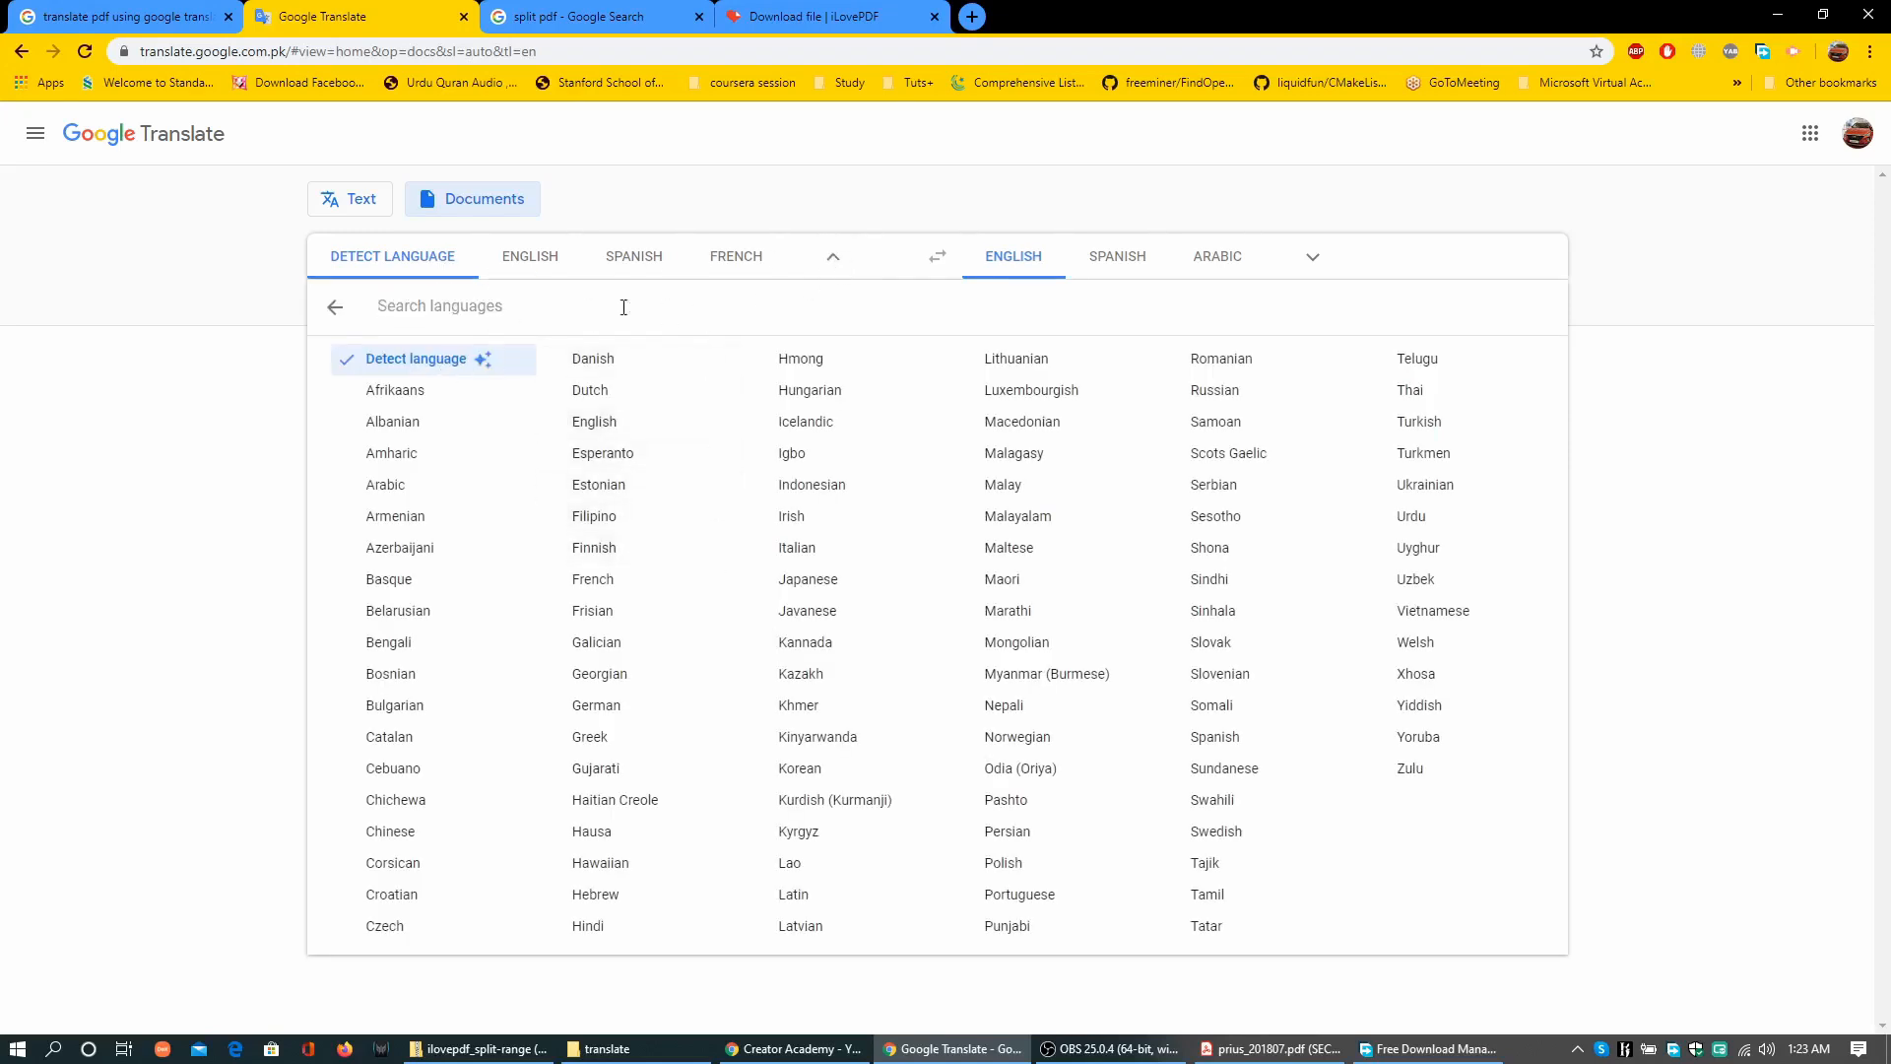
{"action": "left_click", "coordinate": [1012, 256]}
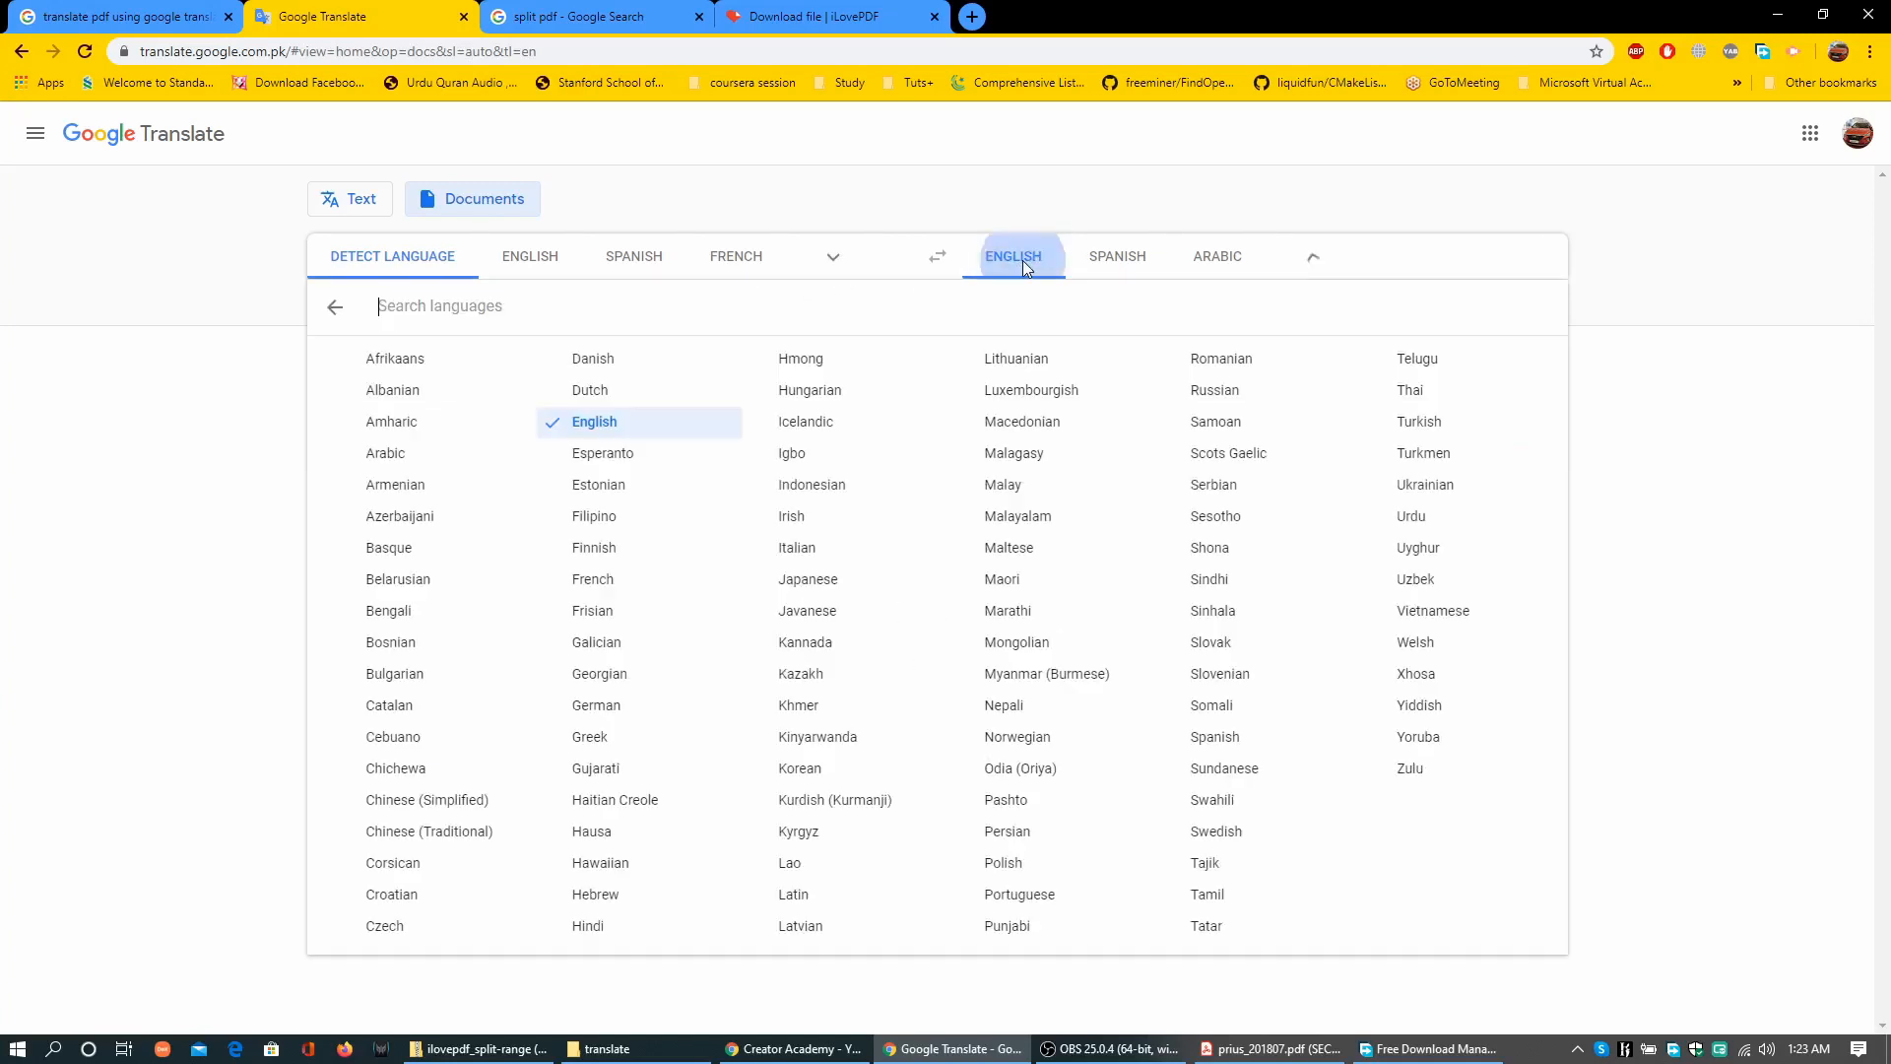
{"action": "left_click", "coordinate": [595, 421]}
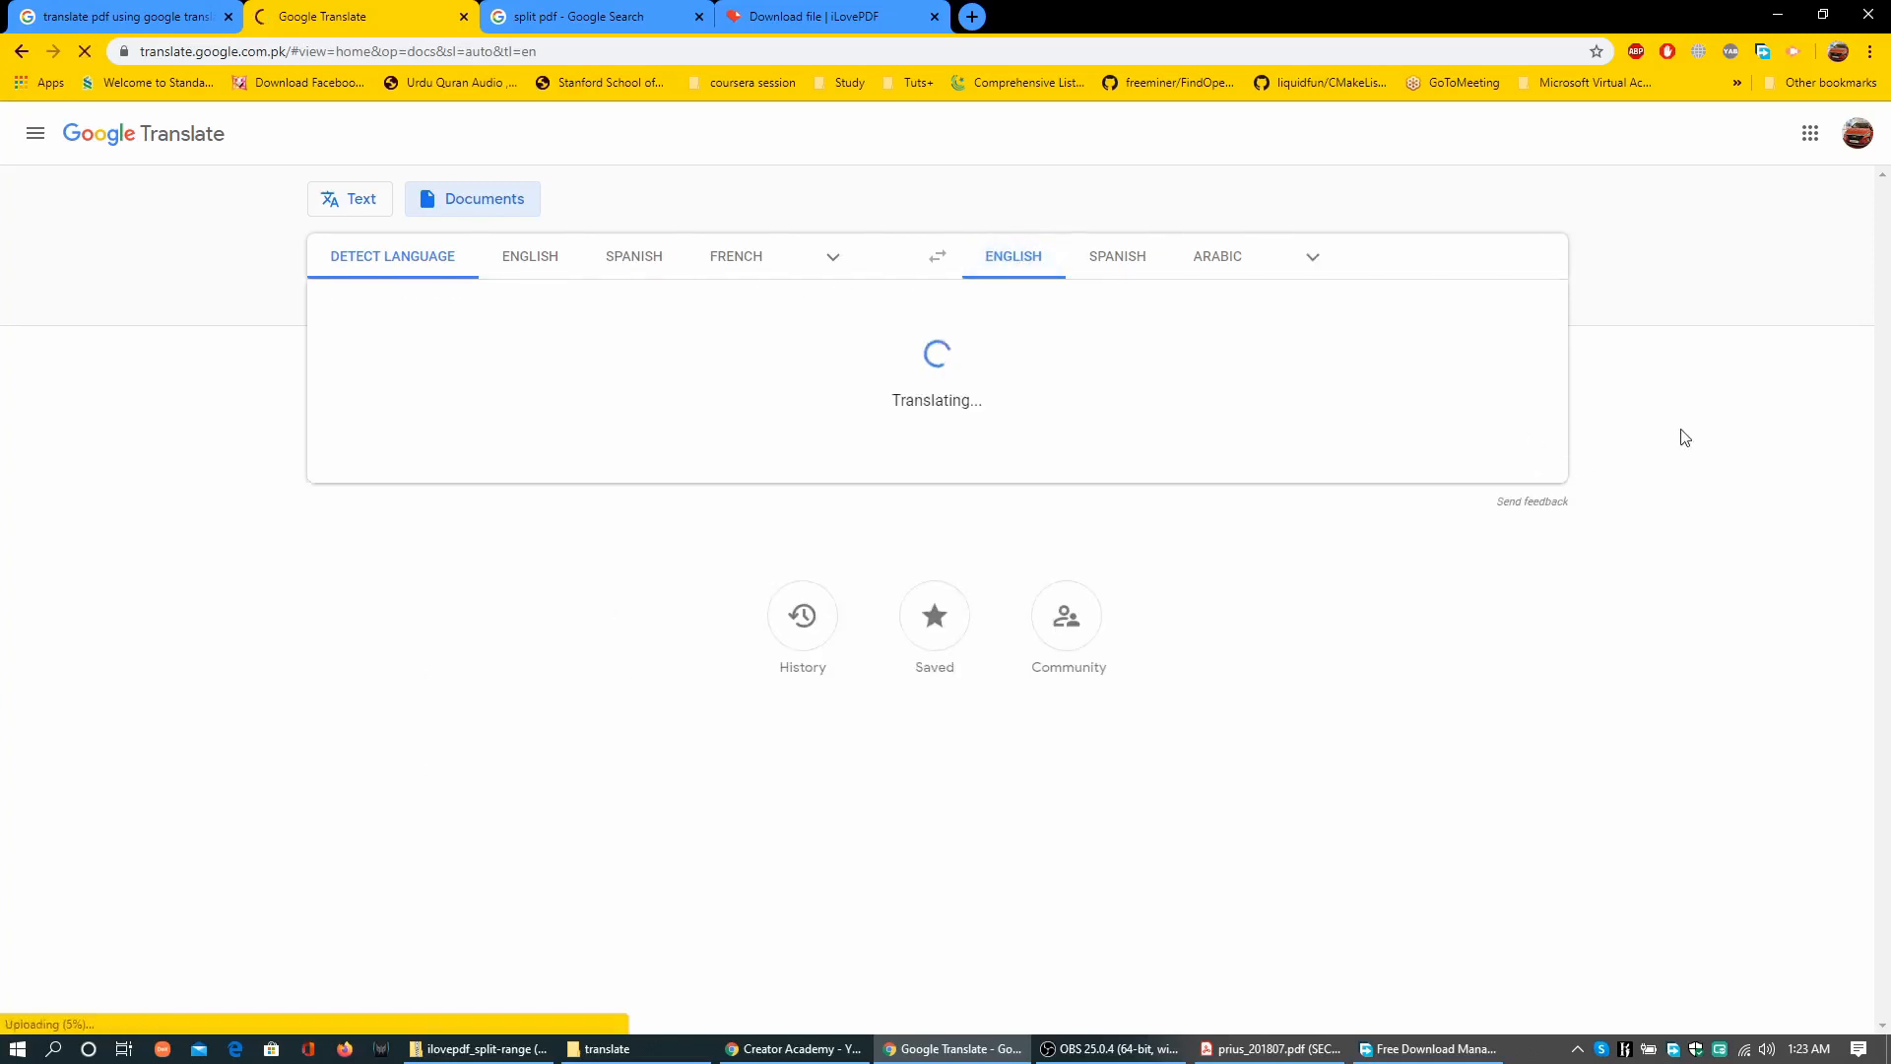
{"action": "mouse_move", "coordinate": [649, 600]}
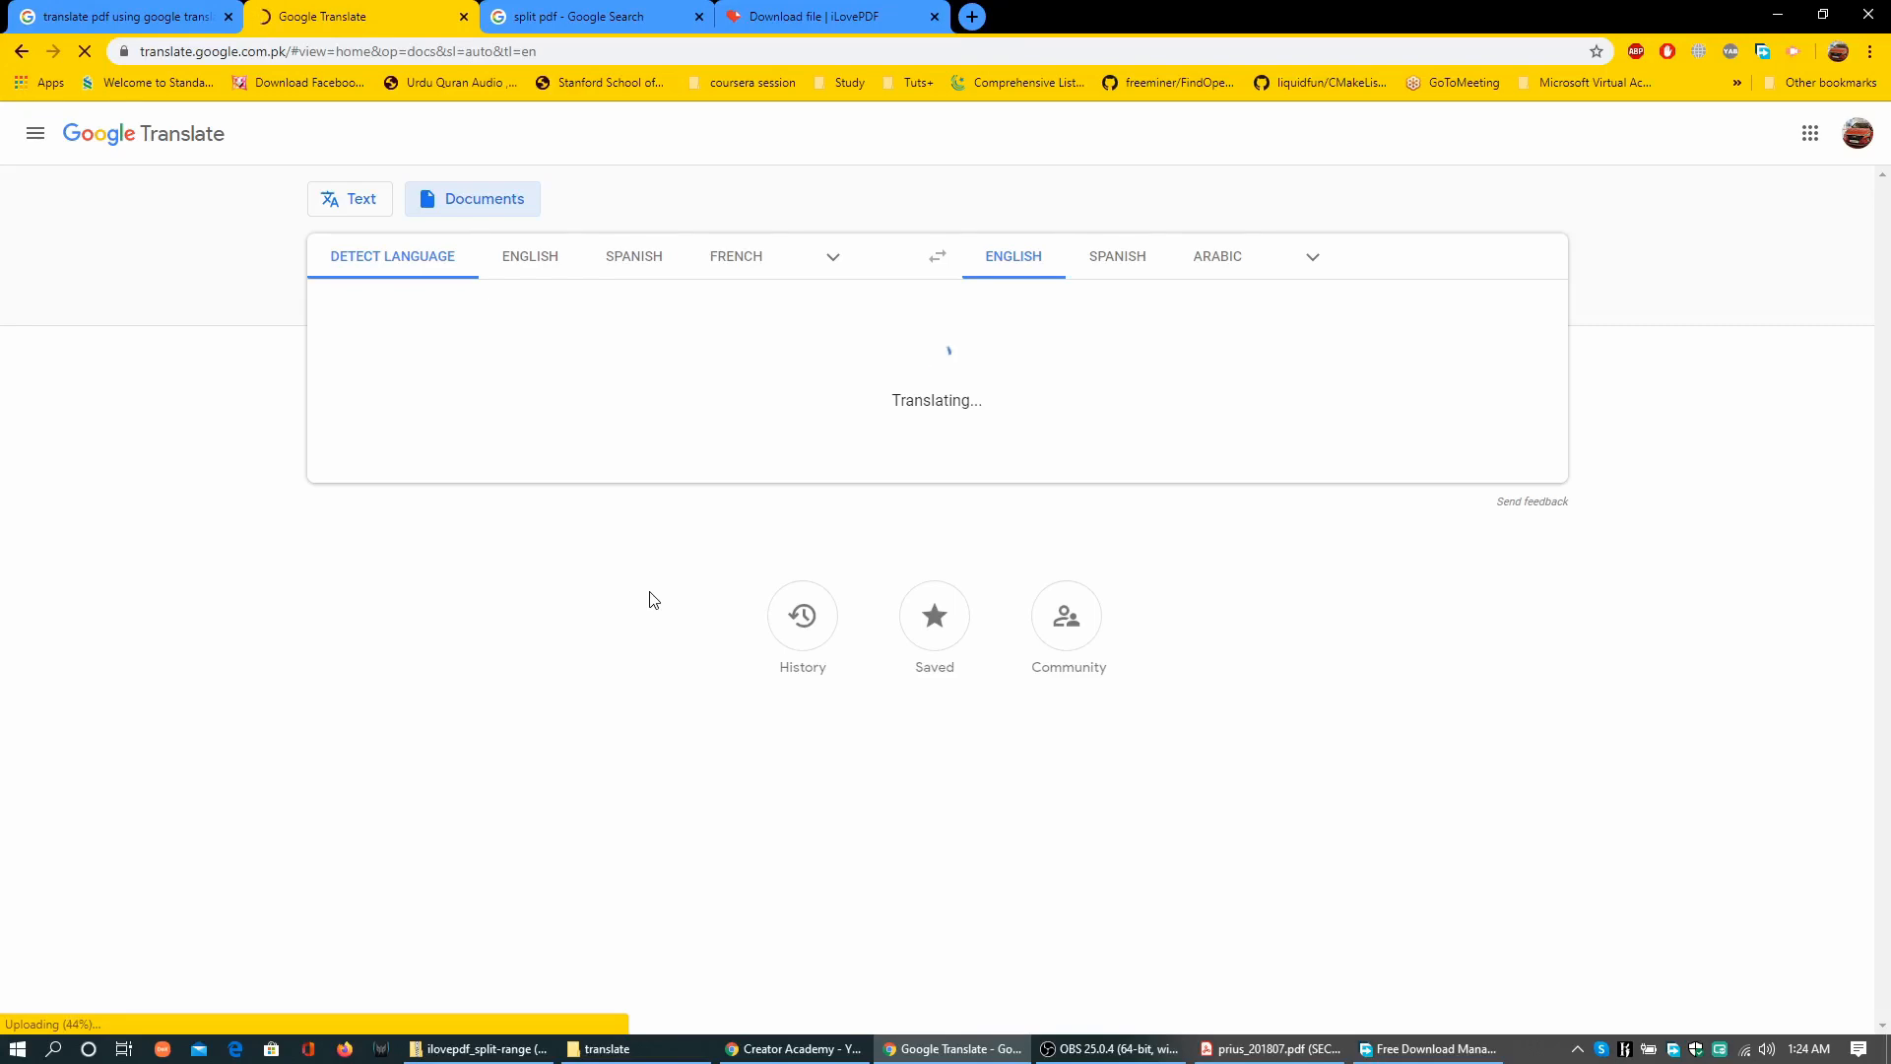
{"action": "mouse_move", "coordinate": [971, 17]}
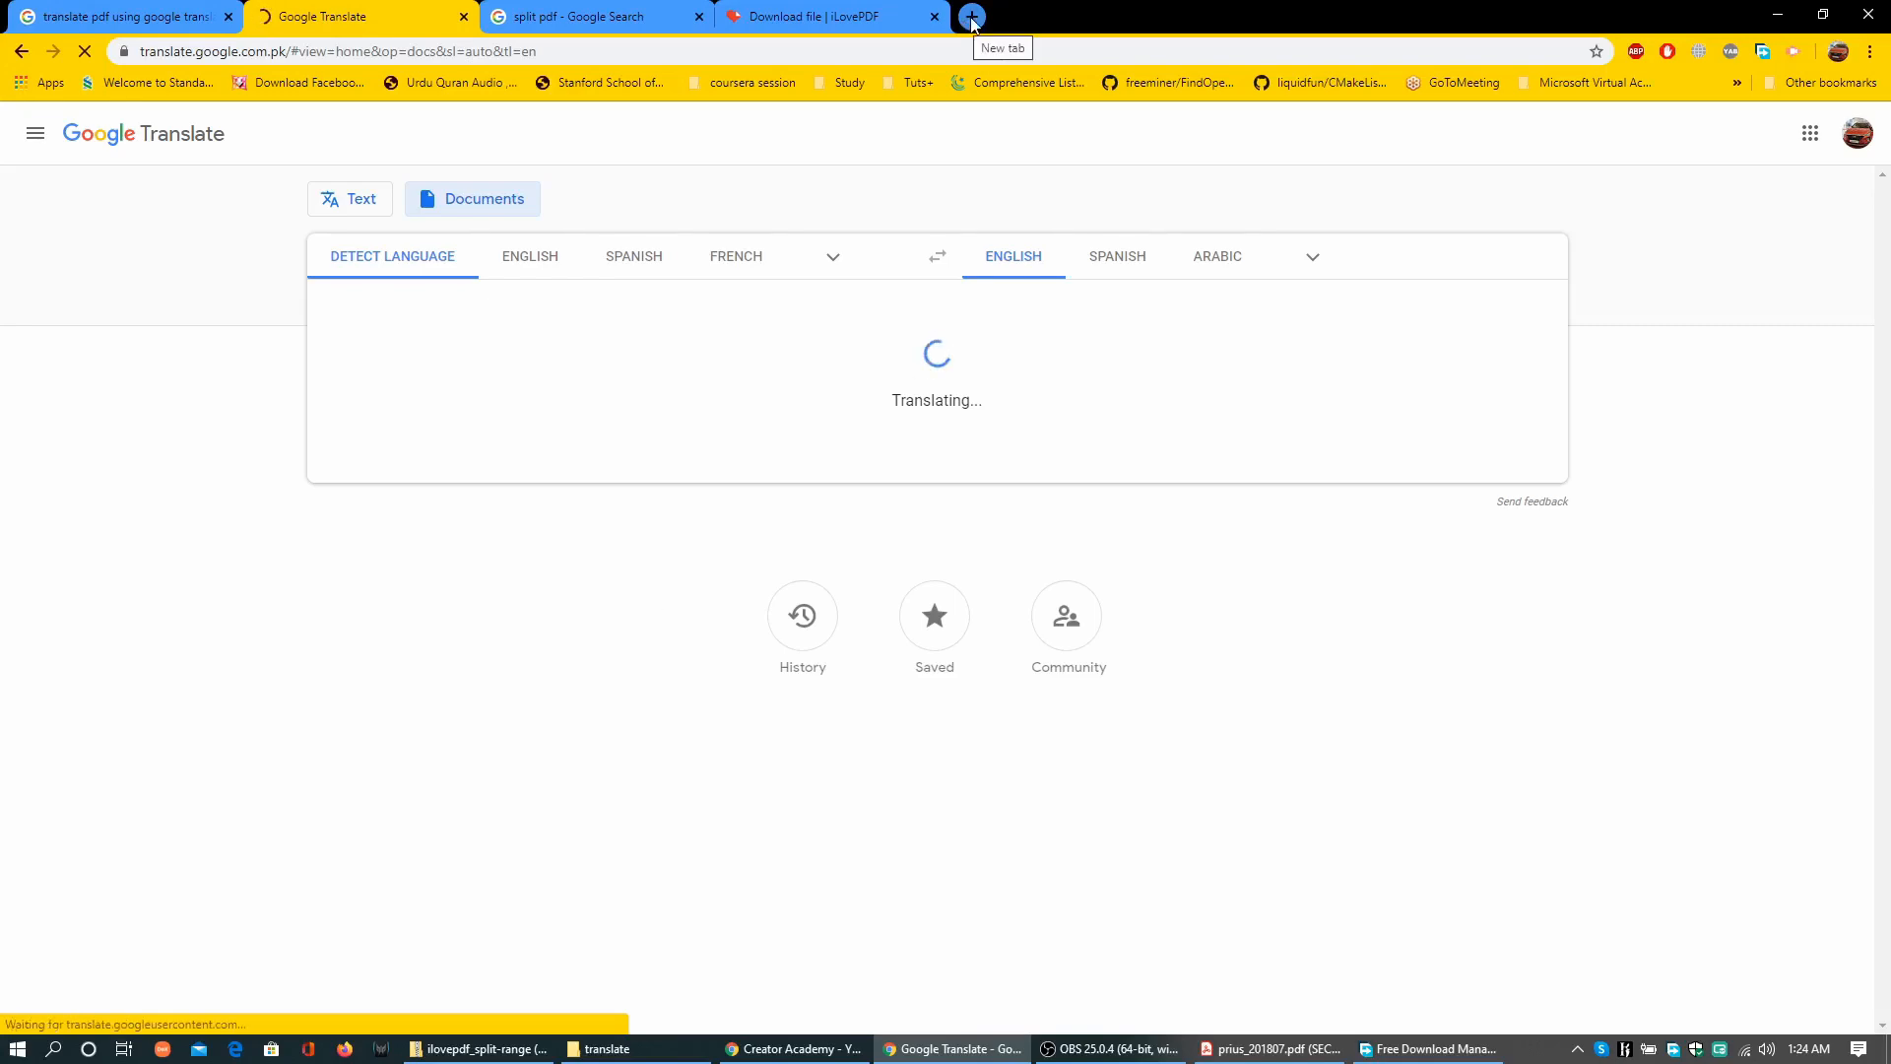
Scroll through the English translation of pages 1–322 and close the original-text preview
{"action": "left_click", "coordinate": [1267, 1048]}
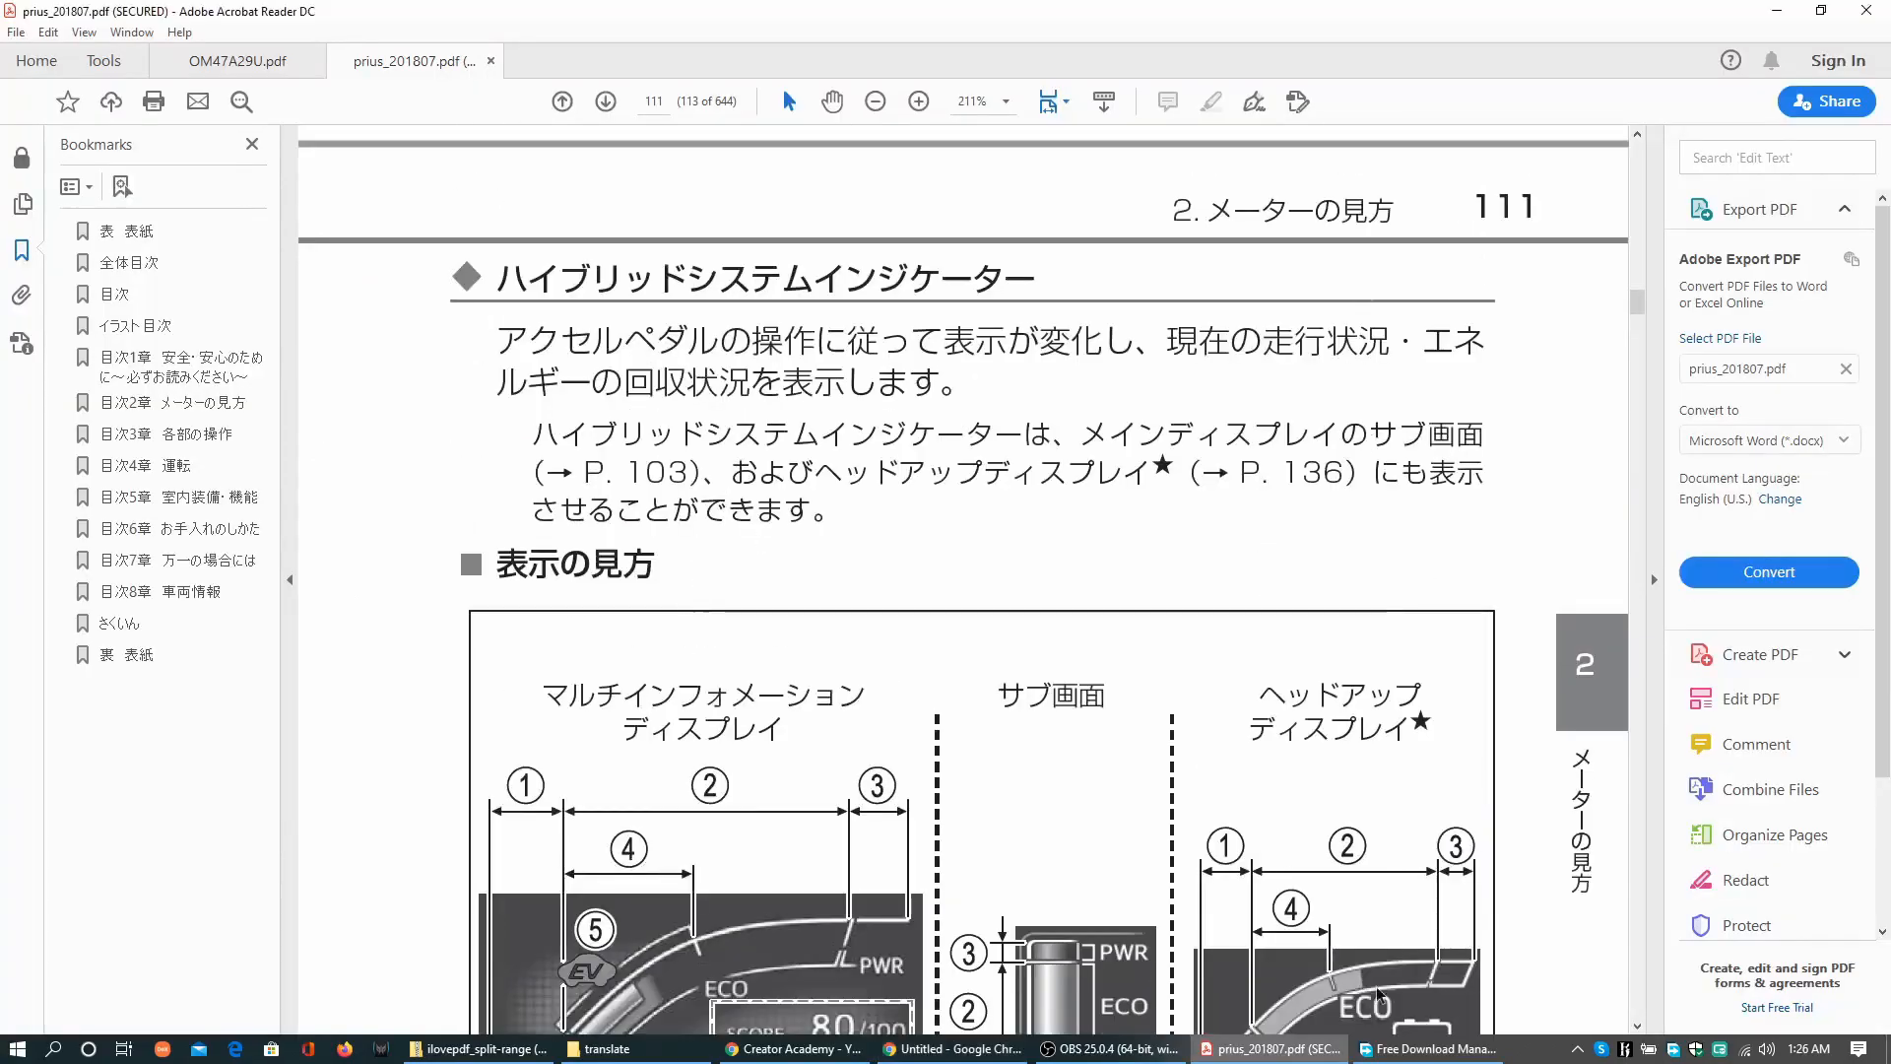
{"action": "scroll", "scroll_direction": "down", "scroll_amount": 3}
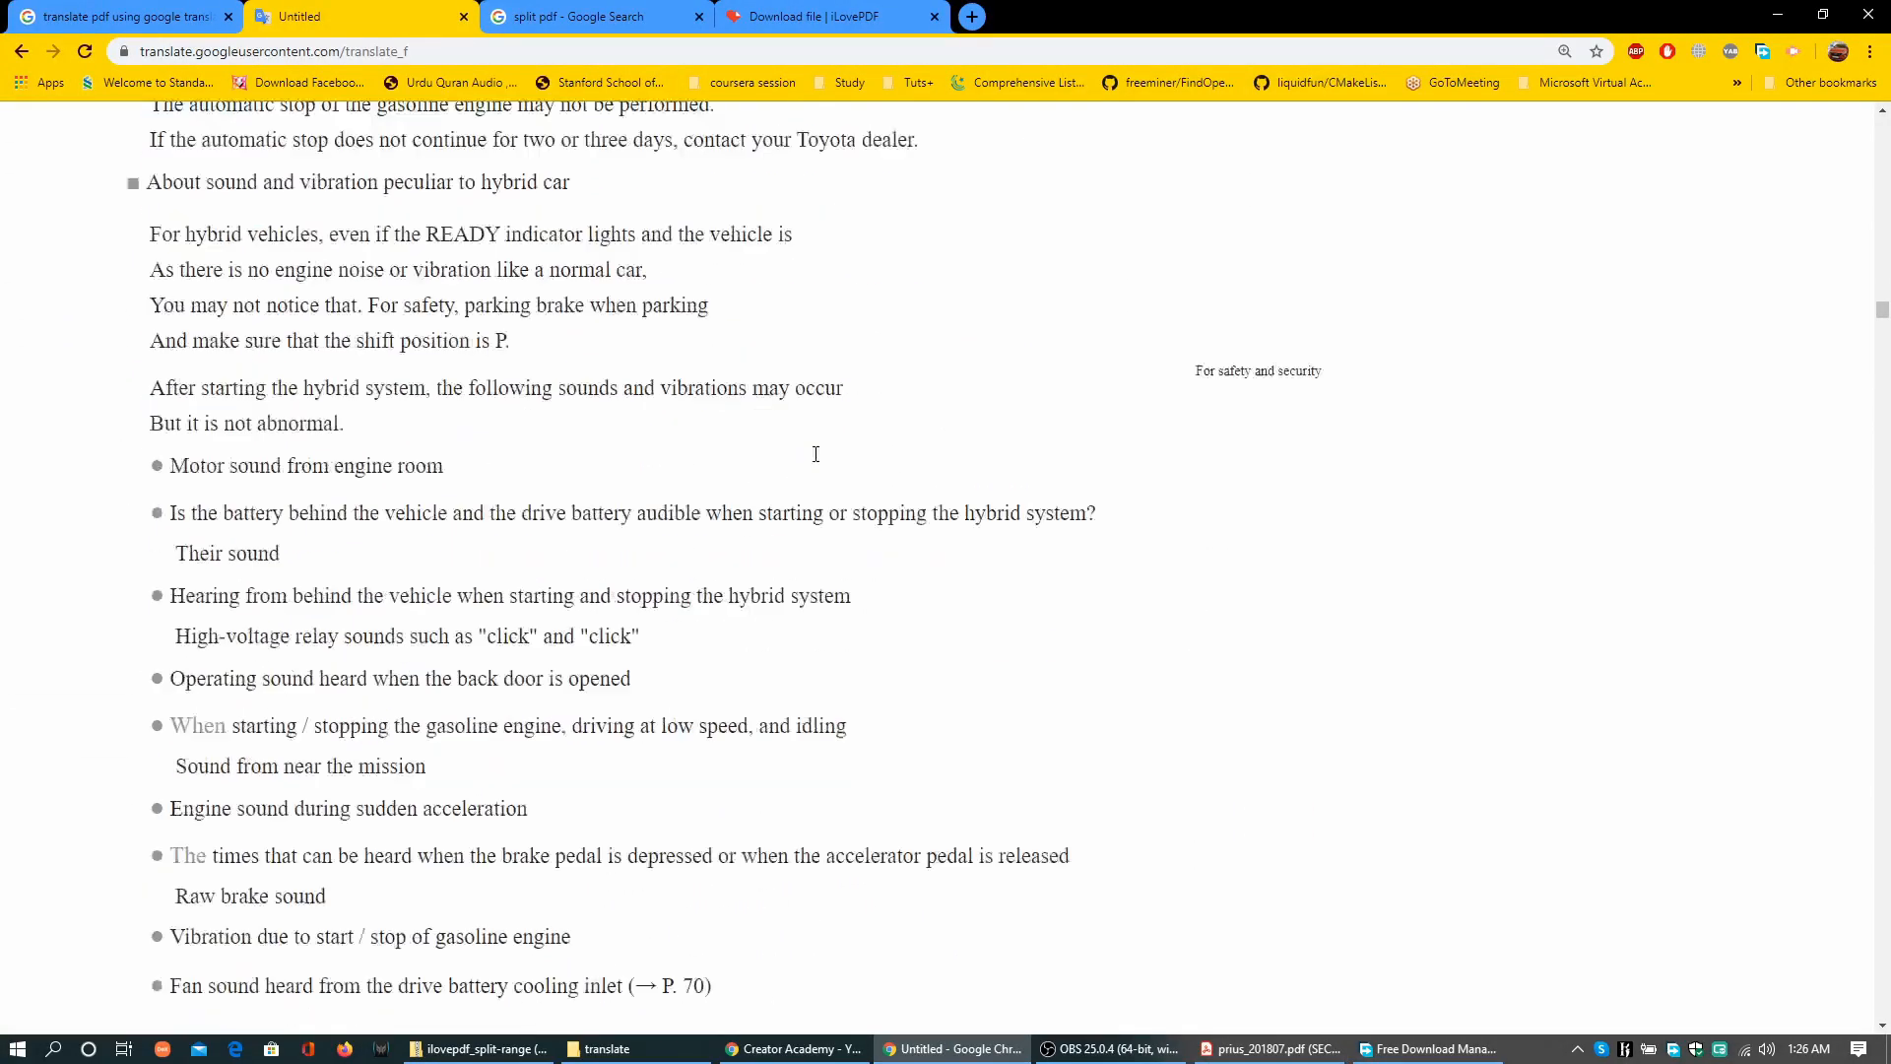
{"action": "scroll", "scroll_direction": "down", "scroll_amount": 3}
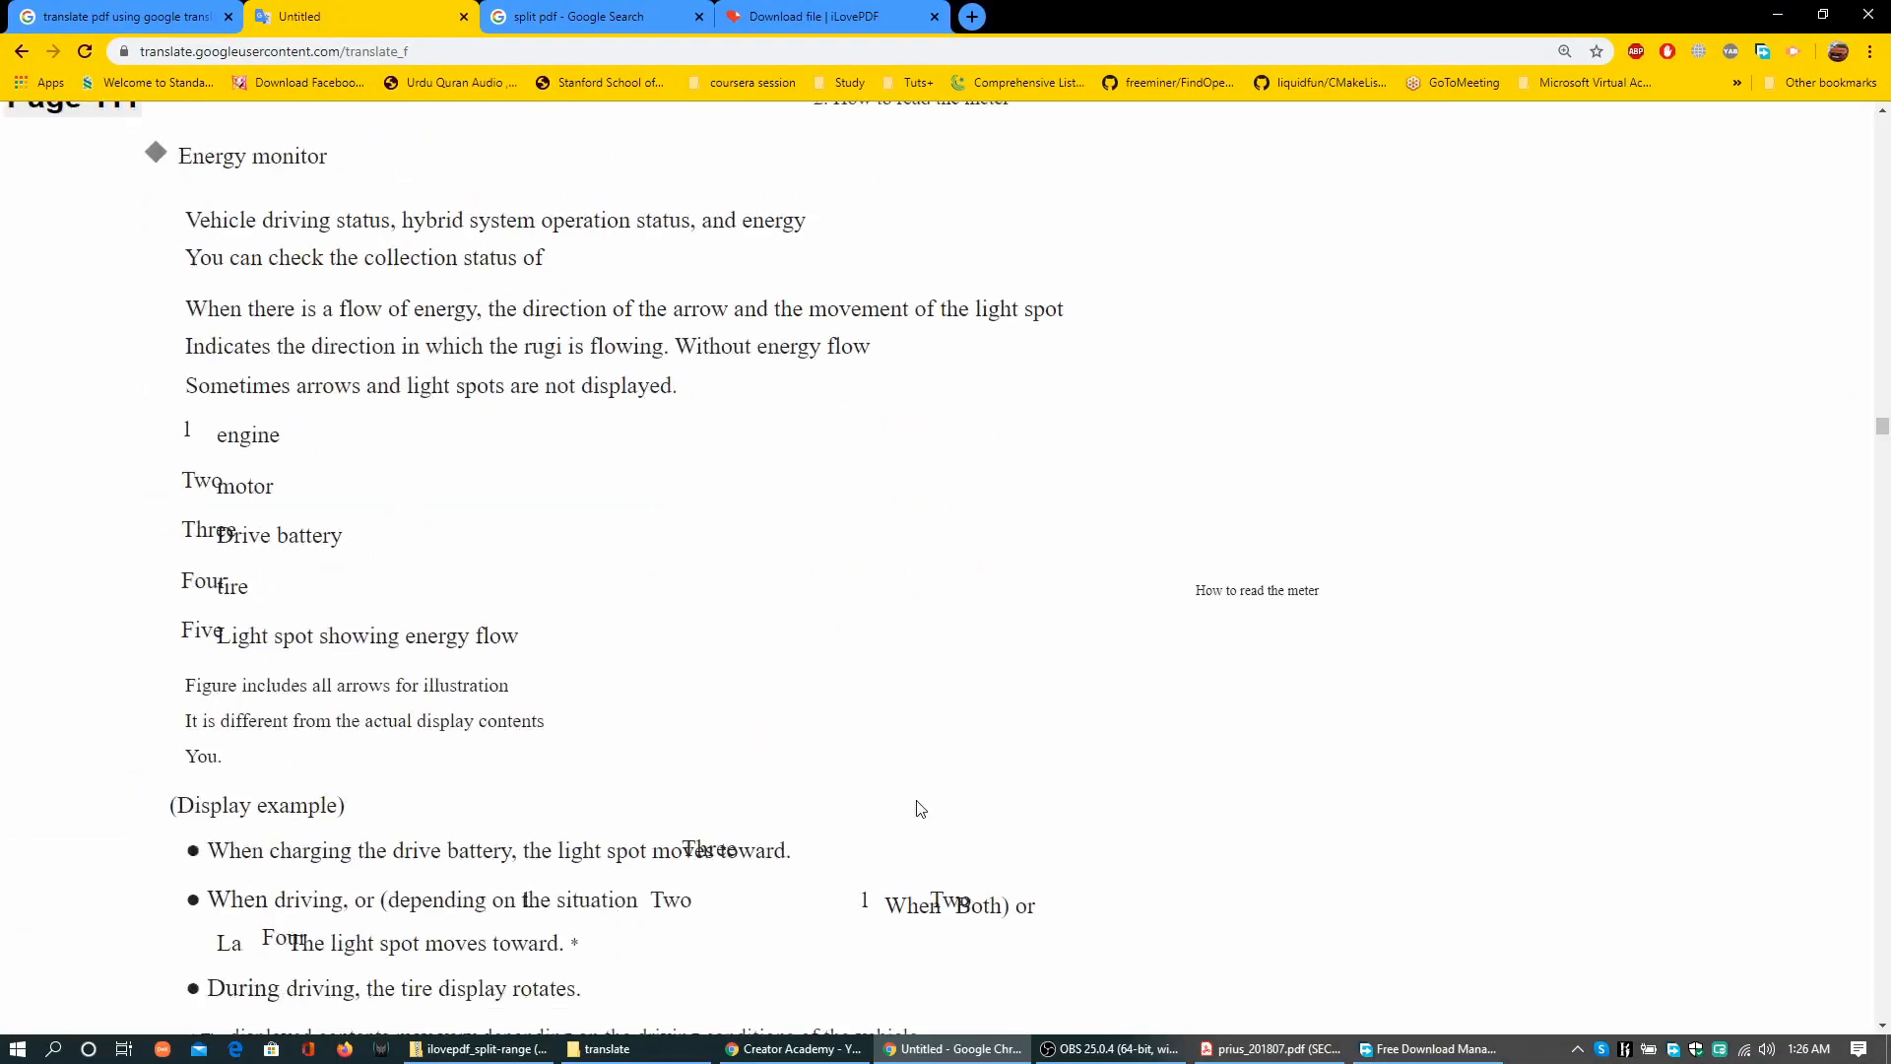
{"action": "scroll", "scroll_direction": "up", "scroll_amount": 3}
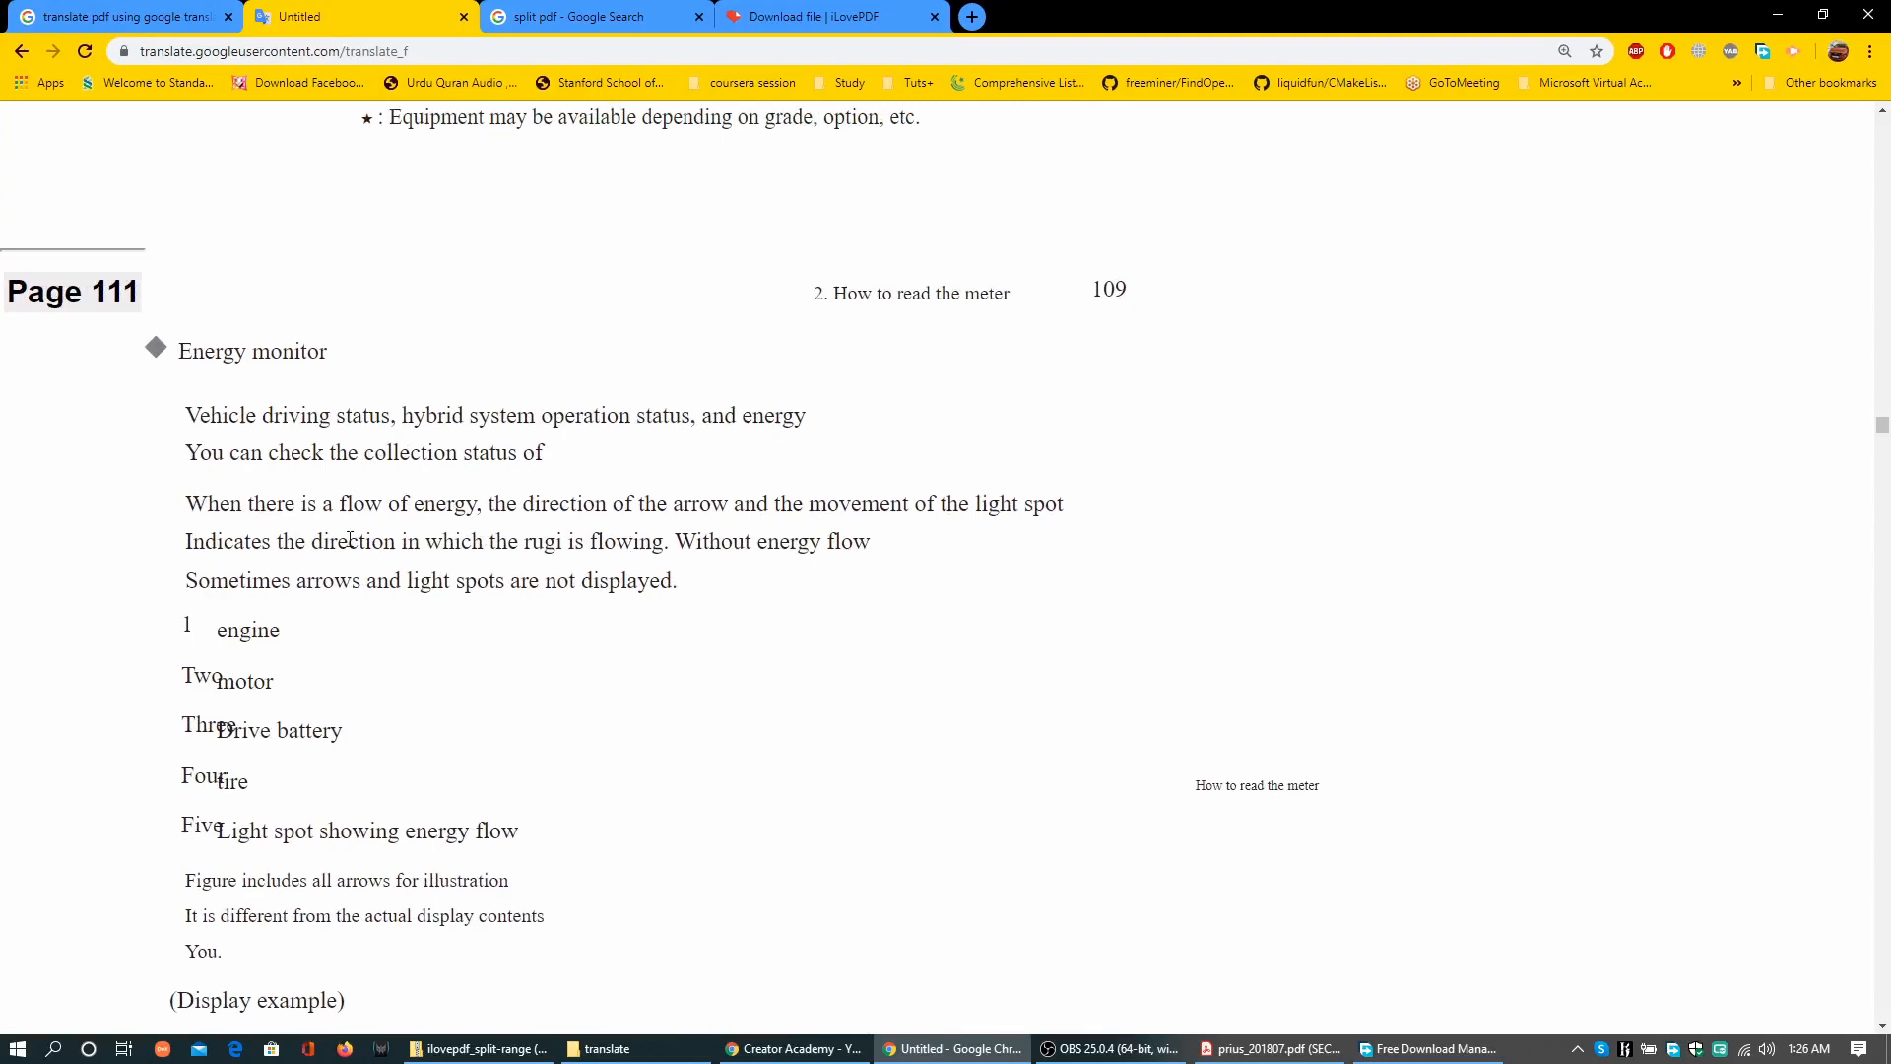
{"action": "scroll", "scroll_direction": "down", "scroll_amount": 3}
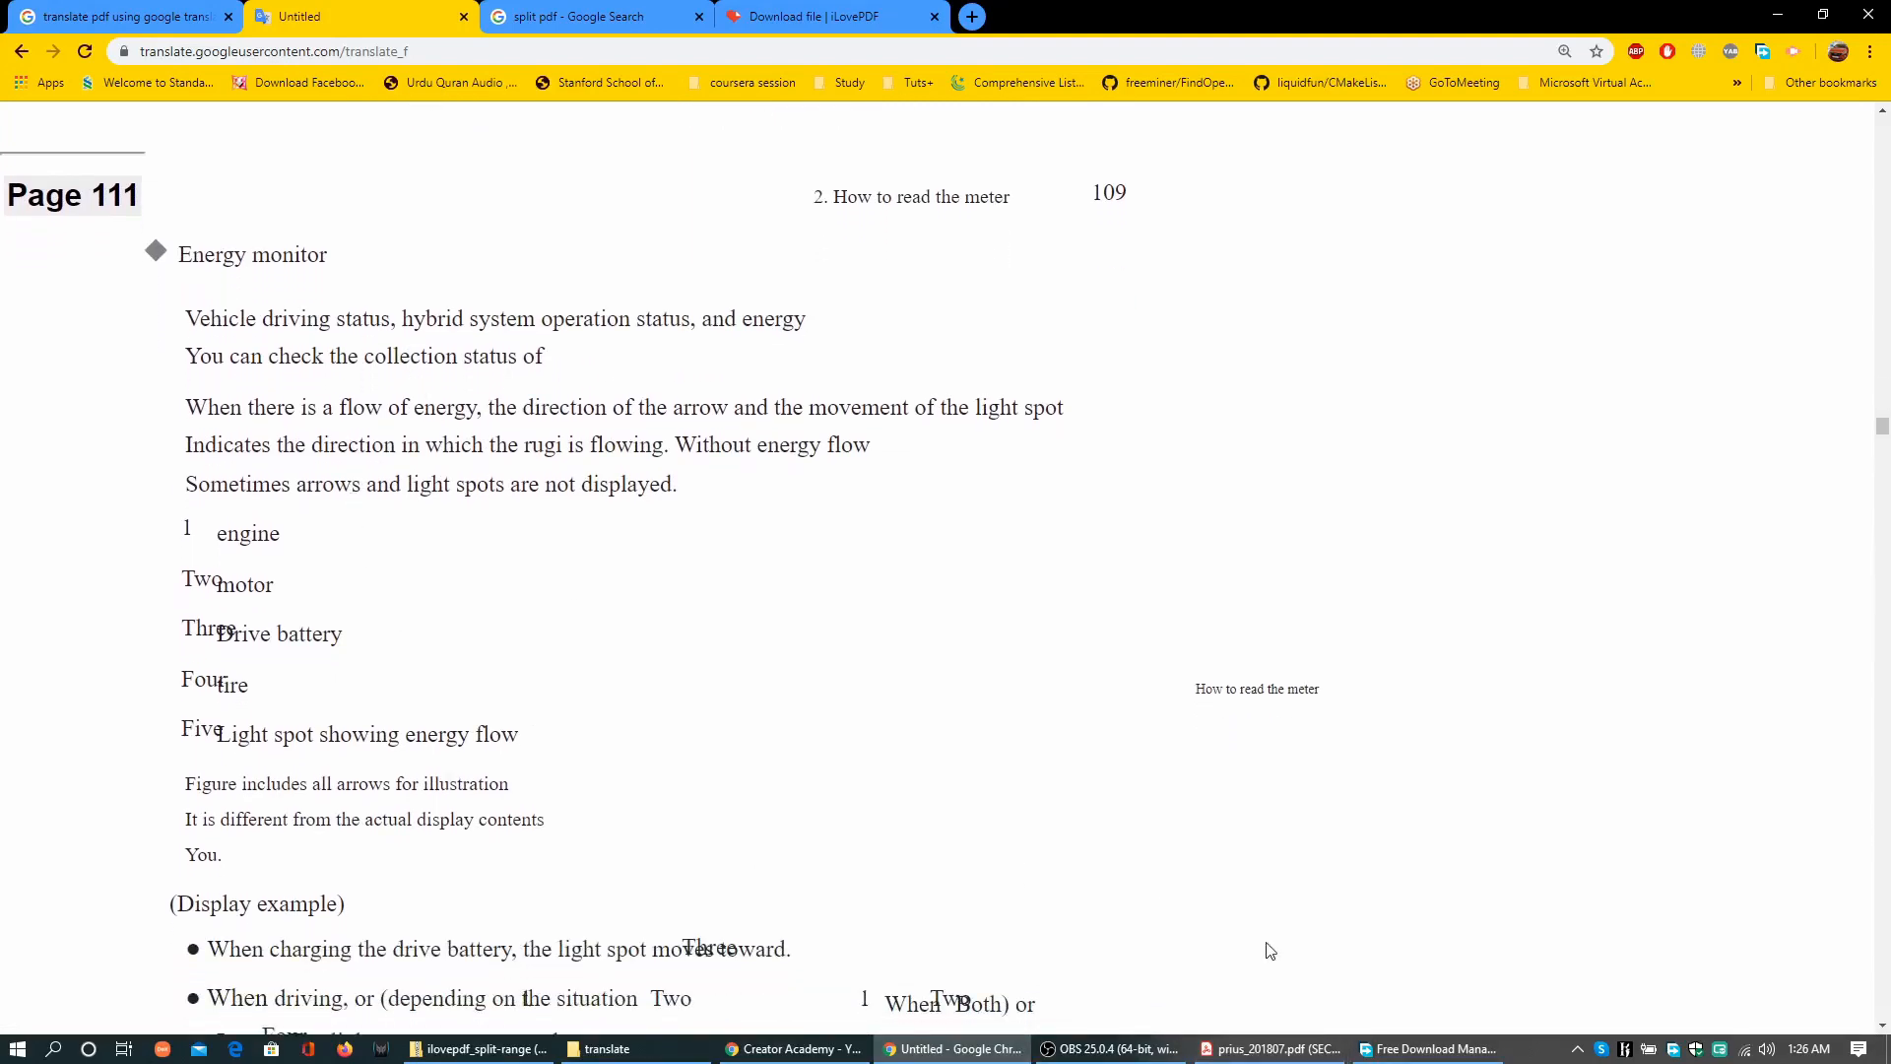
{"action": "scroll", "scroll_direction": "up", "scroll_amount": 3}
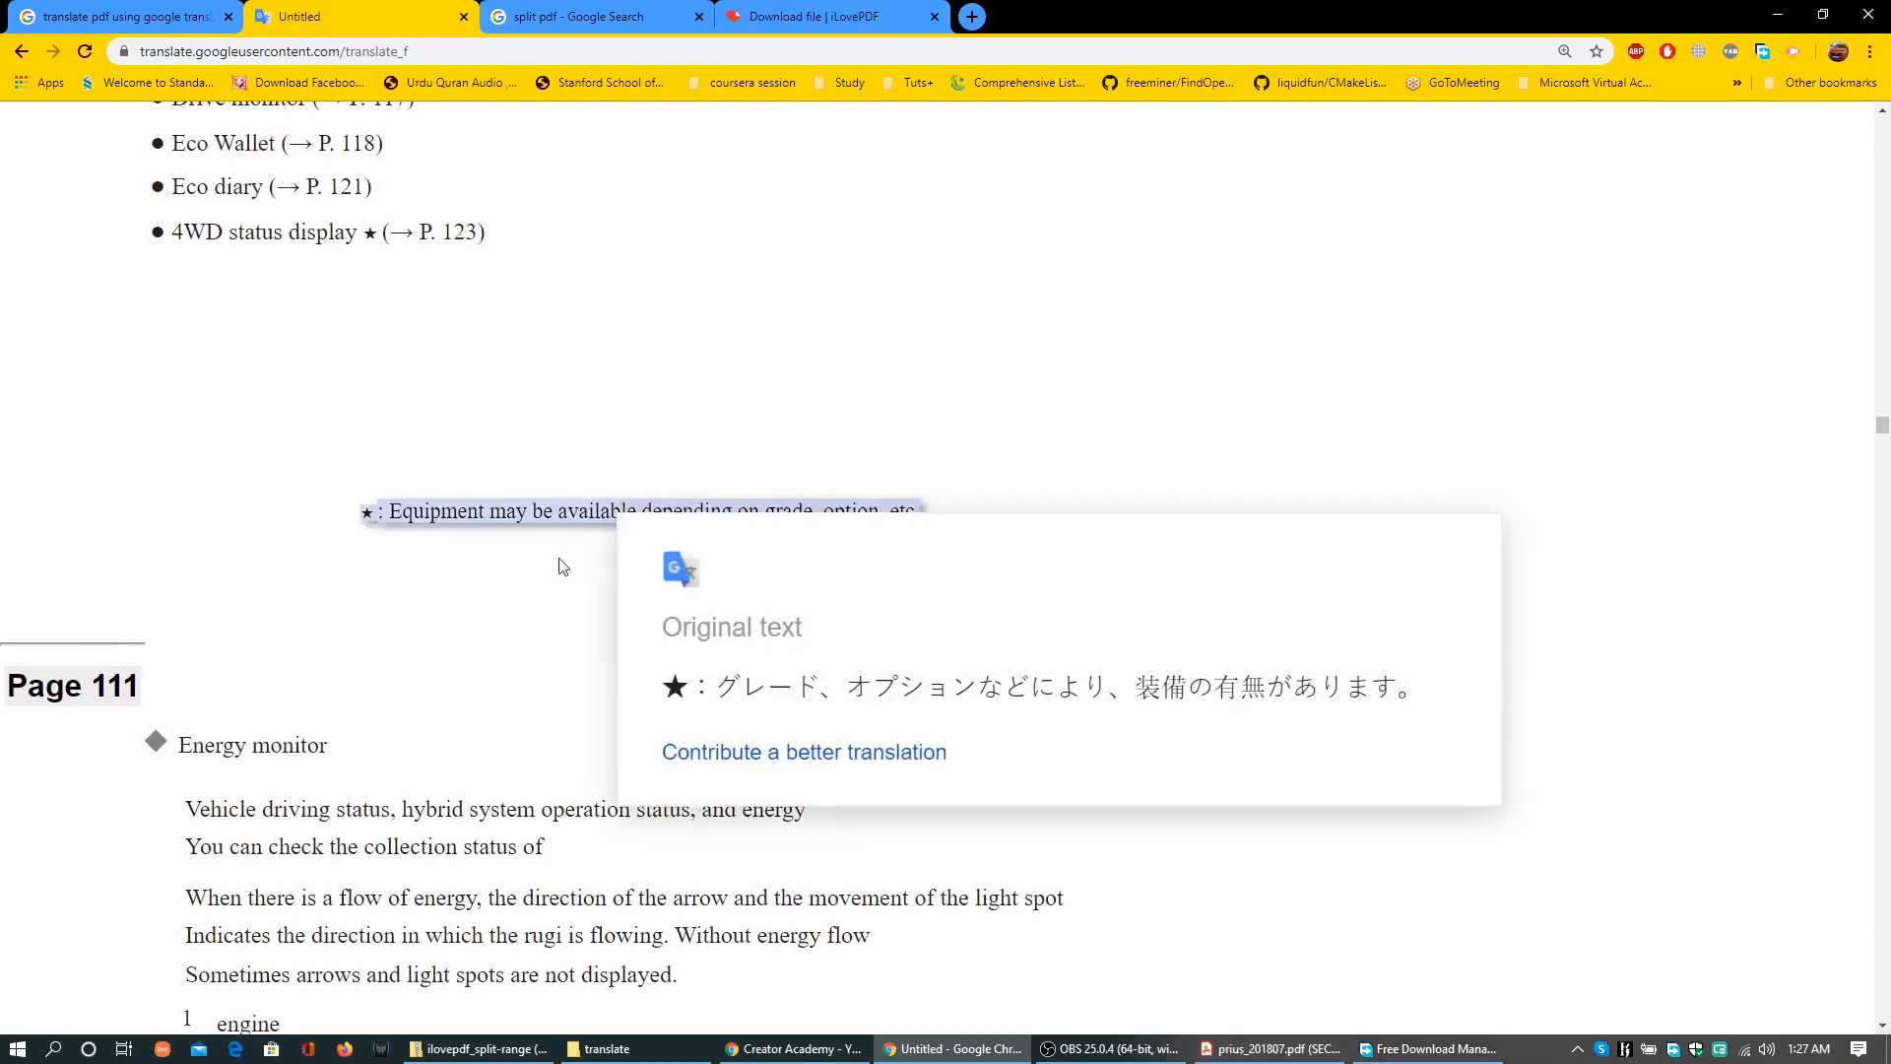
{"action": "mouse_move", "coordinate": [790, 732]}
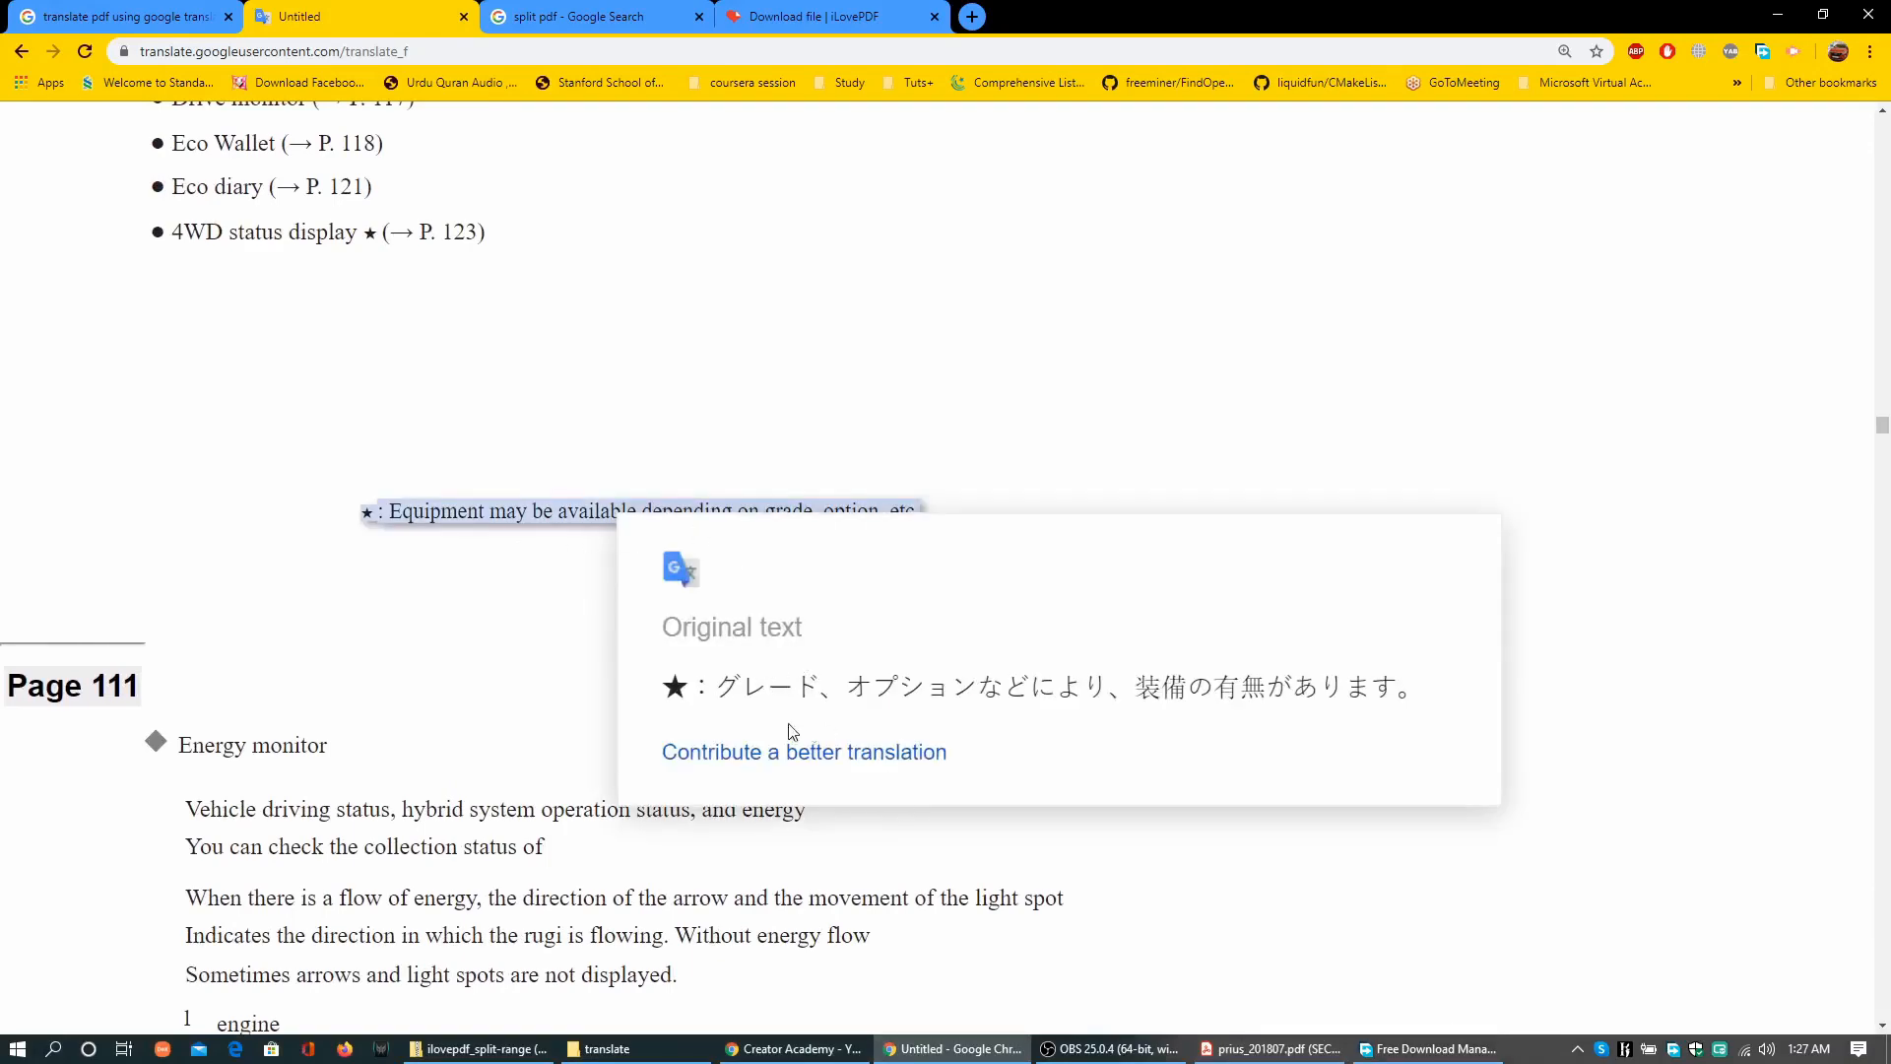
{"action": "left_click", "coordinate": [1270, 1048]}
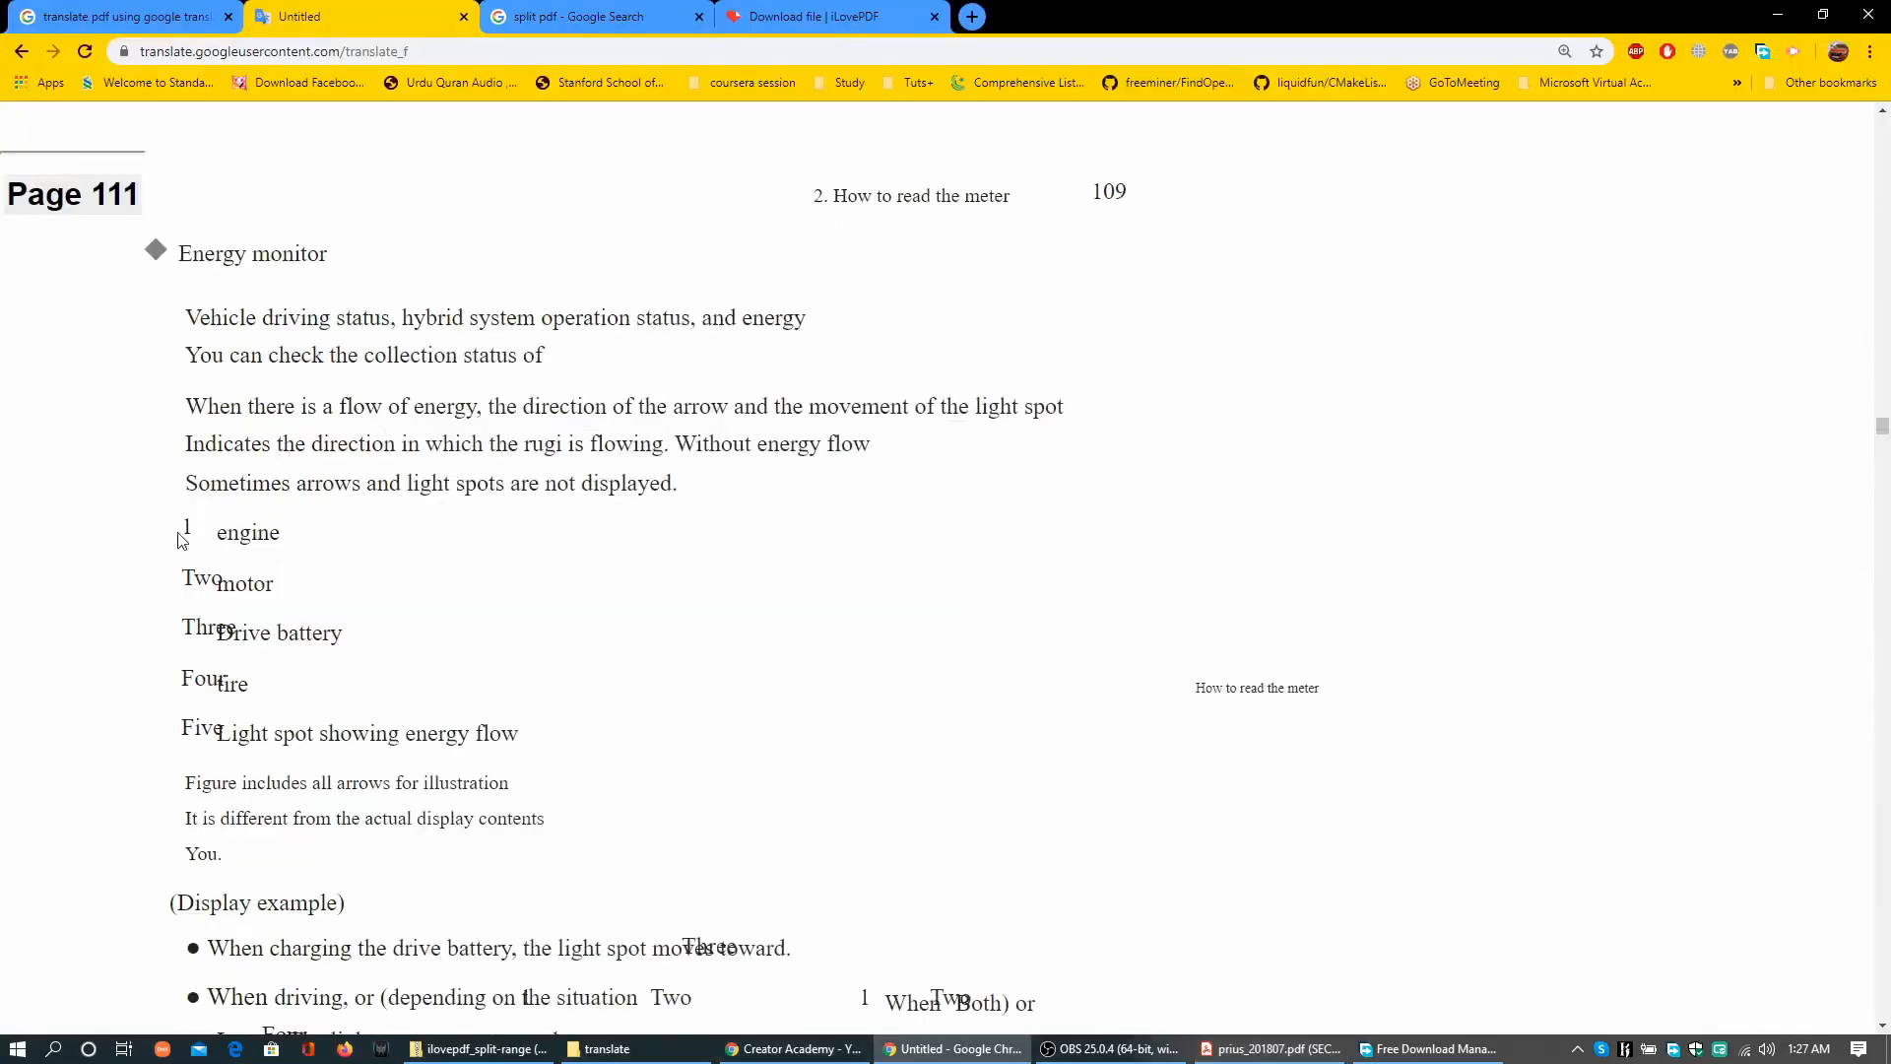
{"action": "left_click", "coordinate": [1266, 1048]}
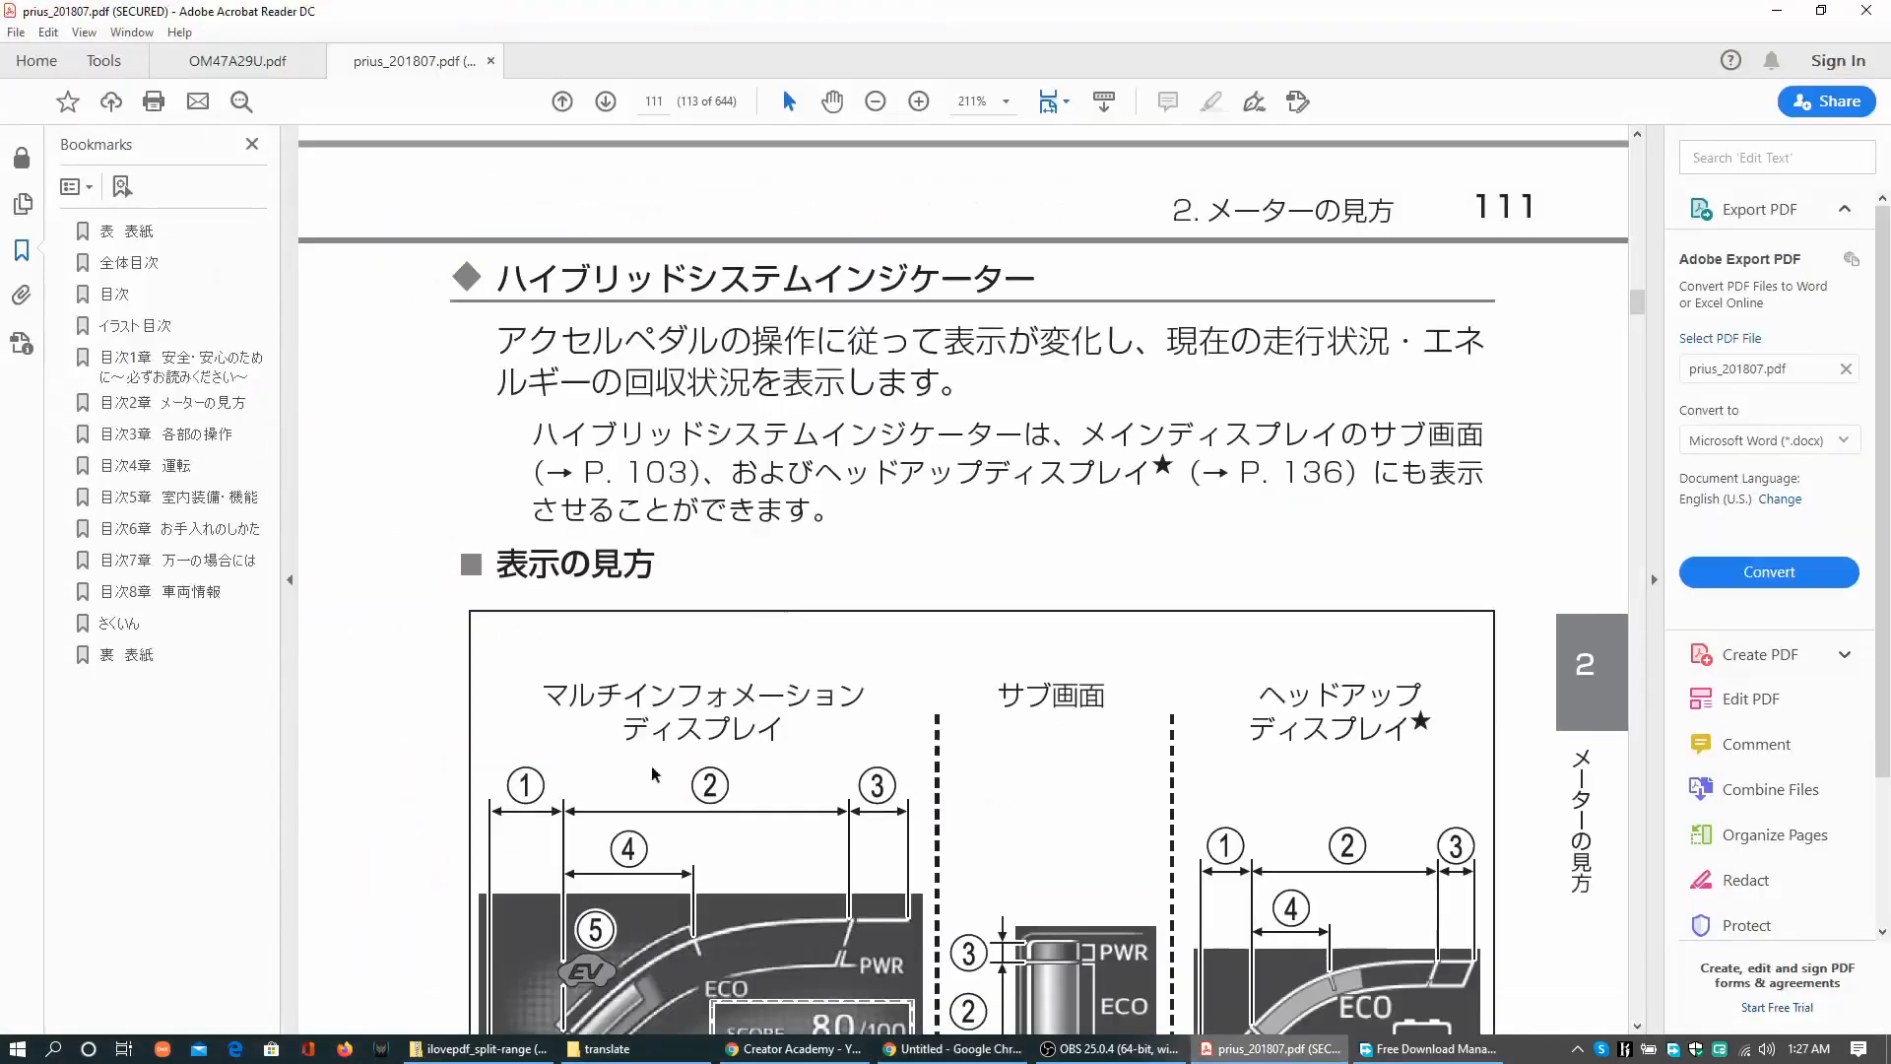
{"action": "scroll", "scroll_direction": "down", "scroll_amount": 3}
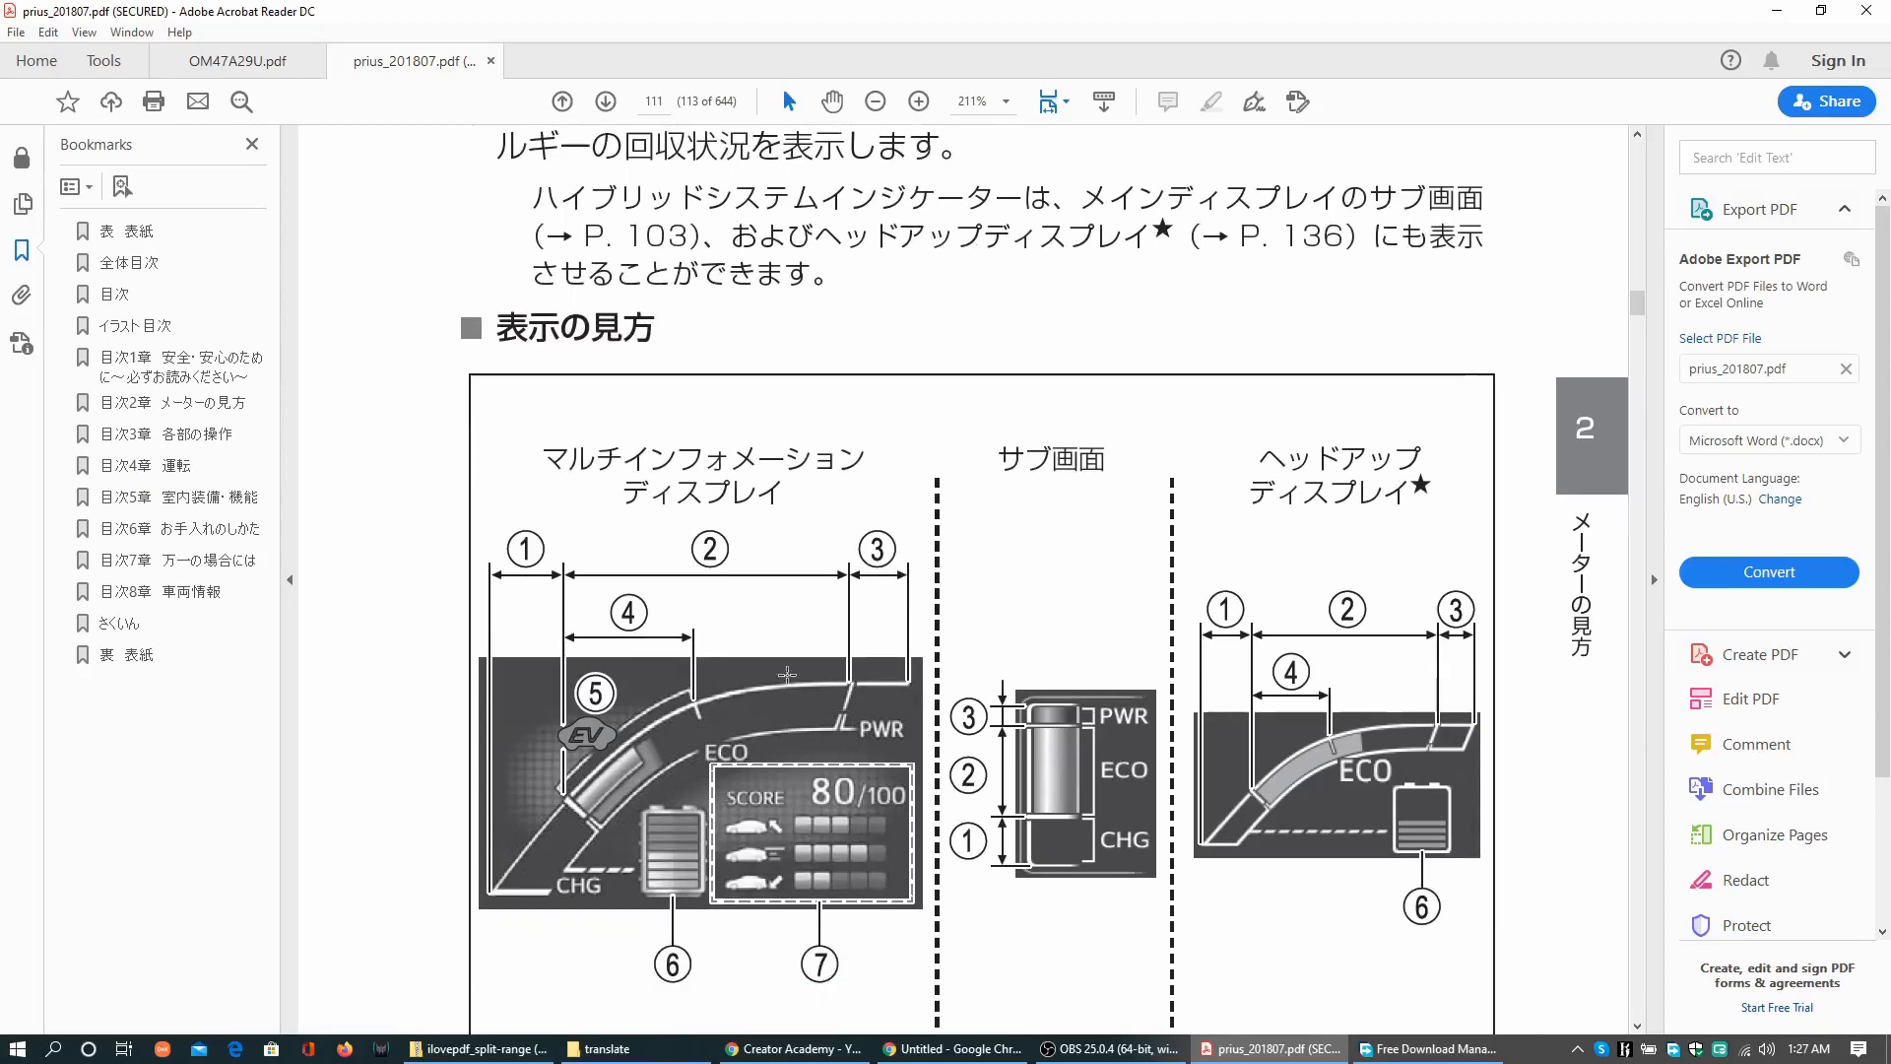
{"action": "mouse_move", "coordinate": [917, 571]}
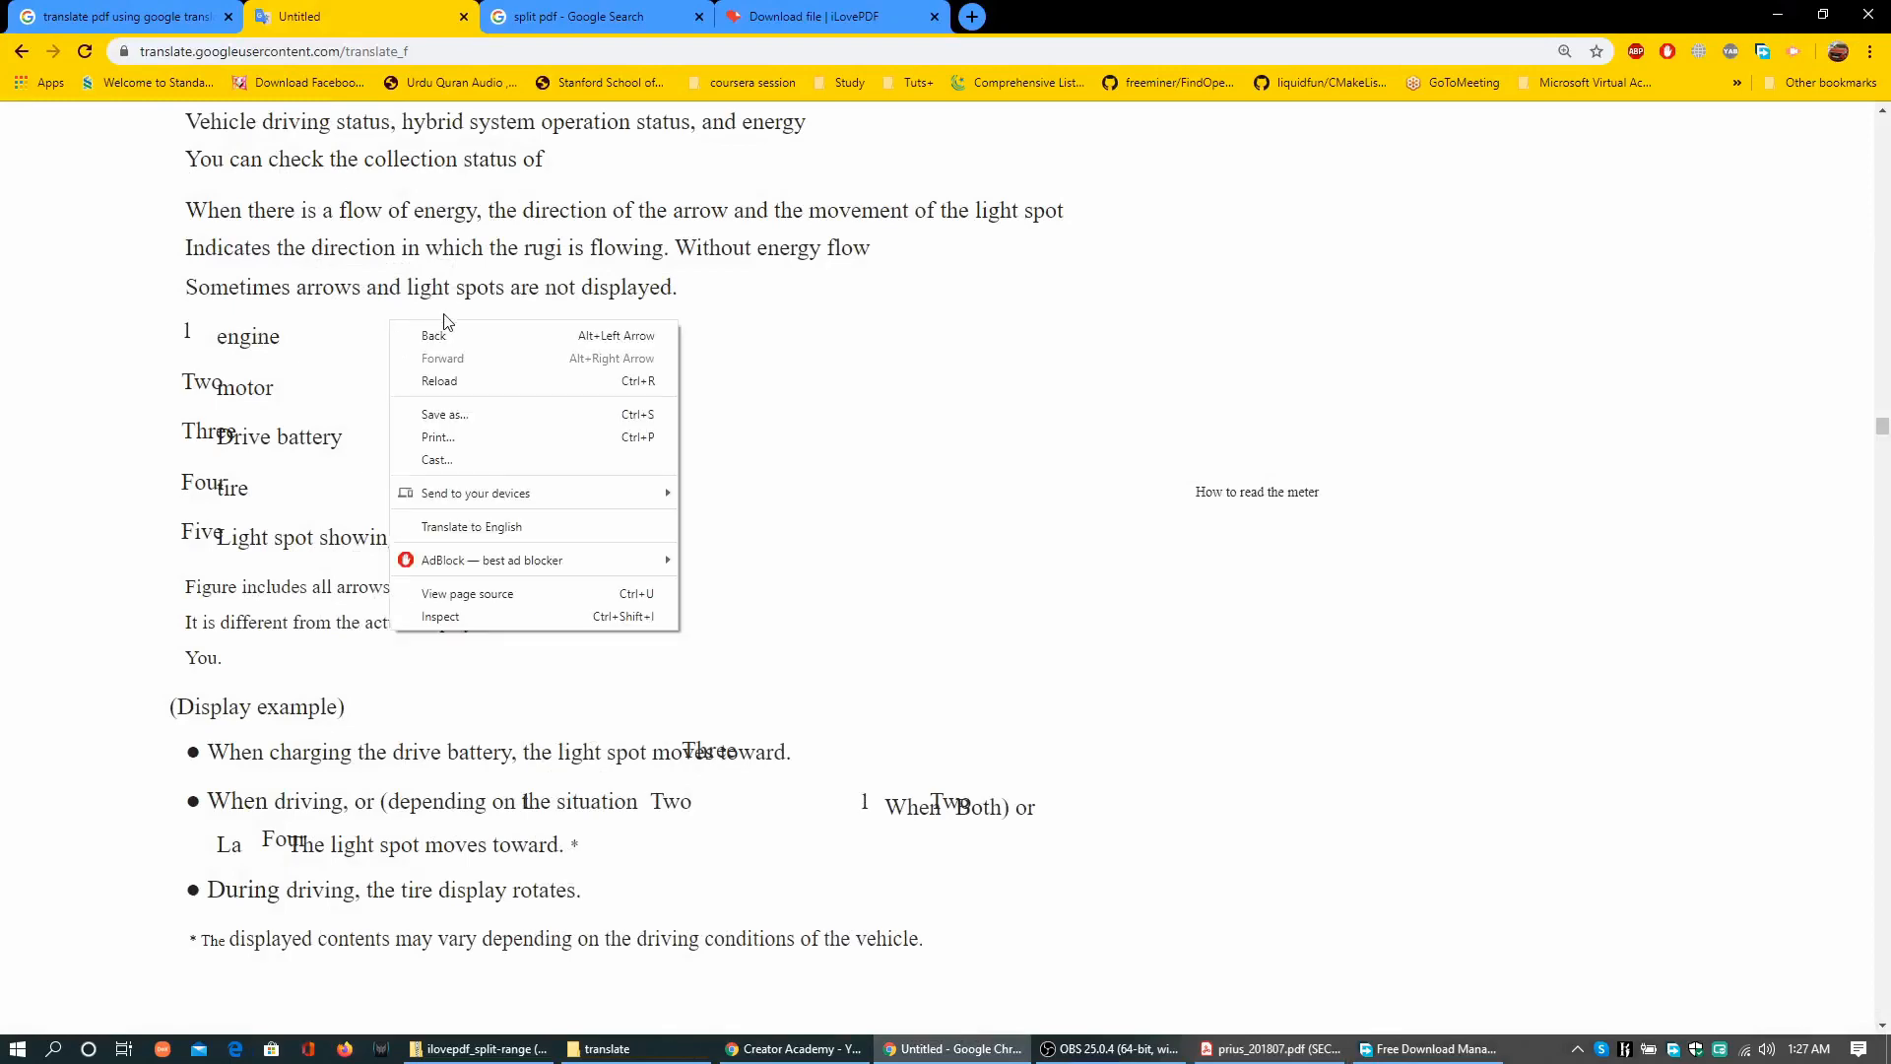
{"action": "left_click", "coordinate": [444, 414]}
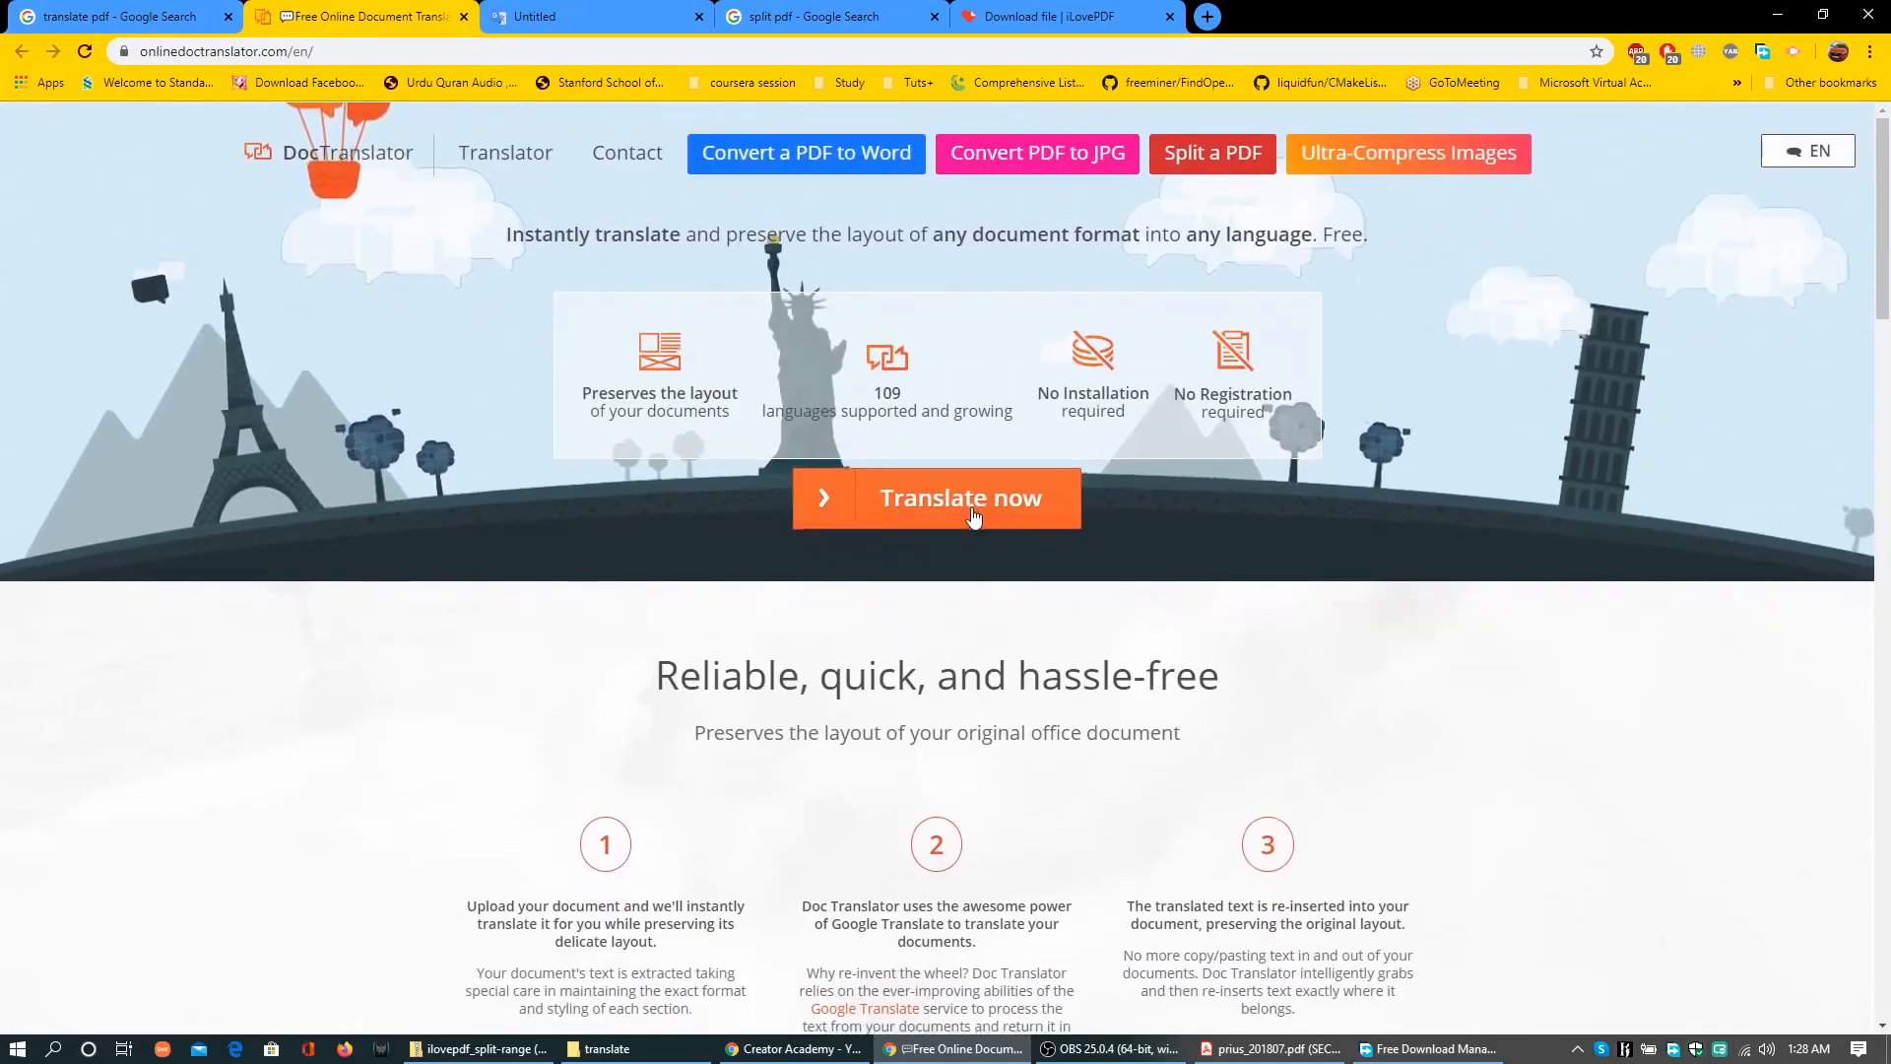
Upload prius_201807-1-322.pdf to DocTranslator, accept the PDF warning, and dismiss the fair-usage error
{"action": "left_click", "coordinate": [936, 499]}
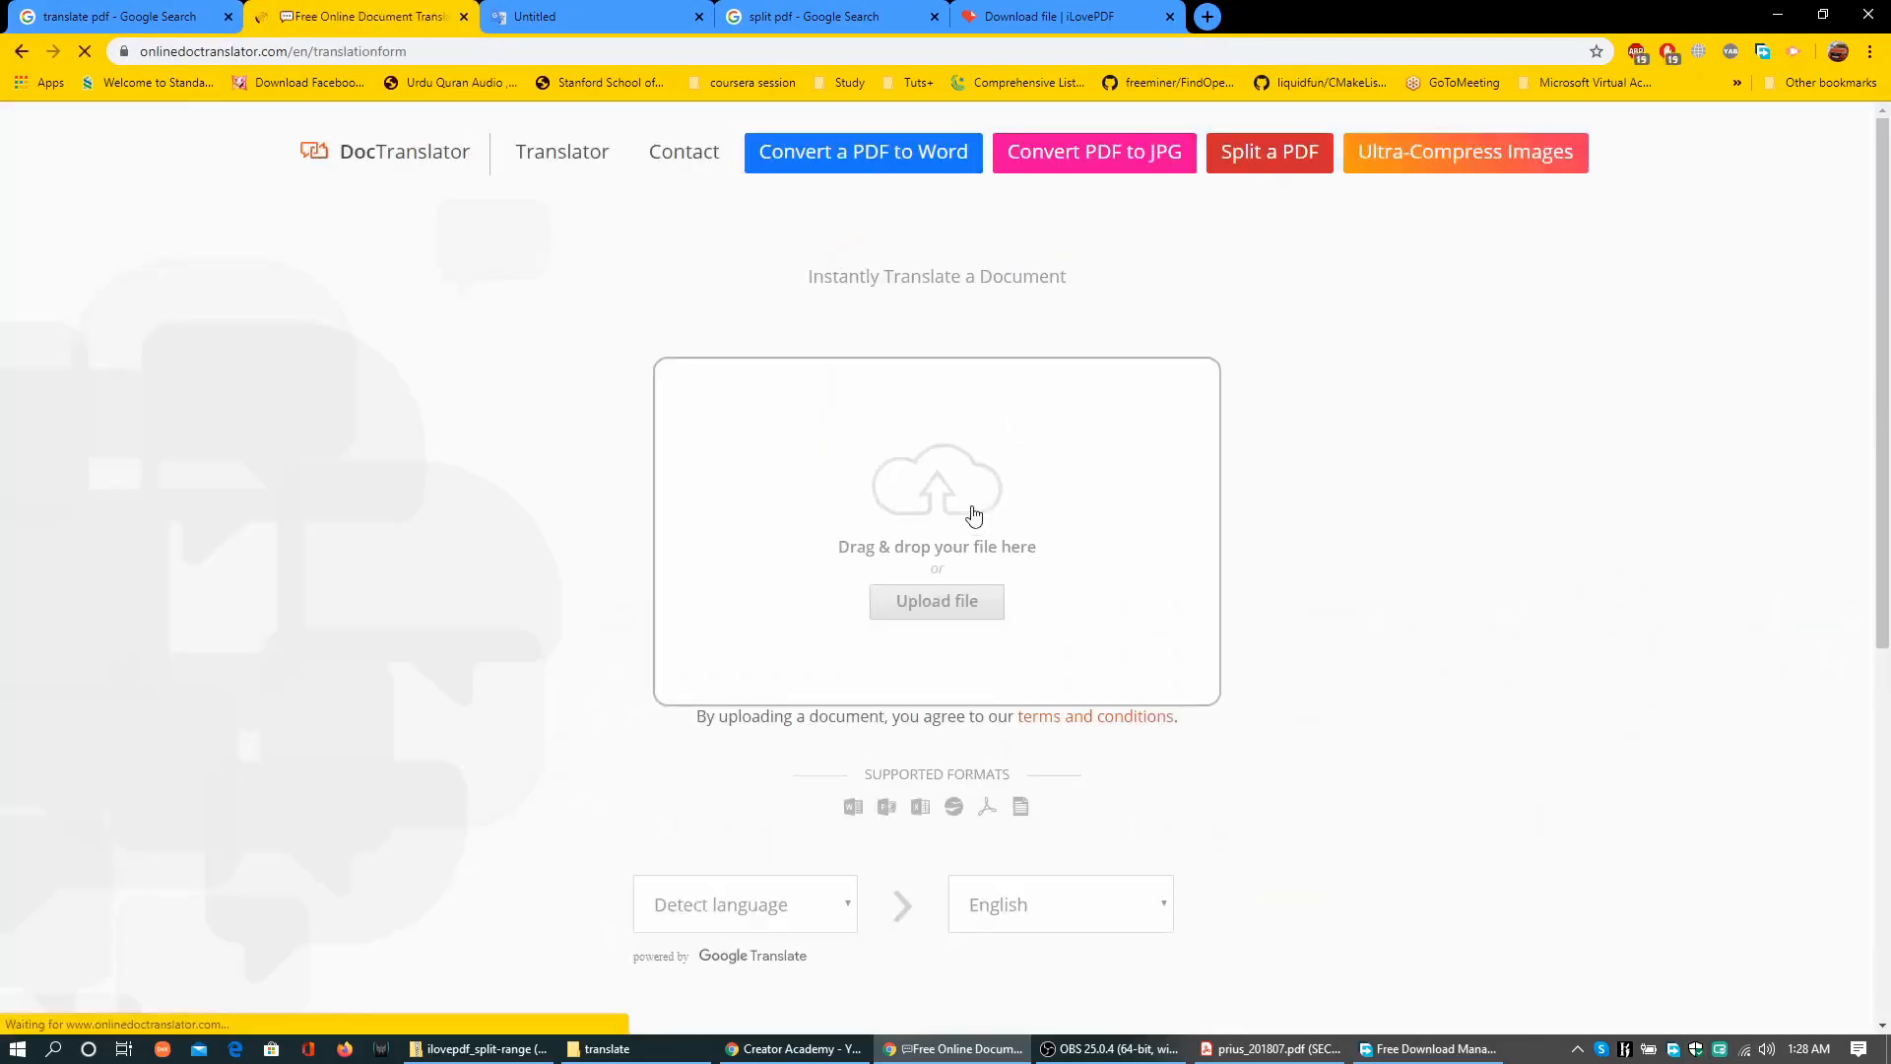
{"action": "left_click", "coordinate": [936, 601]}
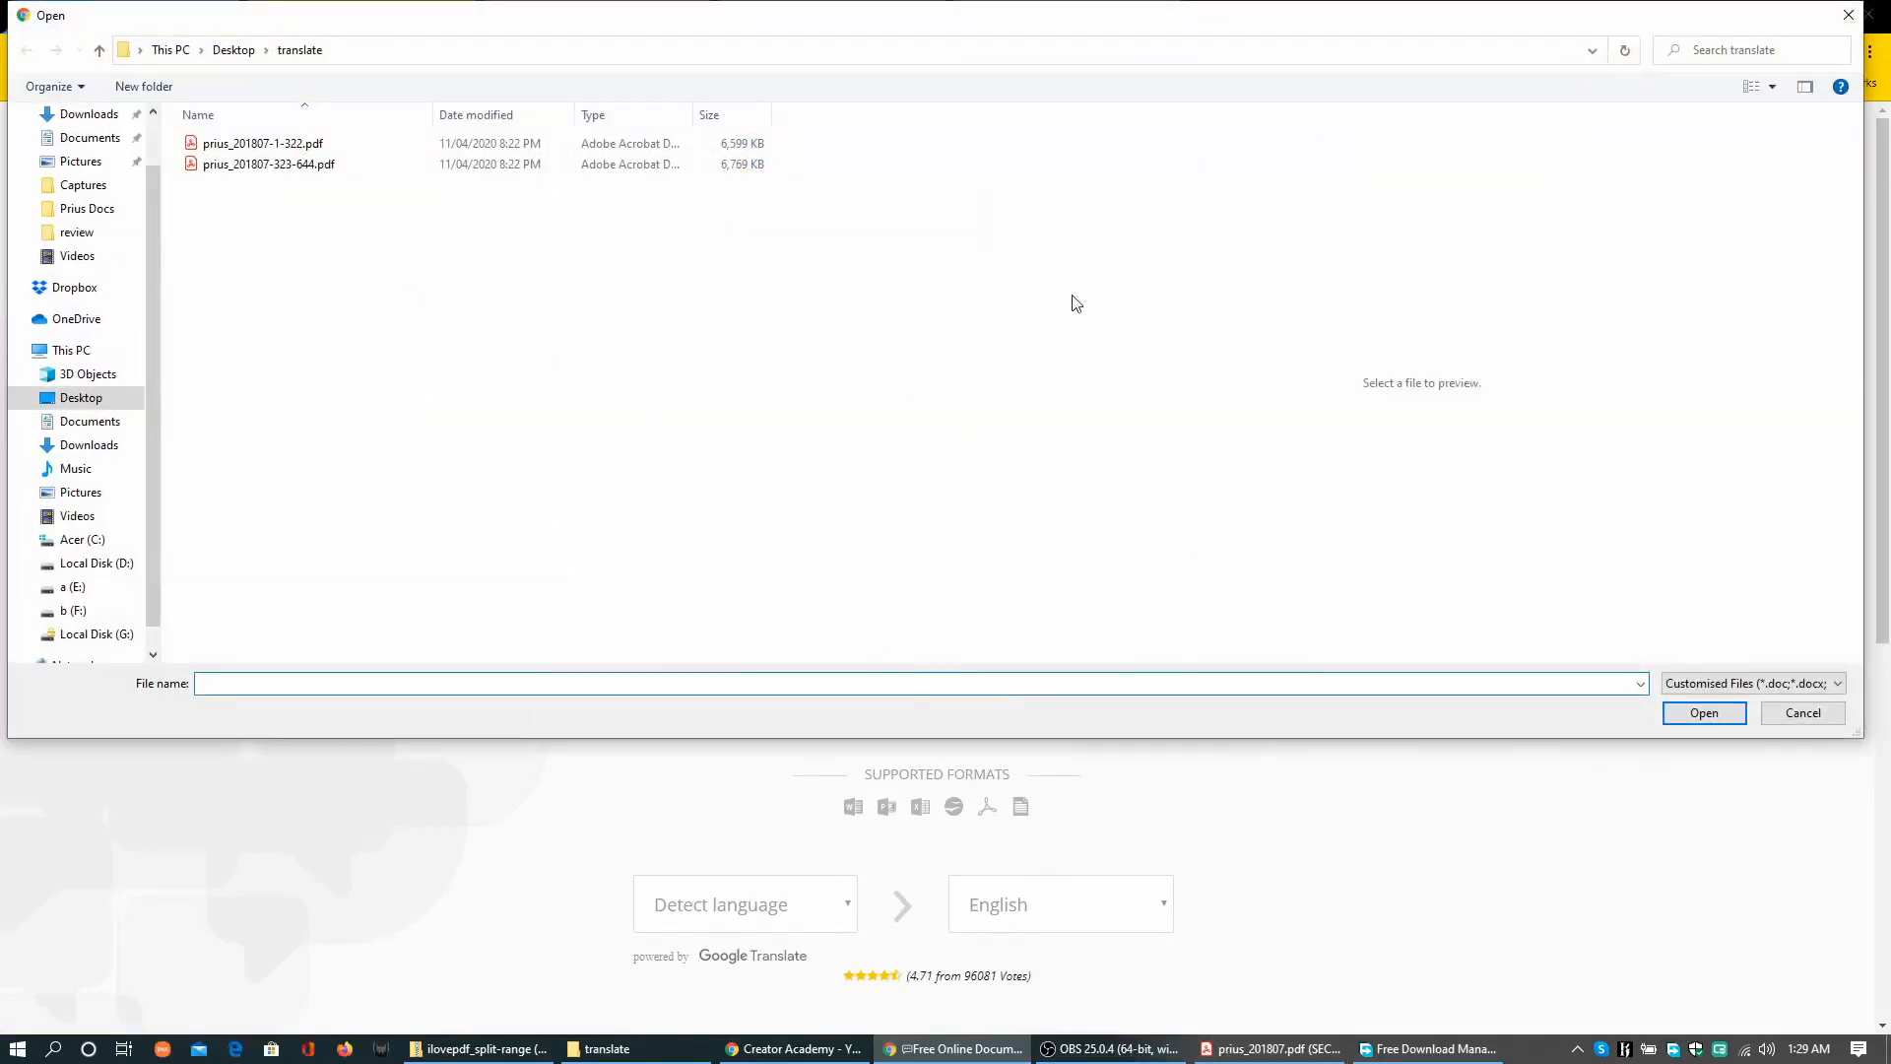
{"action": "left_click", "coordinate": [262, 144]}
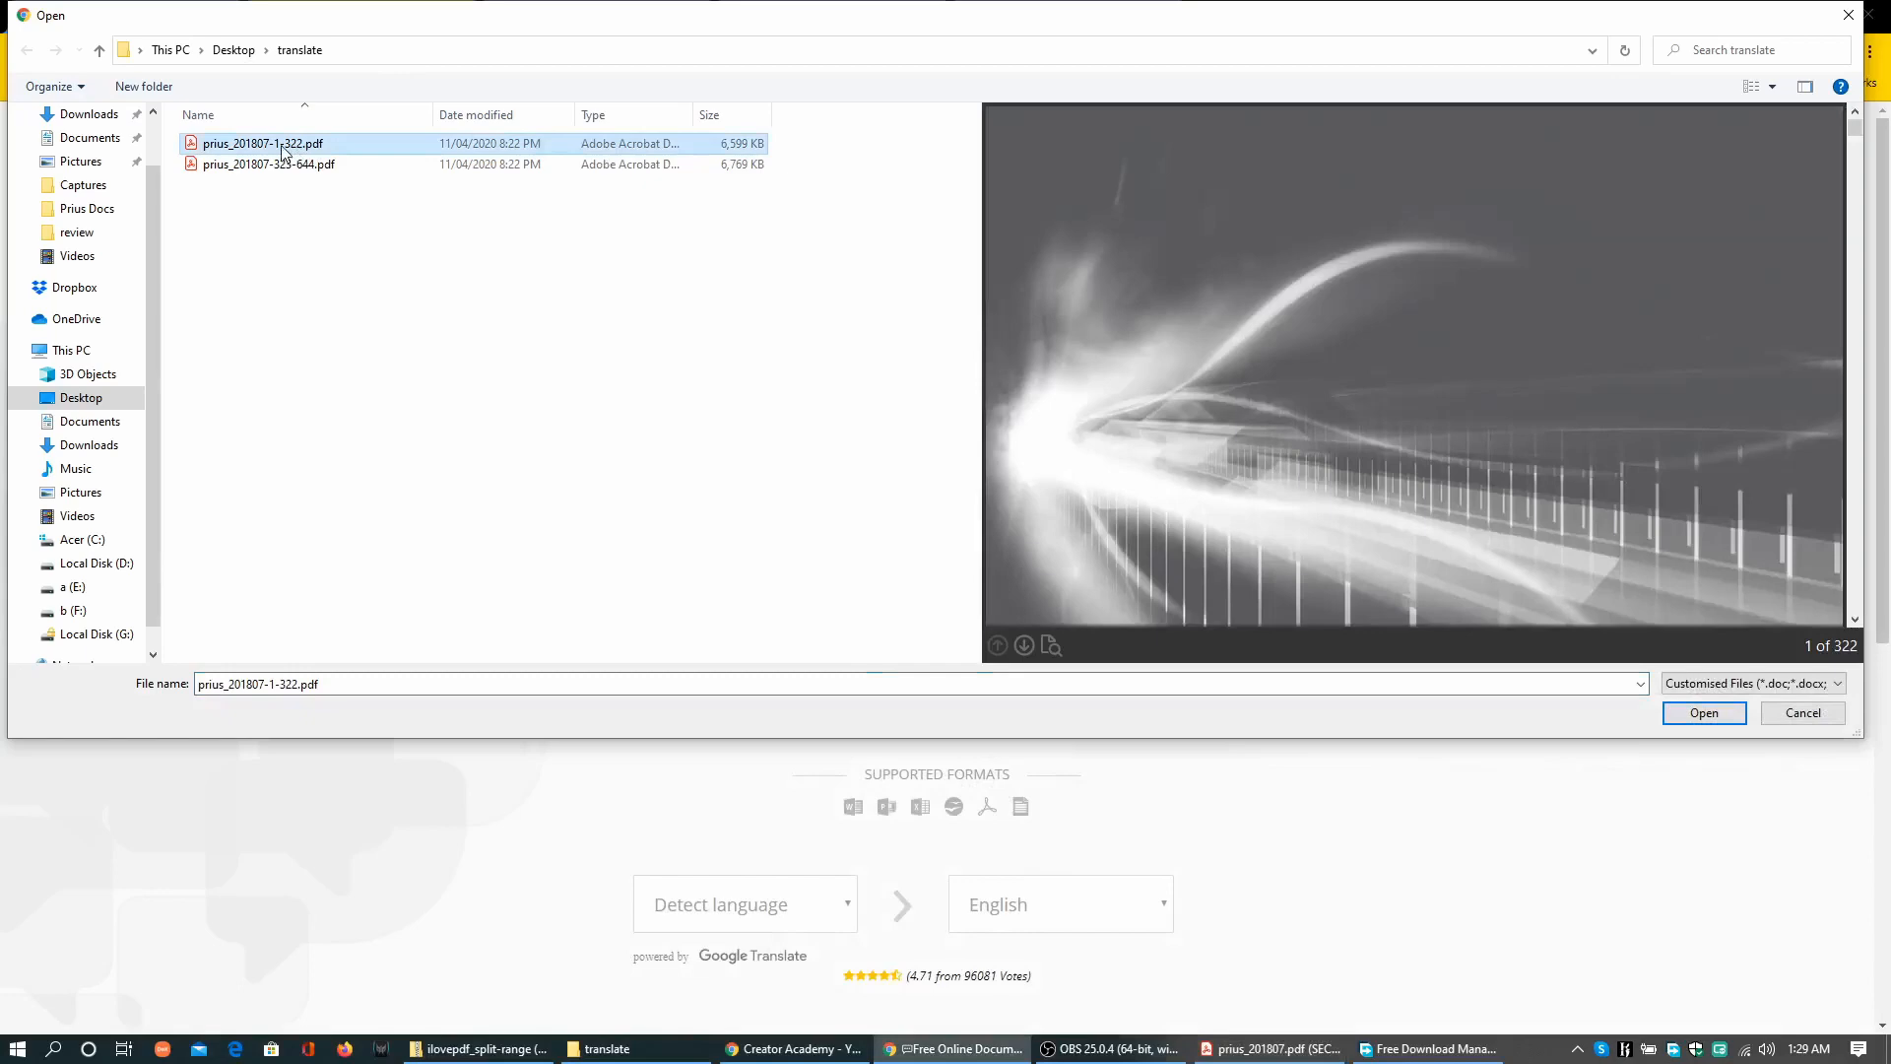
{"action": "left_click", "coordinate": [1702, 713]}
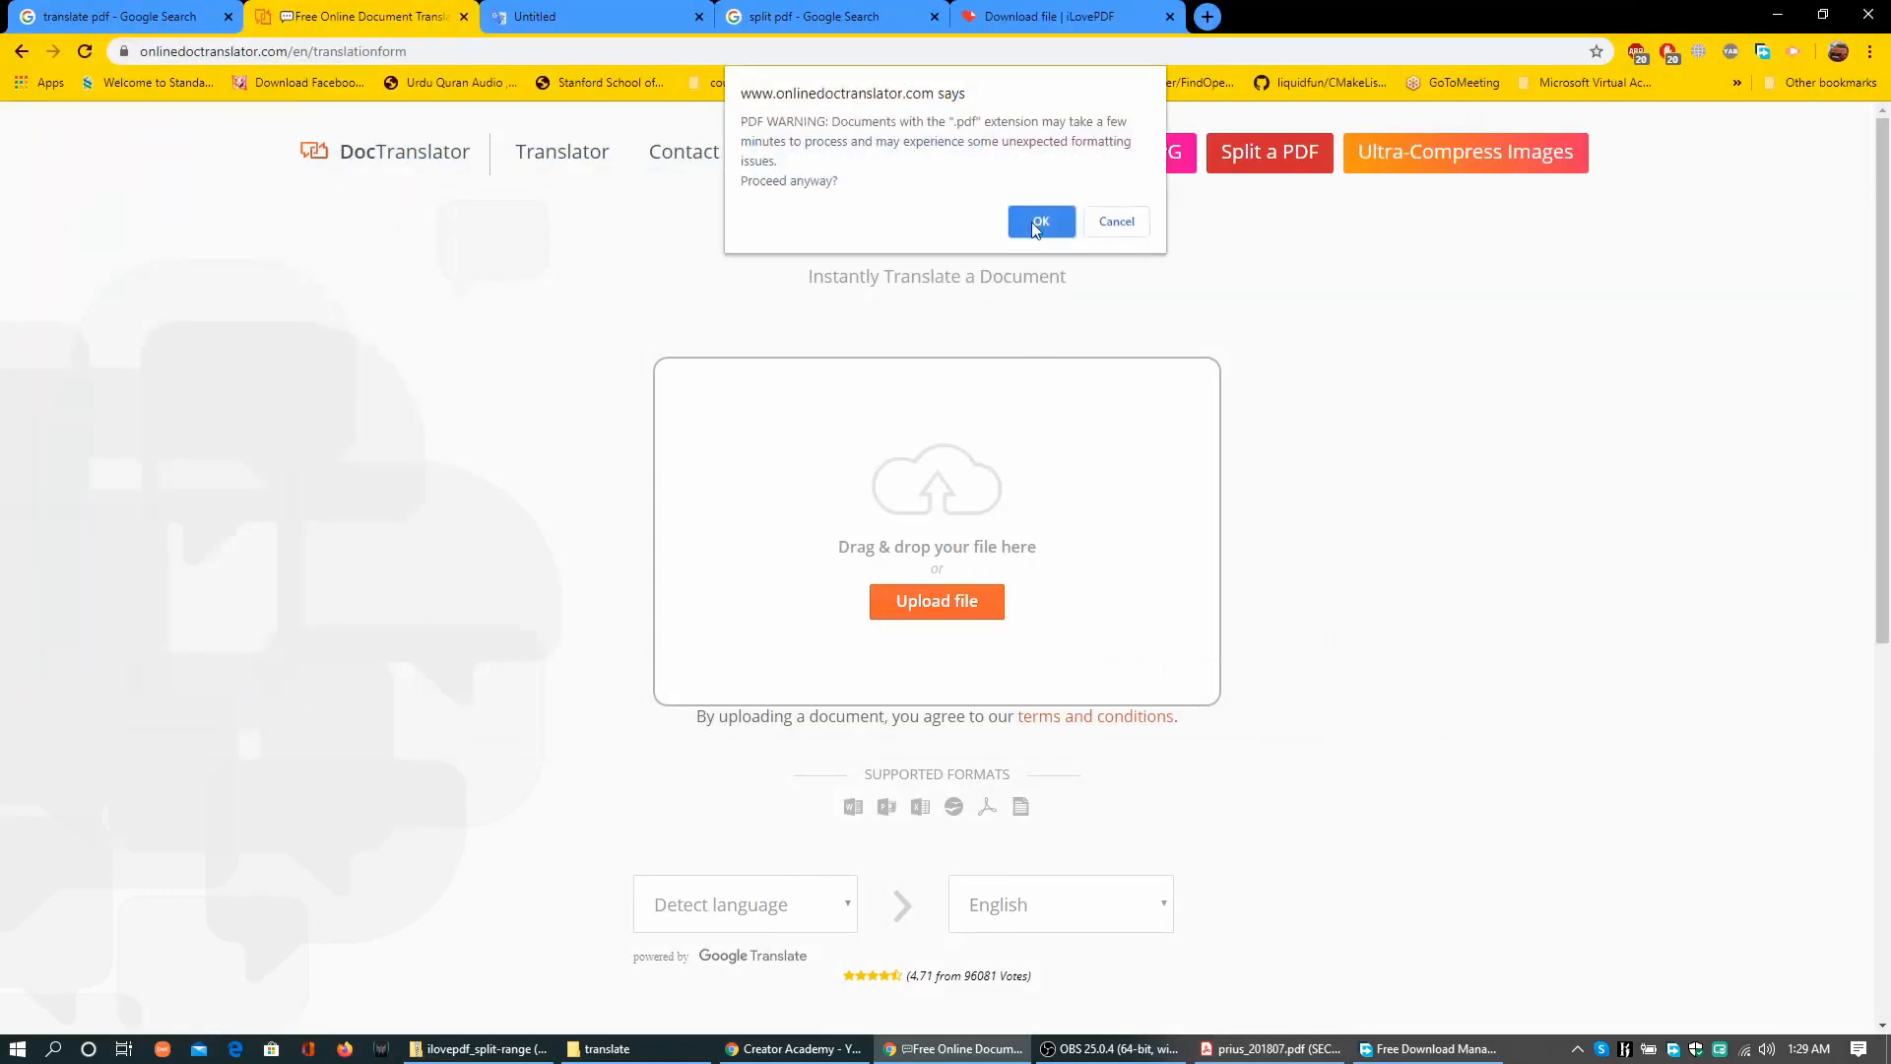
{"action": "left_click", "coordinate": [1041, 221]}
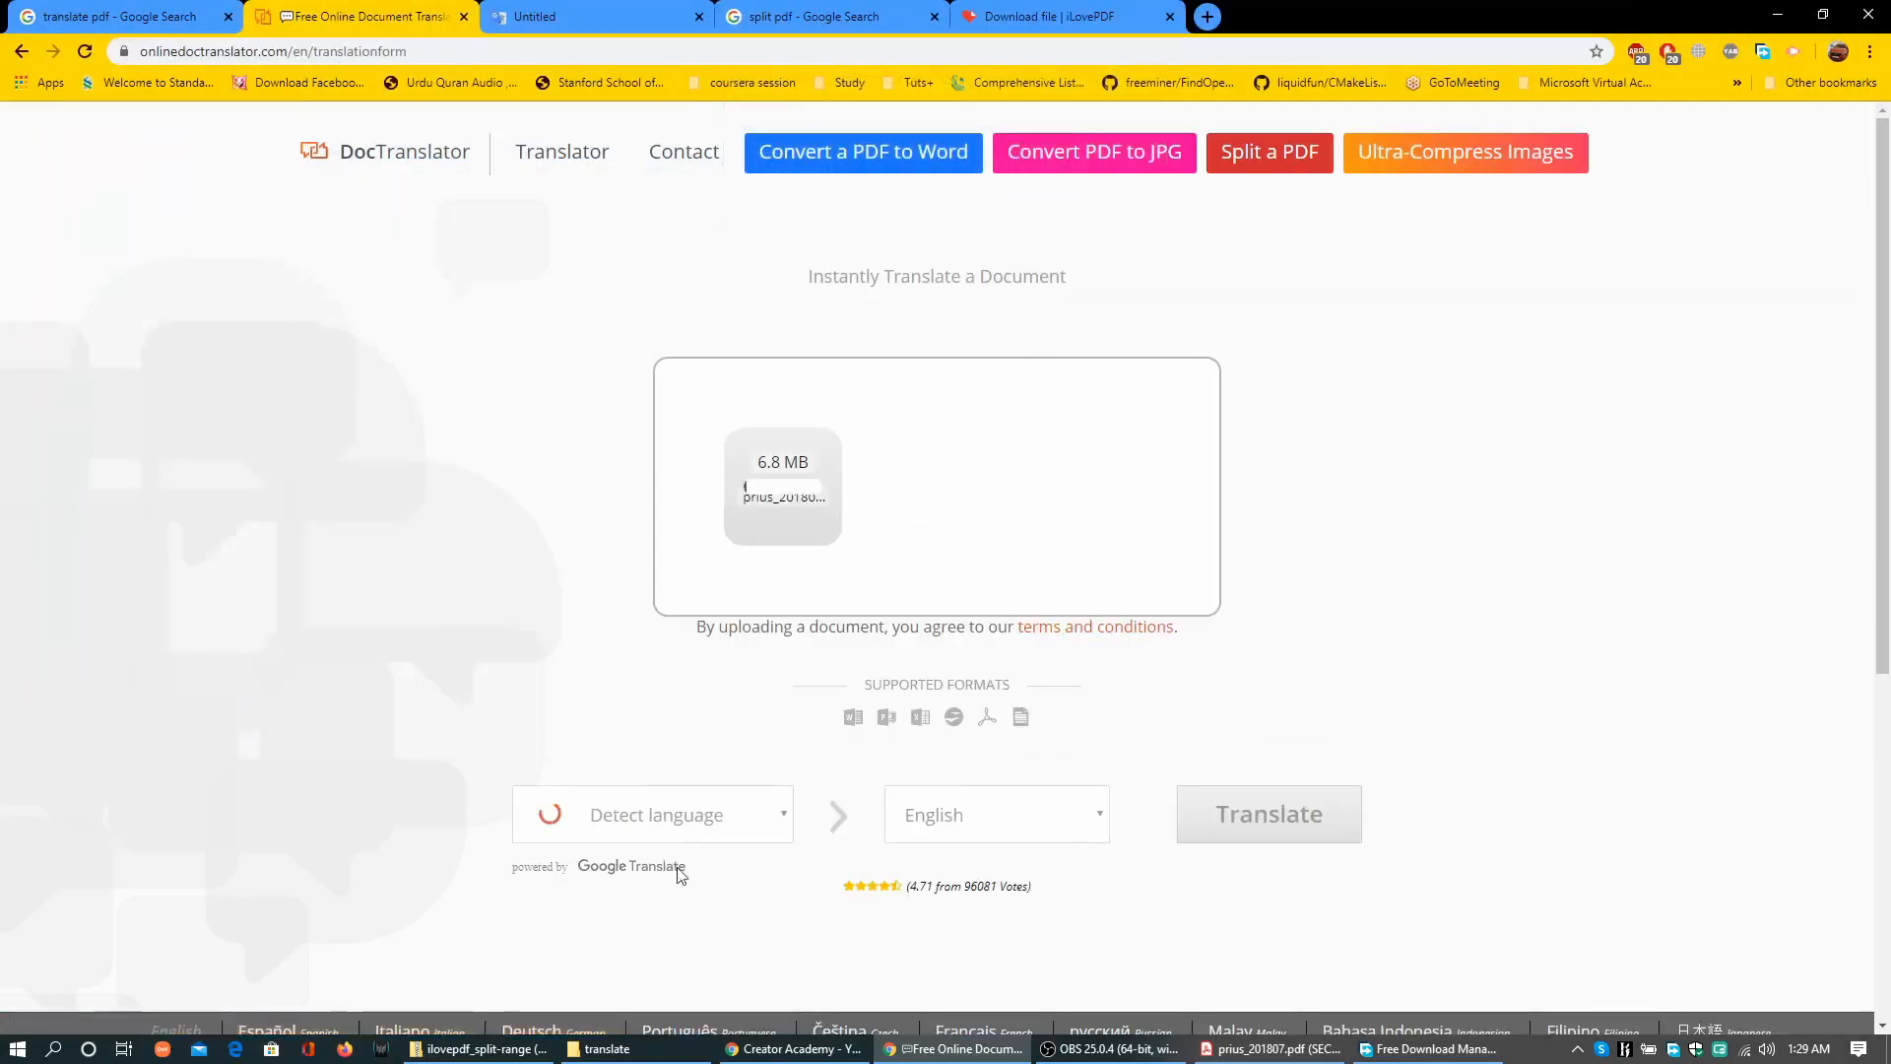
{"action": "left_click", "coordinate": [995, 815]}
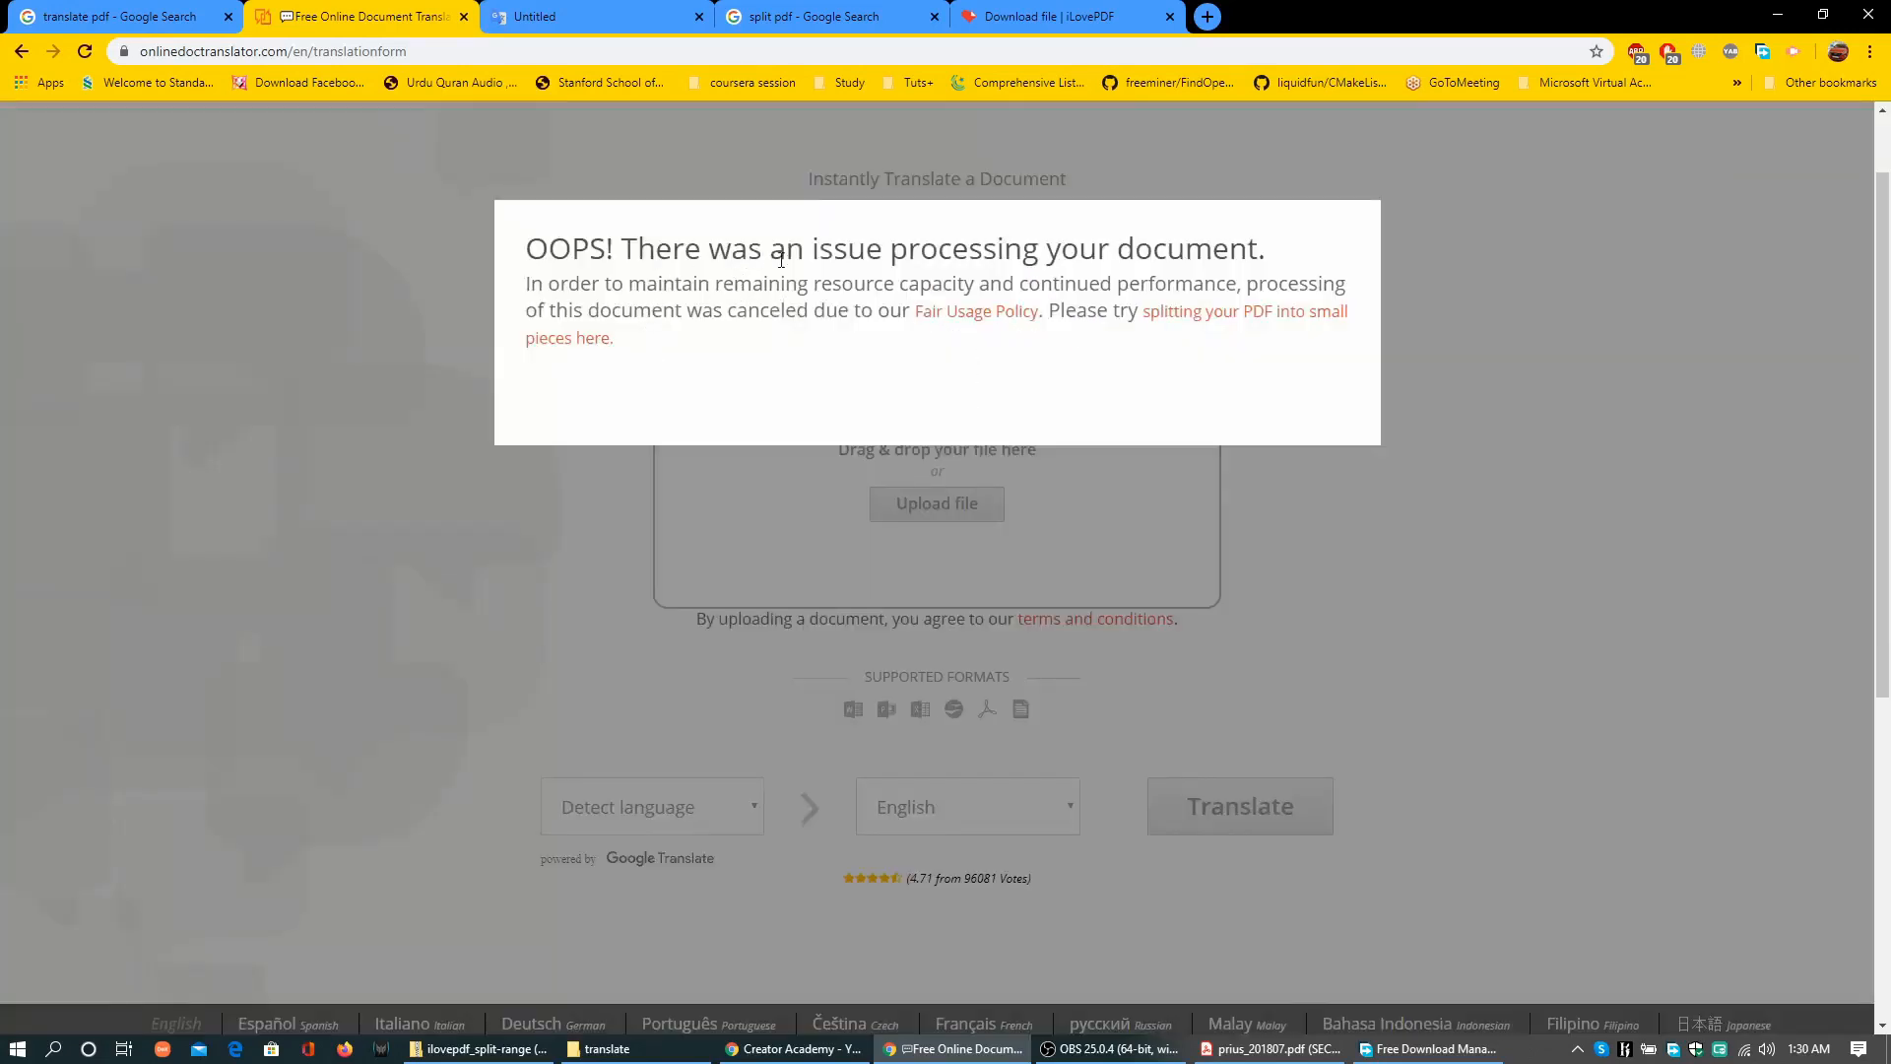
{"action": "mouse_move", "coordinate": [1379, 232]}
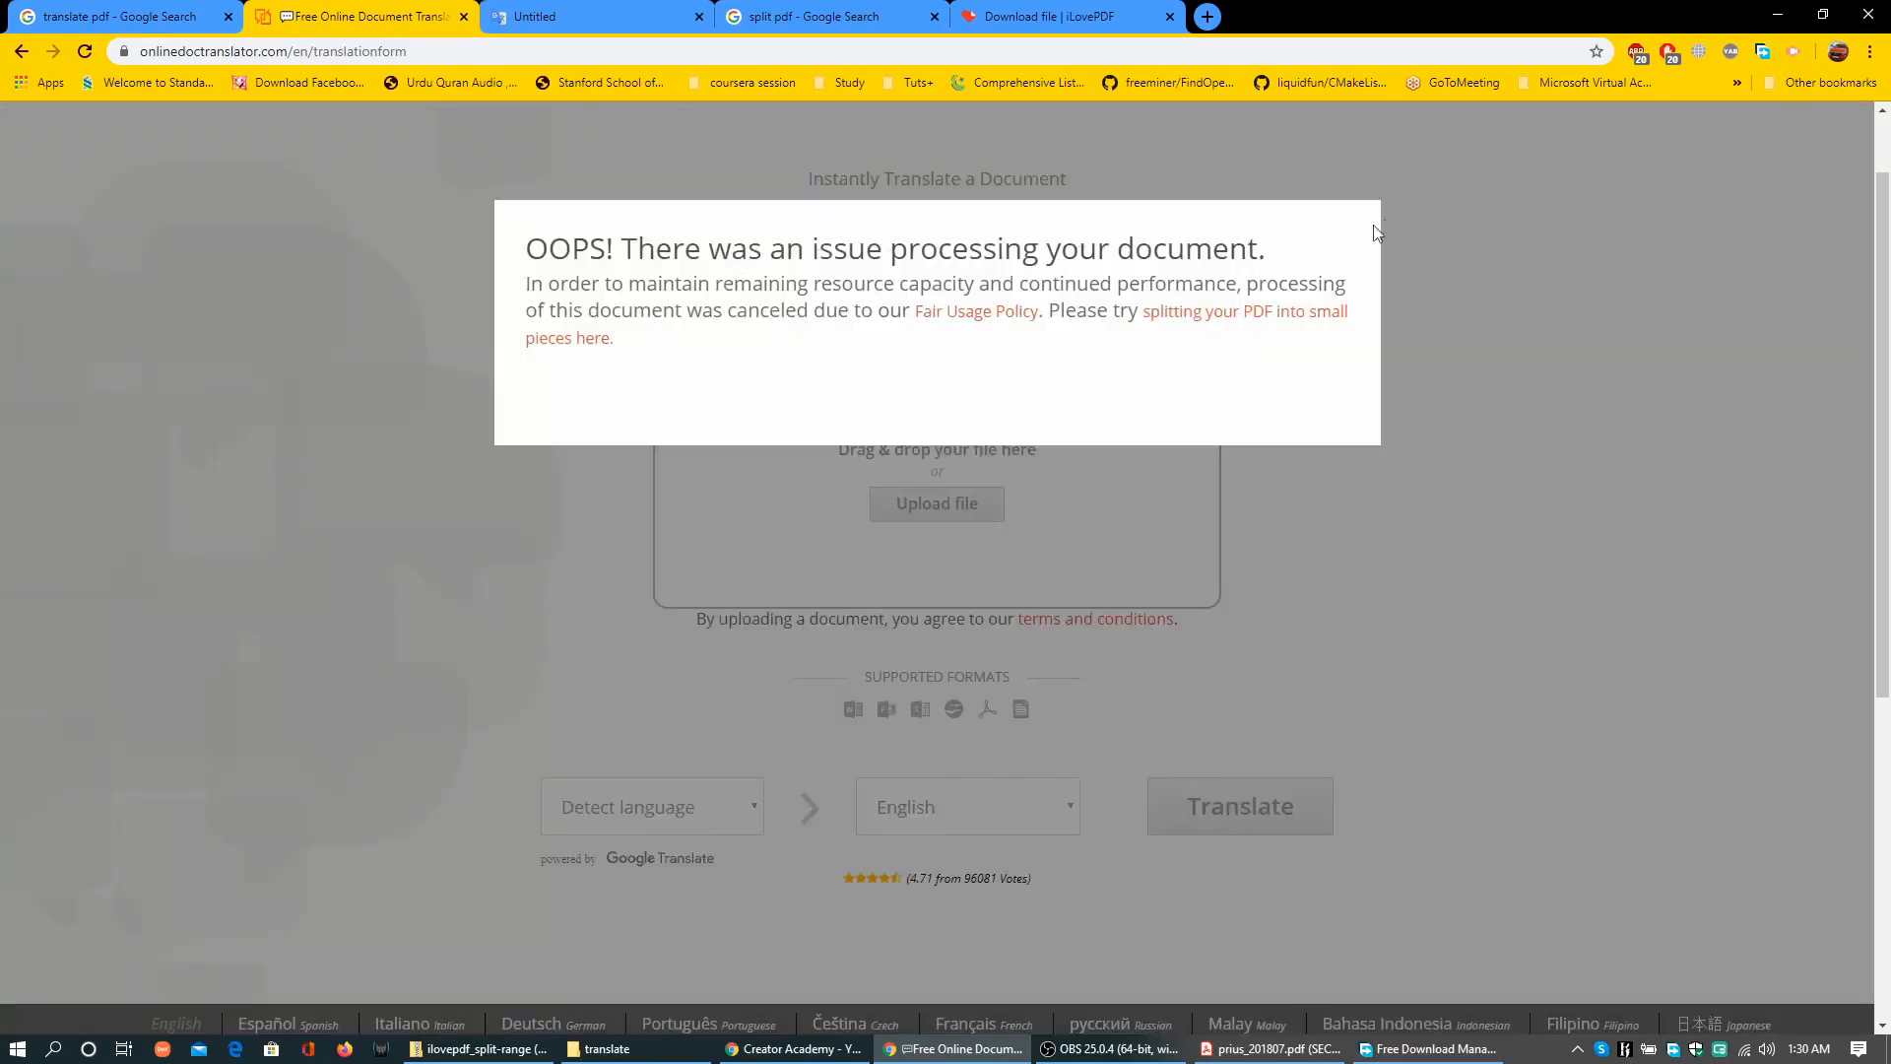
{"action": "mouse_move", "coordinate": [1412, 249]}
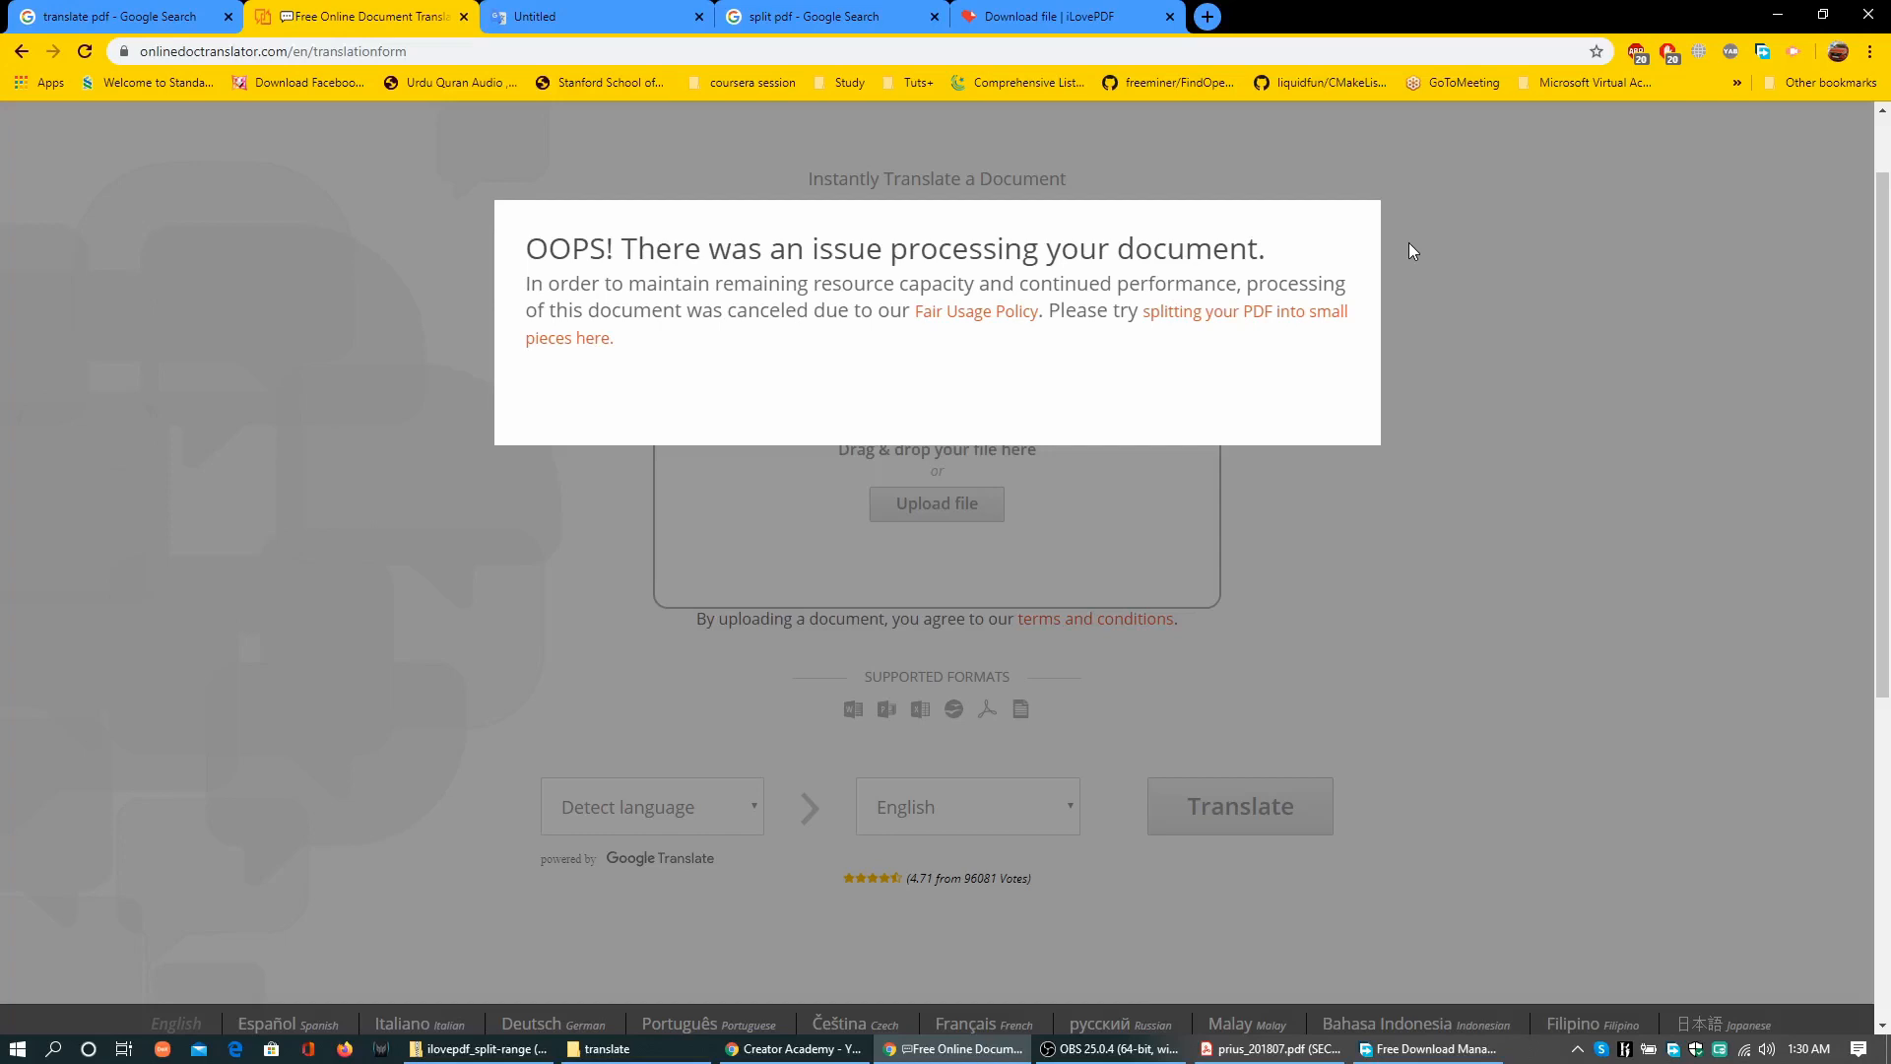
{"action": "left_click", "coordinate": [1065, 15]}
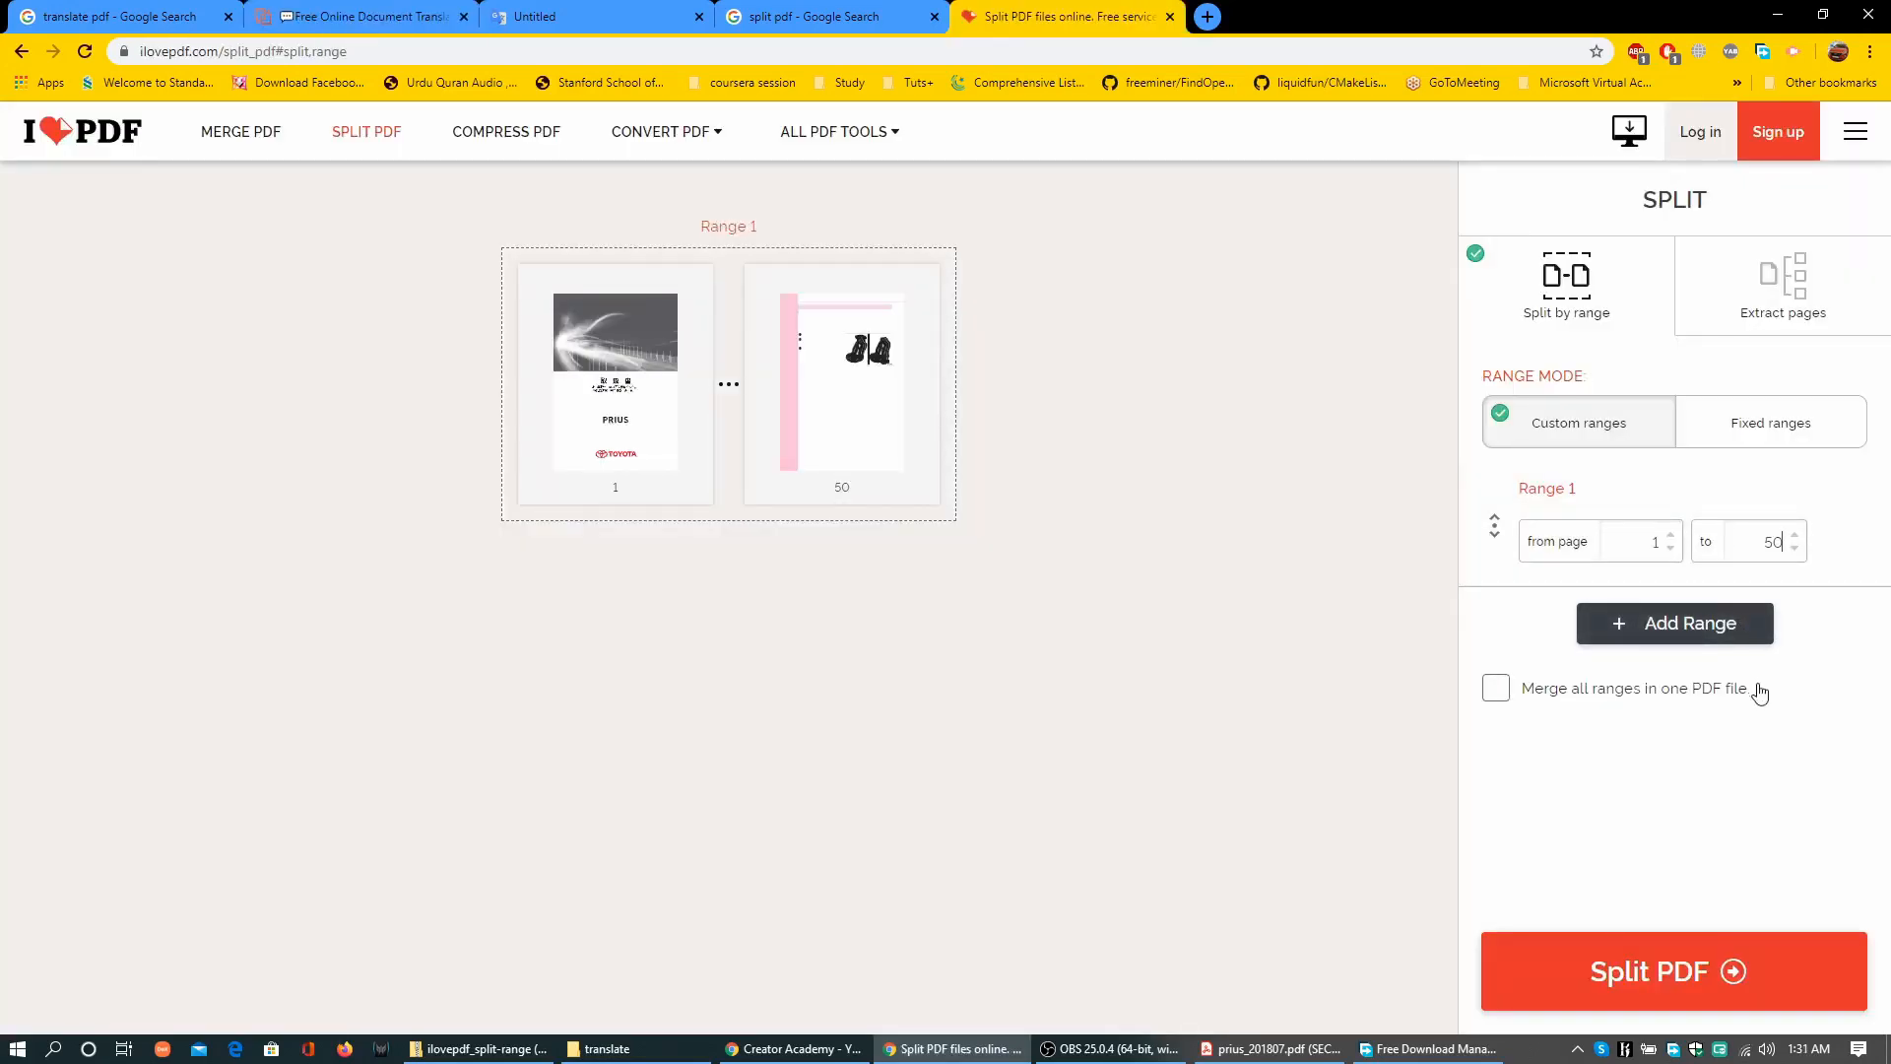
{"action": "mouse_move", "coordinate": [1672, 971]}
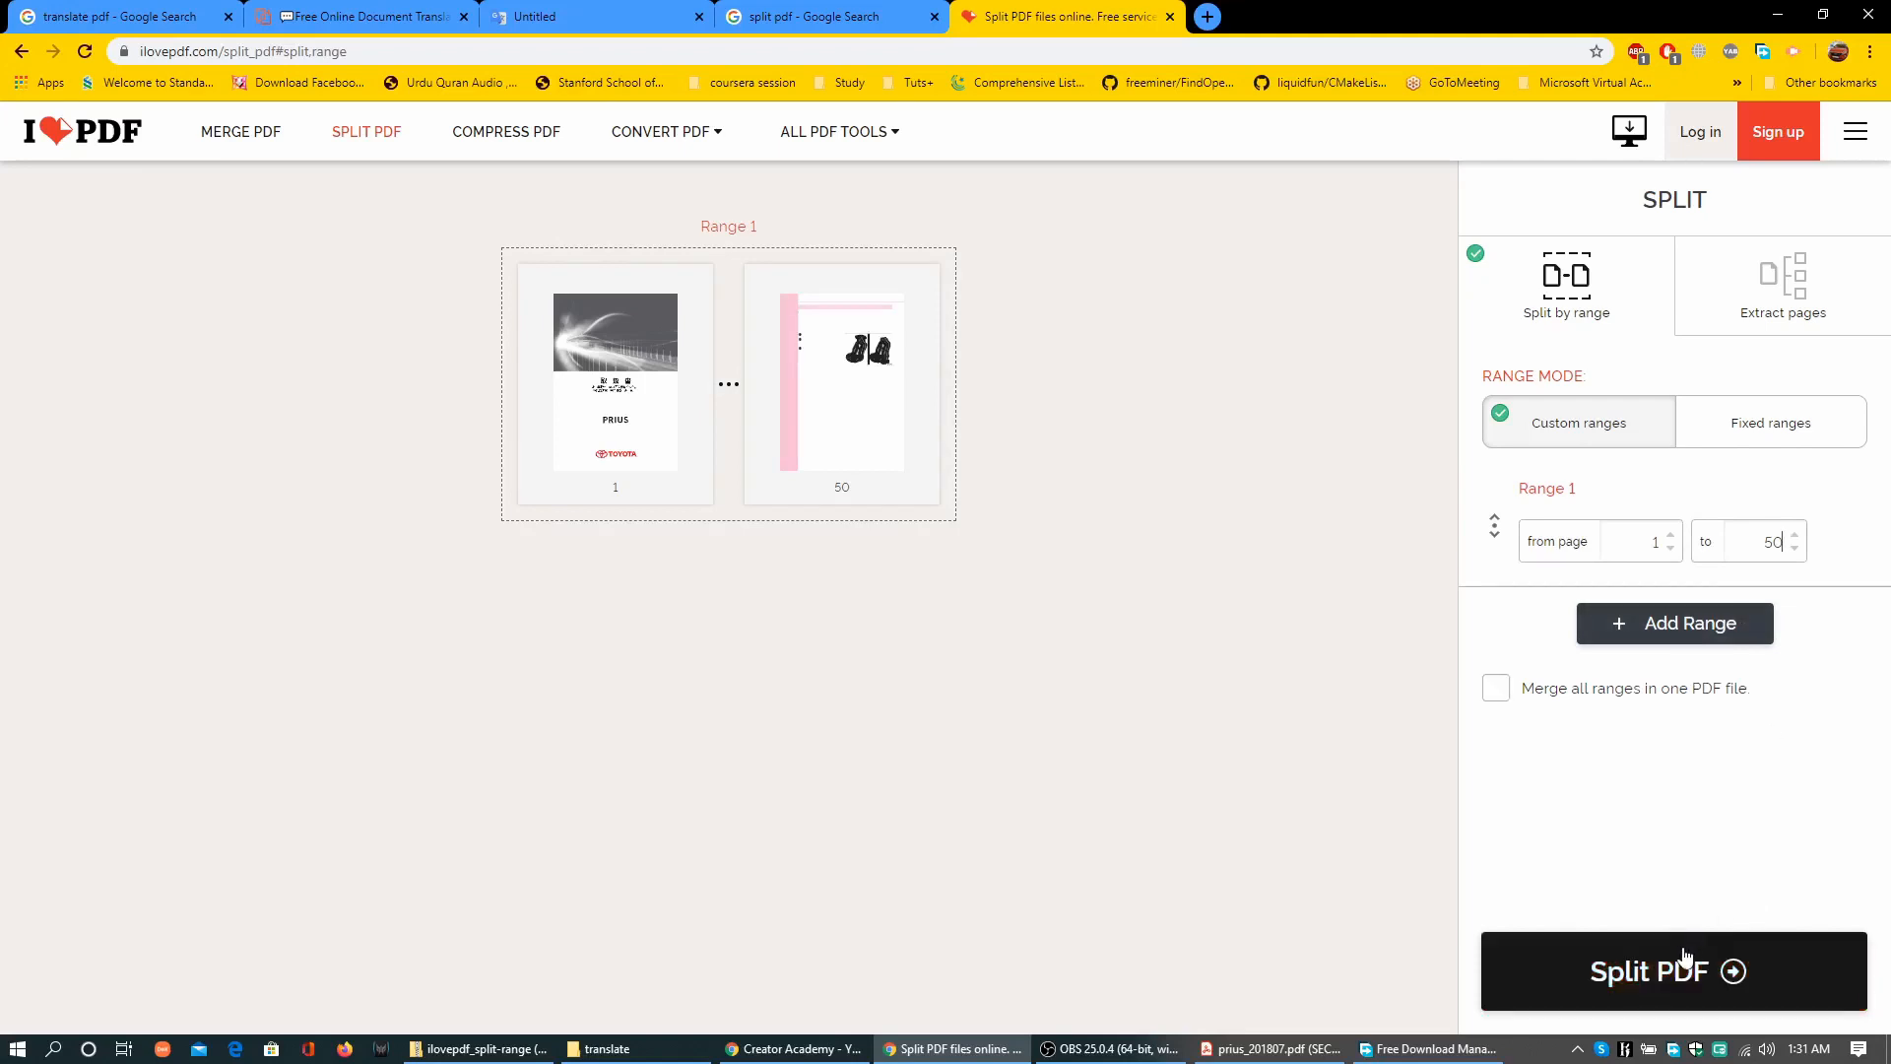
Split pages 1–50 out of the manual in iLovePDF
{"action": "left_click", "coordinate": [1672, 969]}
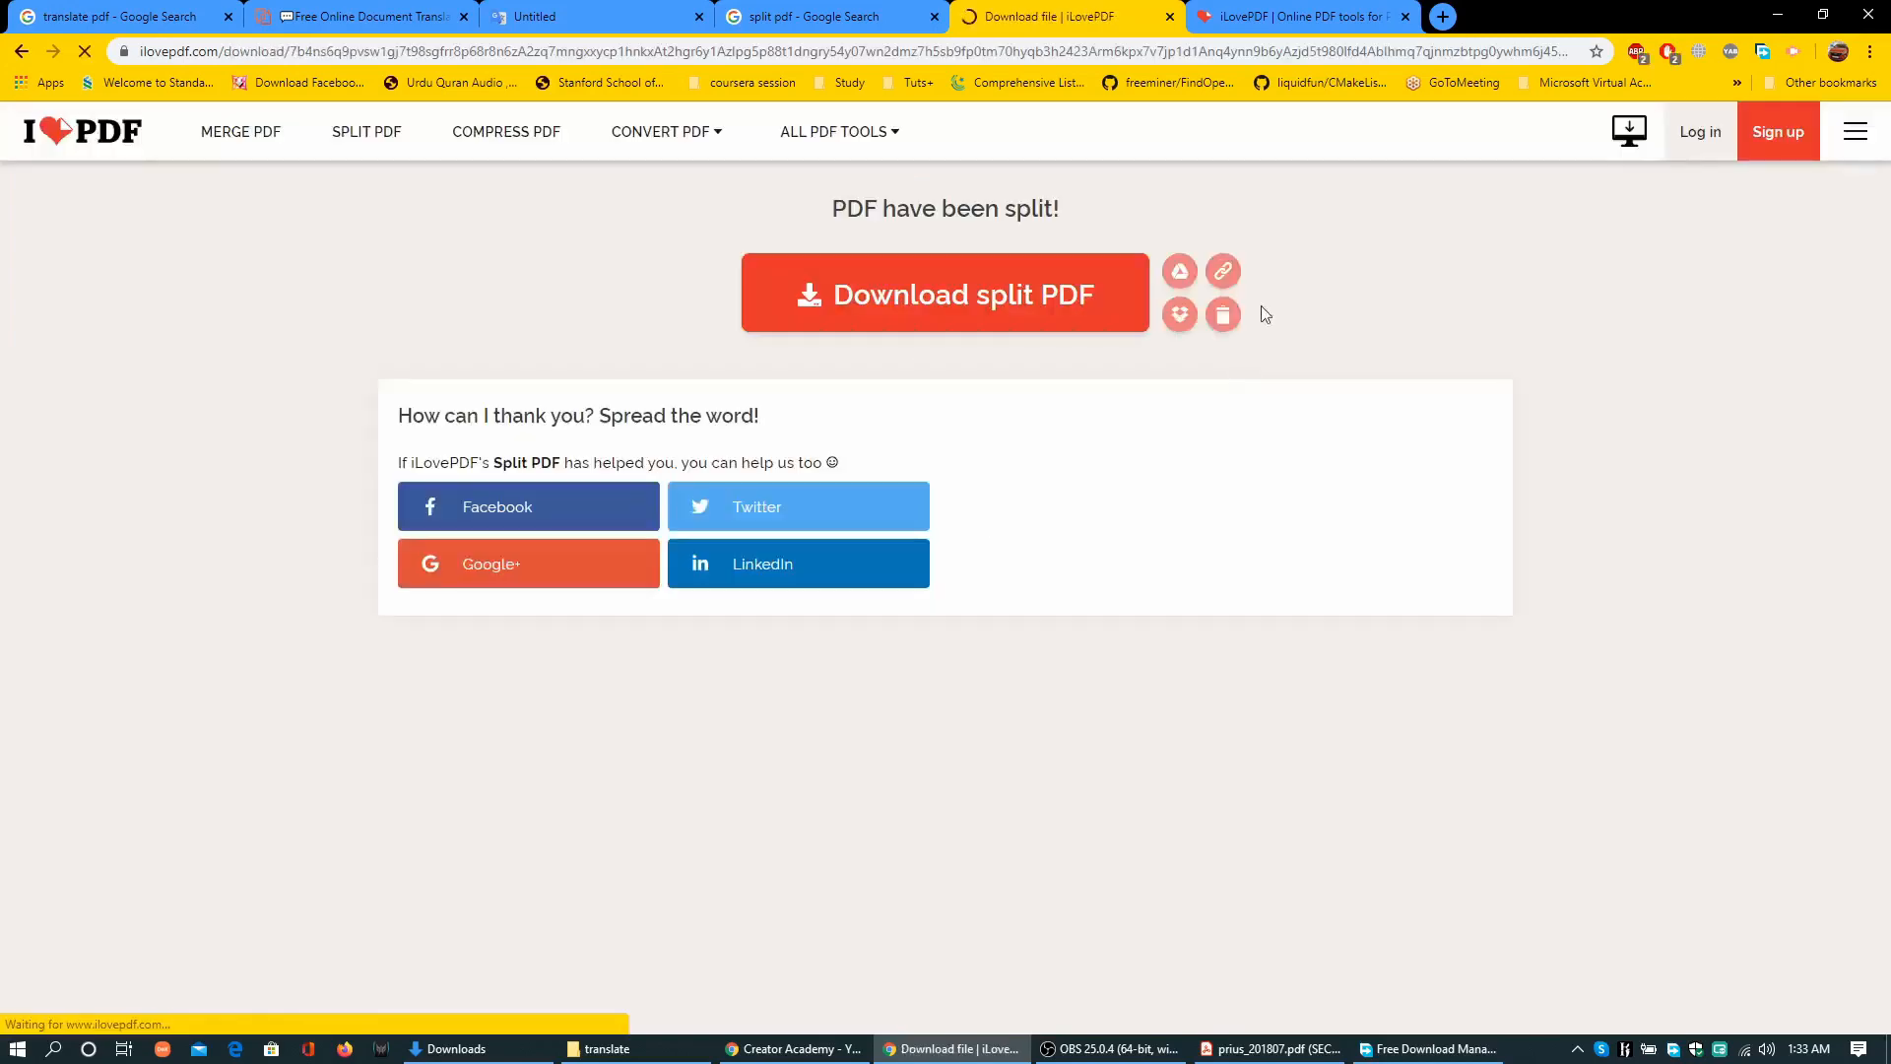
Locate the downloaded prius_201807-1-50.pdf in the Downloads folder through Free Download Manager
{"action": "left_click", "coordinate": [1429, 1048]}
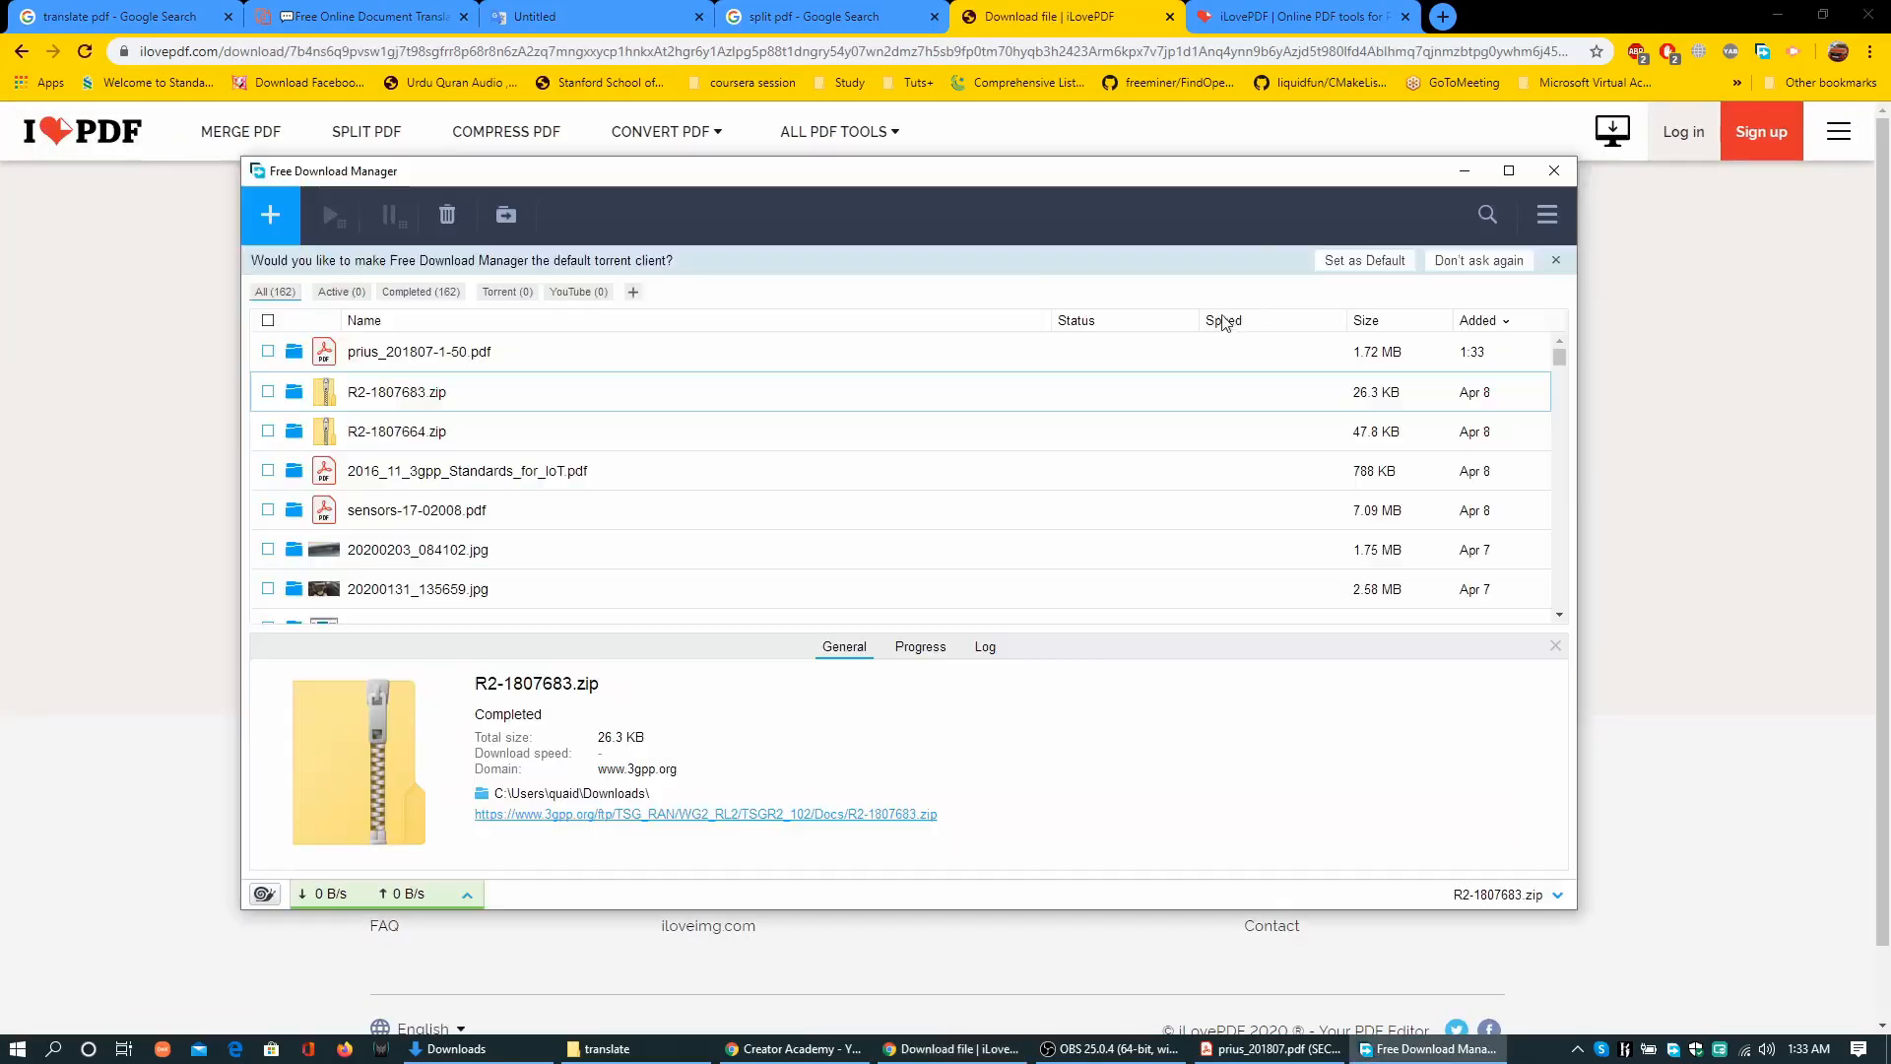
{"action": "right_click", "coordinate": [419, 350]}
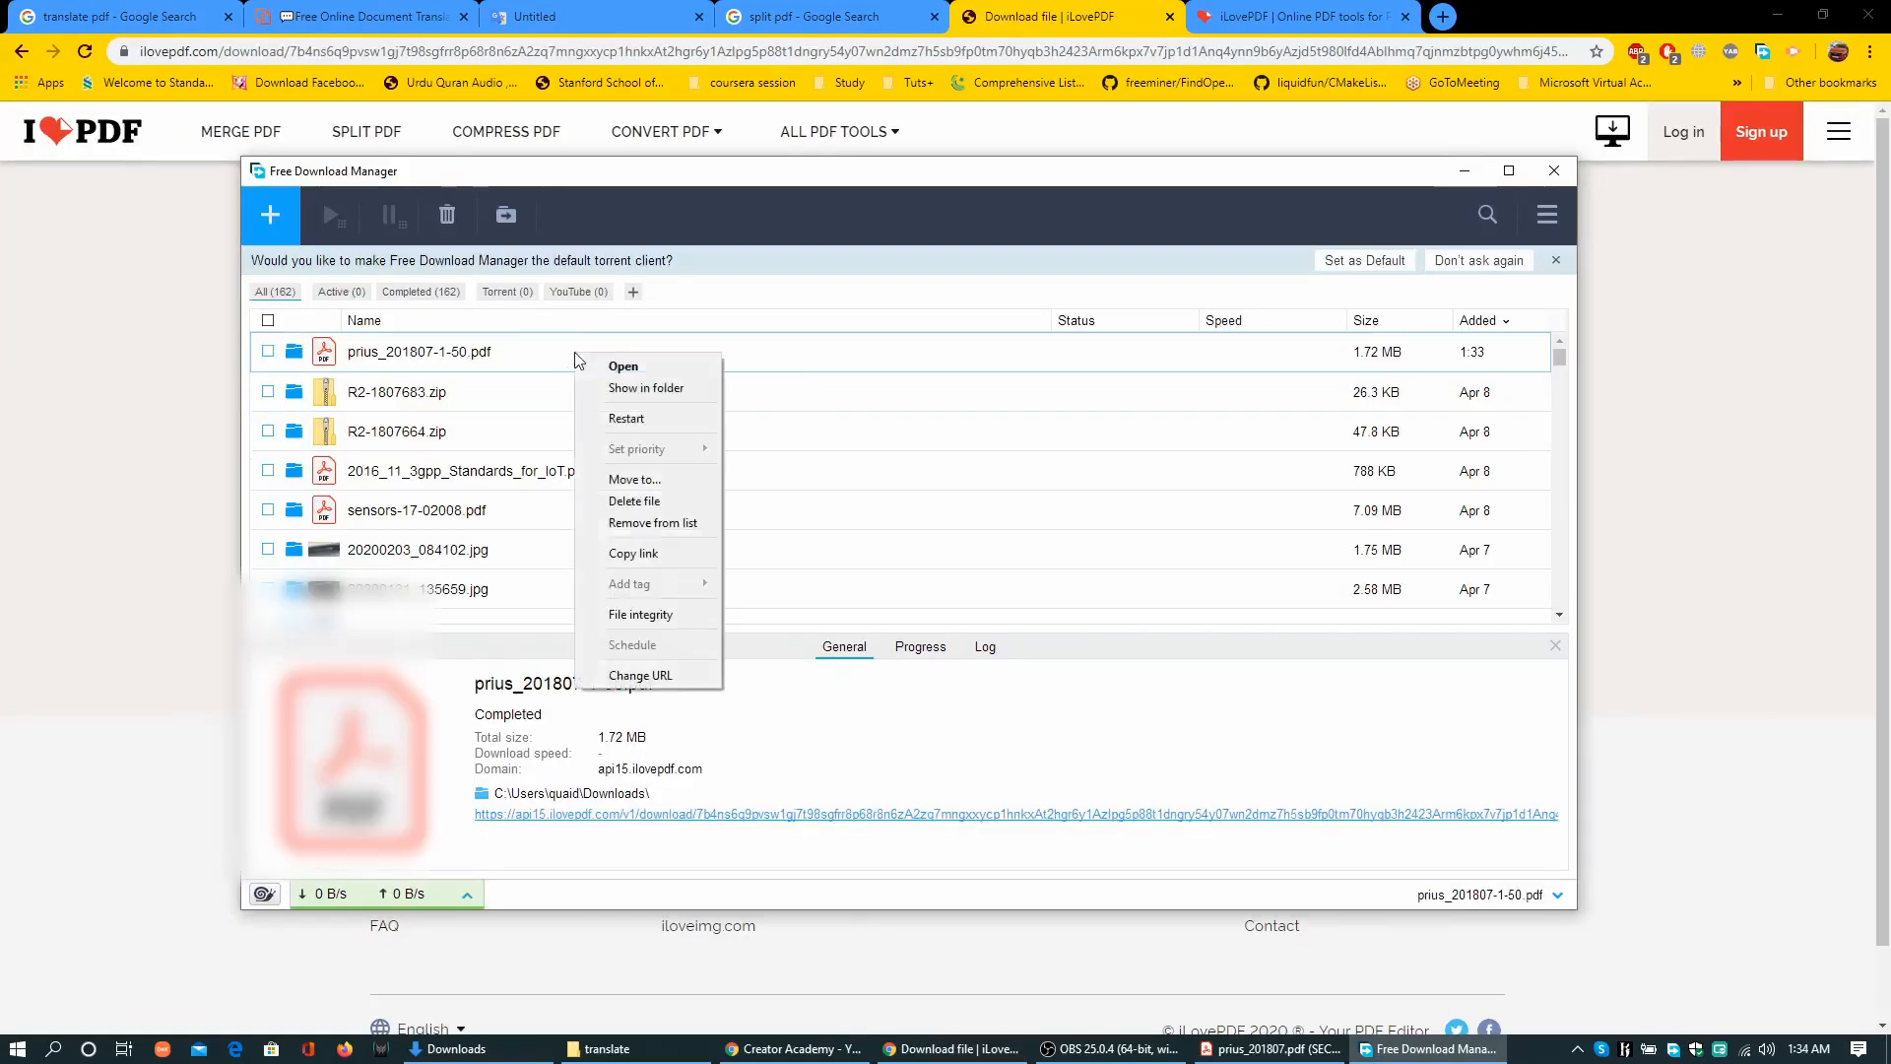
{"action": "left_click", "coordinate": [645, 387]}
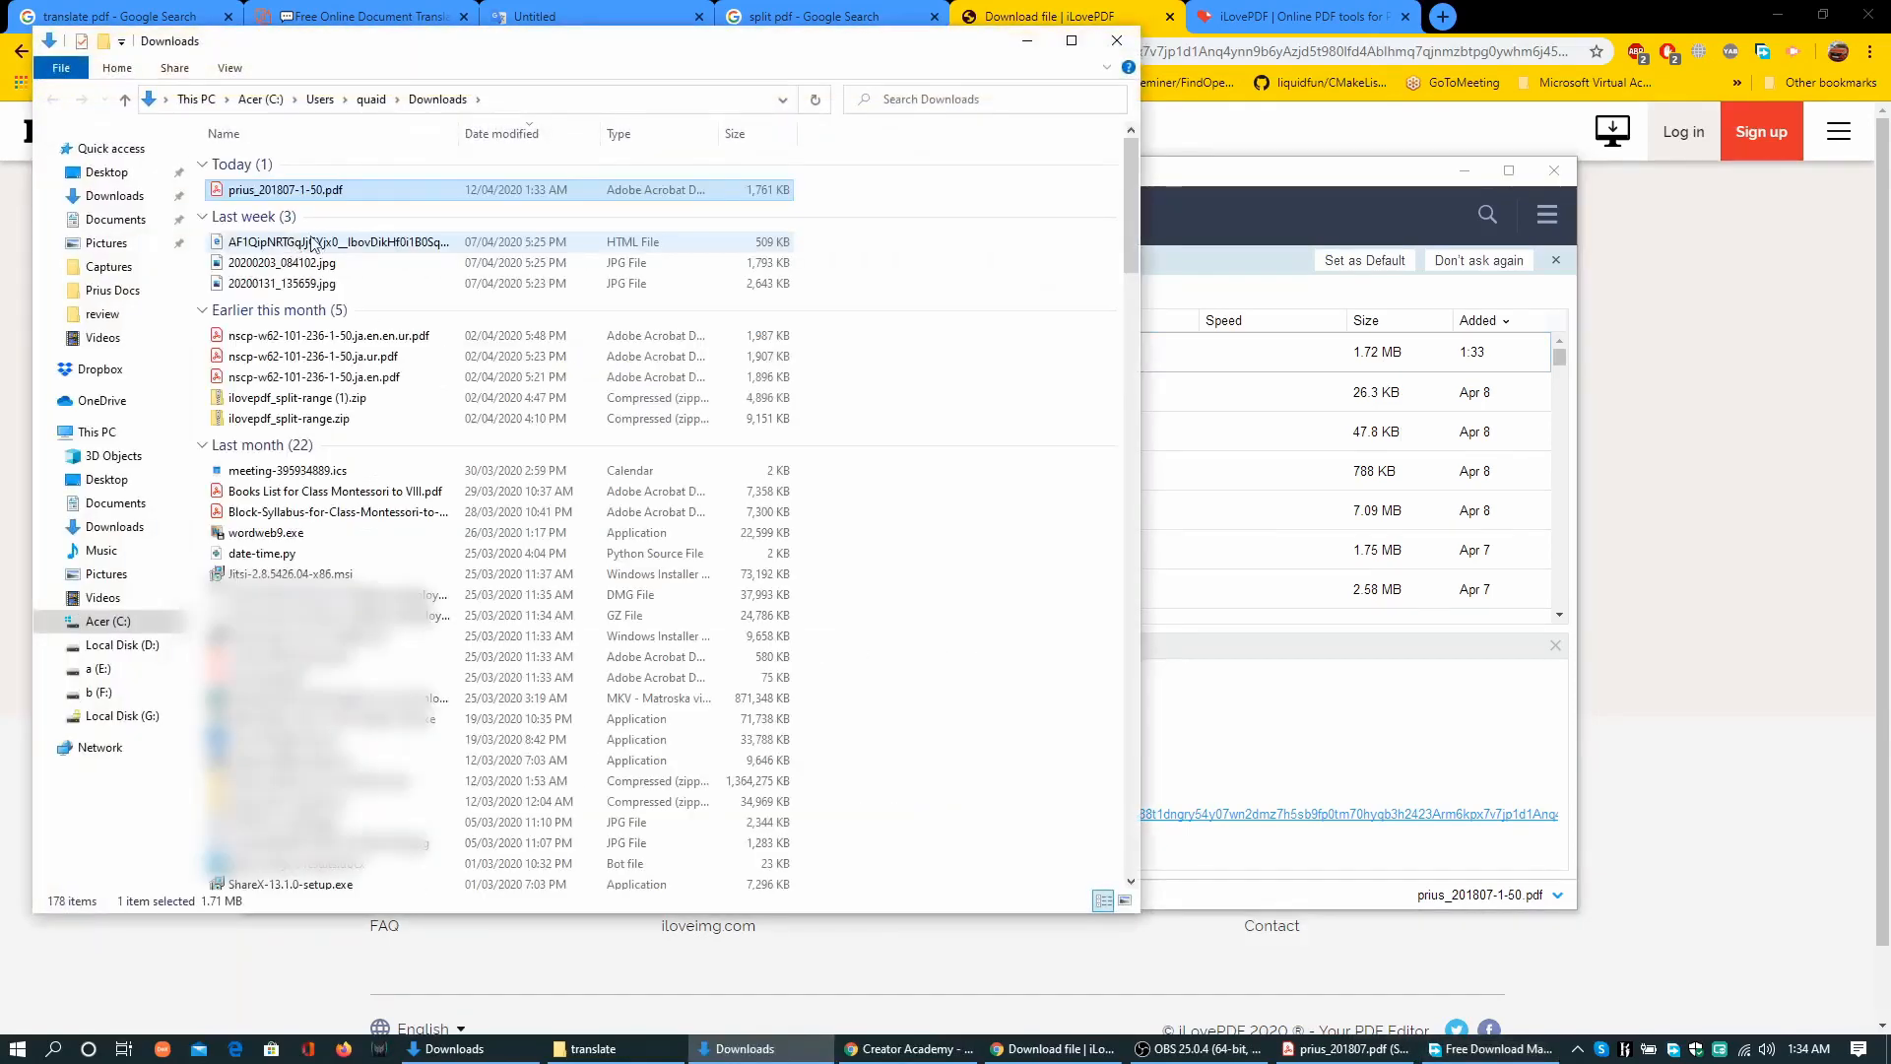
{"action": "right_click", "coordinate": [286, 189]}
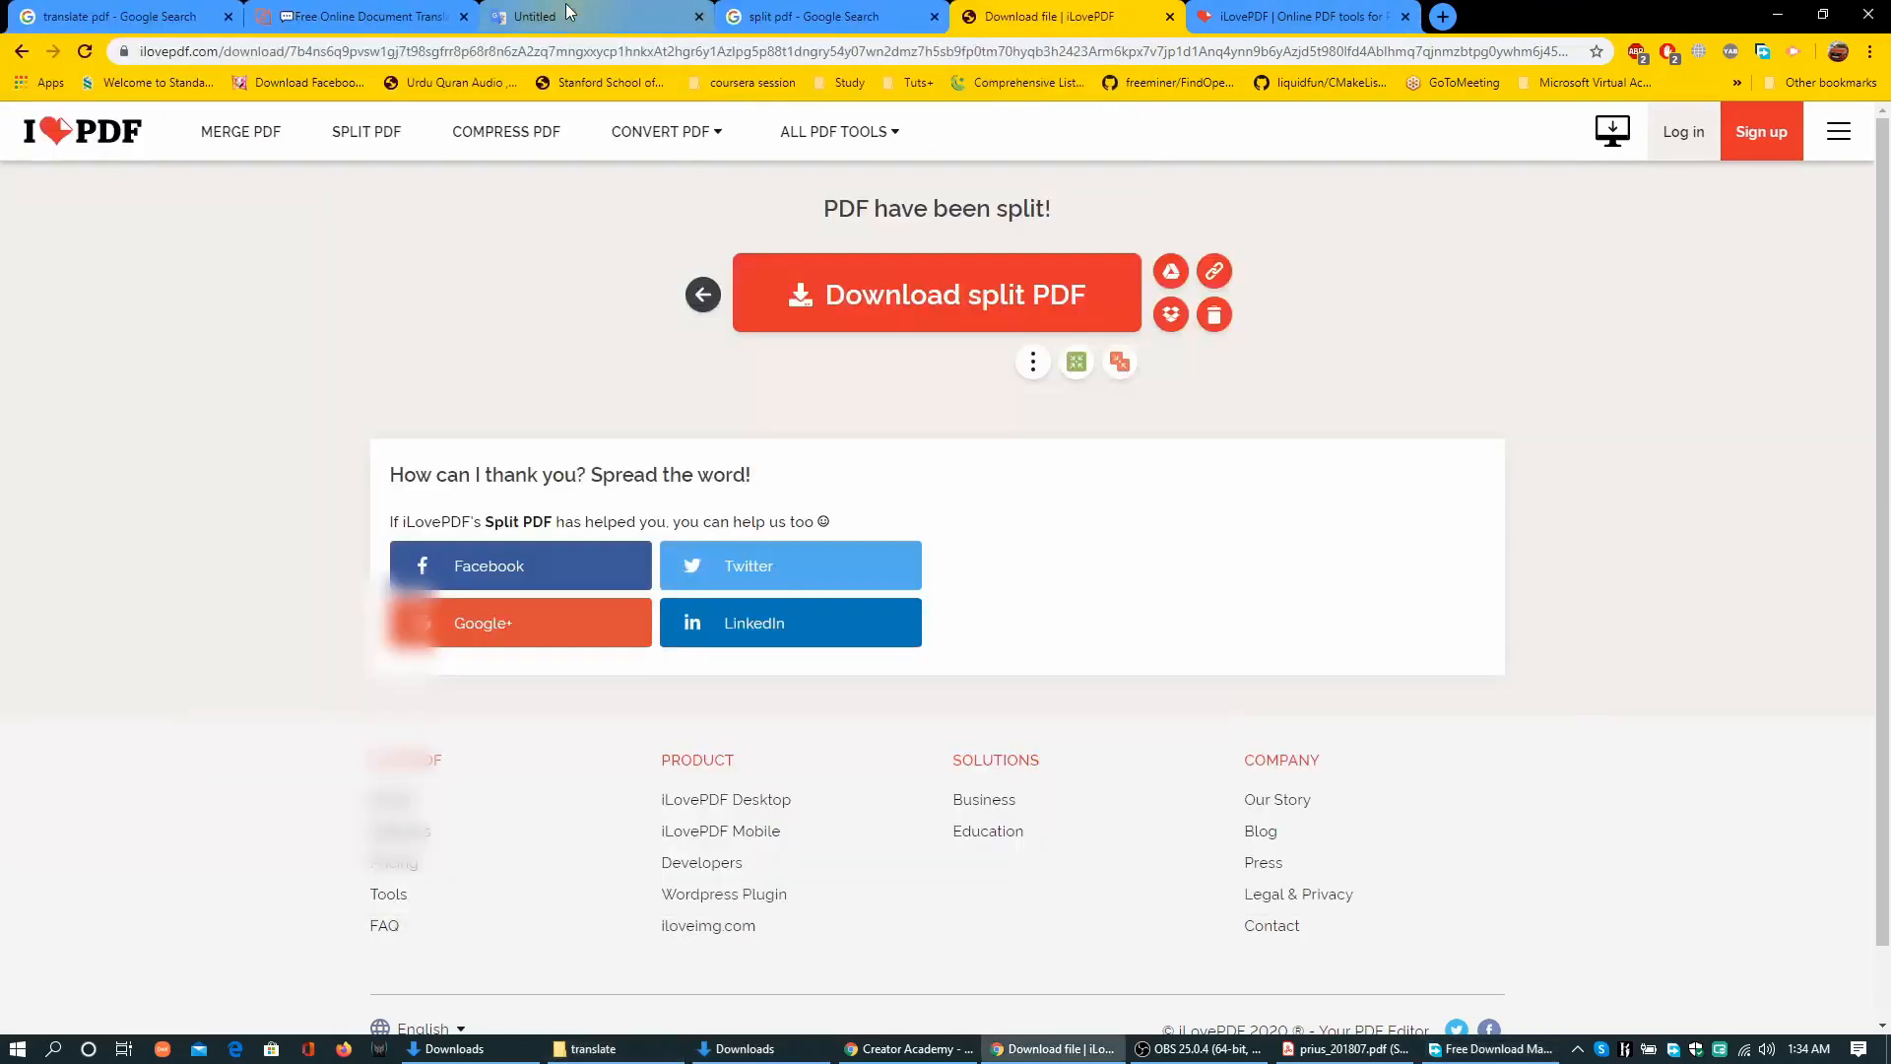
Upload prius_201807-1-50.pdf from the translate folder to DocTranslator, accepting the PDF warning
{"action": "left_click", "coordinate": [362, 16]}
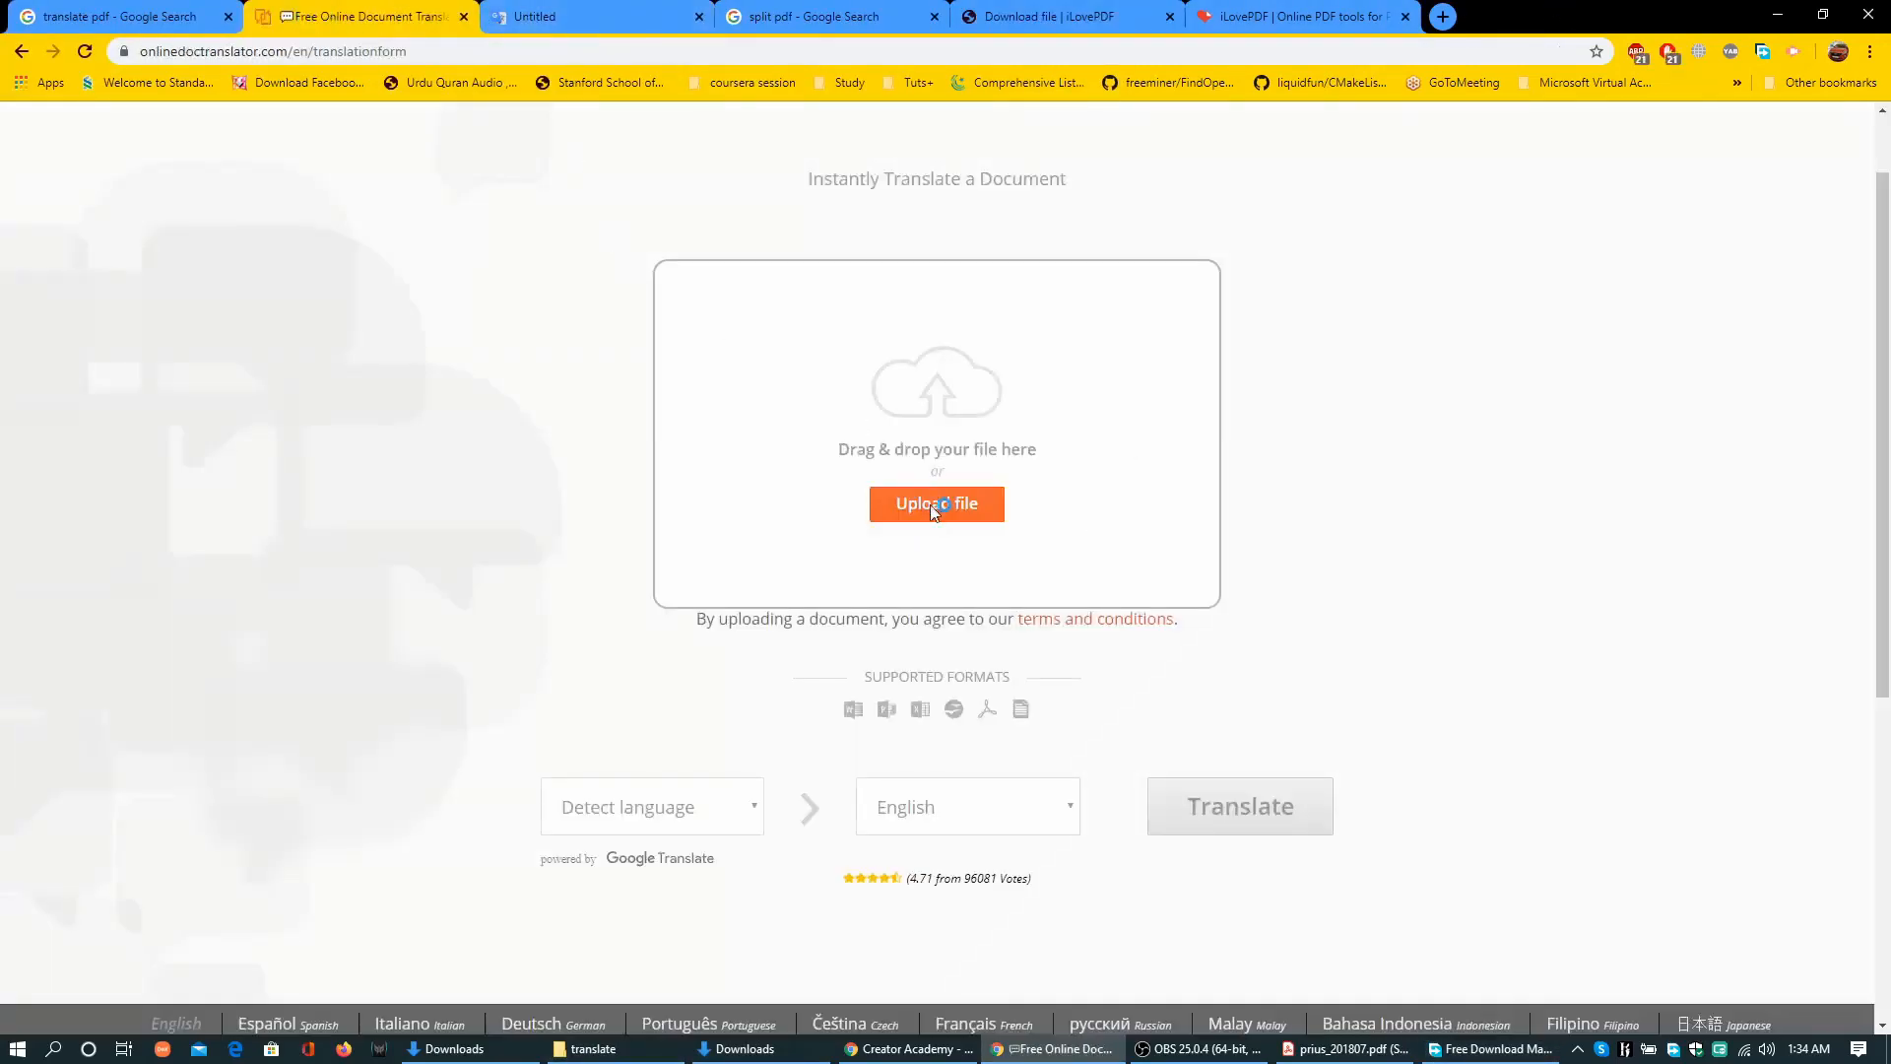
{"action": "left_click", "coordinate": [936, 504]}
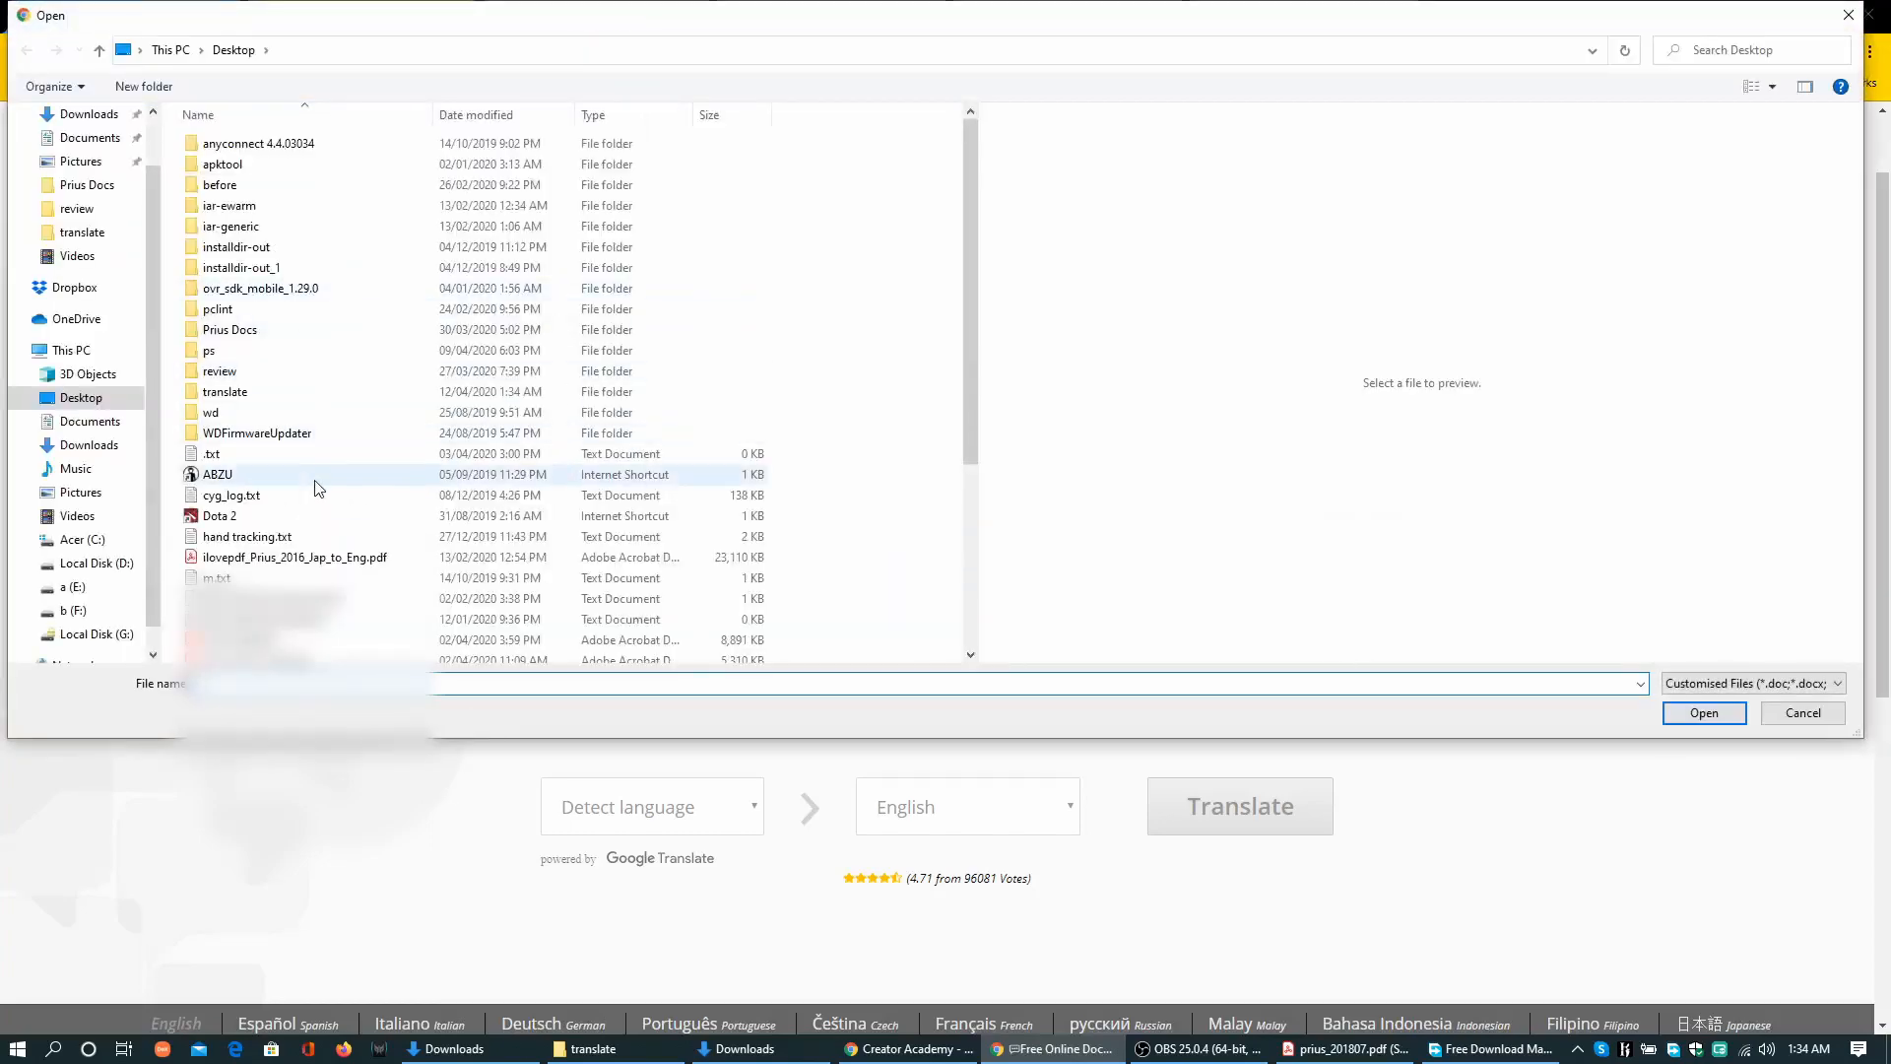
{"action": "double_click", "coordinate": [226, 391]}
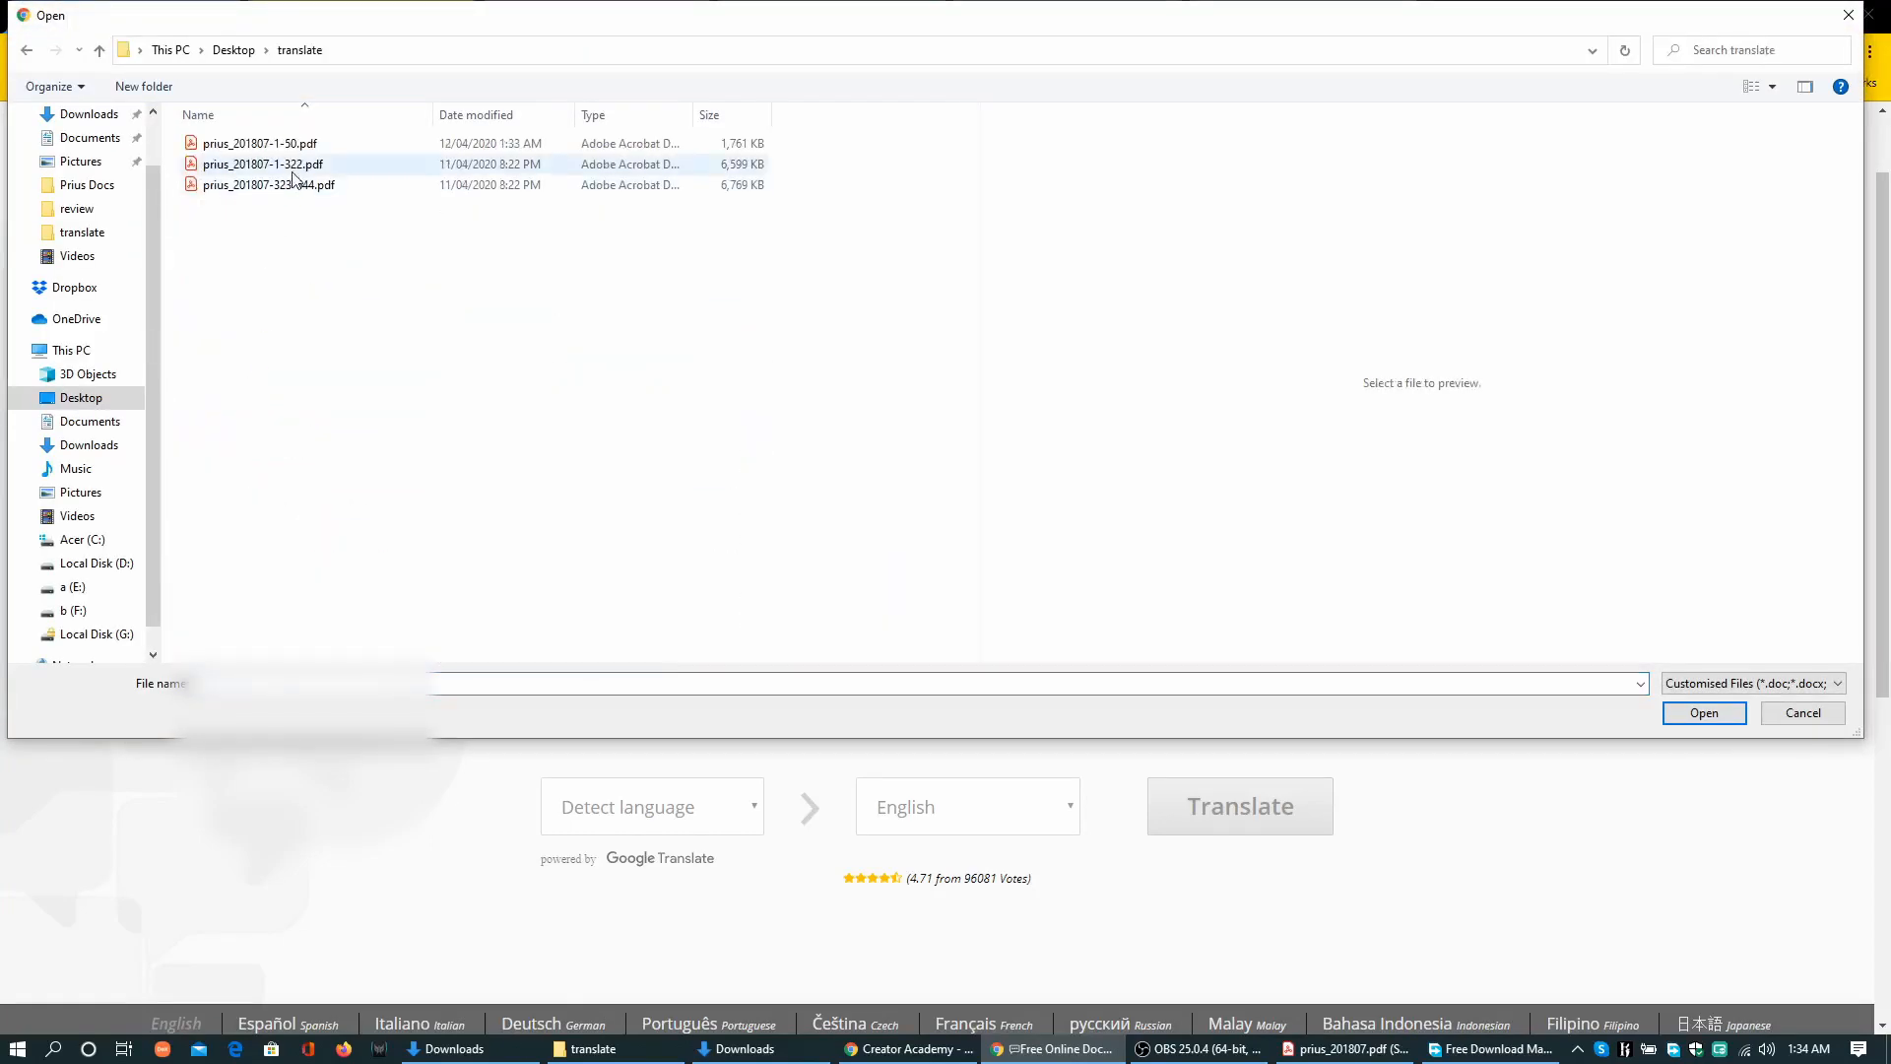
{"action": "left_click", "coordinate": [260, 143]}
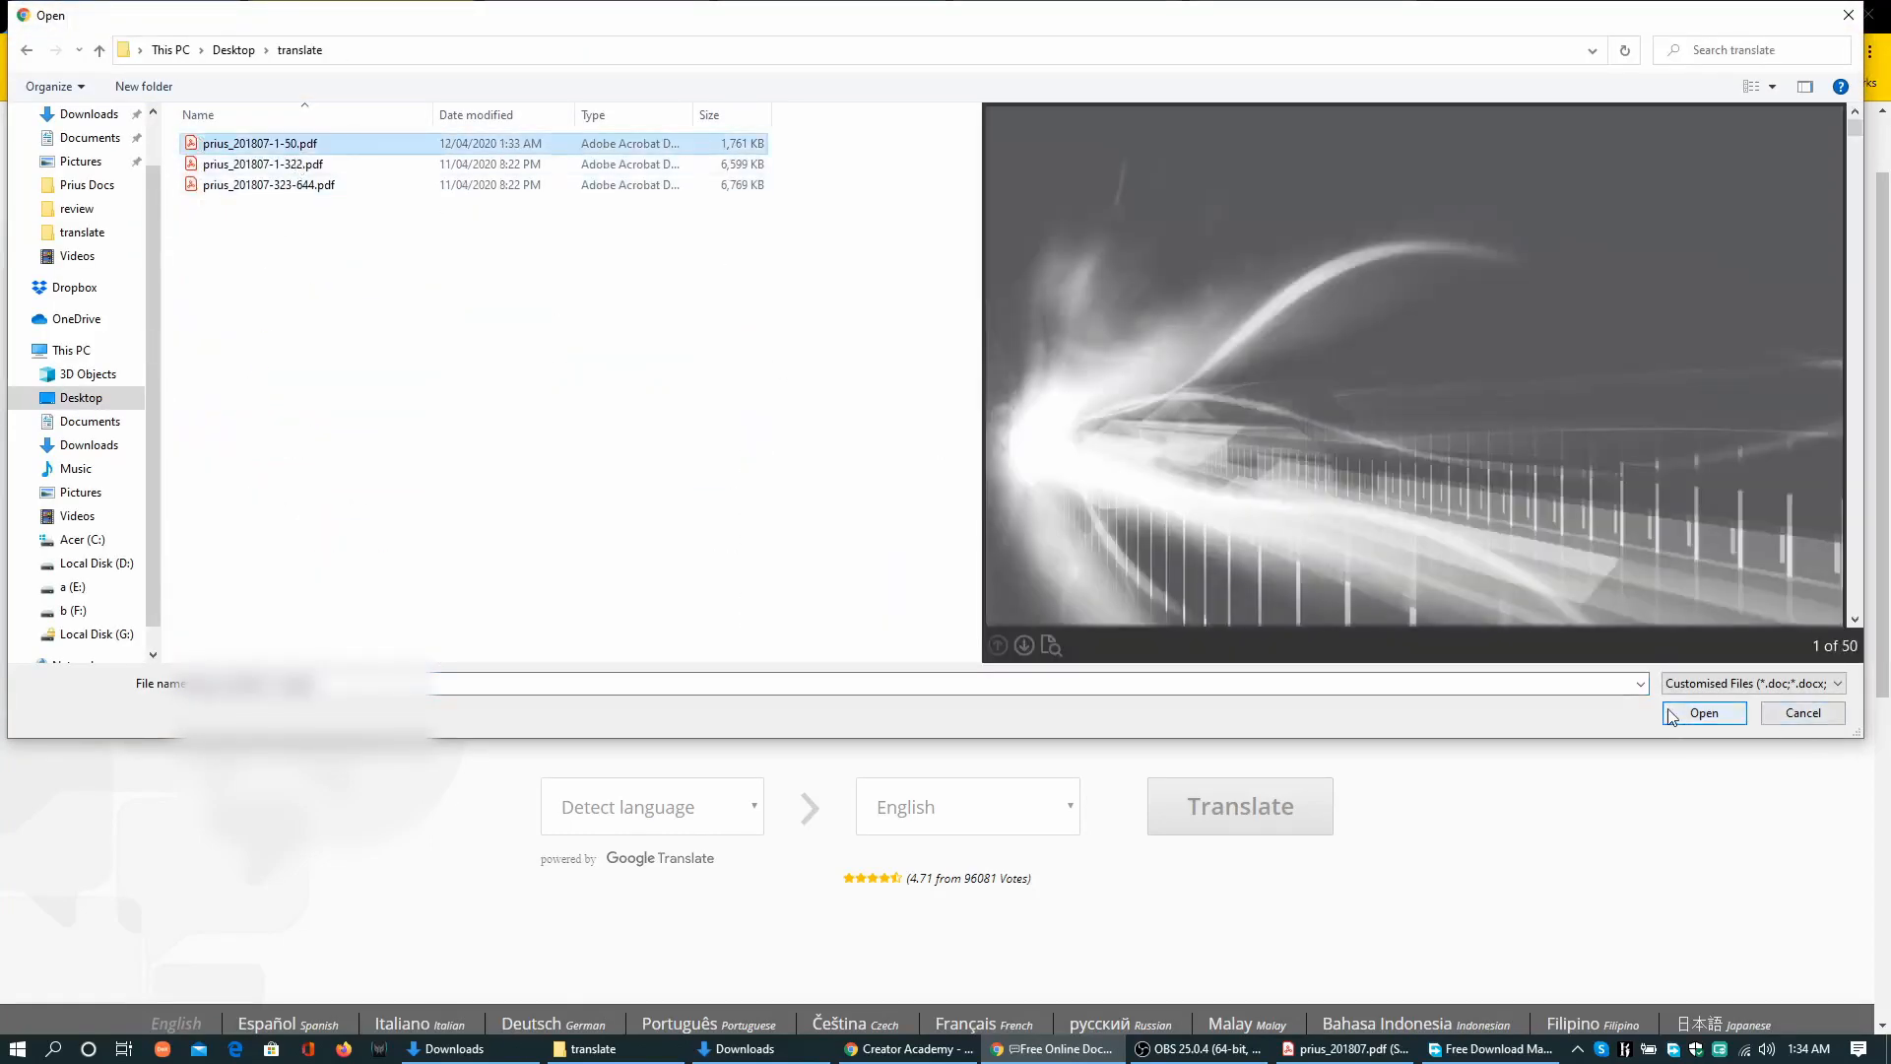
{"action": "left_click", "coordinate": [1704, 713]}
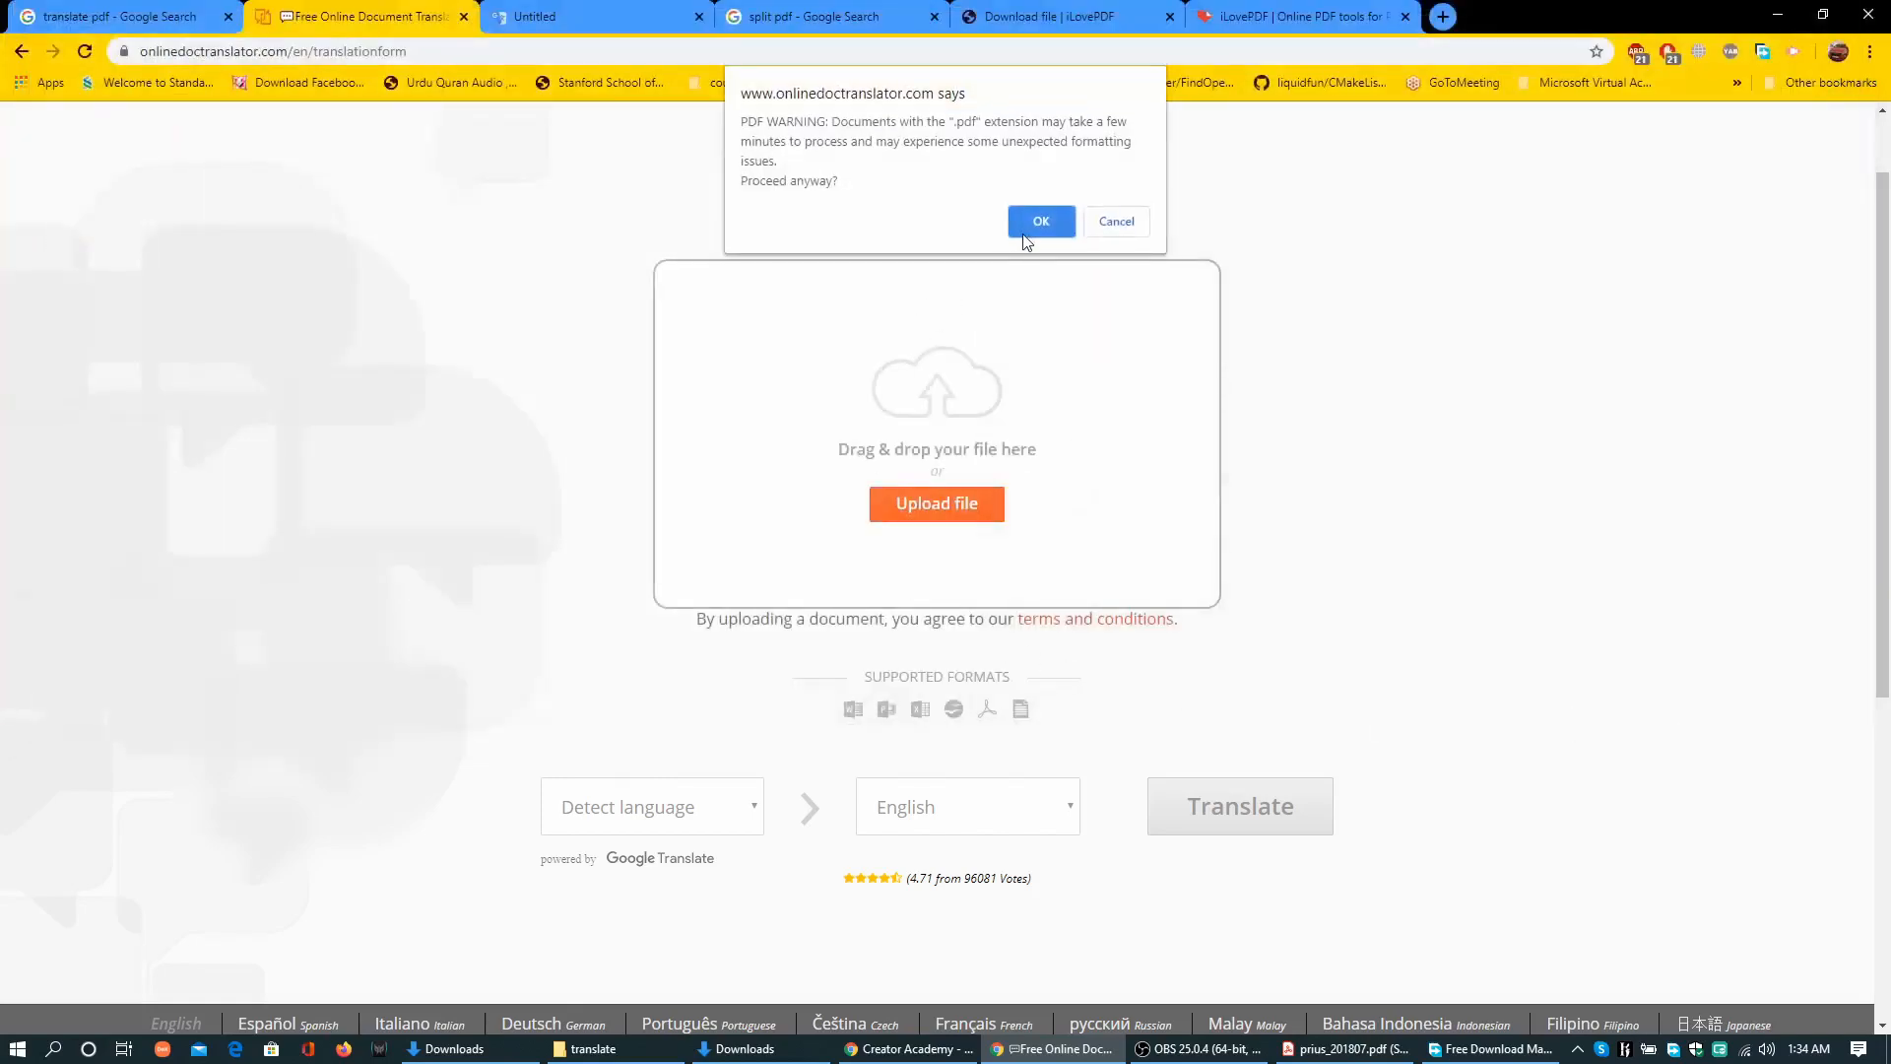
{"action": "left_click", "coordinate": [1041, 221]}
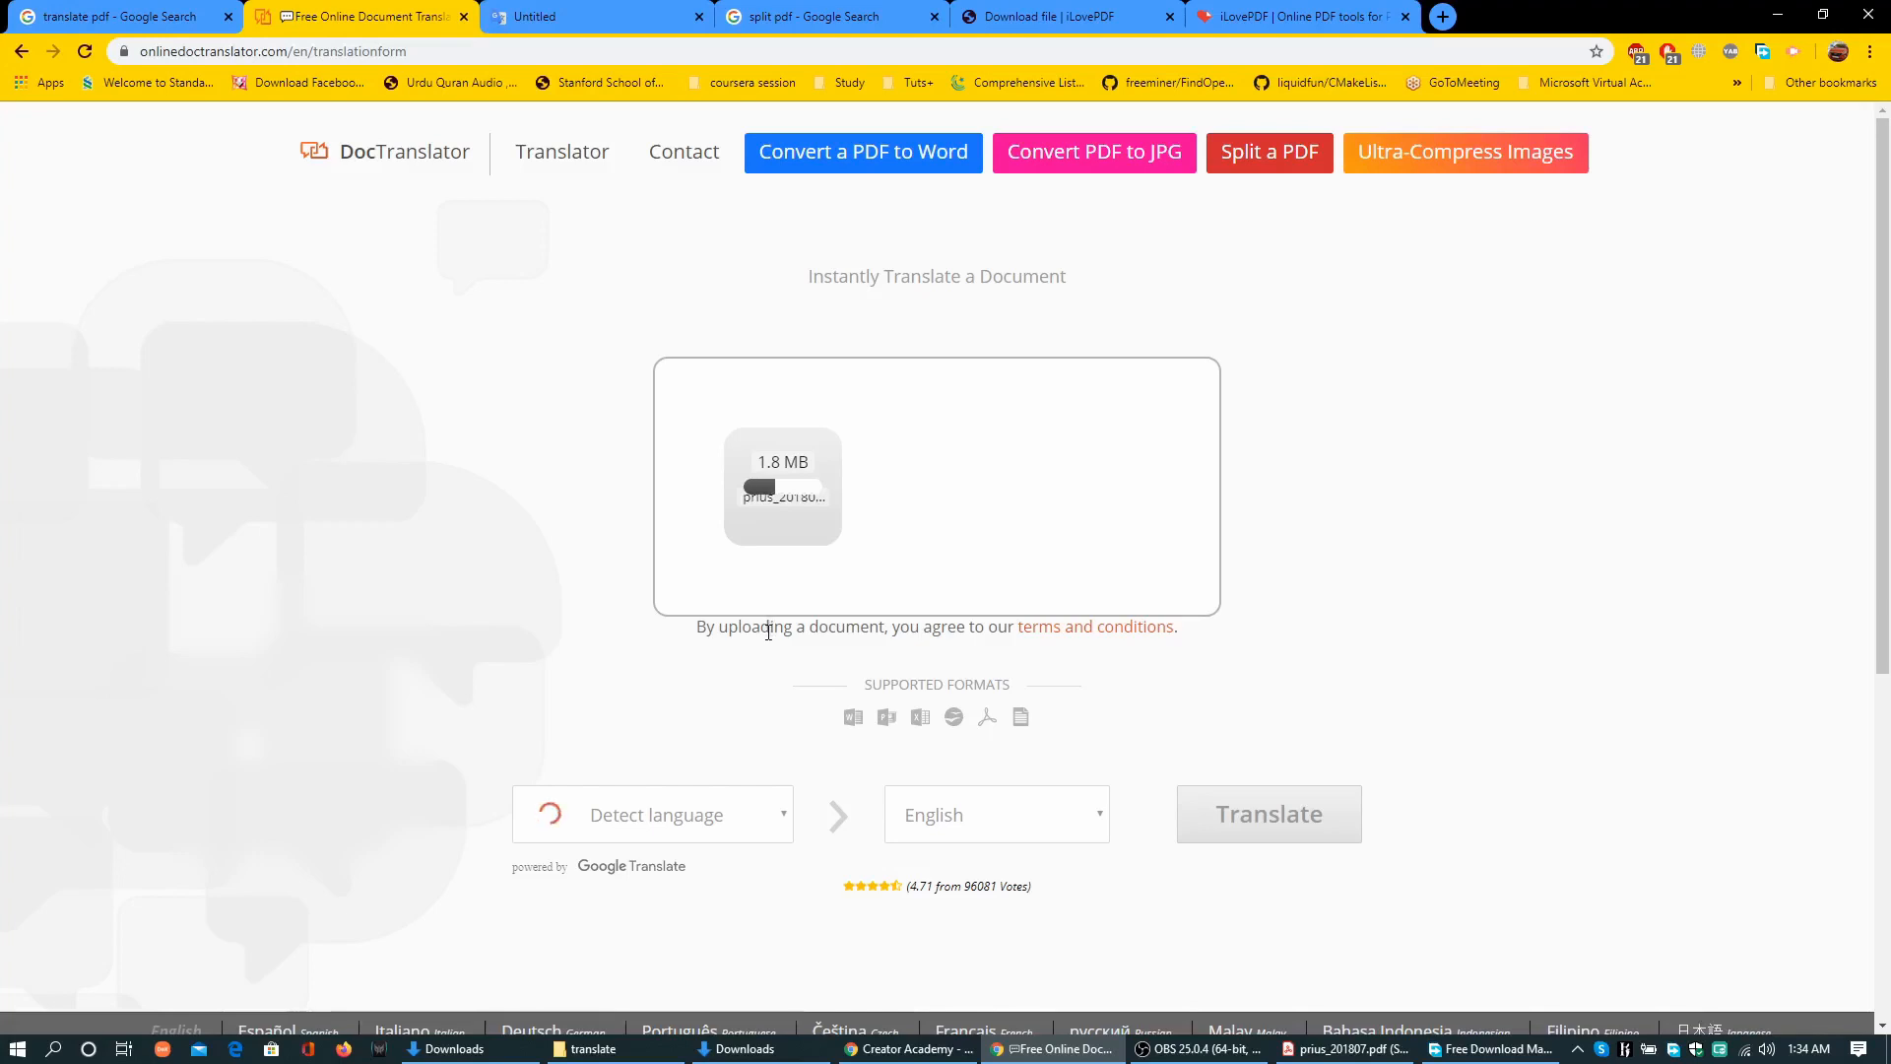
{"action": "mouse_move", "coordinate": [1055, 1047]}
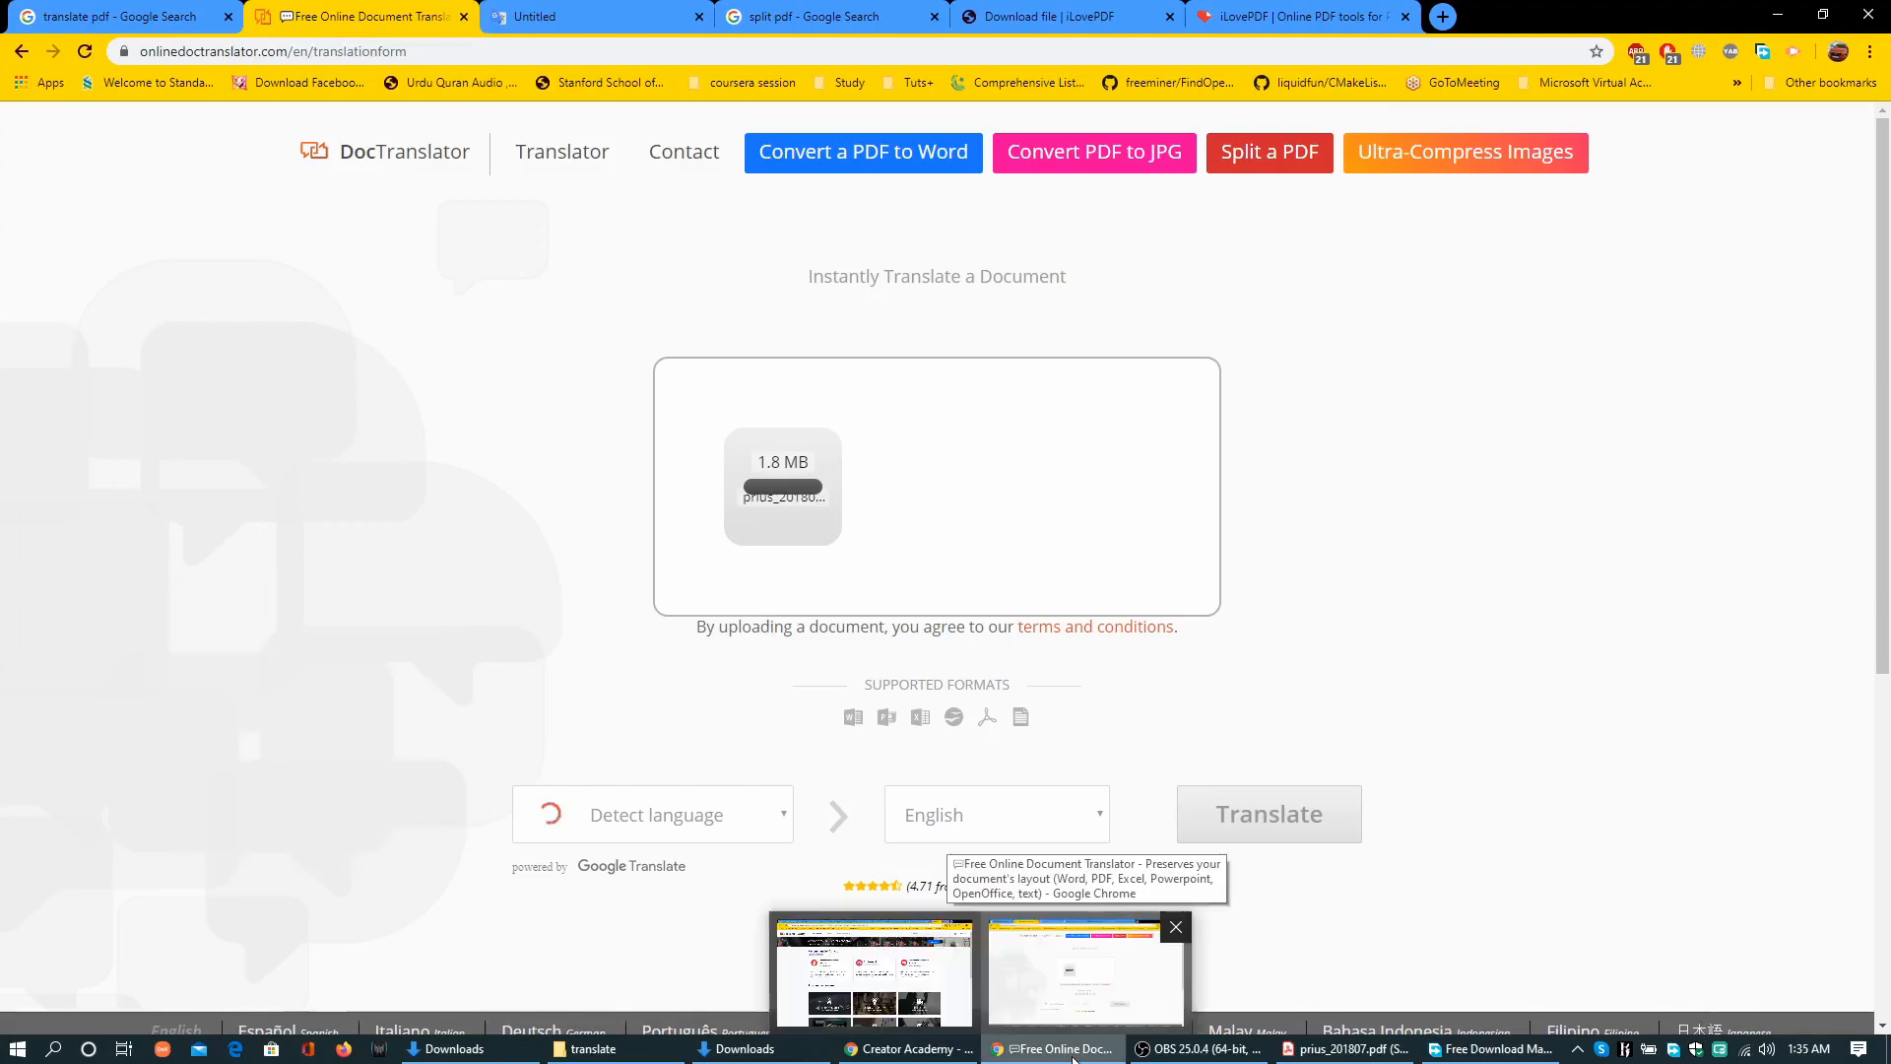
{"action": "left_click", "coordinate": [782, 485]}
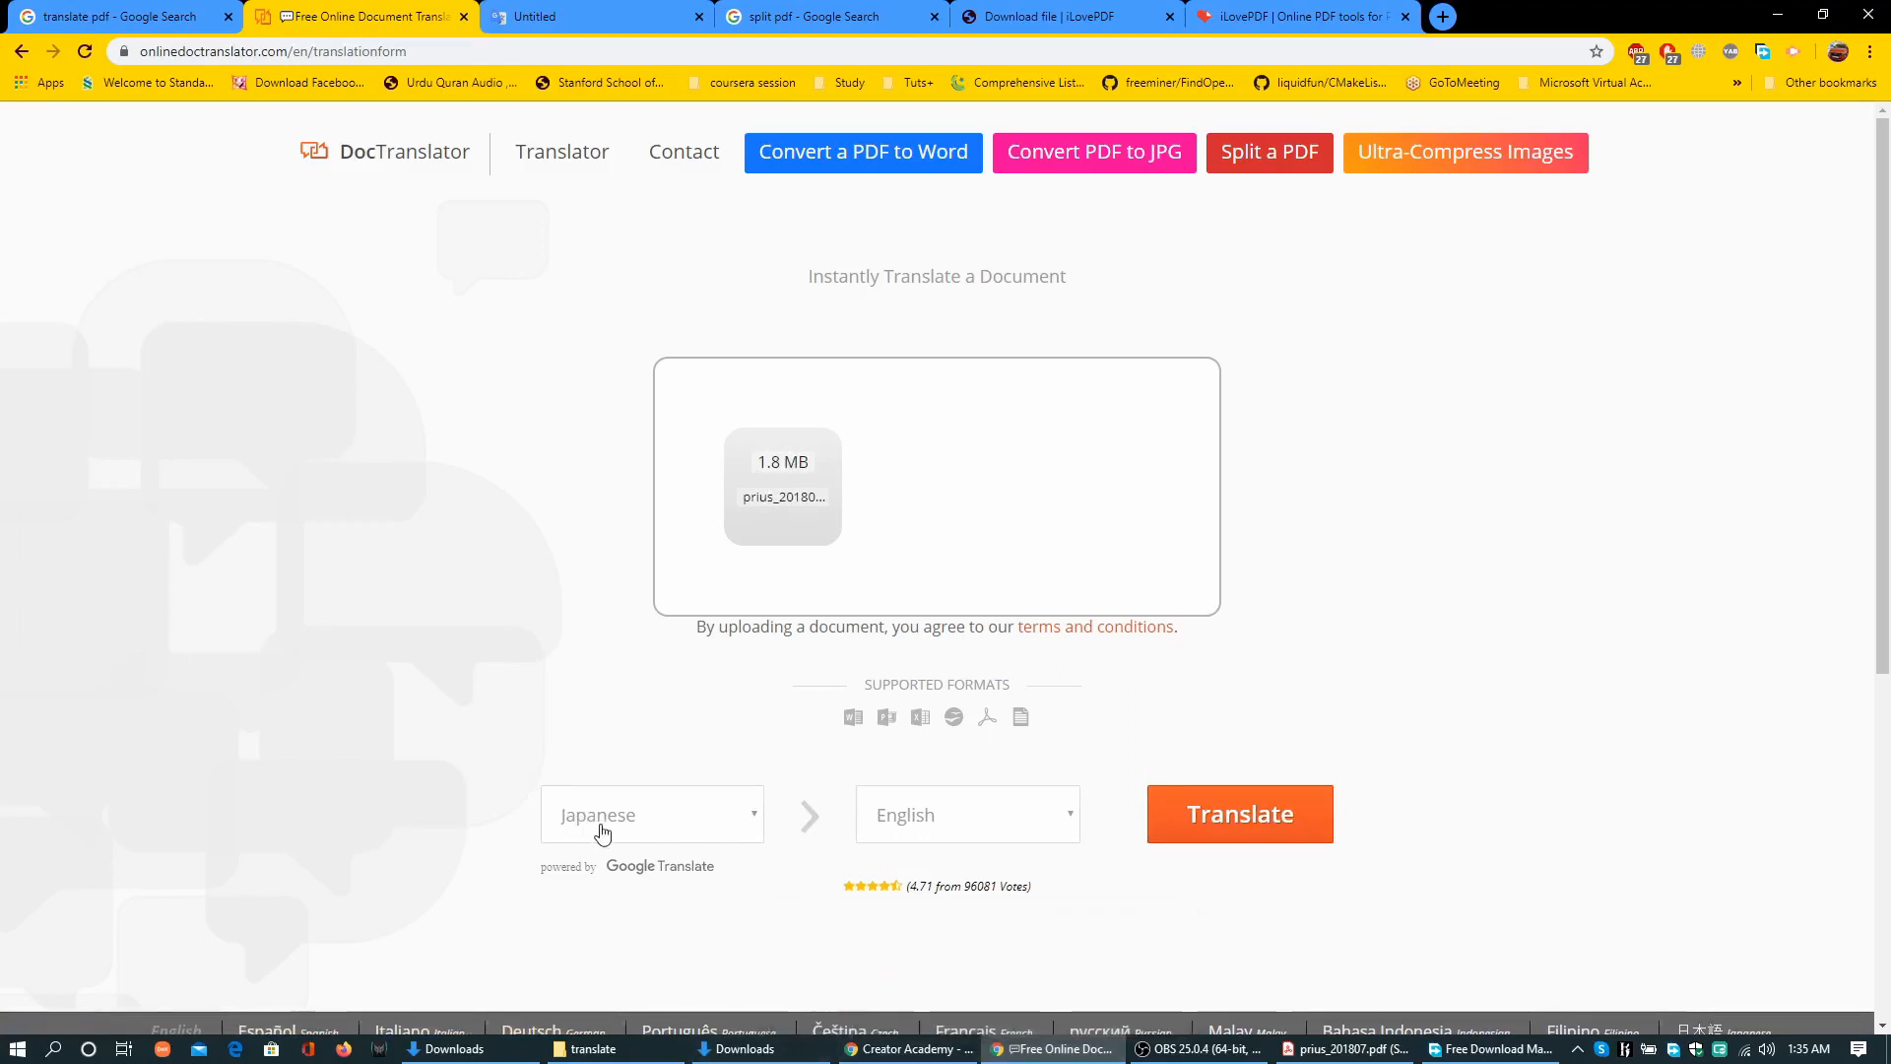
{"action": "mouse_move", "coordinate": [1239, 823]}
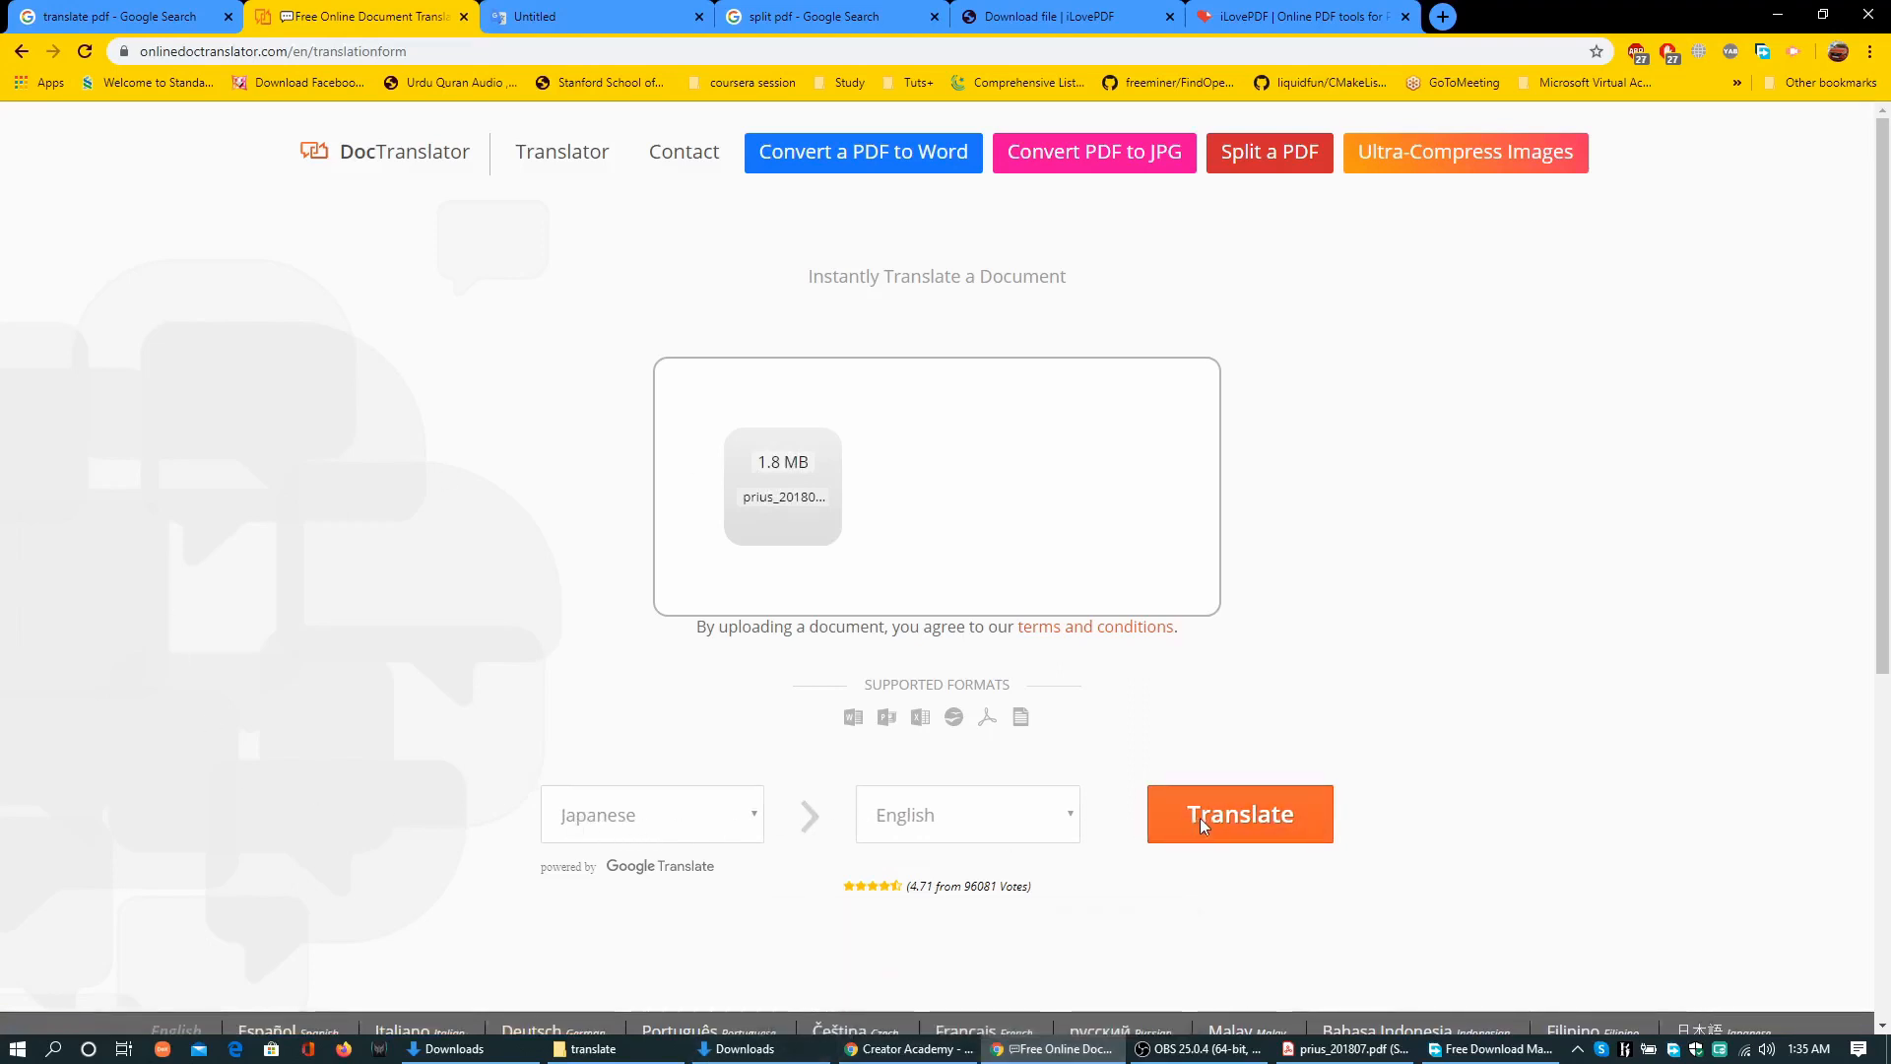
Translate the 50-page Prius PDF part into English, waiting for the 7,408-word result
{"action": "left_click", "coordinate": [1239, 813]}
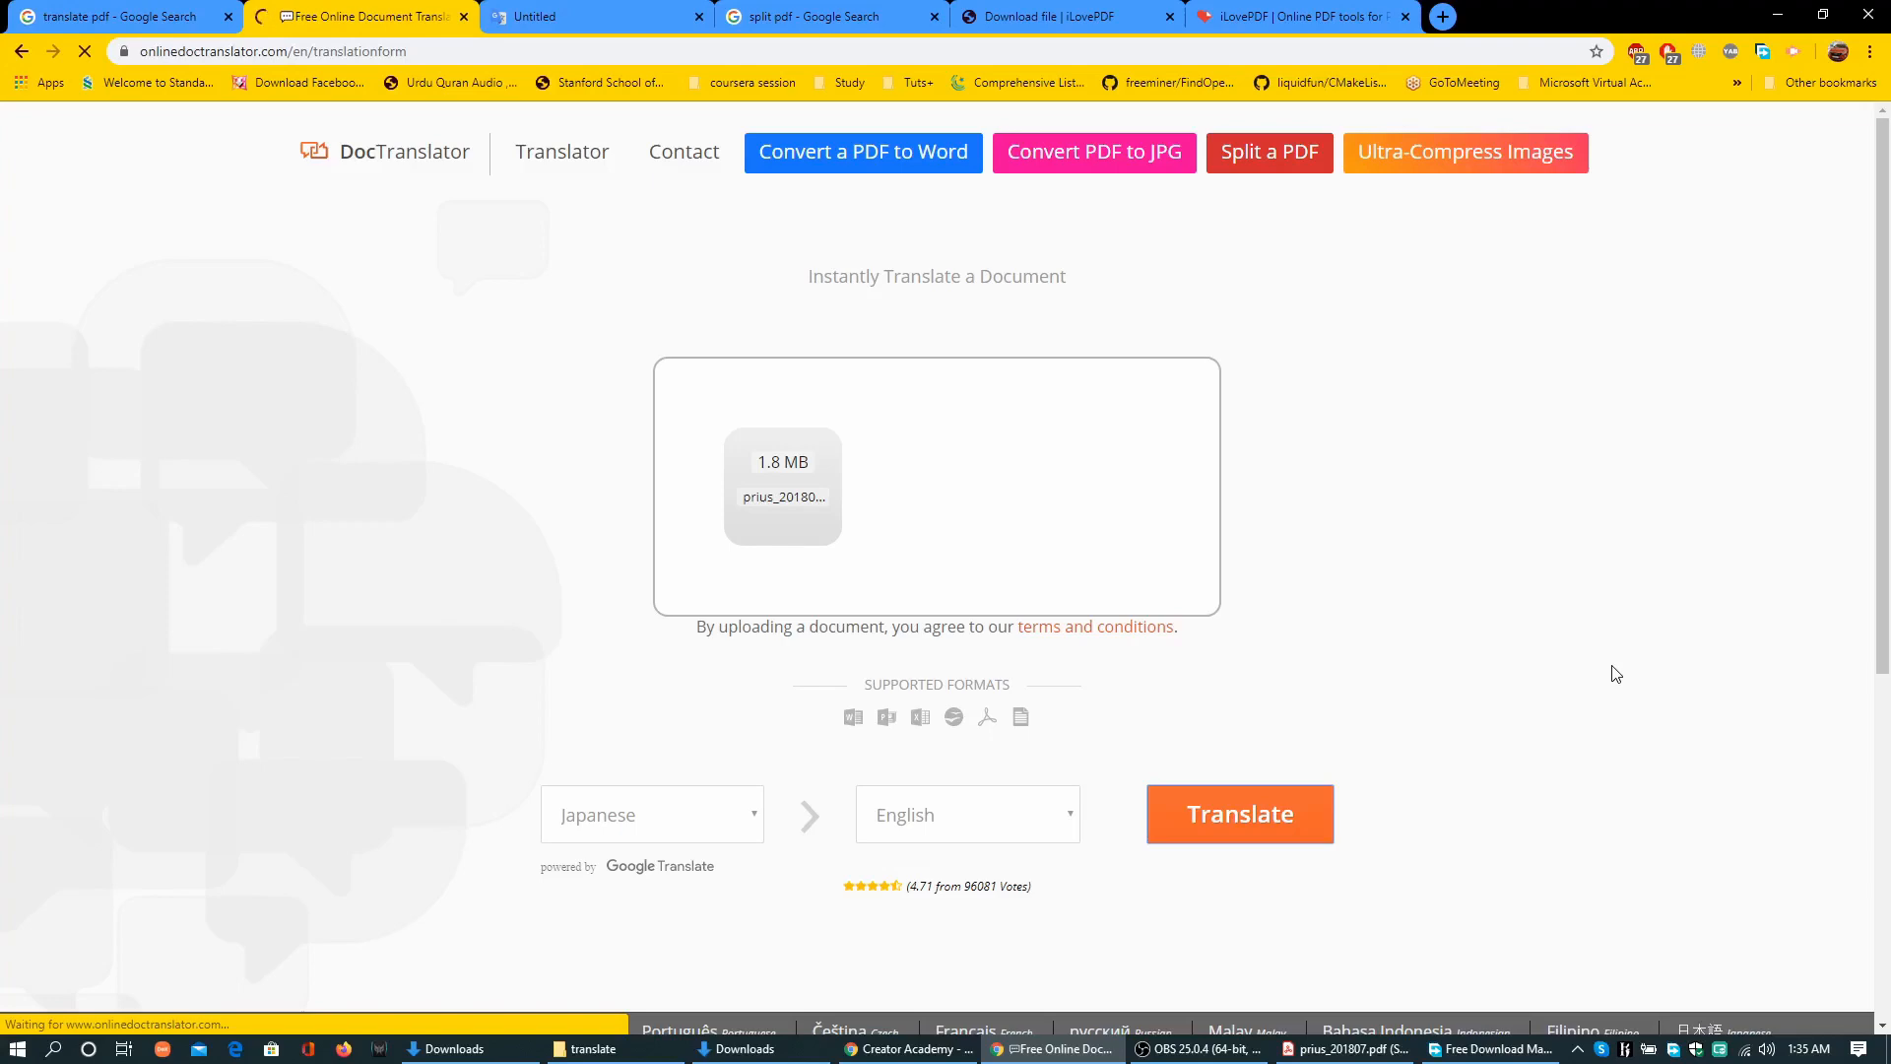
{"action": "left_click", "coordinate": [1239, 812]}
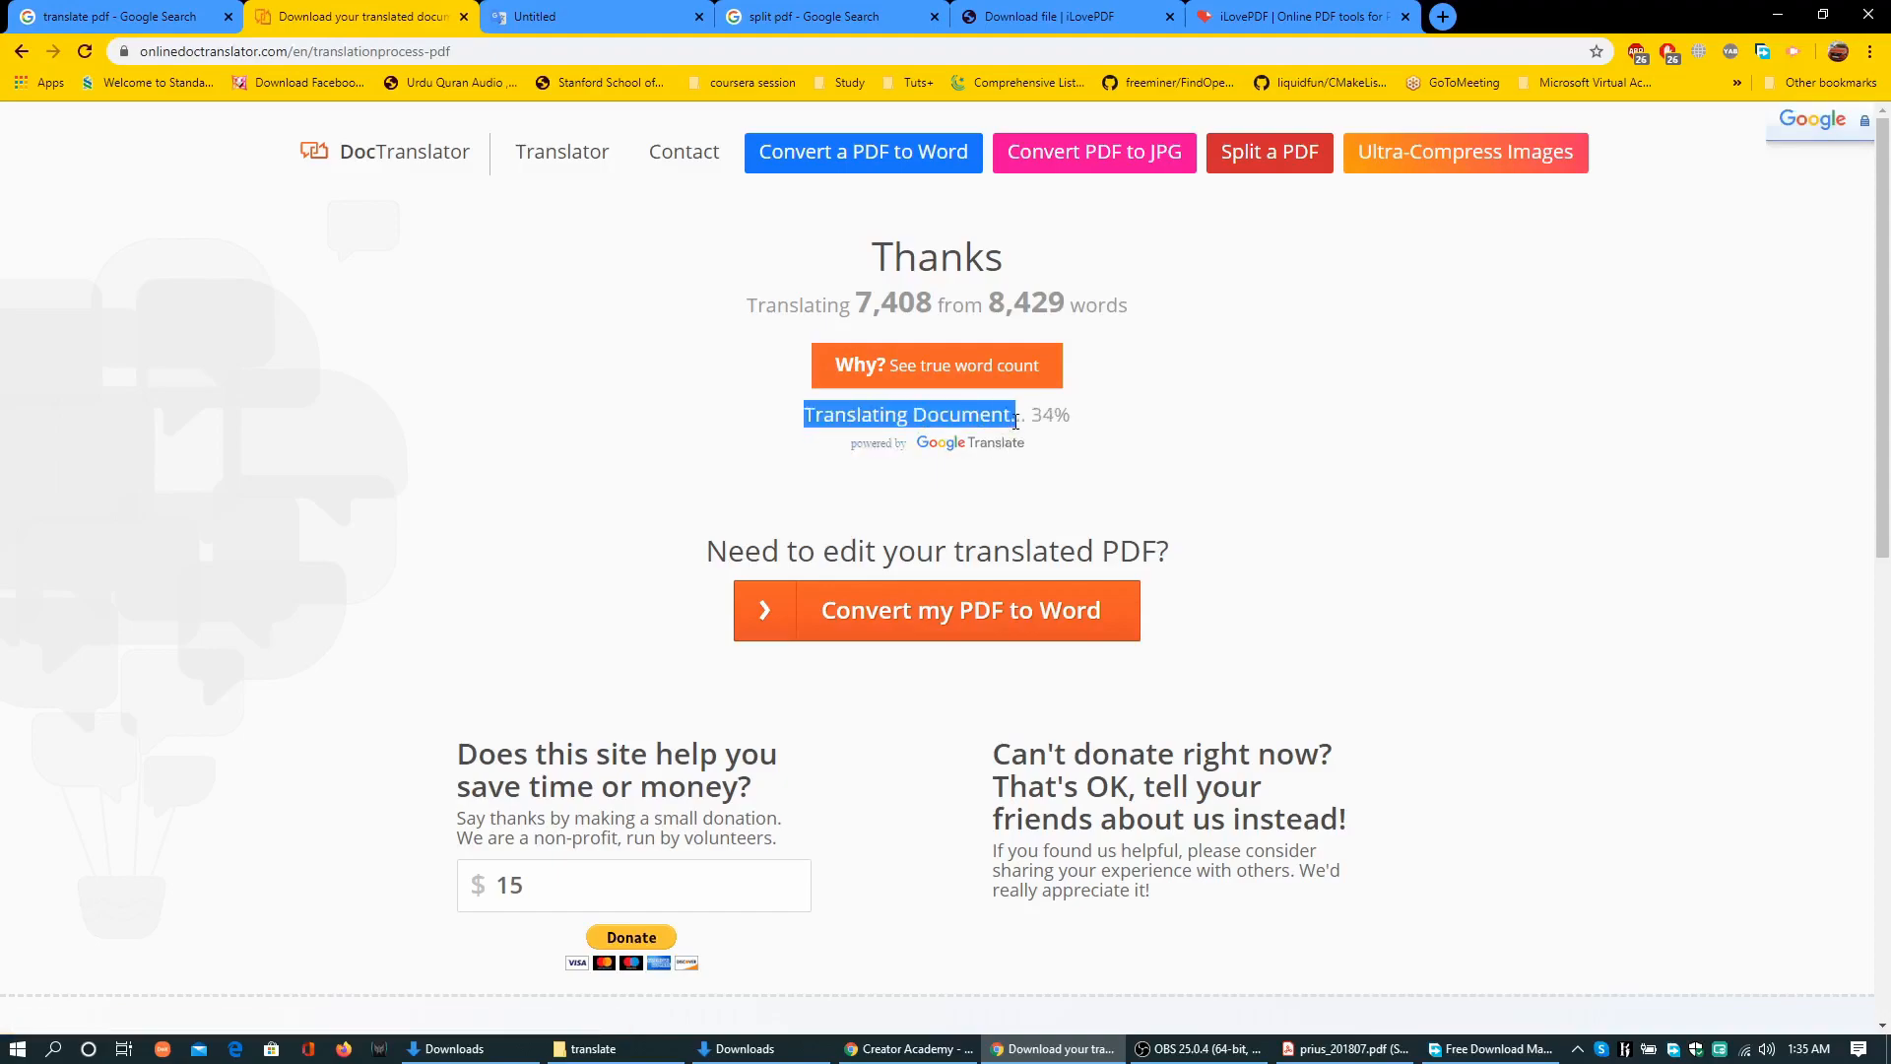
{"action": "mouse_move", "coordinate": [1124, 426]}
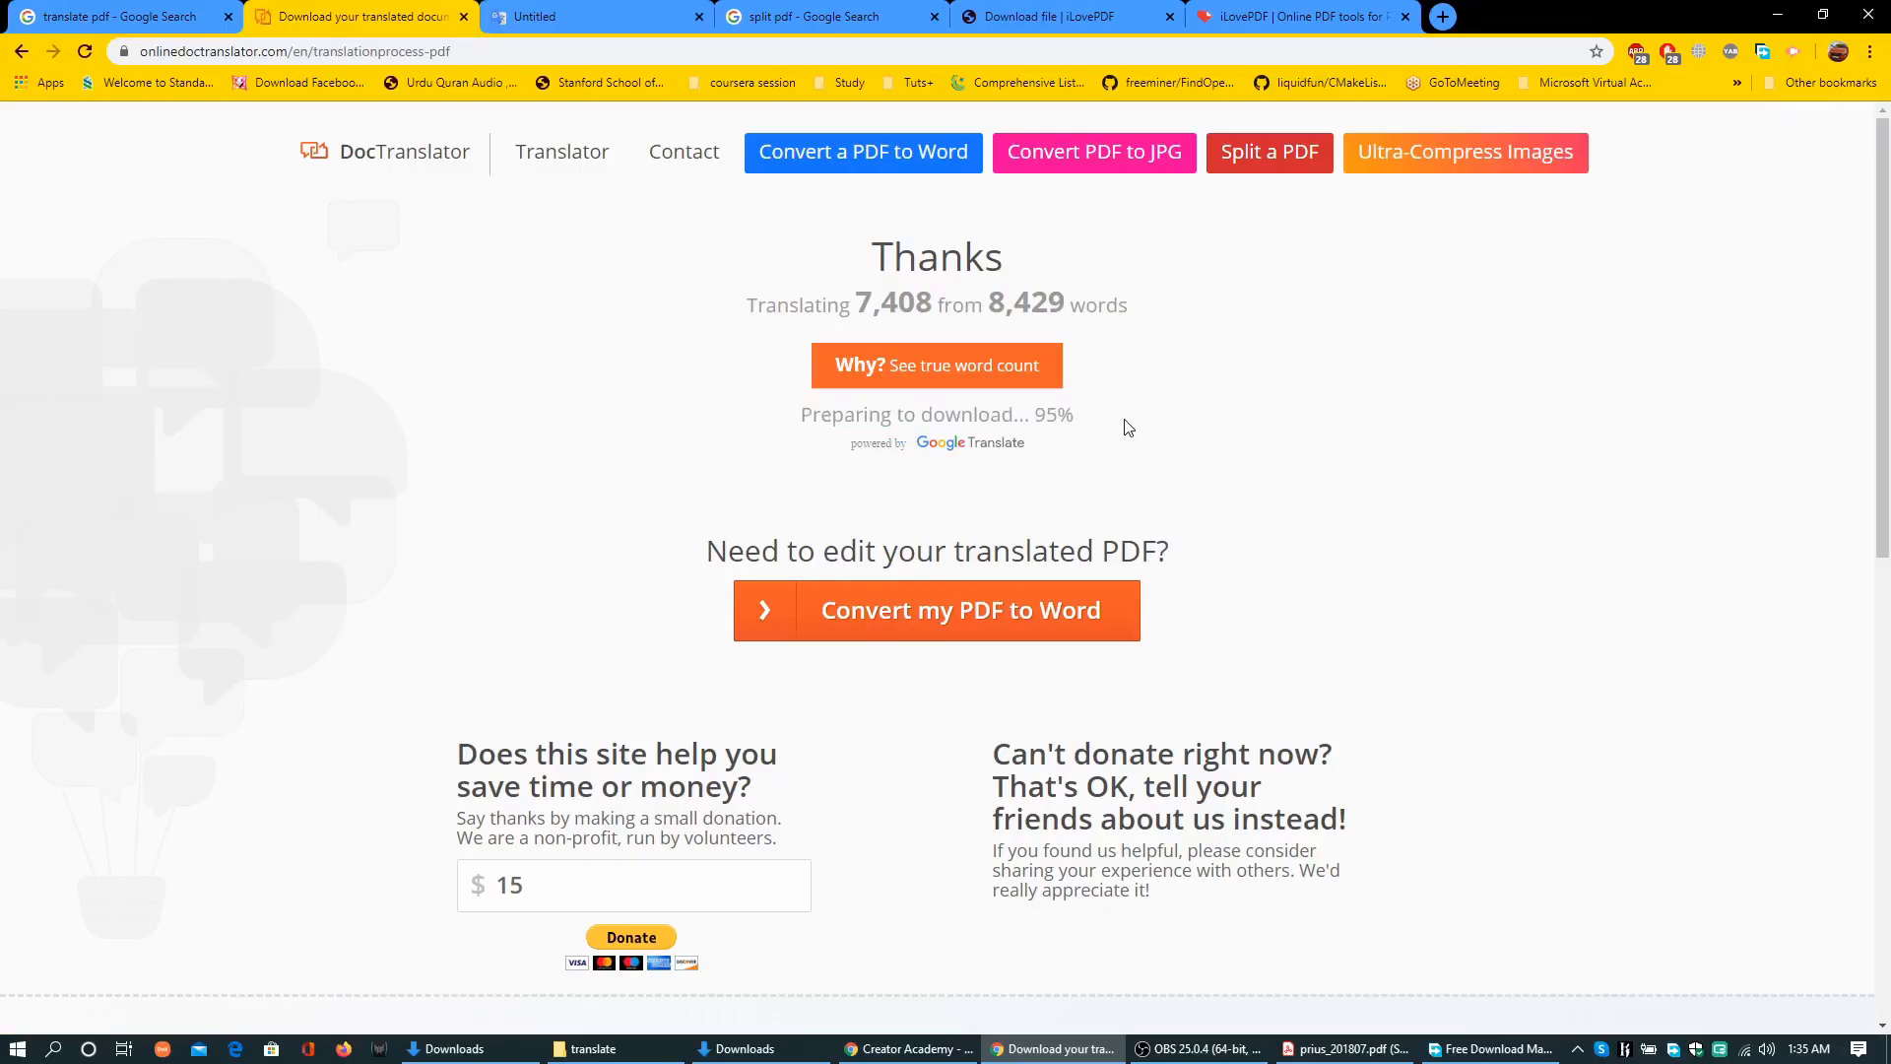
{"action": "scroll", "scroll_direction": "down", "scroll_amount": 3}
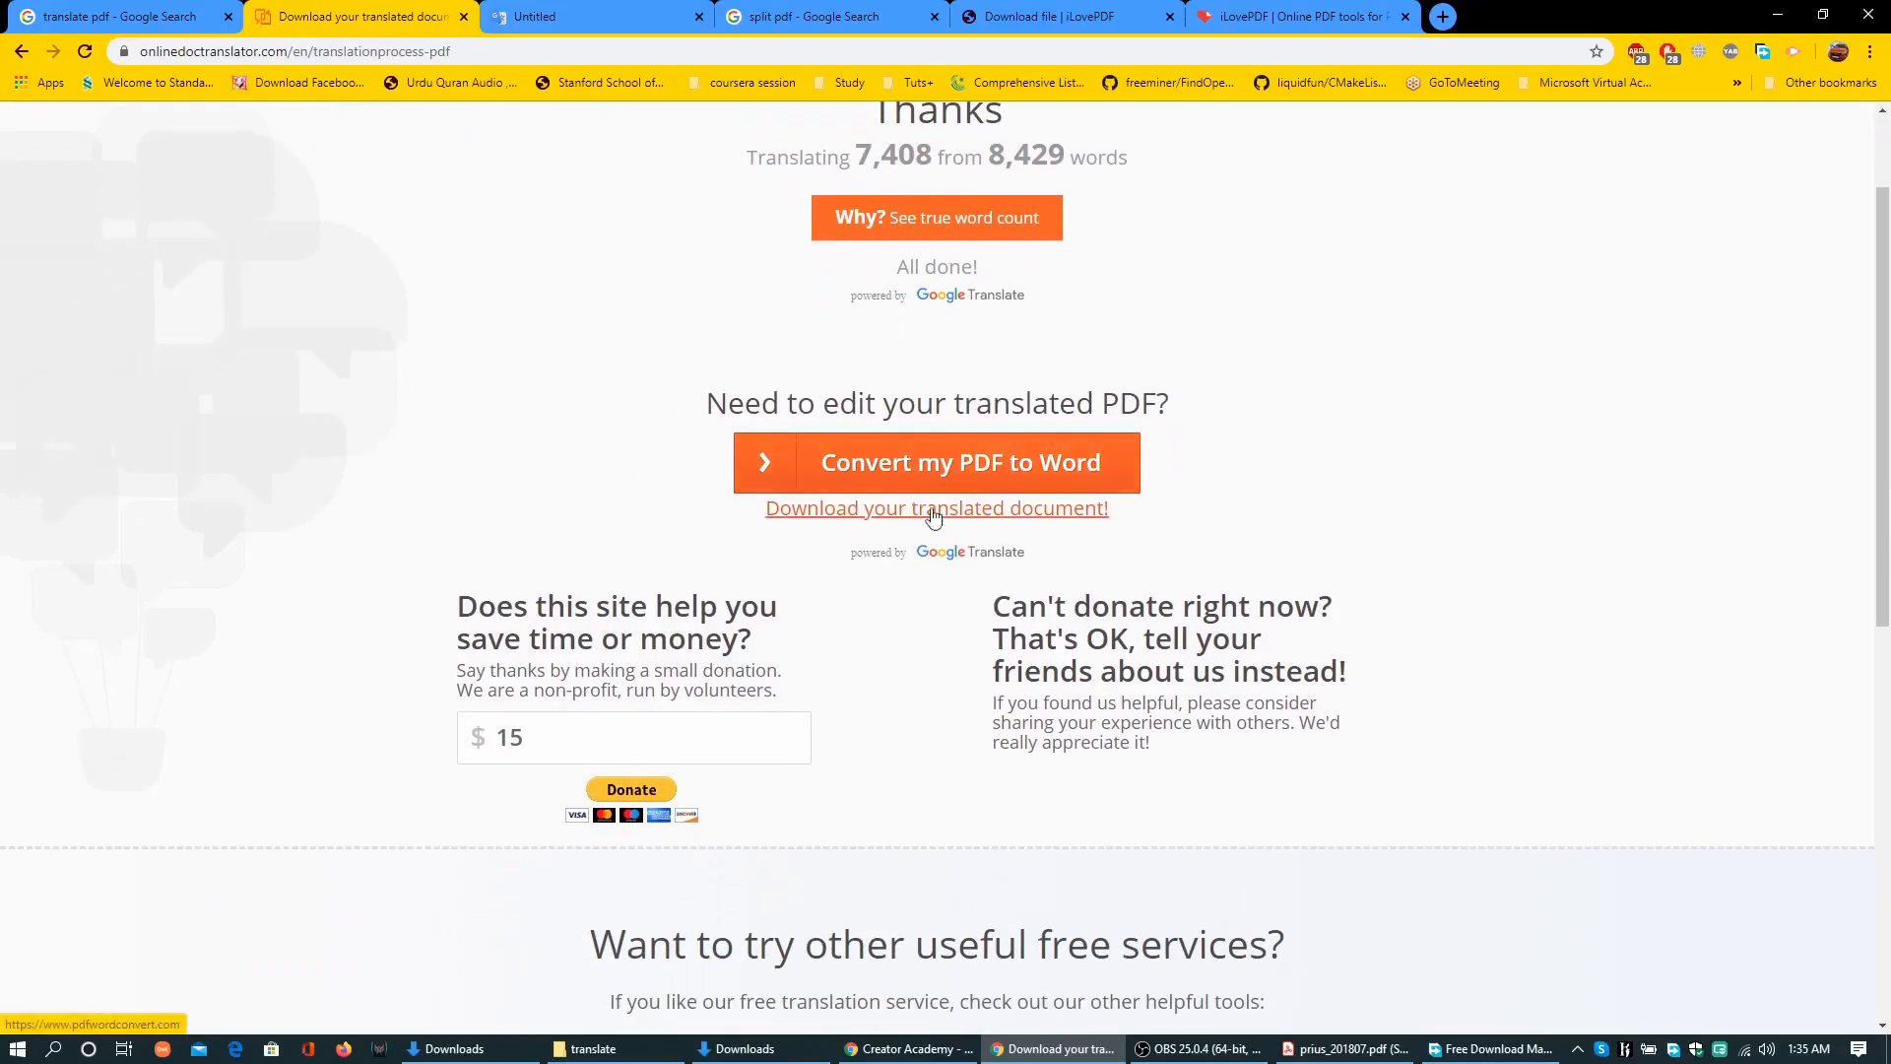
{"action": "mouse_move", "coordinate": [800, 523]}
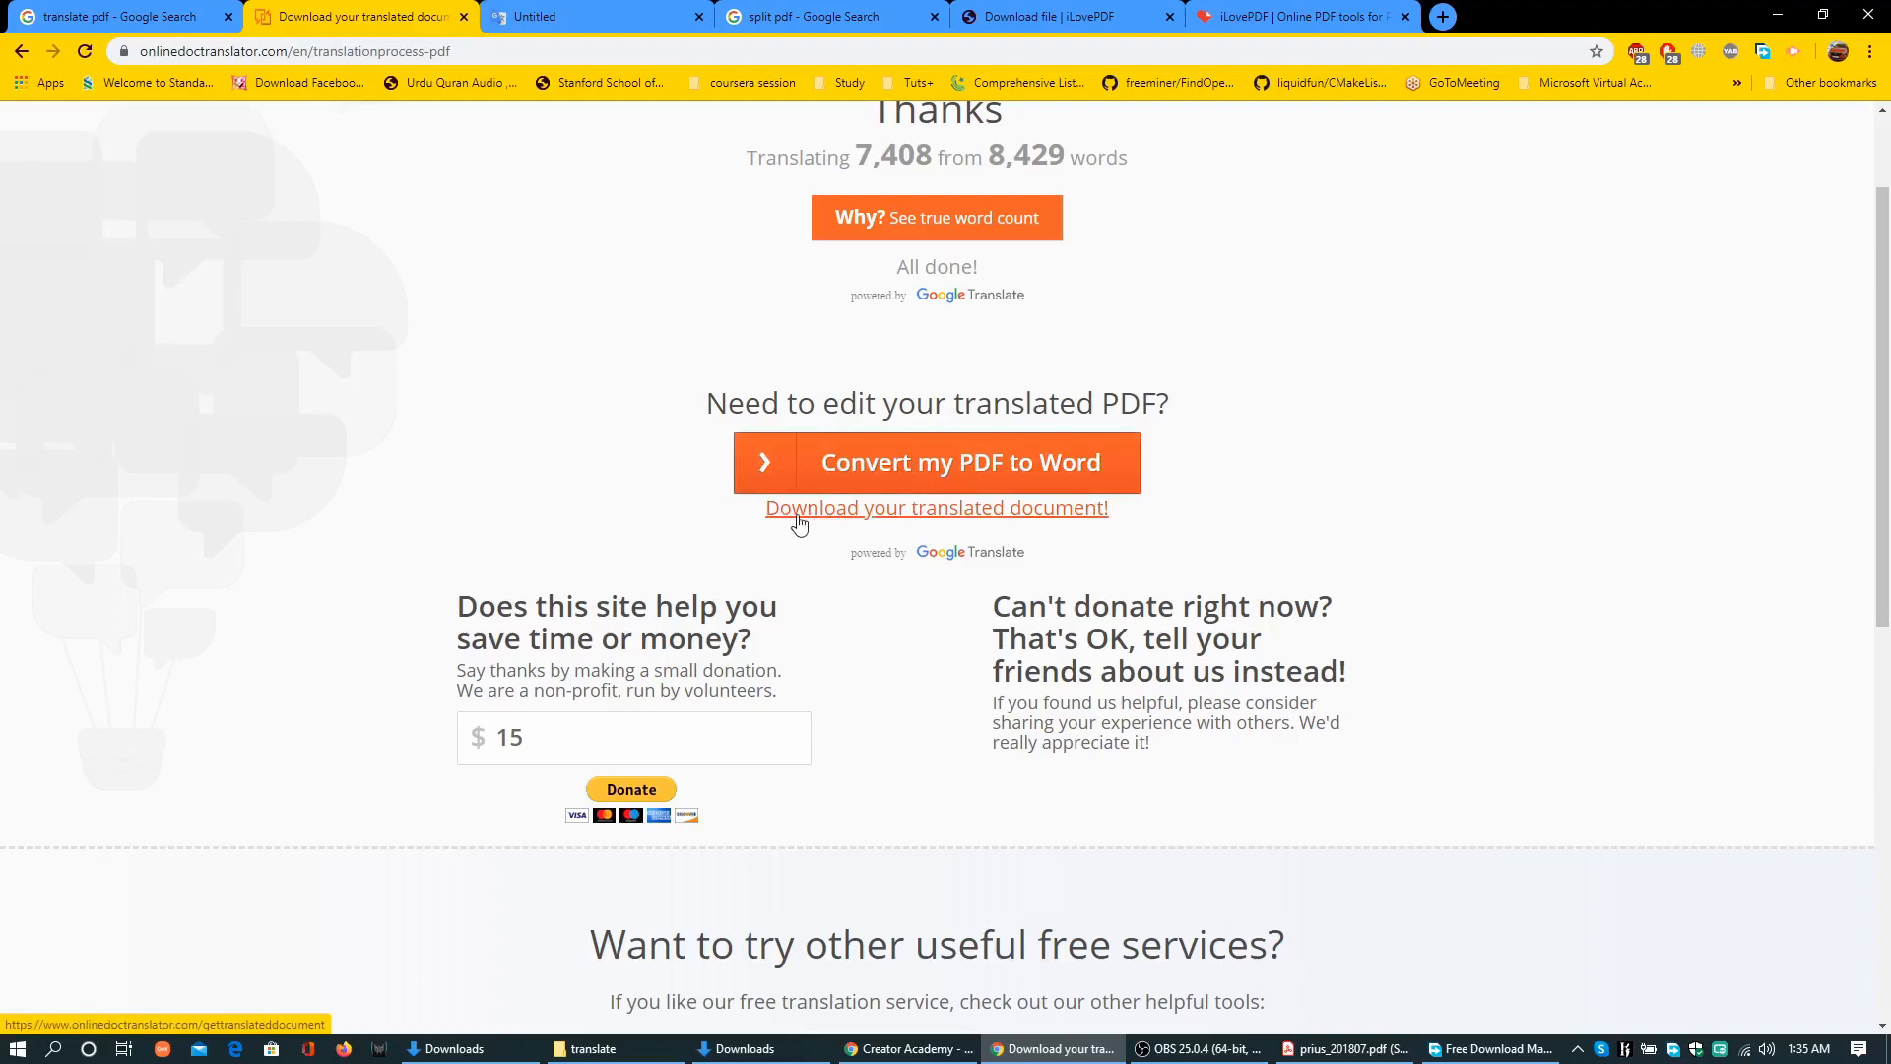
{"action": "mouse_move", "coordinate": [983, 523]}
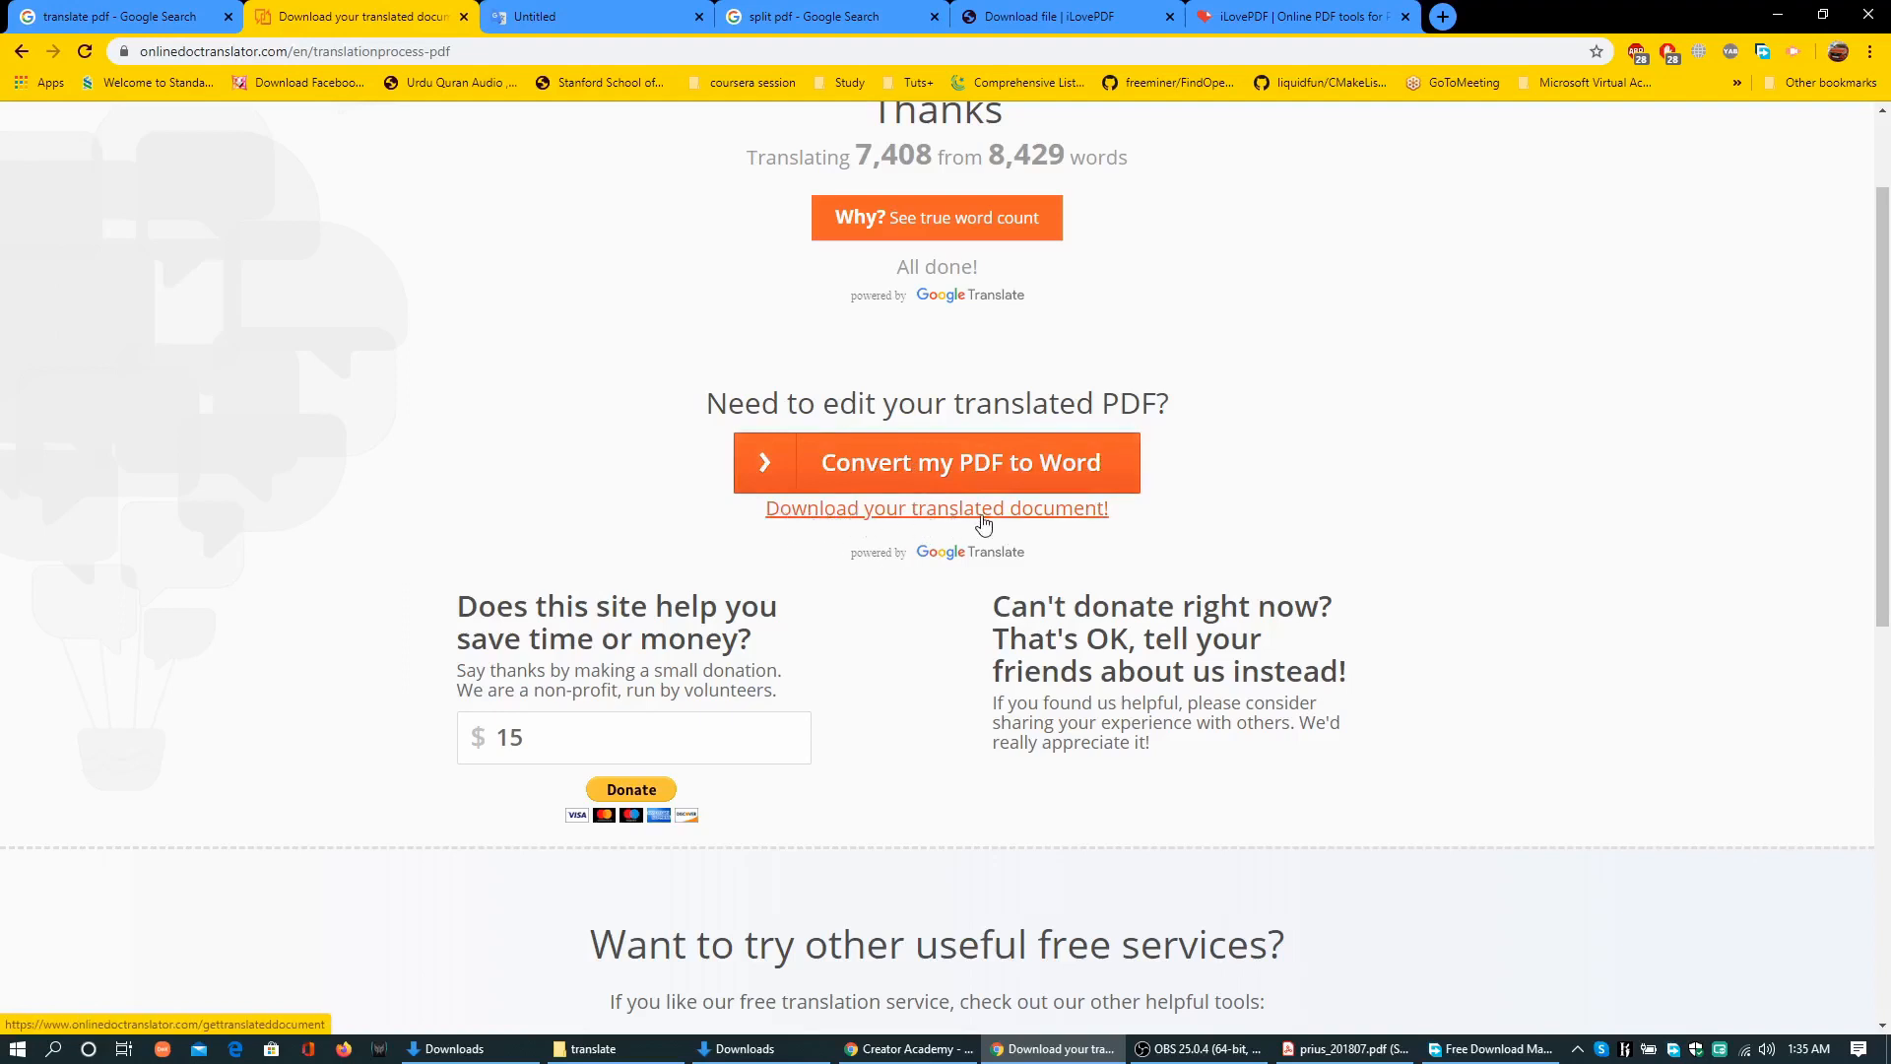
Download prius_201807-1-50.ja.en.pdf via Free Download Manager and open it in Acrobat Reader
{"action": "left_click", "coordinate": [935, 506]}
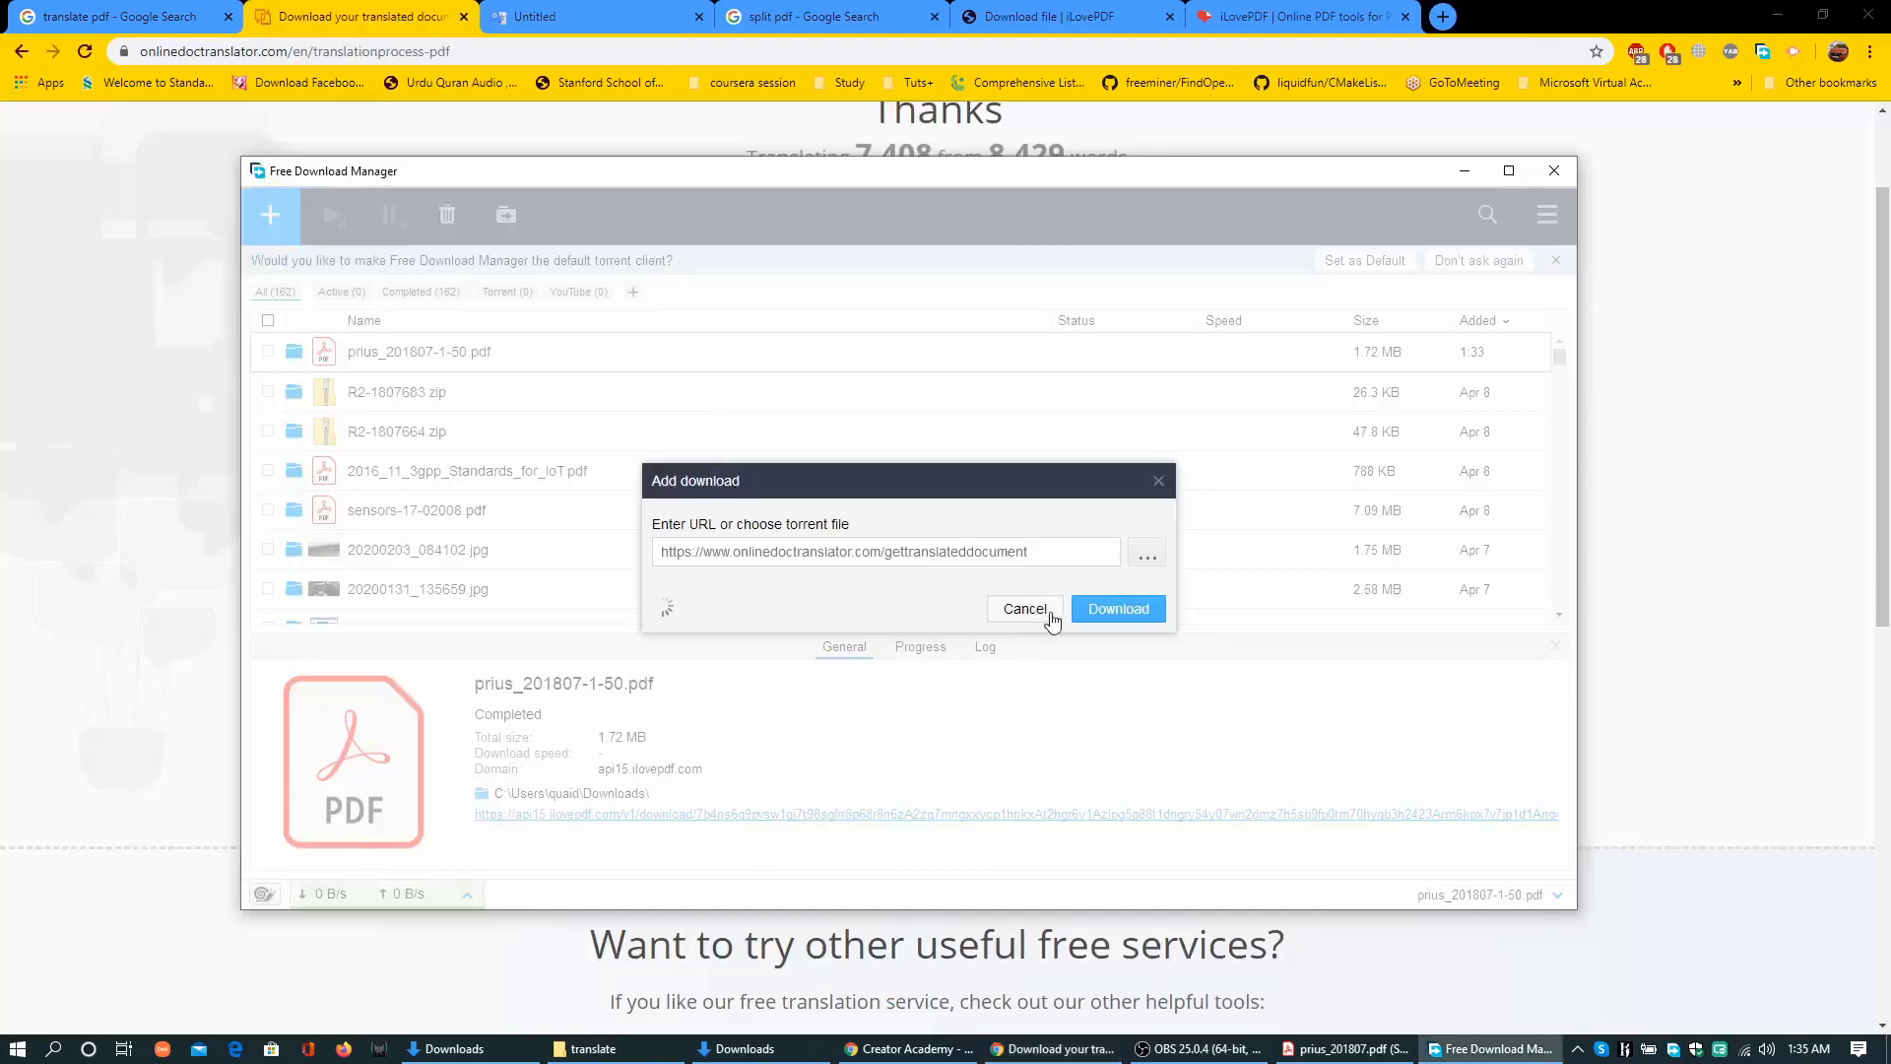
{"action": "left_click", "coordinate": [1116, 608]}
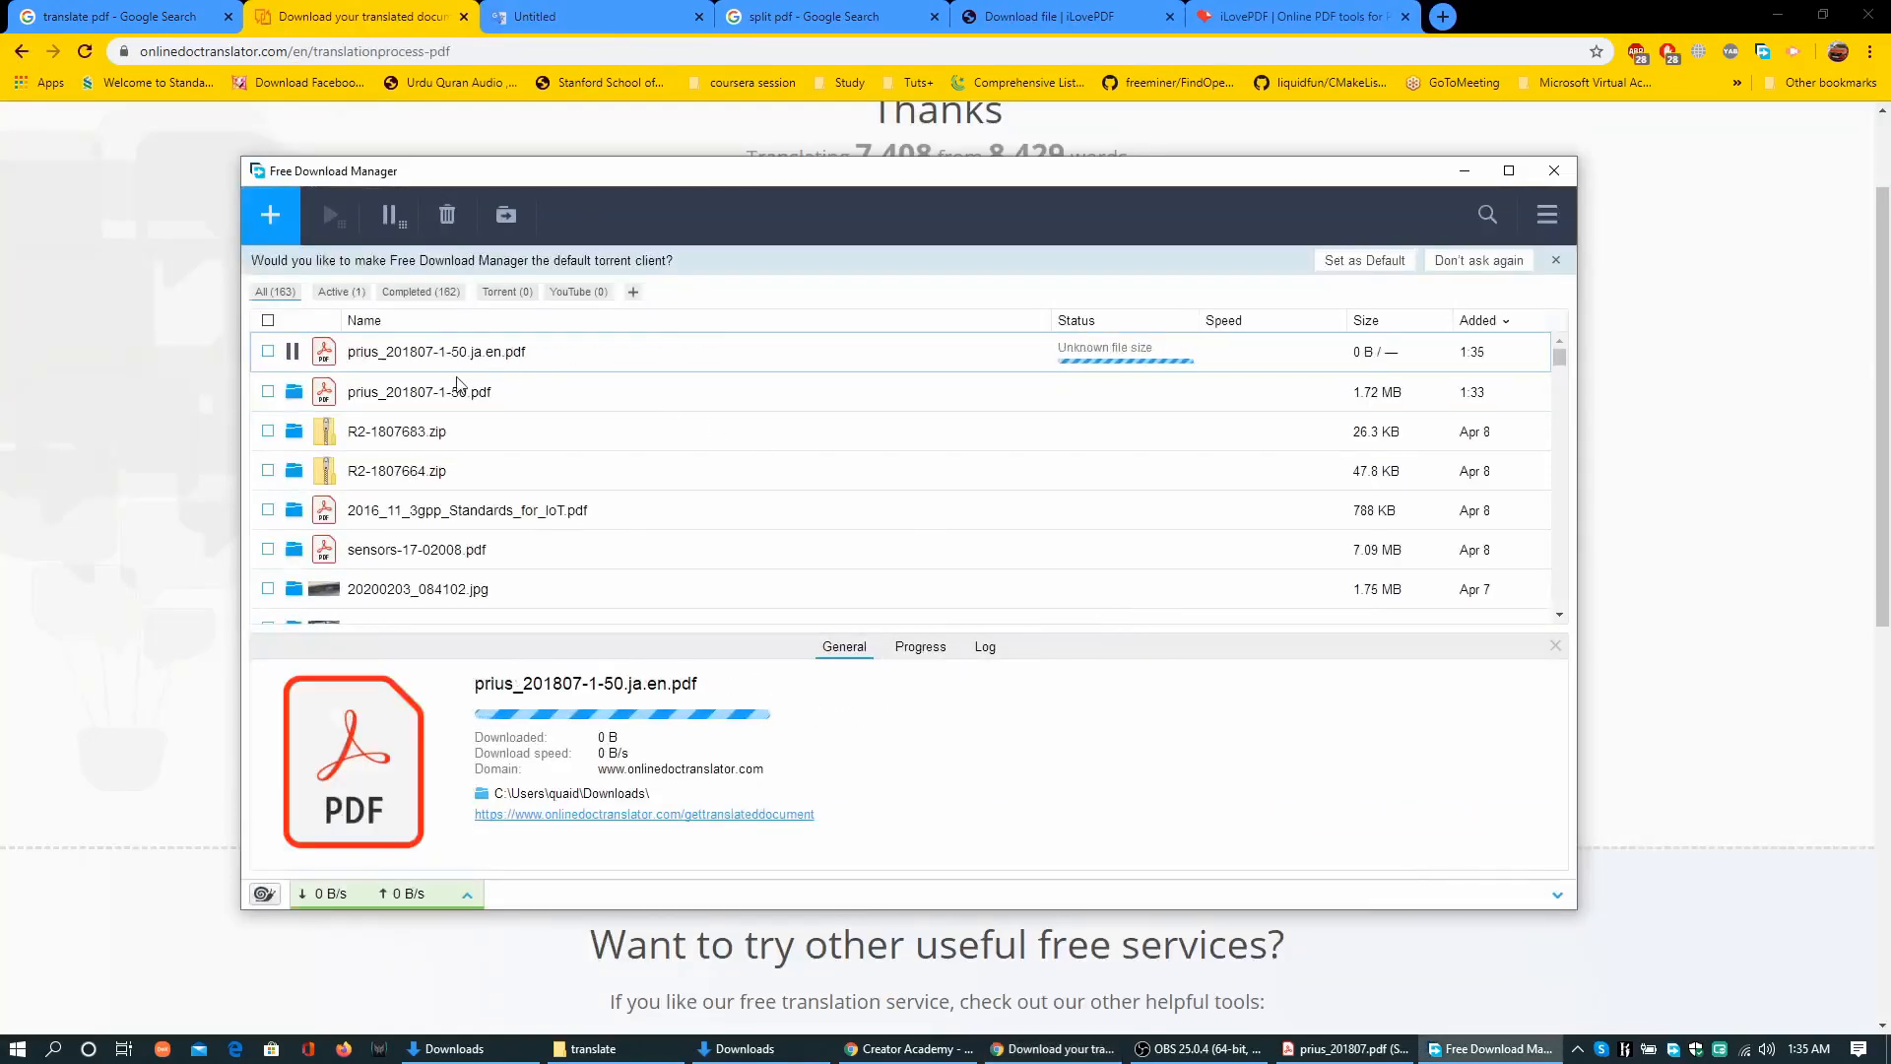
{"action": "left_click", "coordinate": [1343, 1048]}
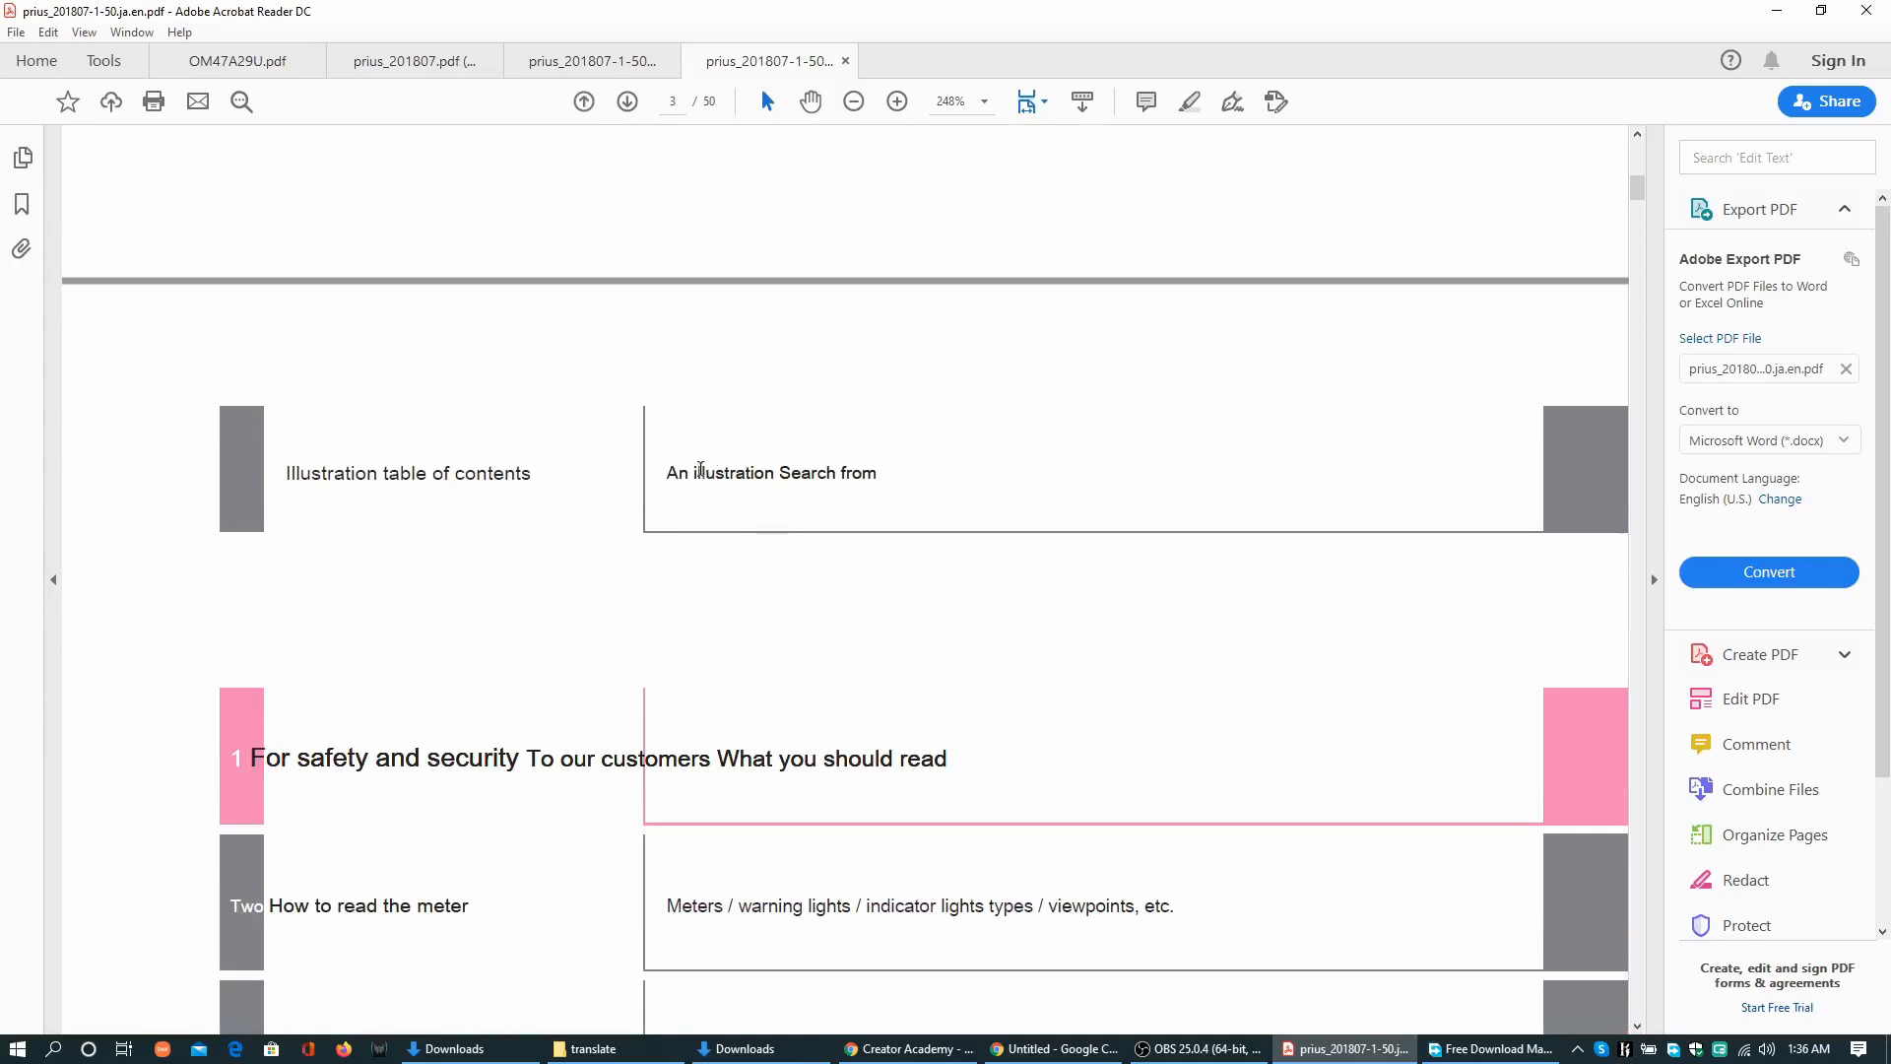
{"action": "scroll", "scroll_direction": "down", "scroll_amount": 3}
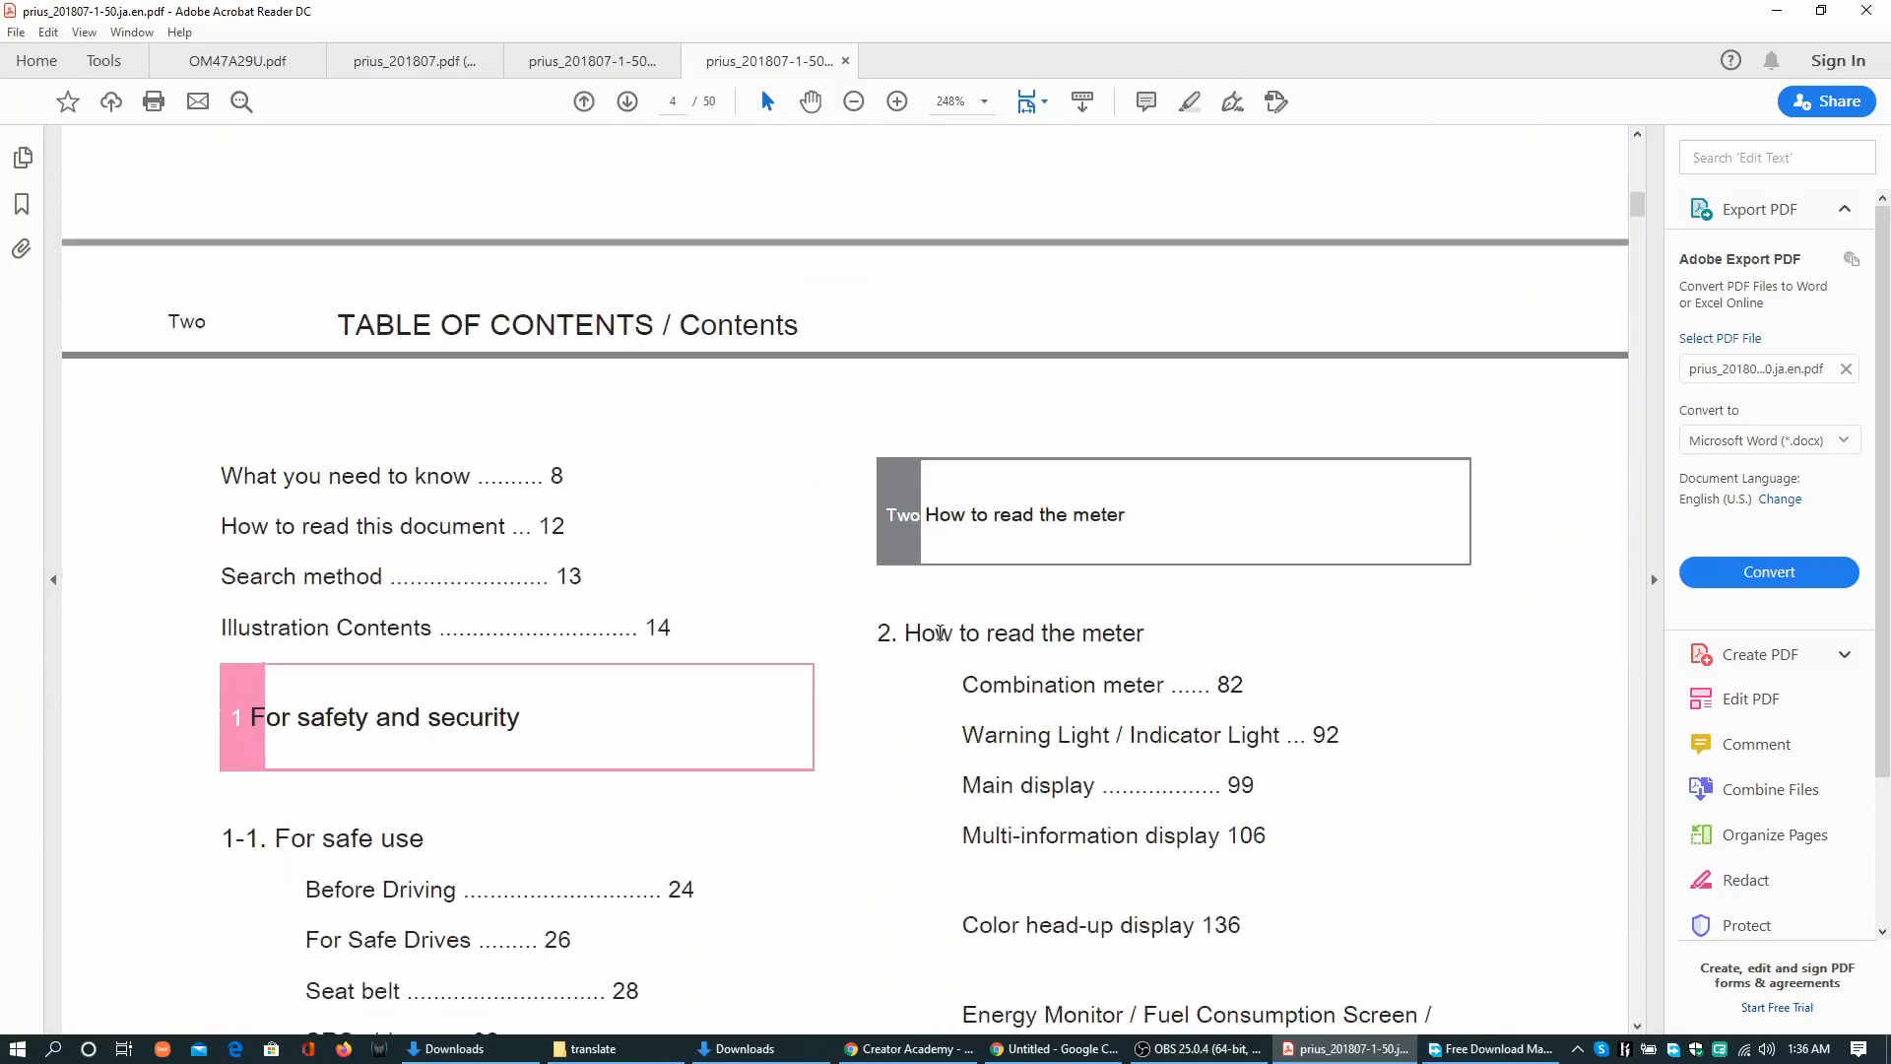
{"action": "scroll", "scroll_direction": "down", "scroll_amount": 3}
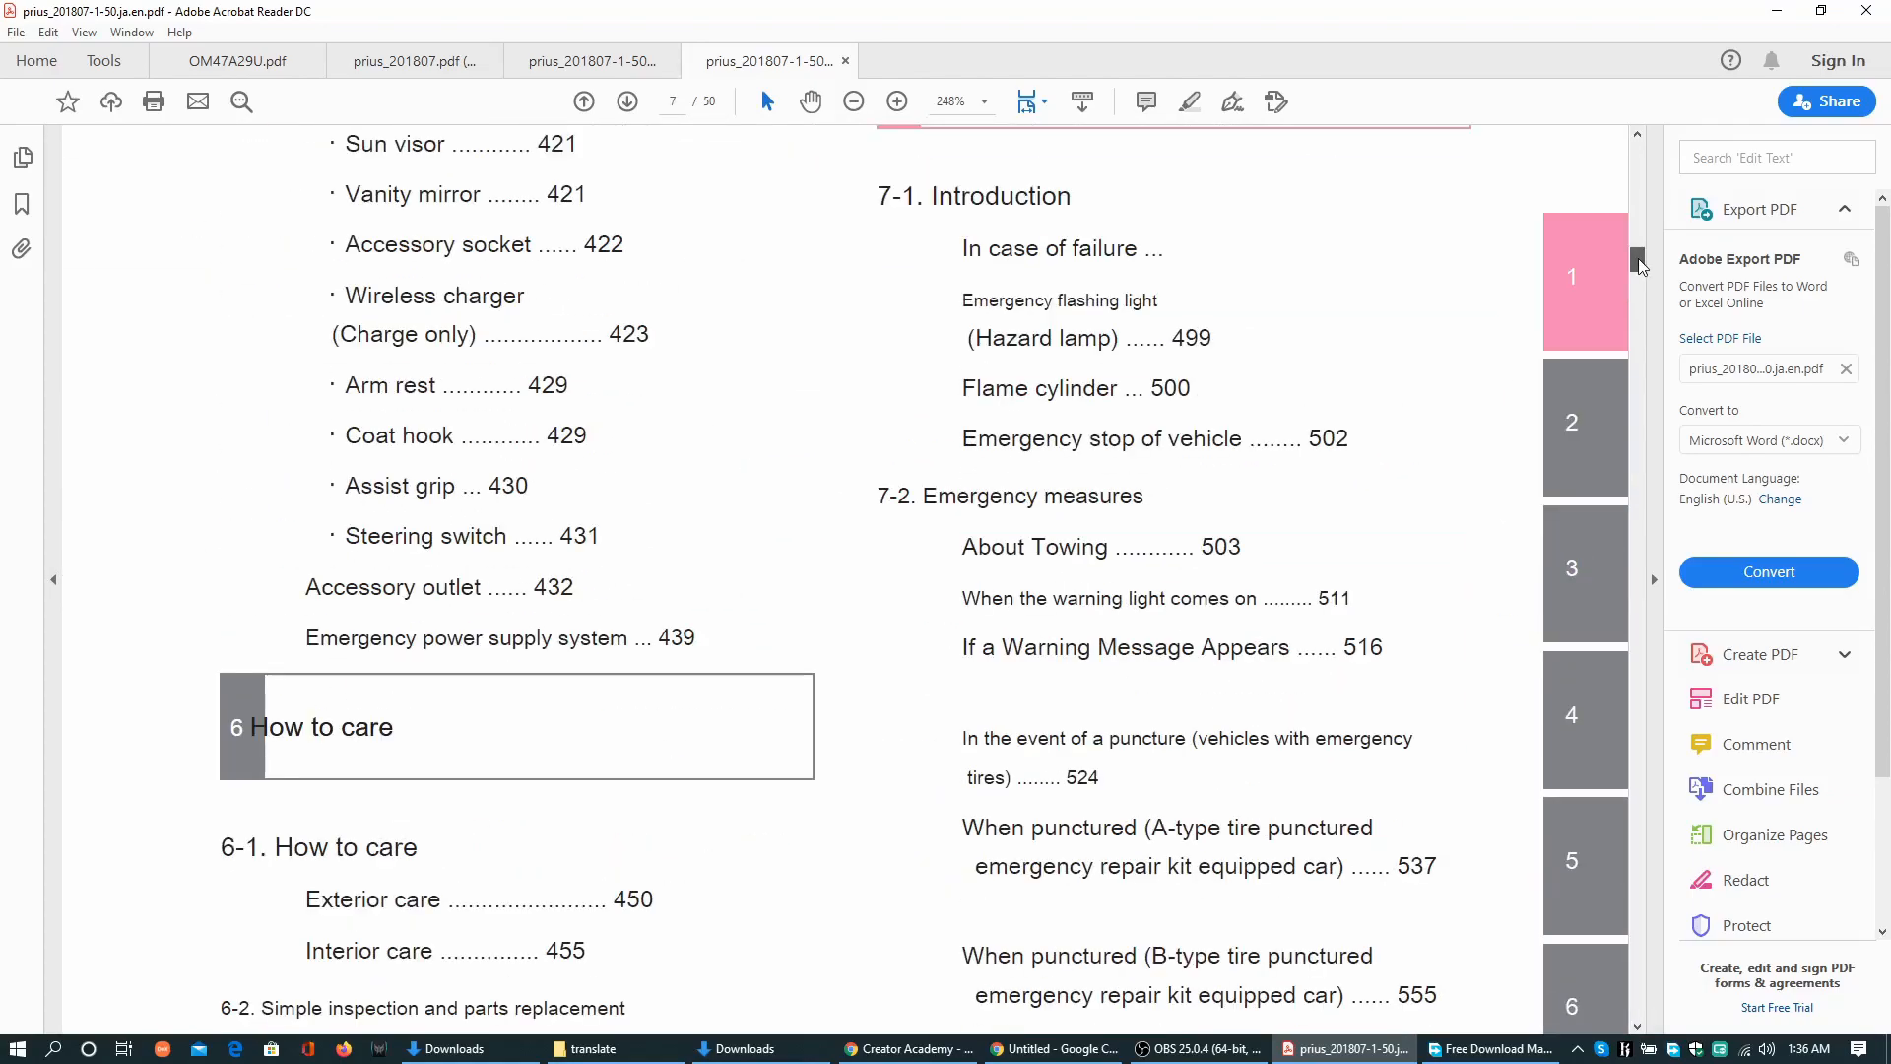
{"action": "scroll", "scroll_direction": "down", "scroll_amount": 3}
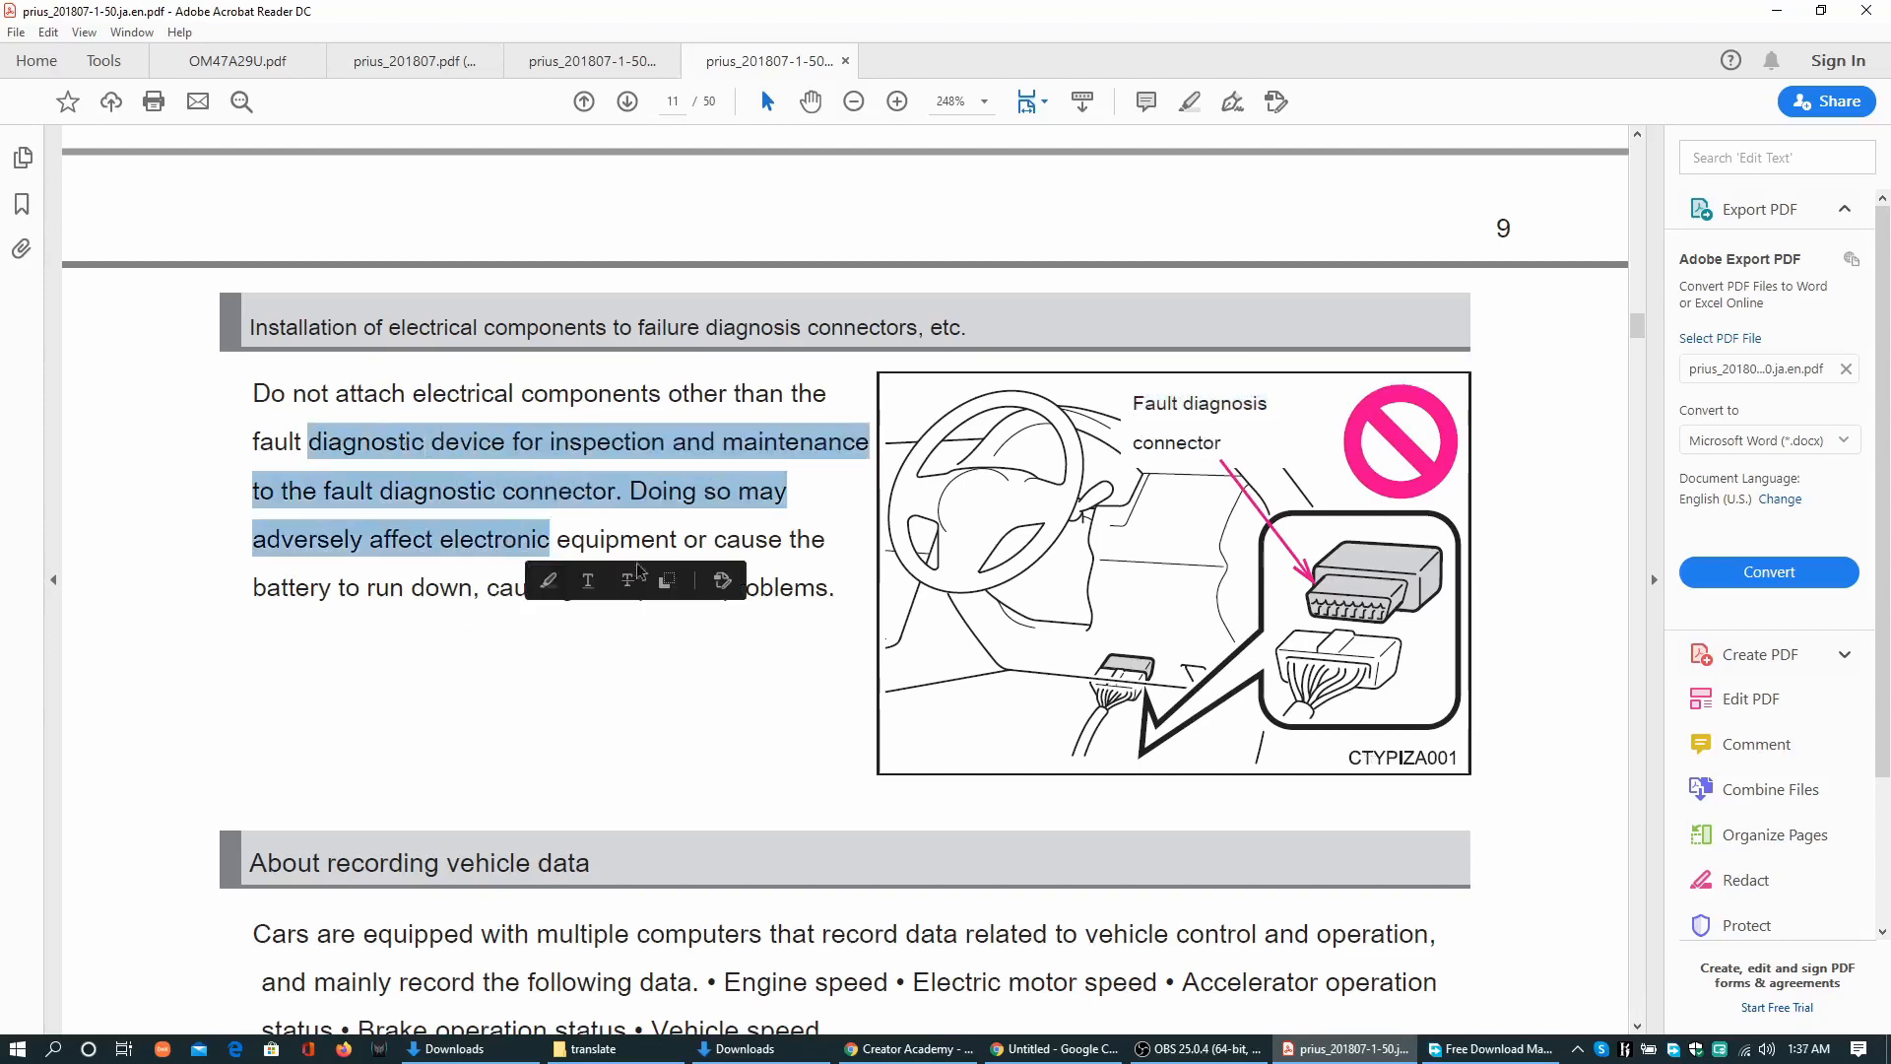
{"action": "scroll", "scroll_direction": "down", "scroll_amount": 3}
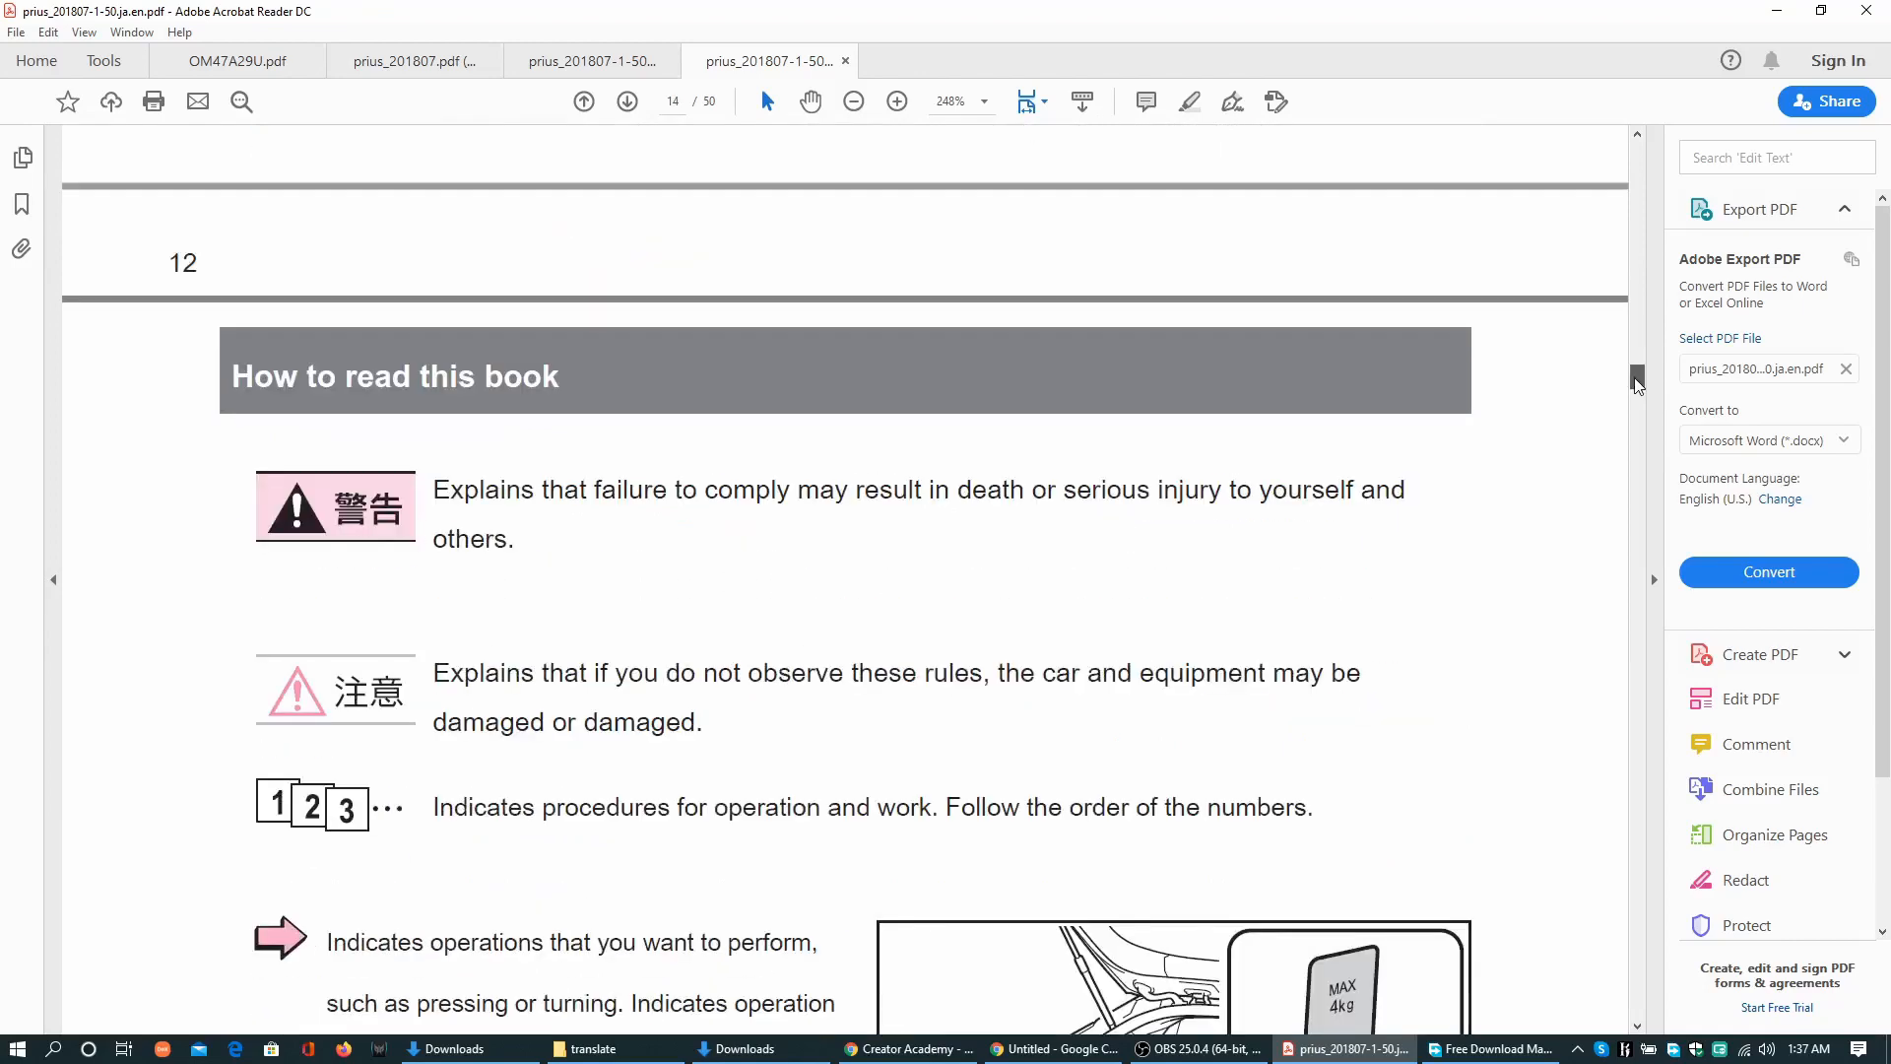
{"action": "mouse_move", "coordinate": [410, 543]}
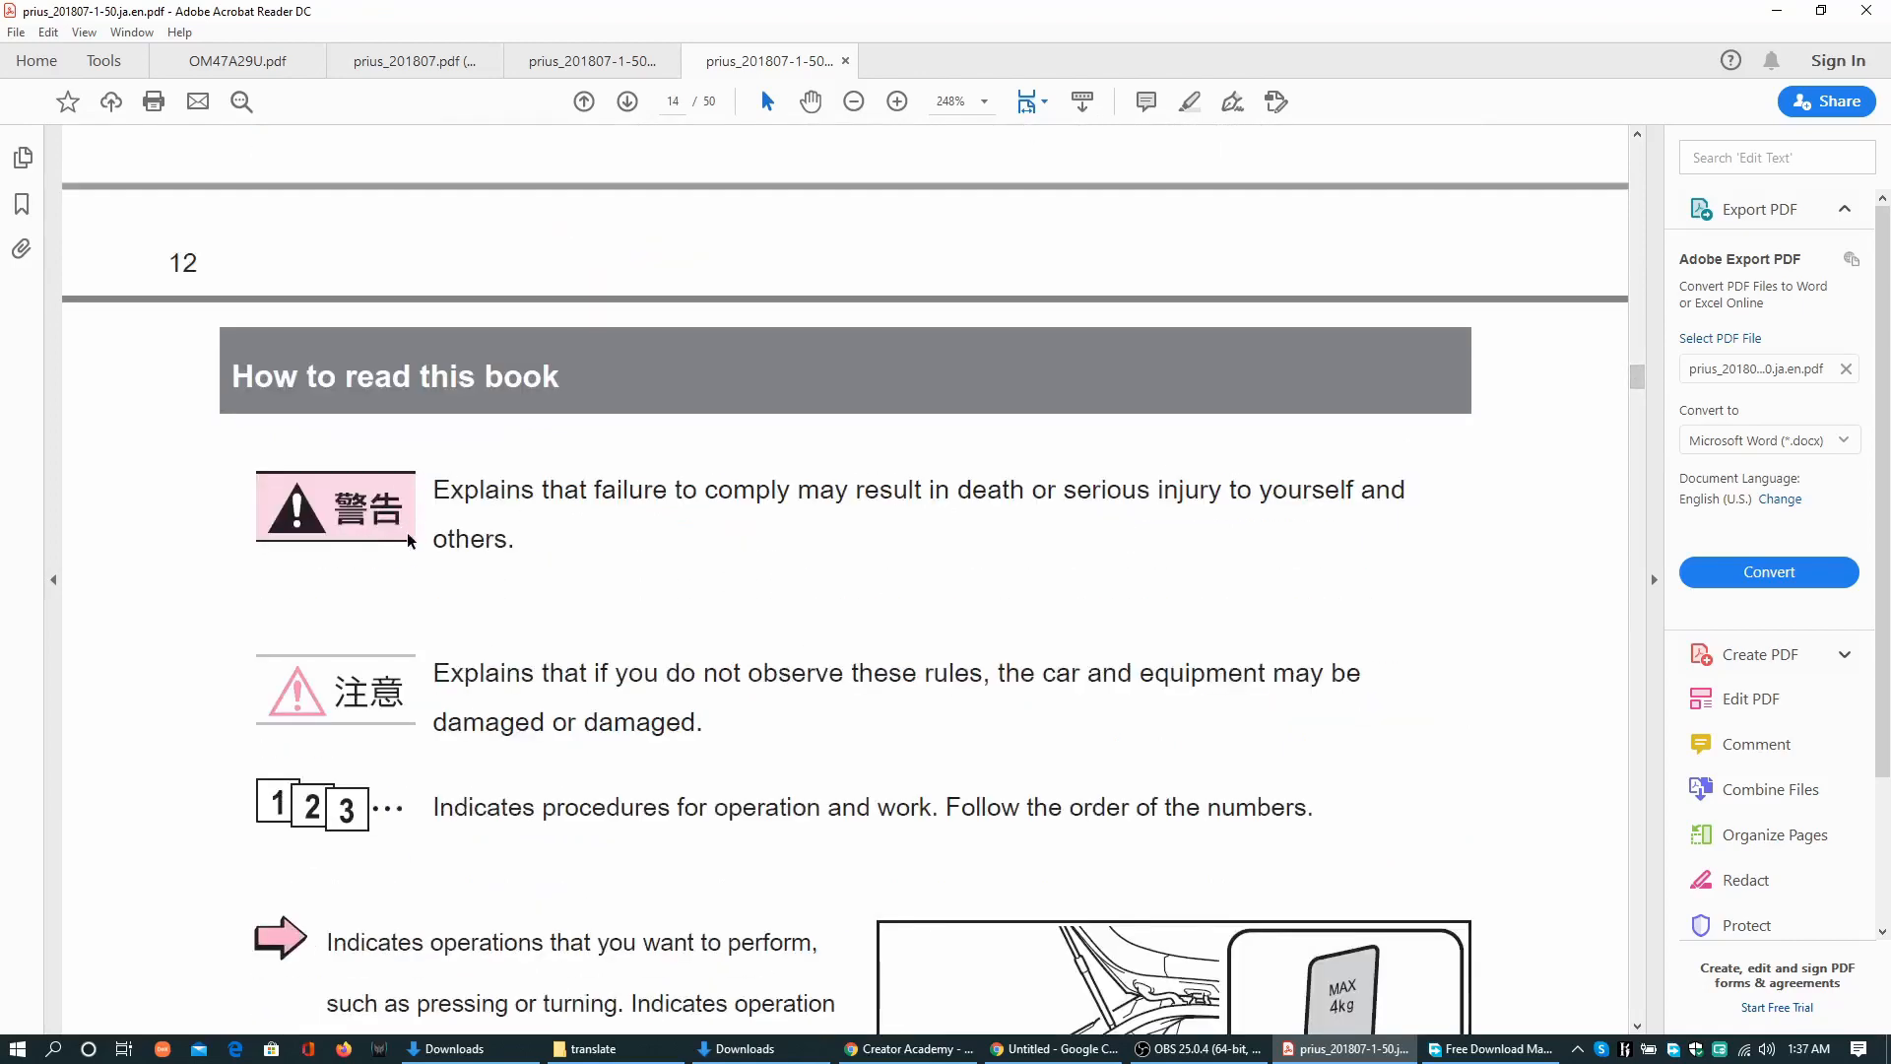
{"action": "scroll", "scroll_direction": "down", "scroll_amount": 3}
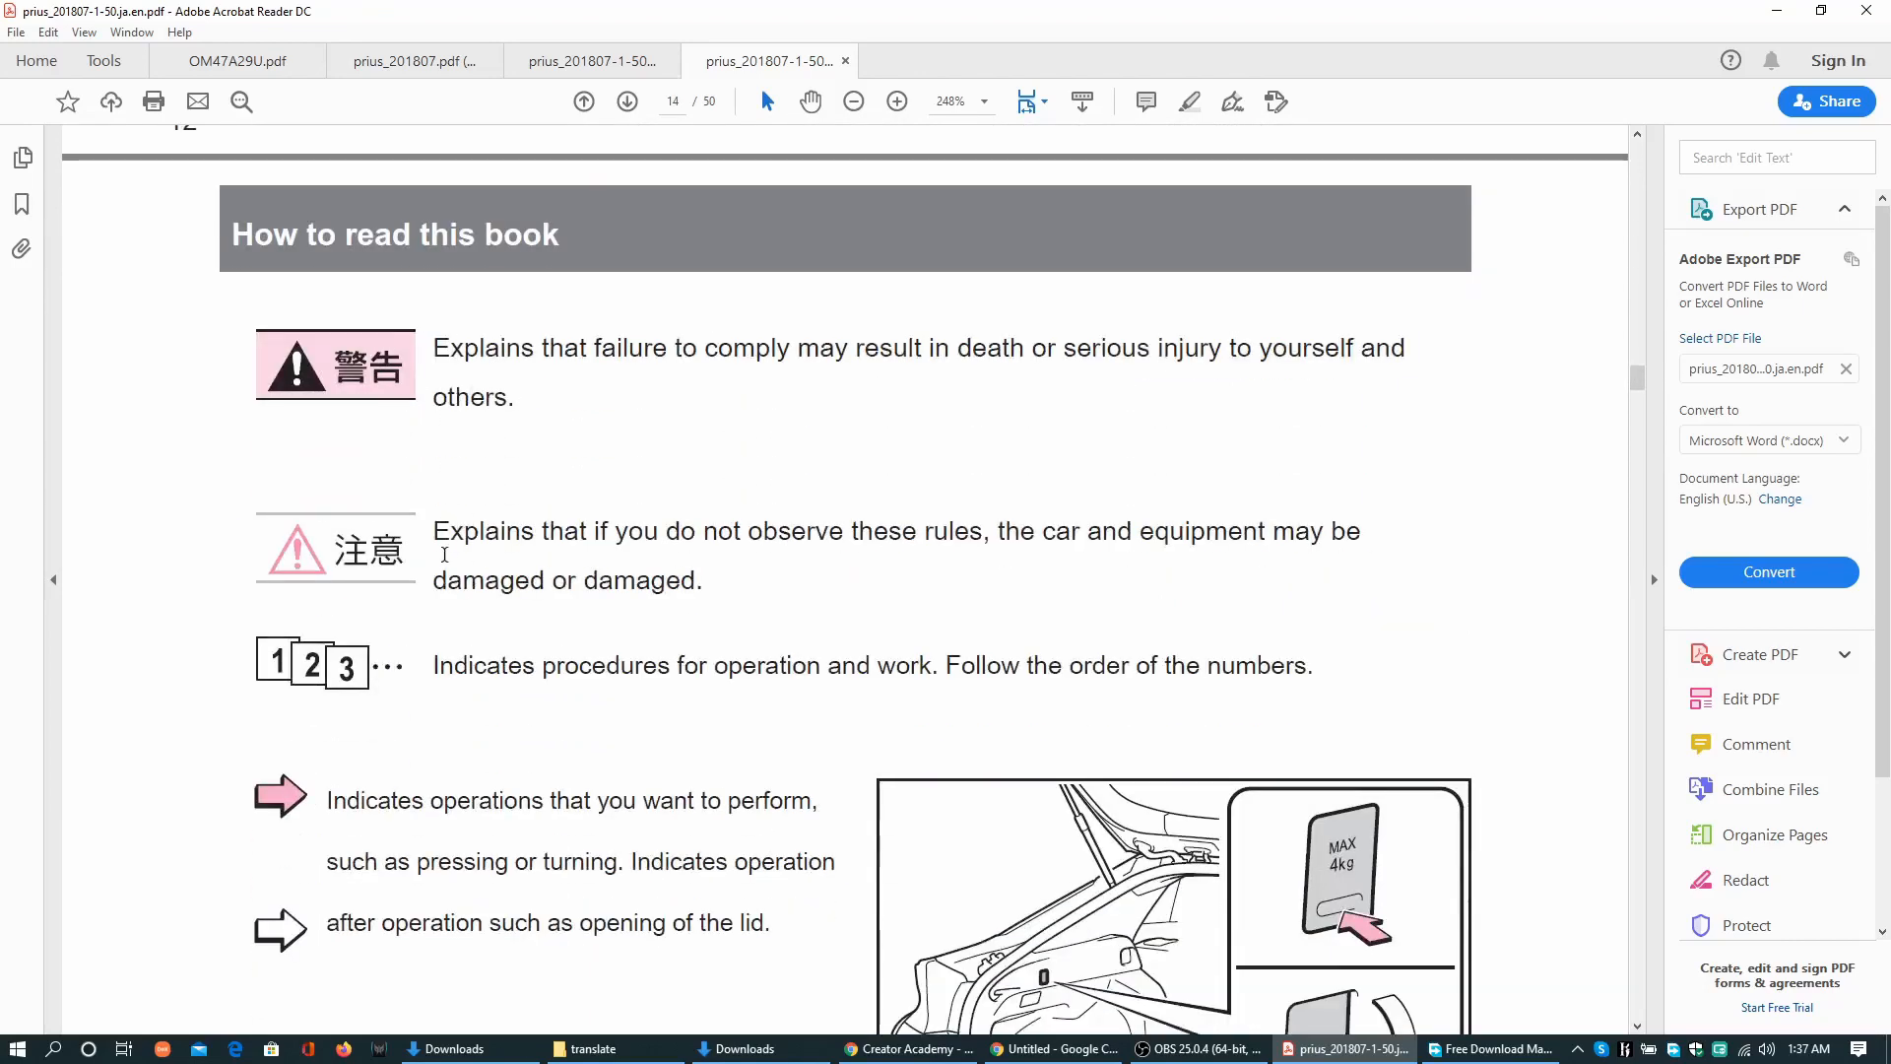
{"action": "mouse_move", "coordinate": [426, 474]}
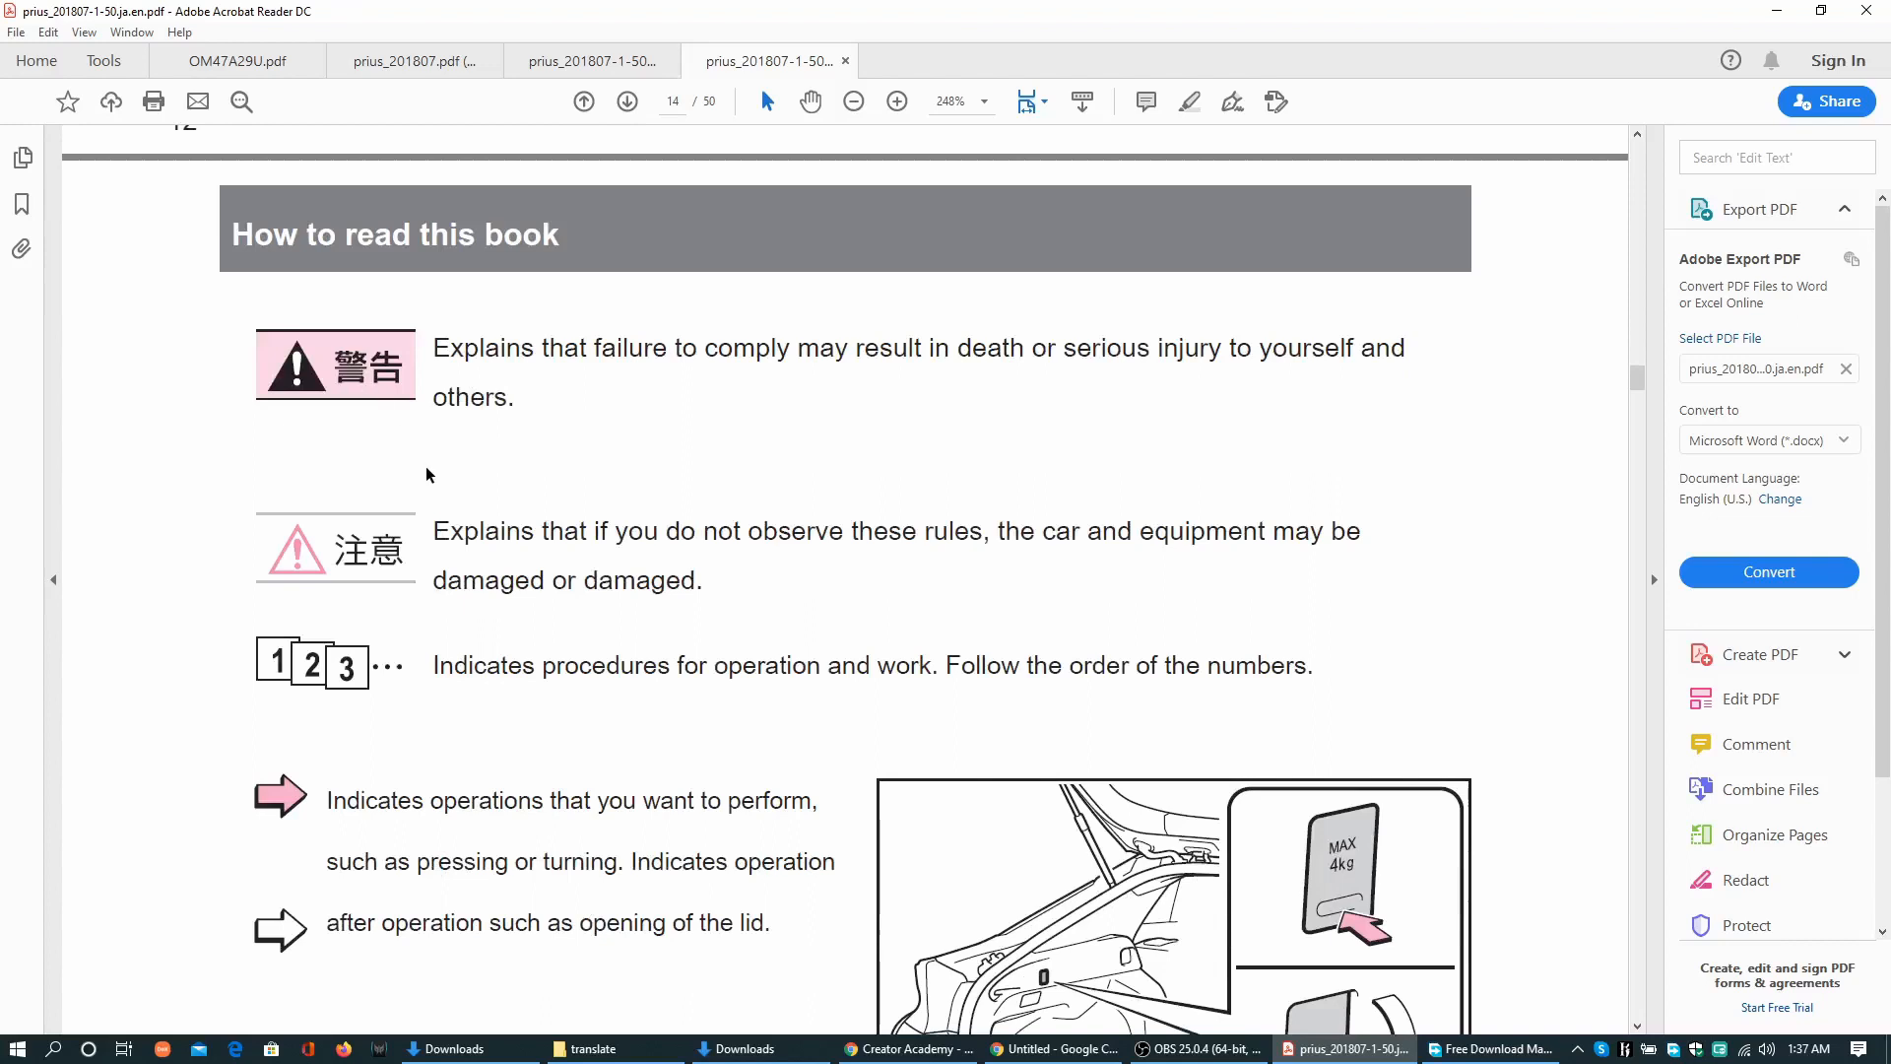
{"action": "mouse_move", "coordinate": [427, 456]}
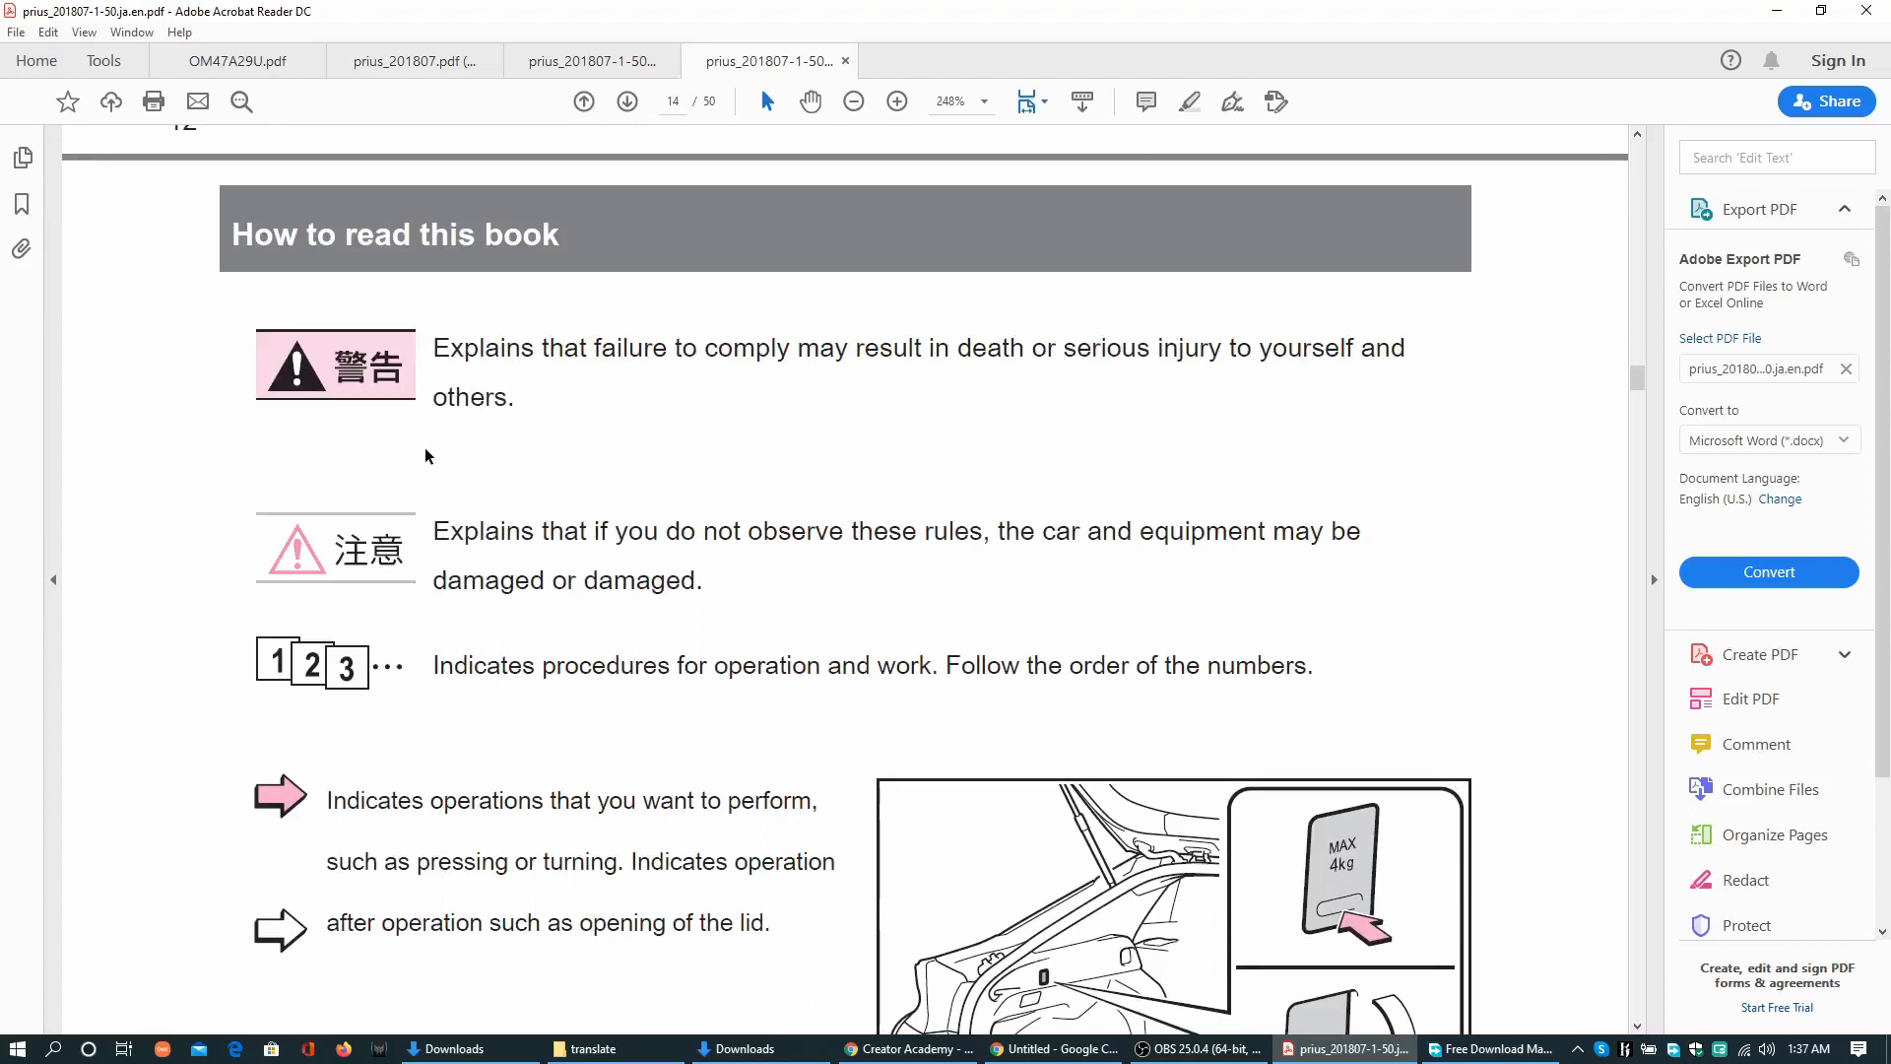
{"action": "mouse_move", "coordinate": [480, 488]}
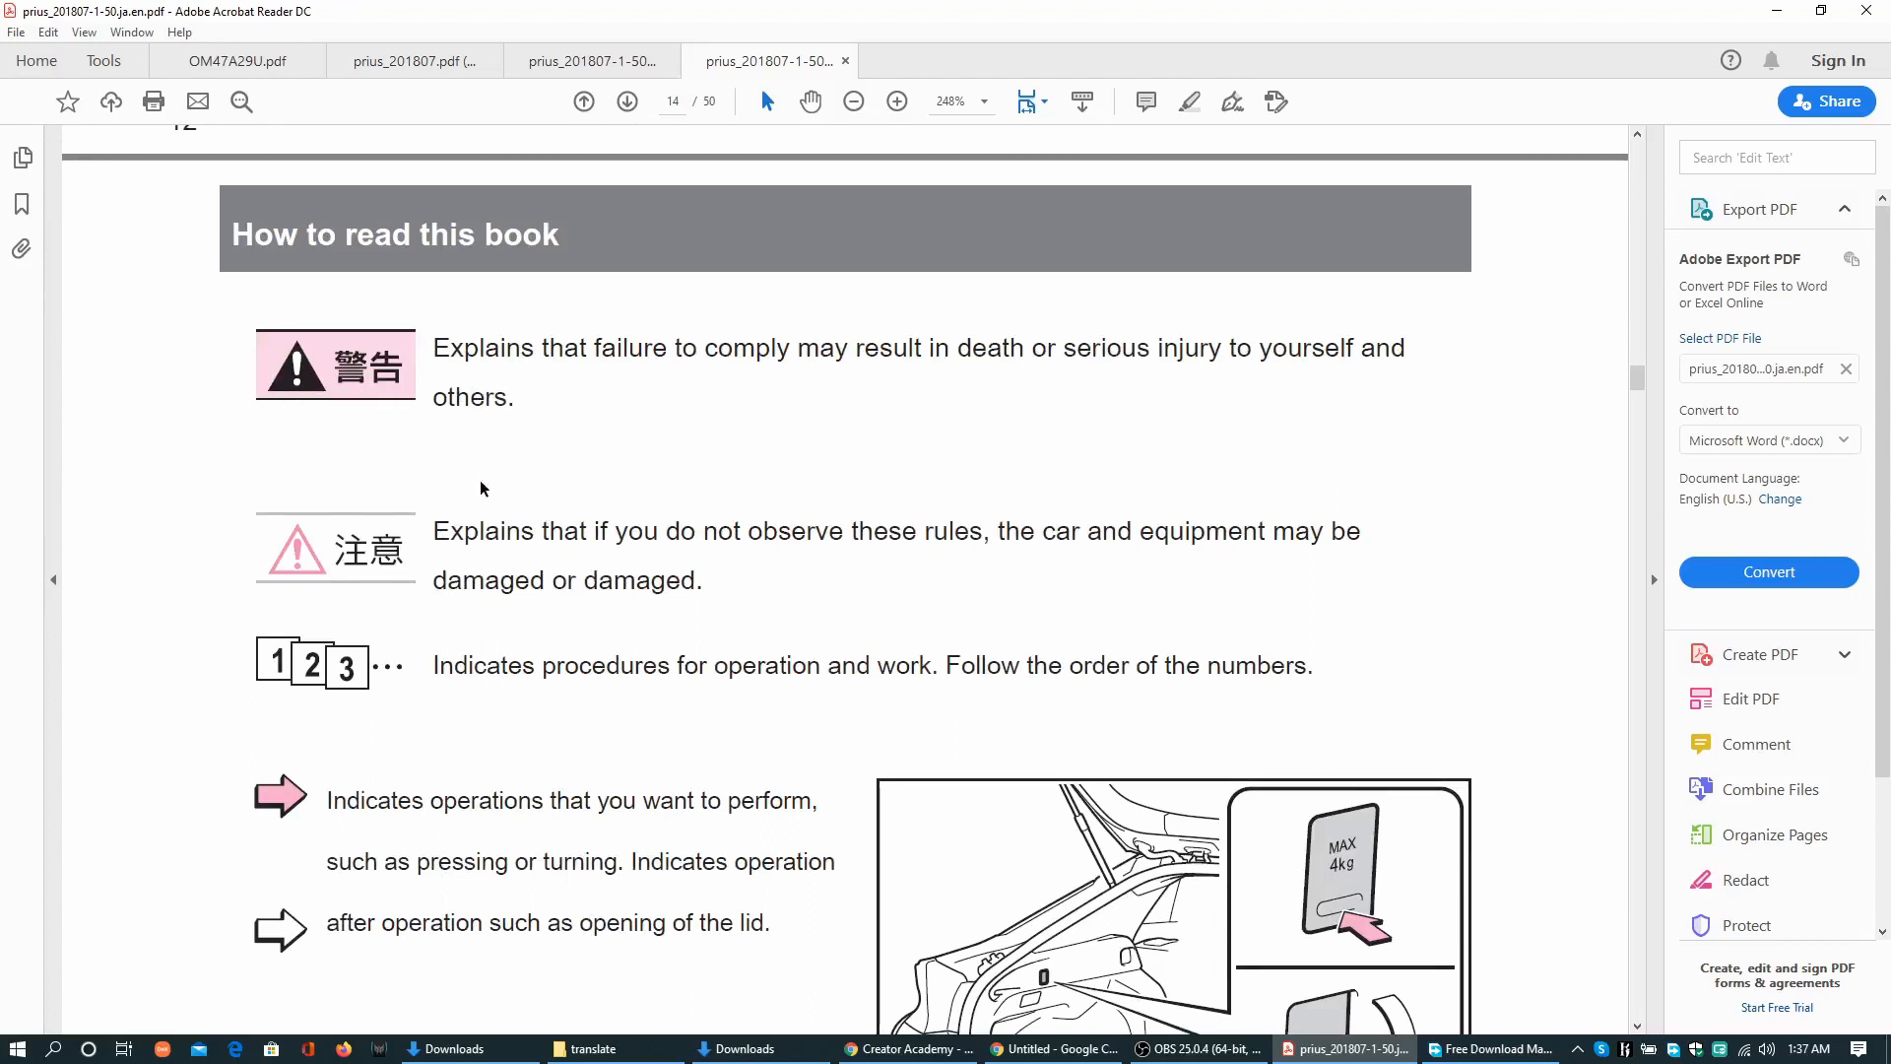
{"action": "scroll", "scroll_direction": "down", "scroll_amount": 3}
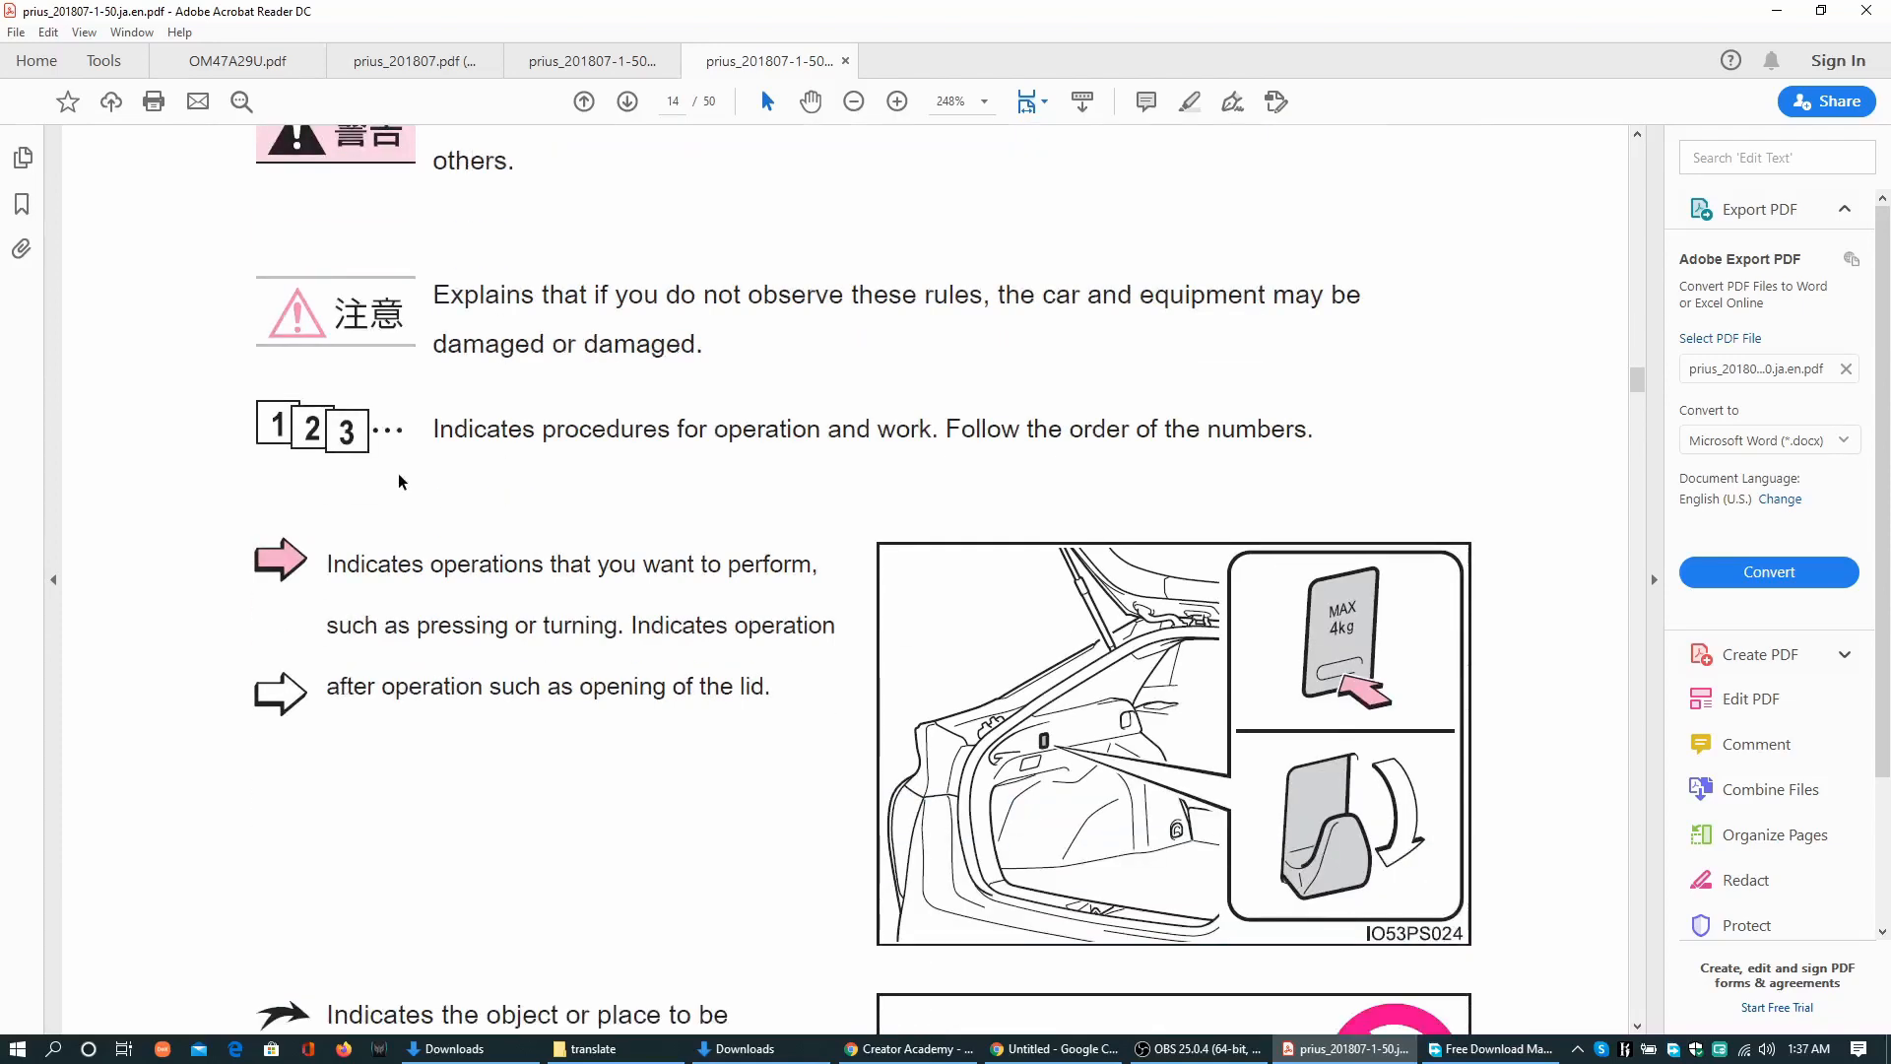
{"action": "scroll", "scroll_direction": "down", "scroll_amount": 3}
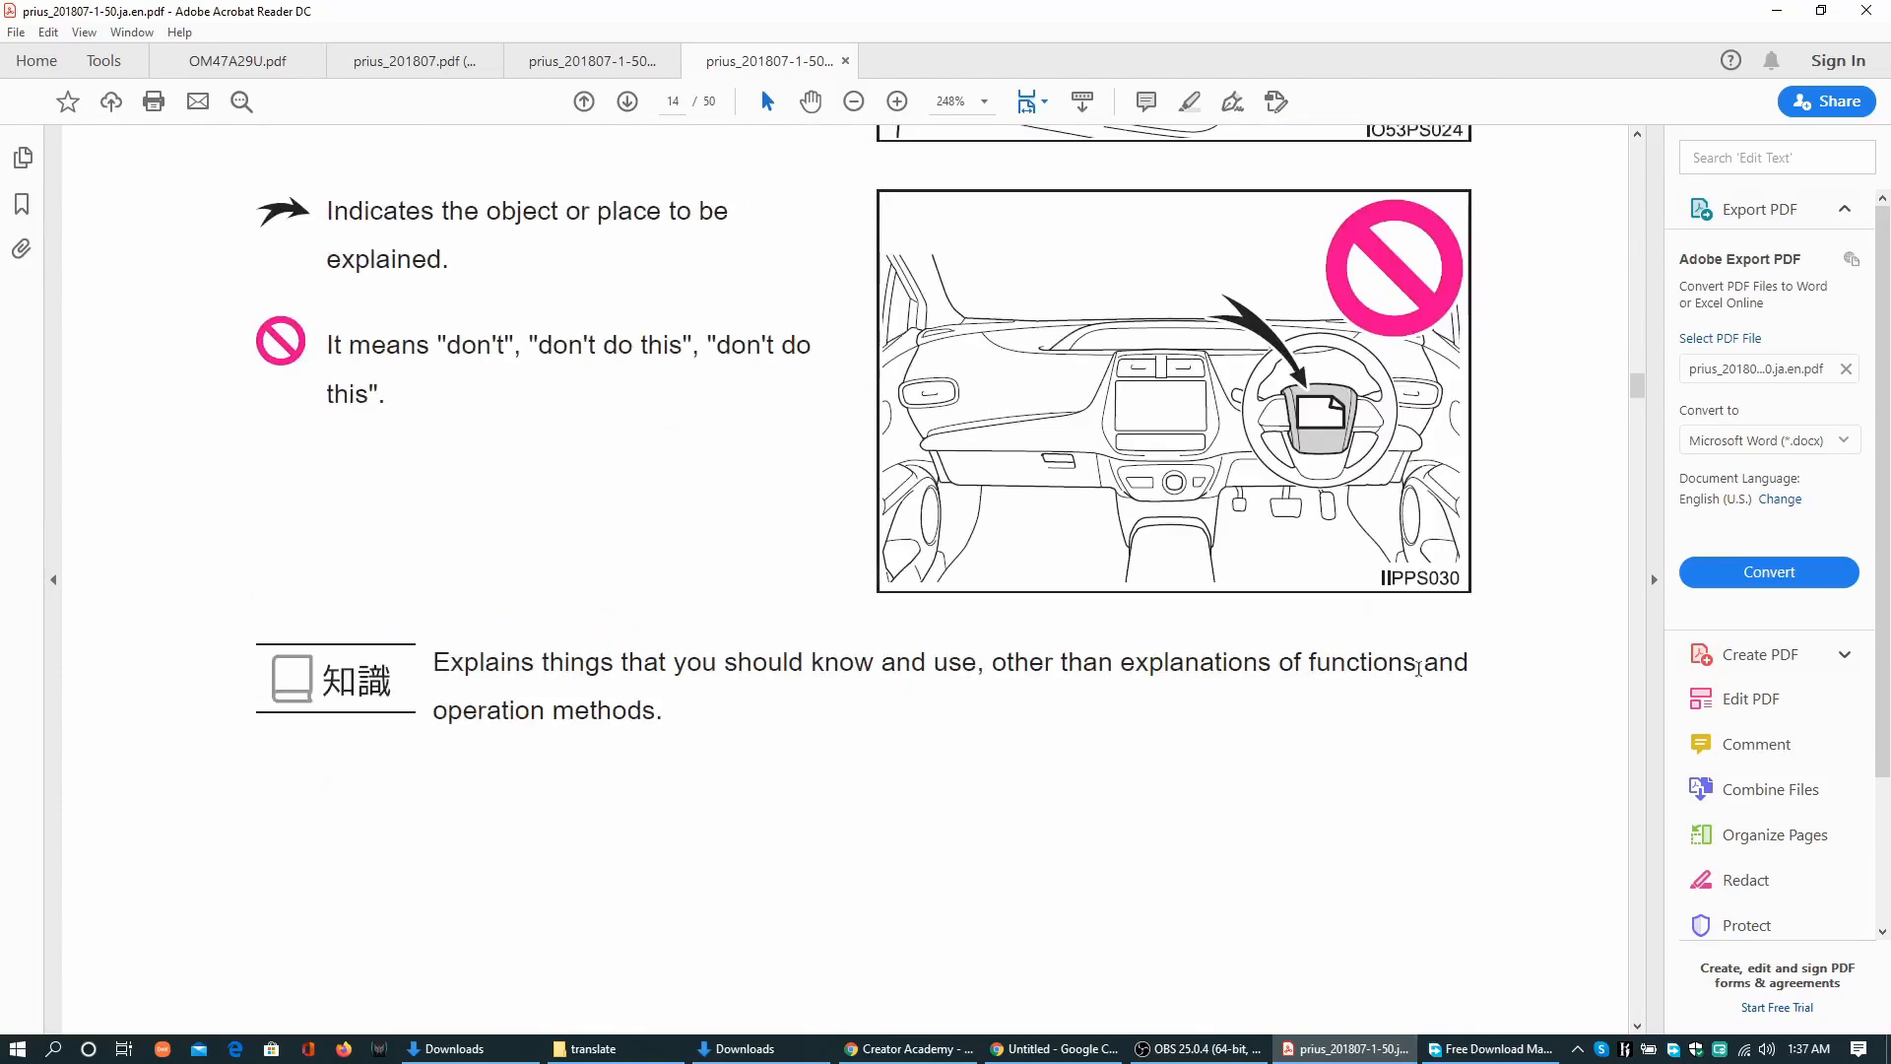
{"action": "scroll", "scroll_direction": "down", "scroll_amount": 3}
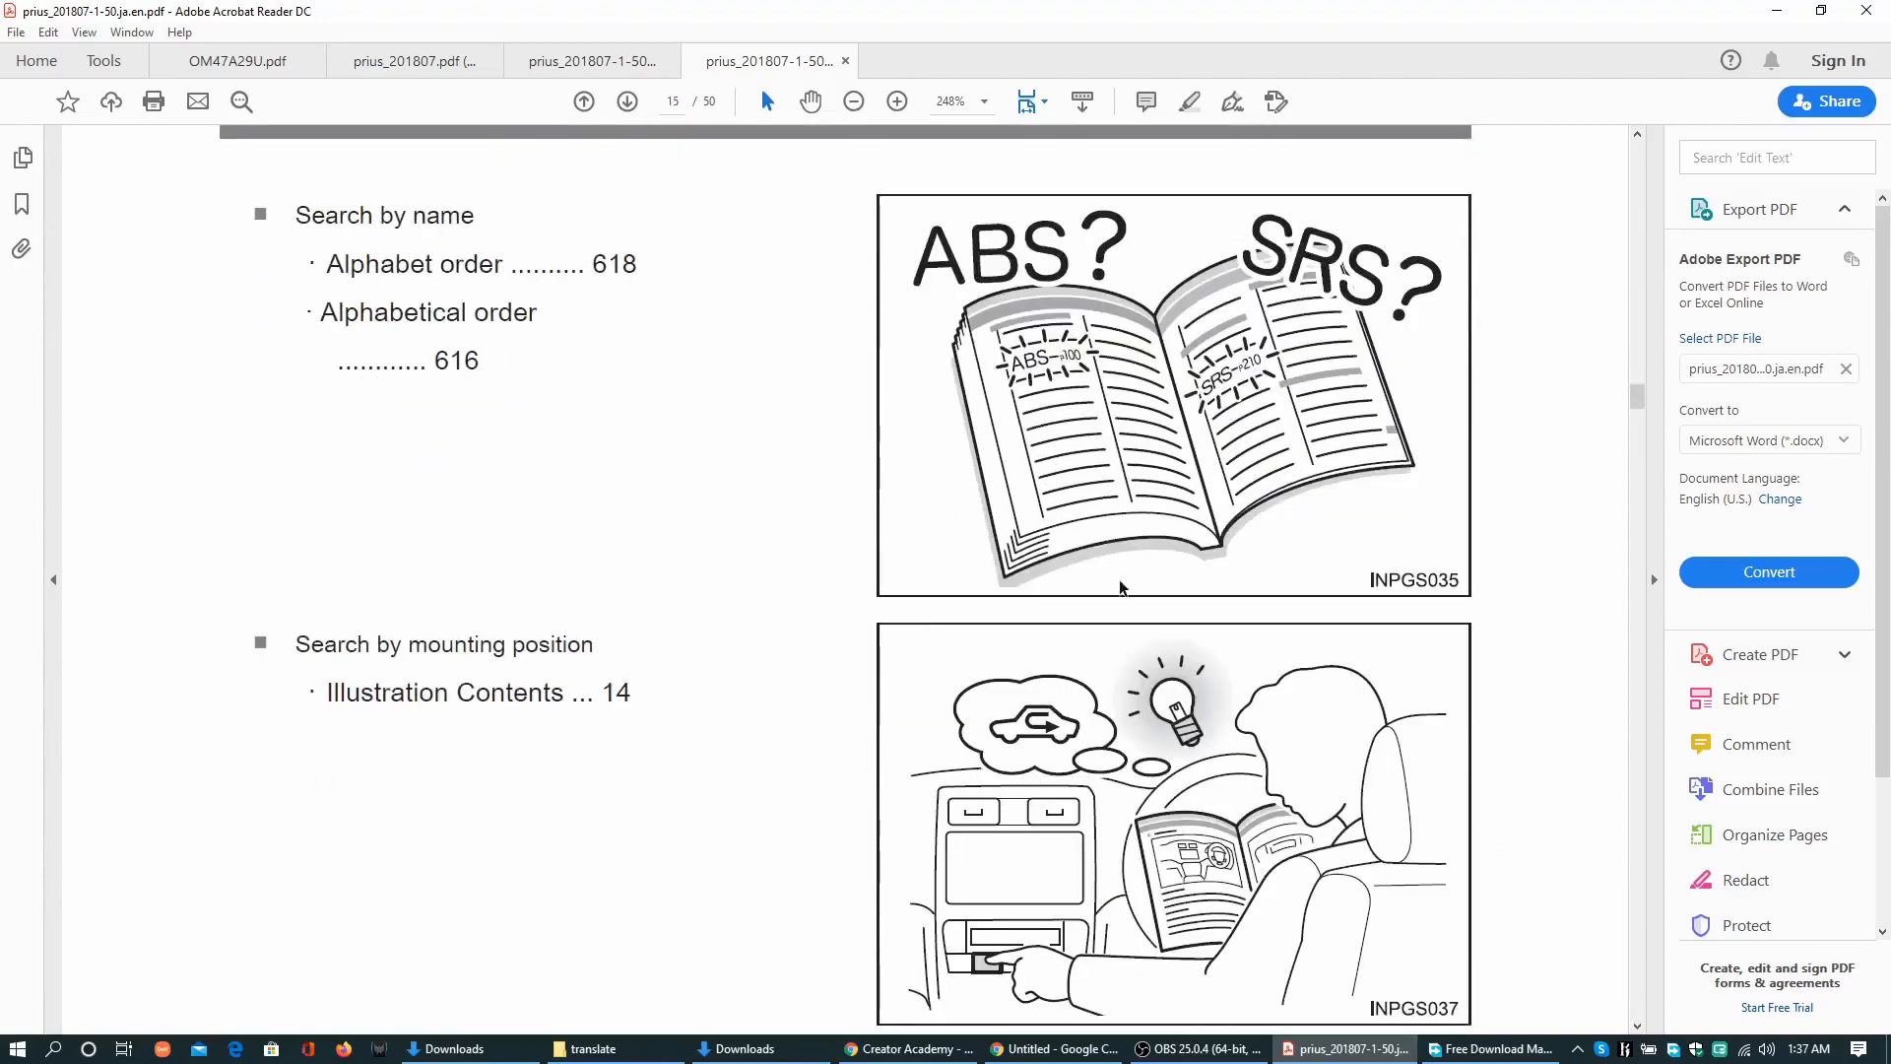
{"action": "scroll", "scroll_direction": "down", "scroll_amount": 3}
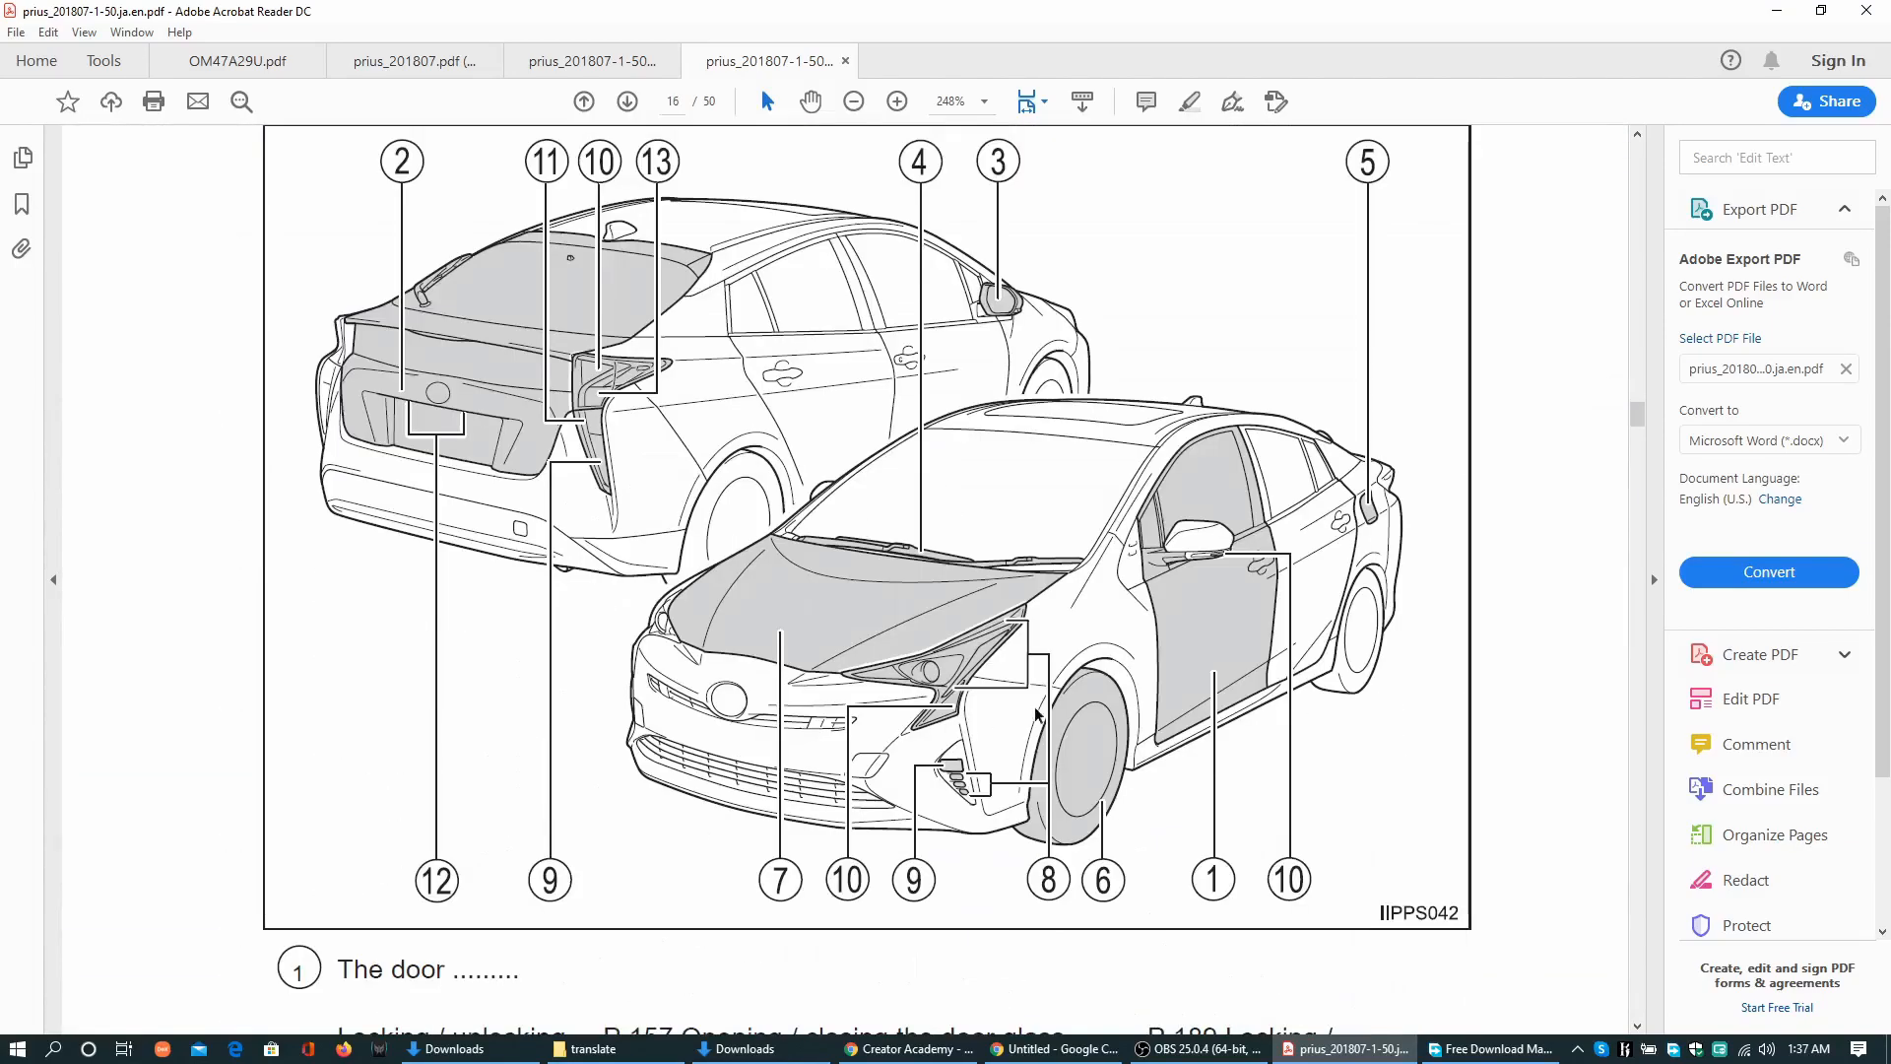
{"action": "scroll", "scroll_direction": "down", "scroll_amount": 3}
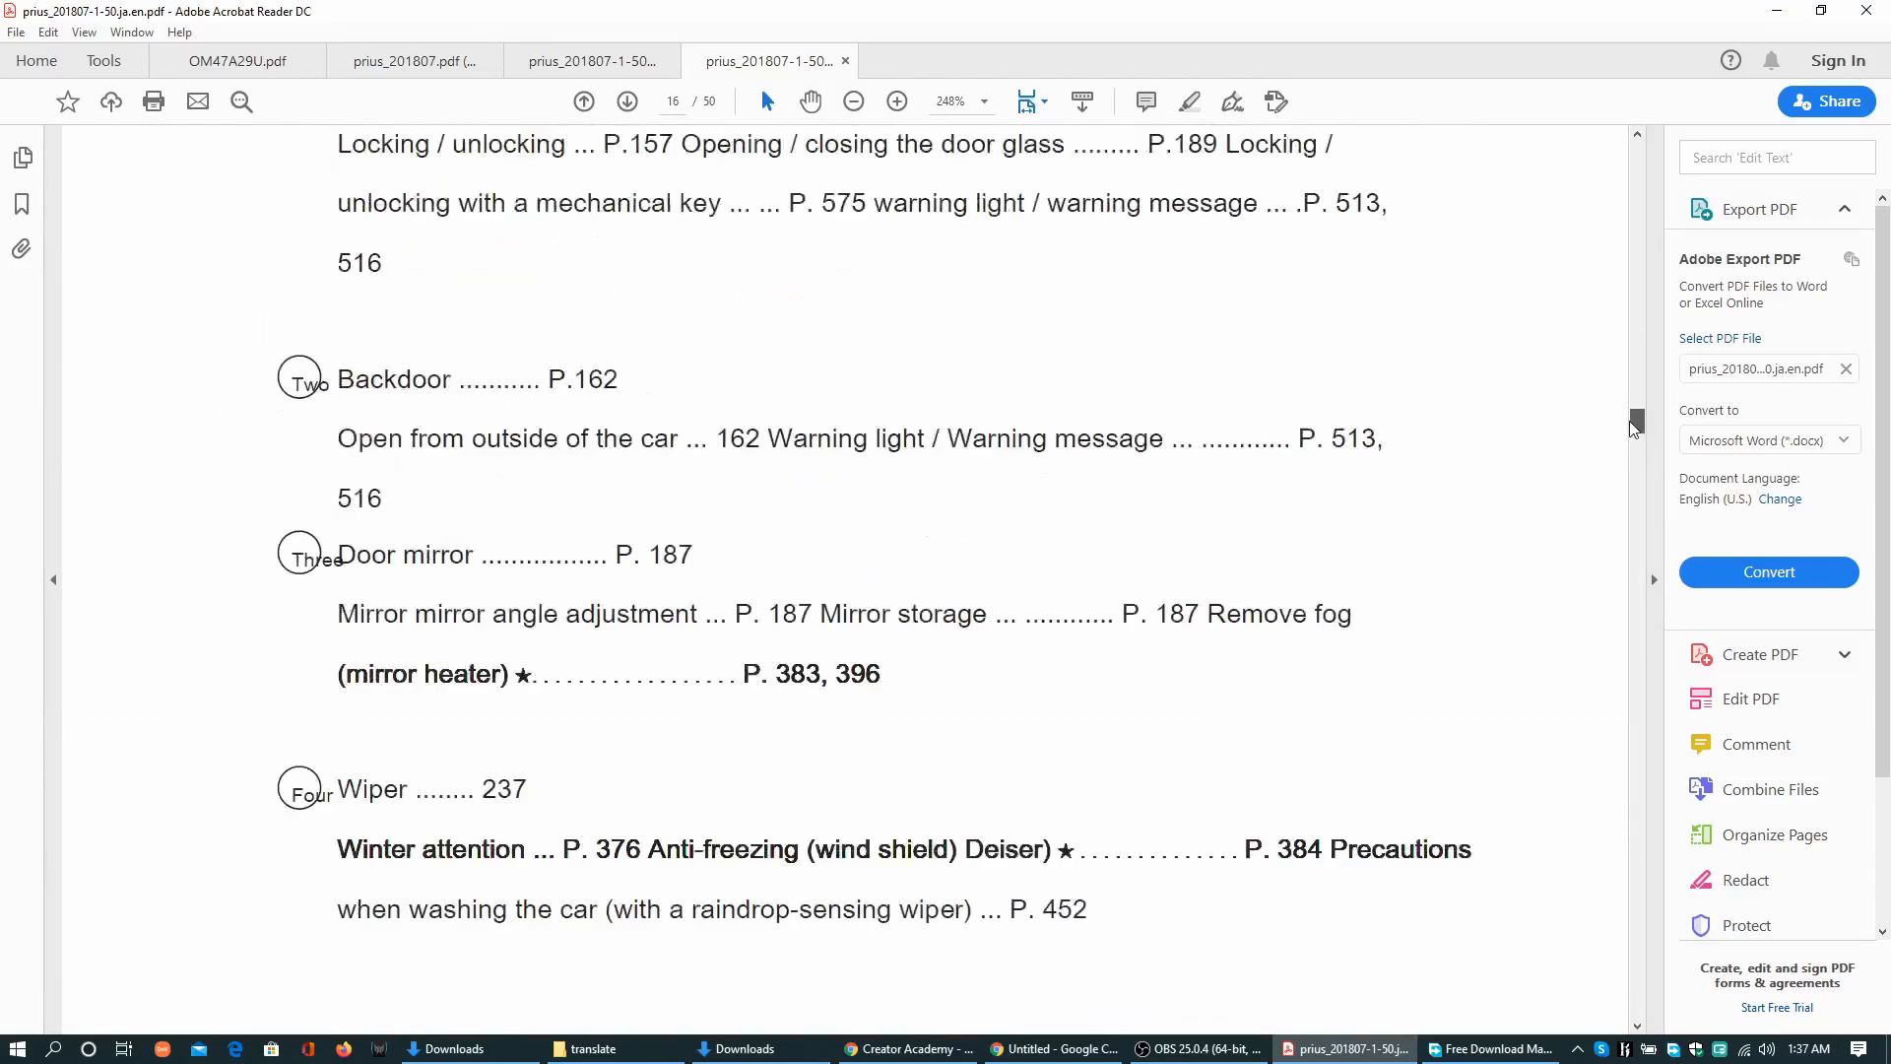
{"action": "scroll", "scroll_direction": "up", "scroll_amount": 3}
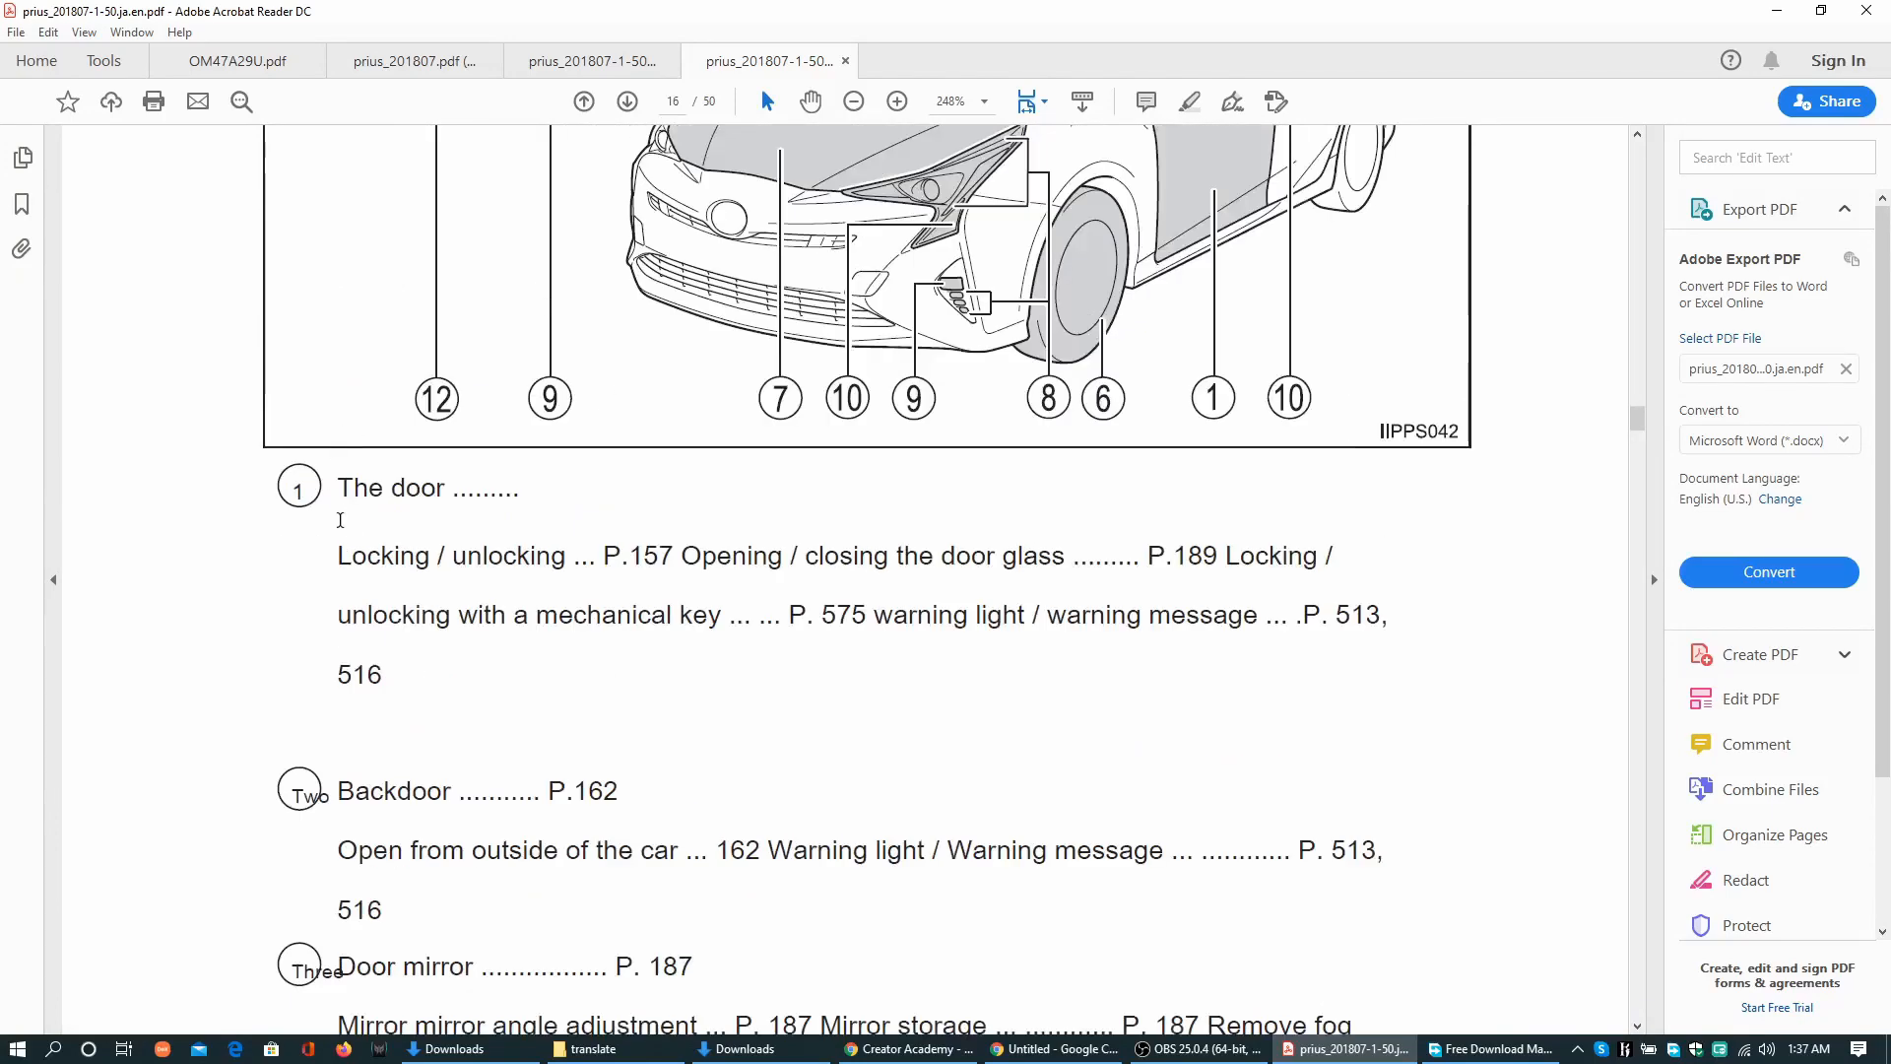
{"action": "scroll", "scroll_direction": "down", "scroll_amount": 3}
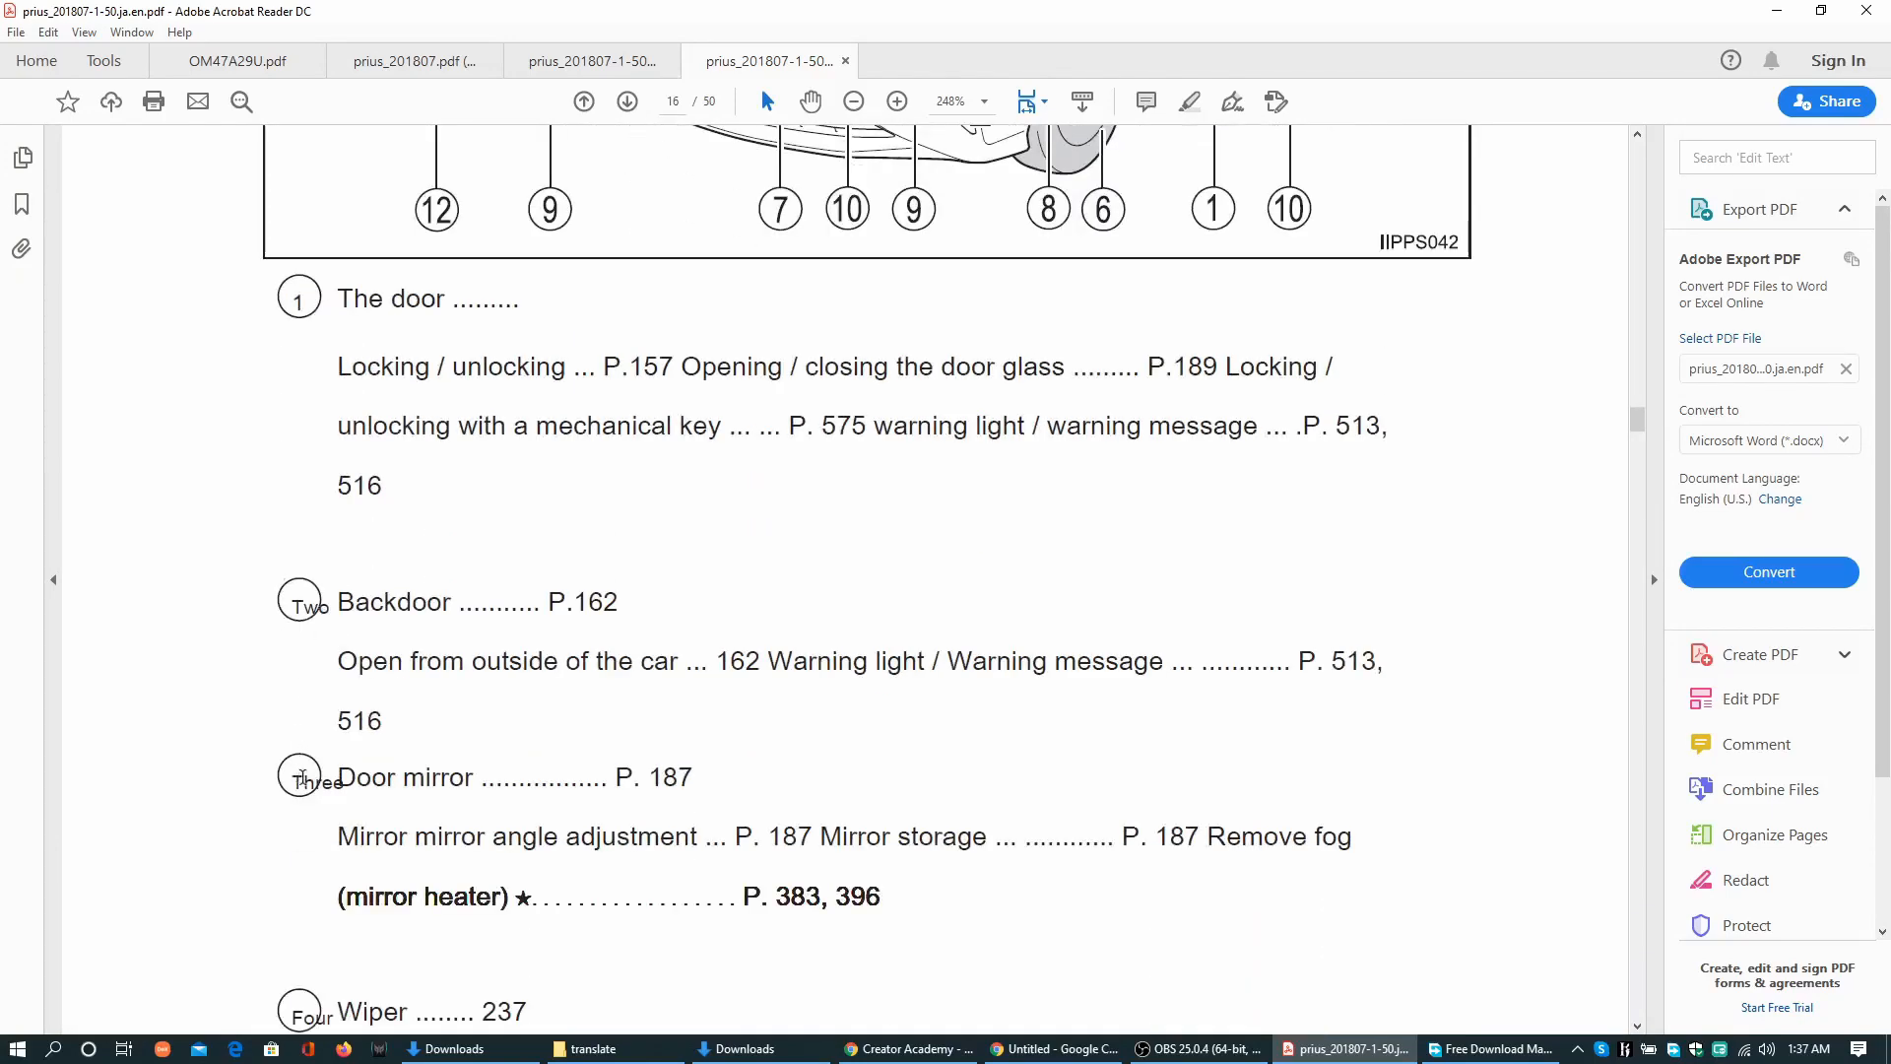
{"action": "scroll", "scroll_direction": "up", "scroll_amount": 3}
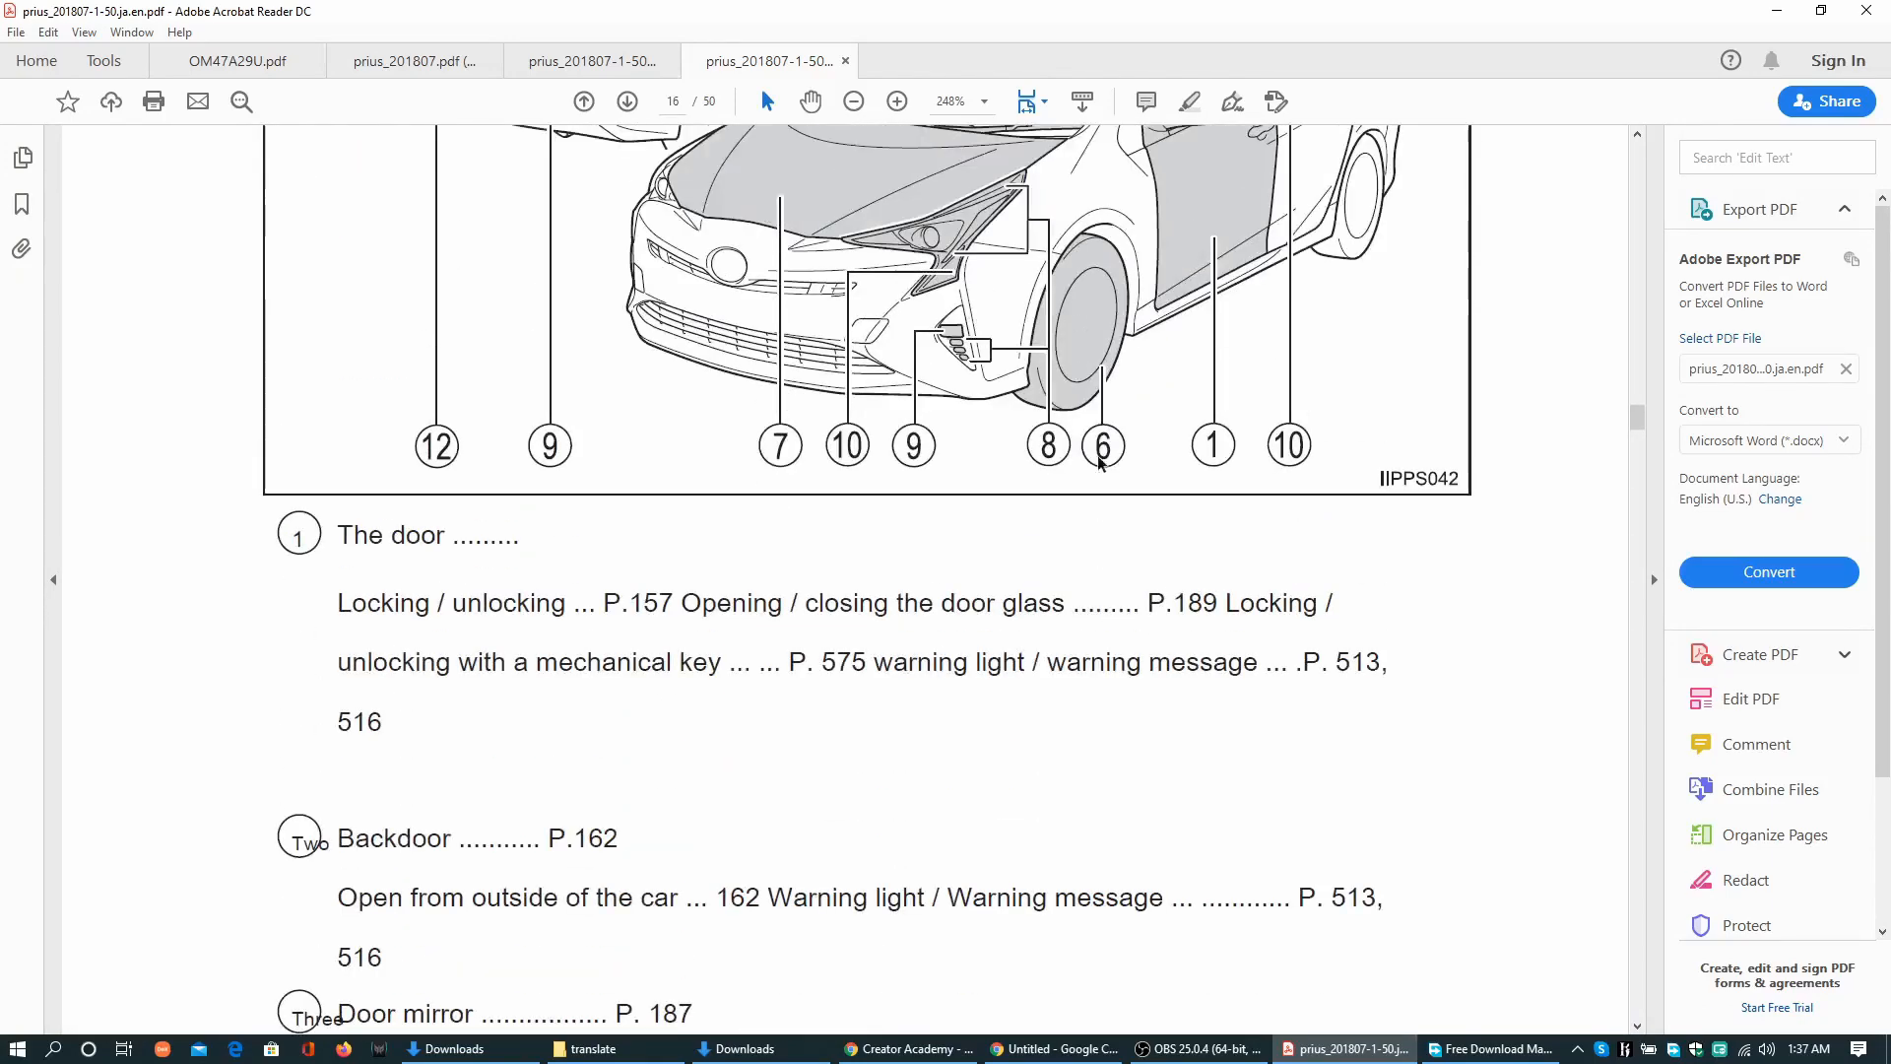
{"action": "scroll", "scroll_direction": "down", "scroll_amount": 3}
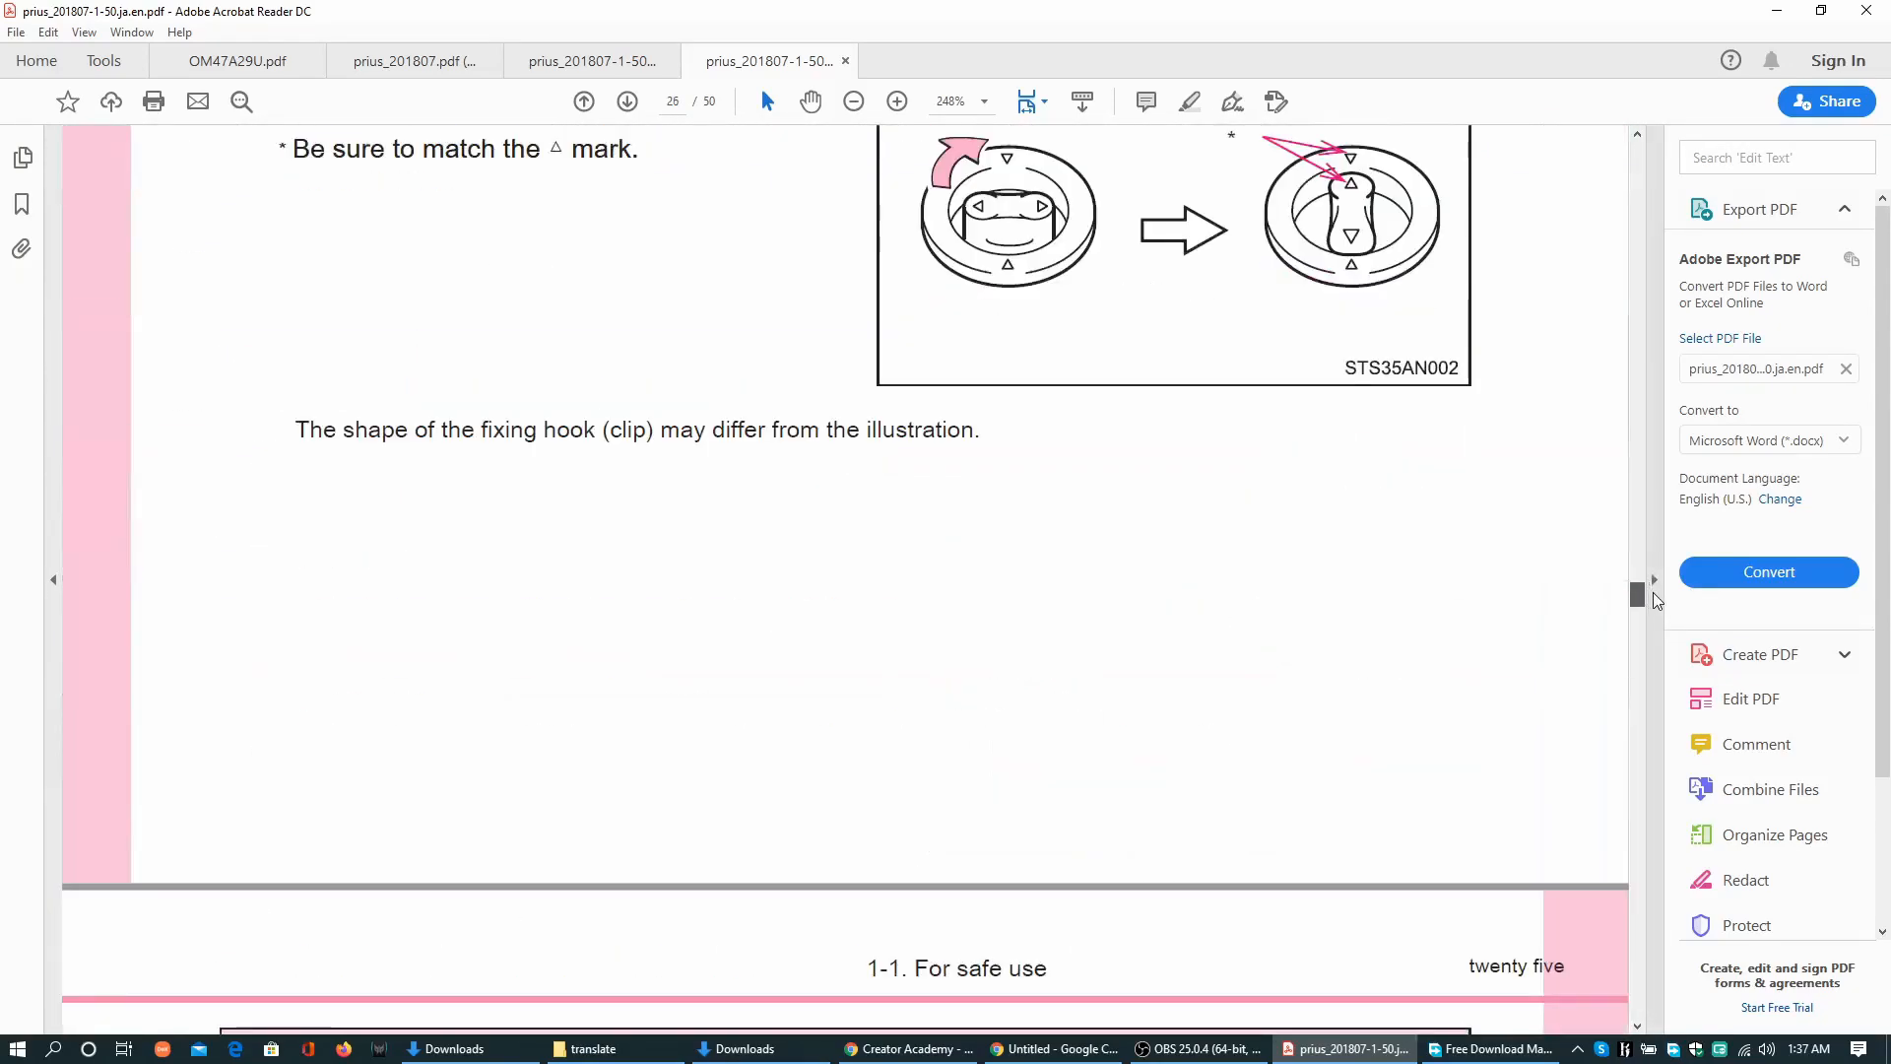
{"action": "scroll", "scroll_direction": "up", "scroll_amount": 3}
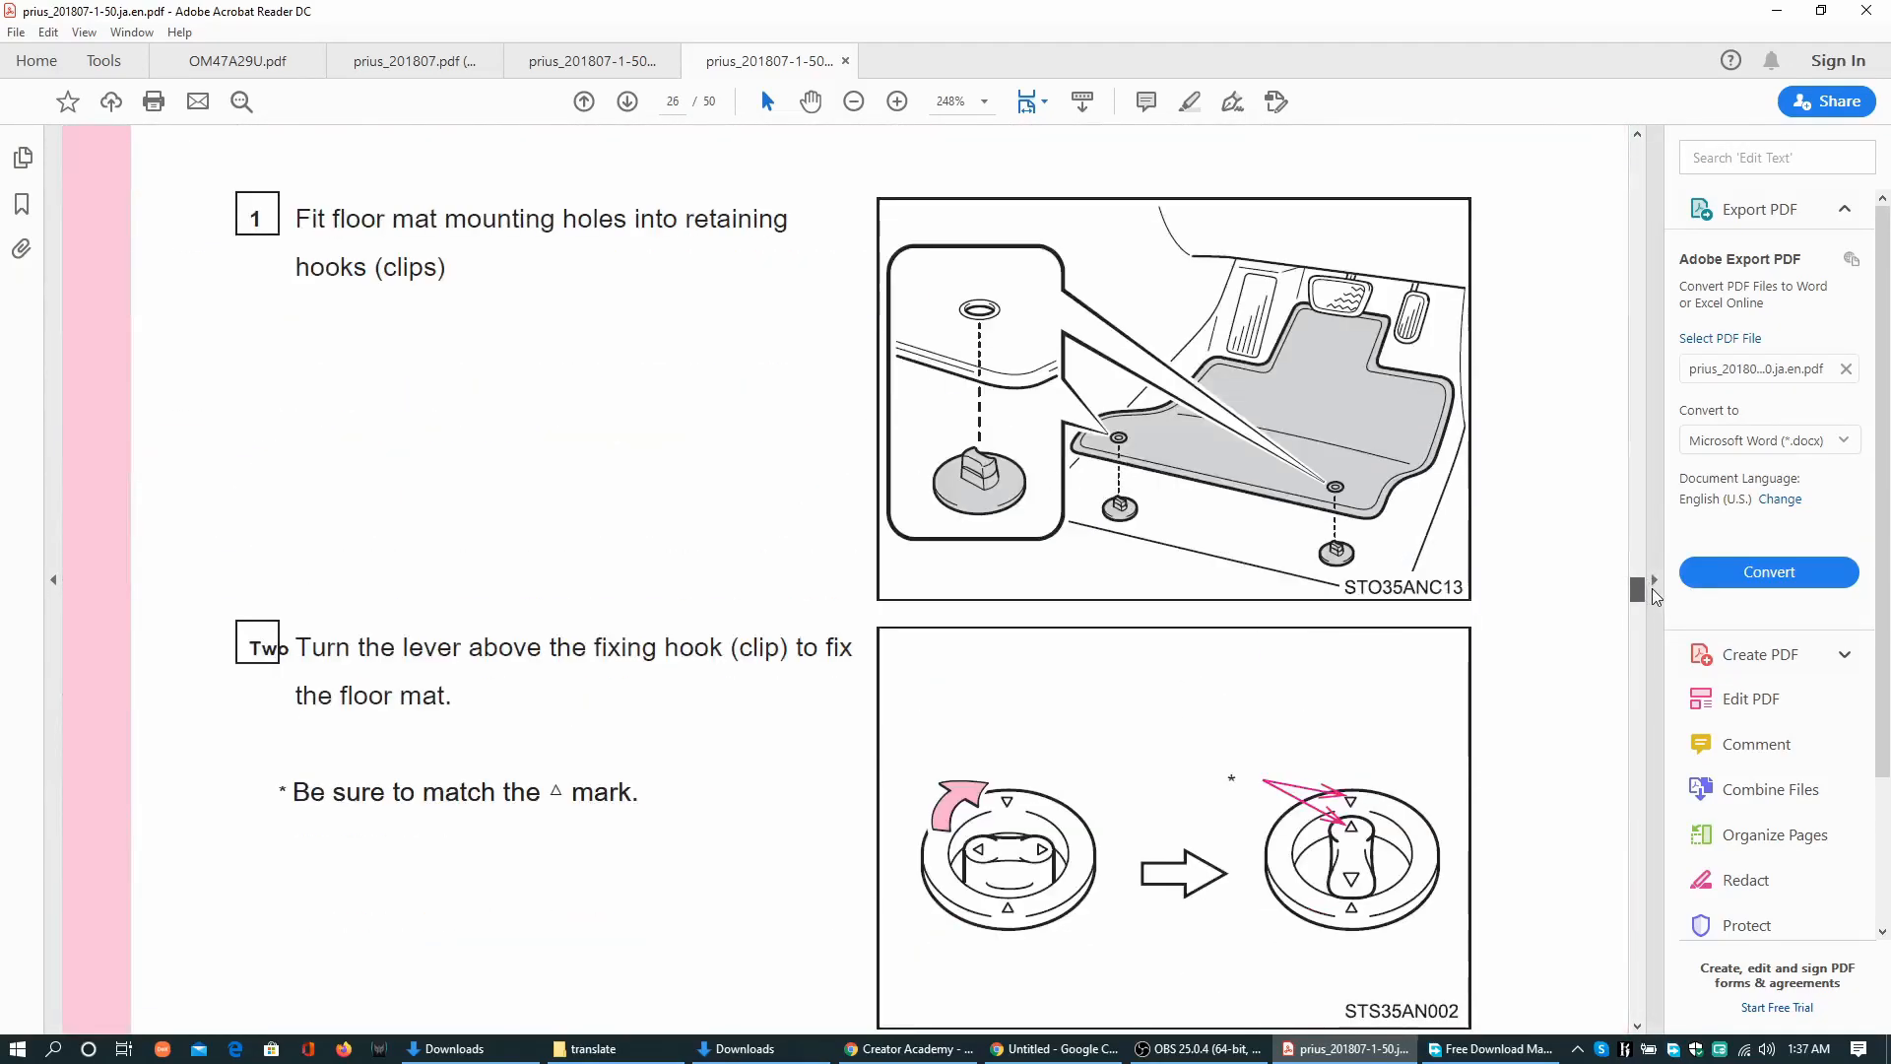
{"action": "scroll", "scroll_direction": "down", "scroll_amount": 3}
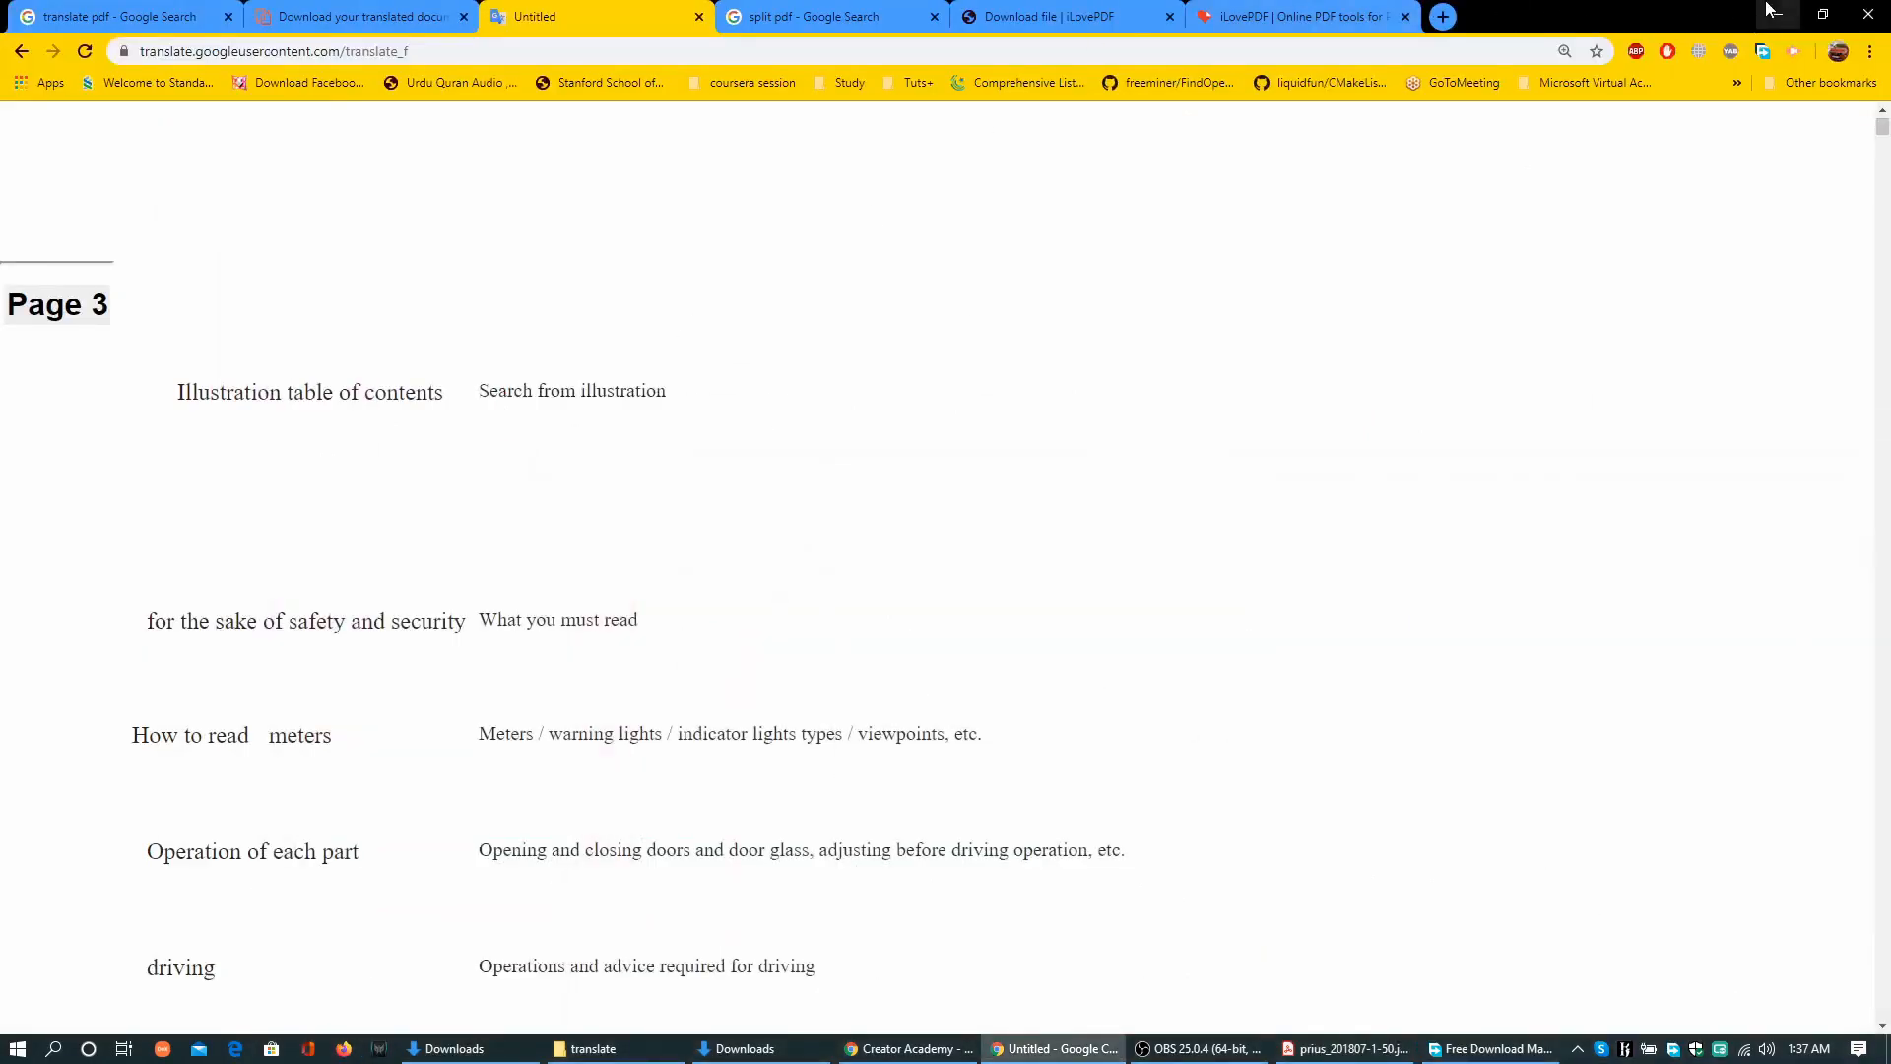
Minimize Chrome and scroll the DocTranslator results page to the sharing prompt
{"action": "left_click", "coordinate": [1343, 1047]}
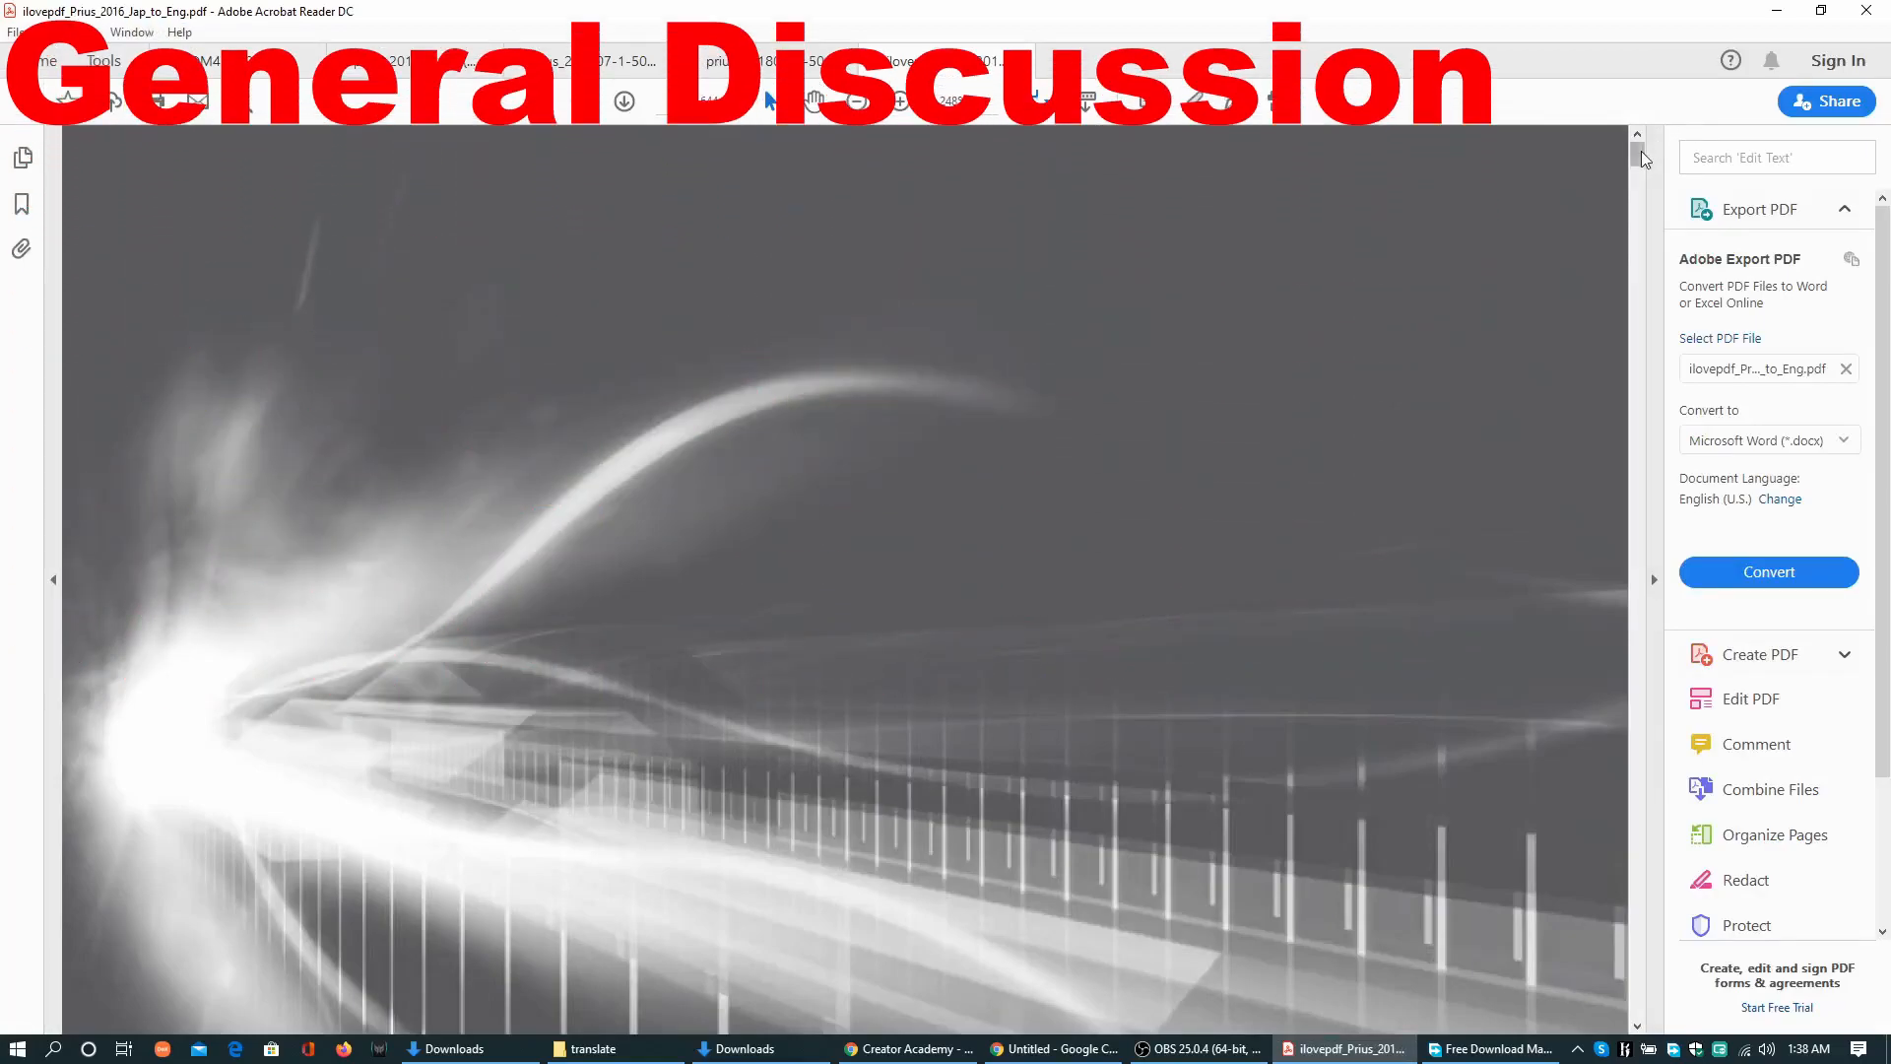
{"action": "scroll", "scroll_direction": "down", "scroll_amount": 3}
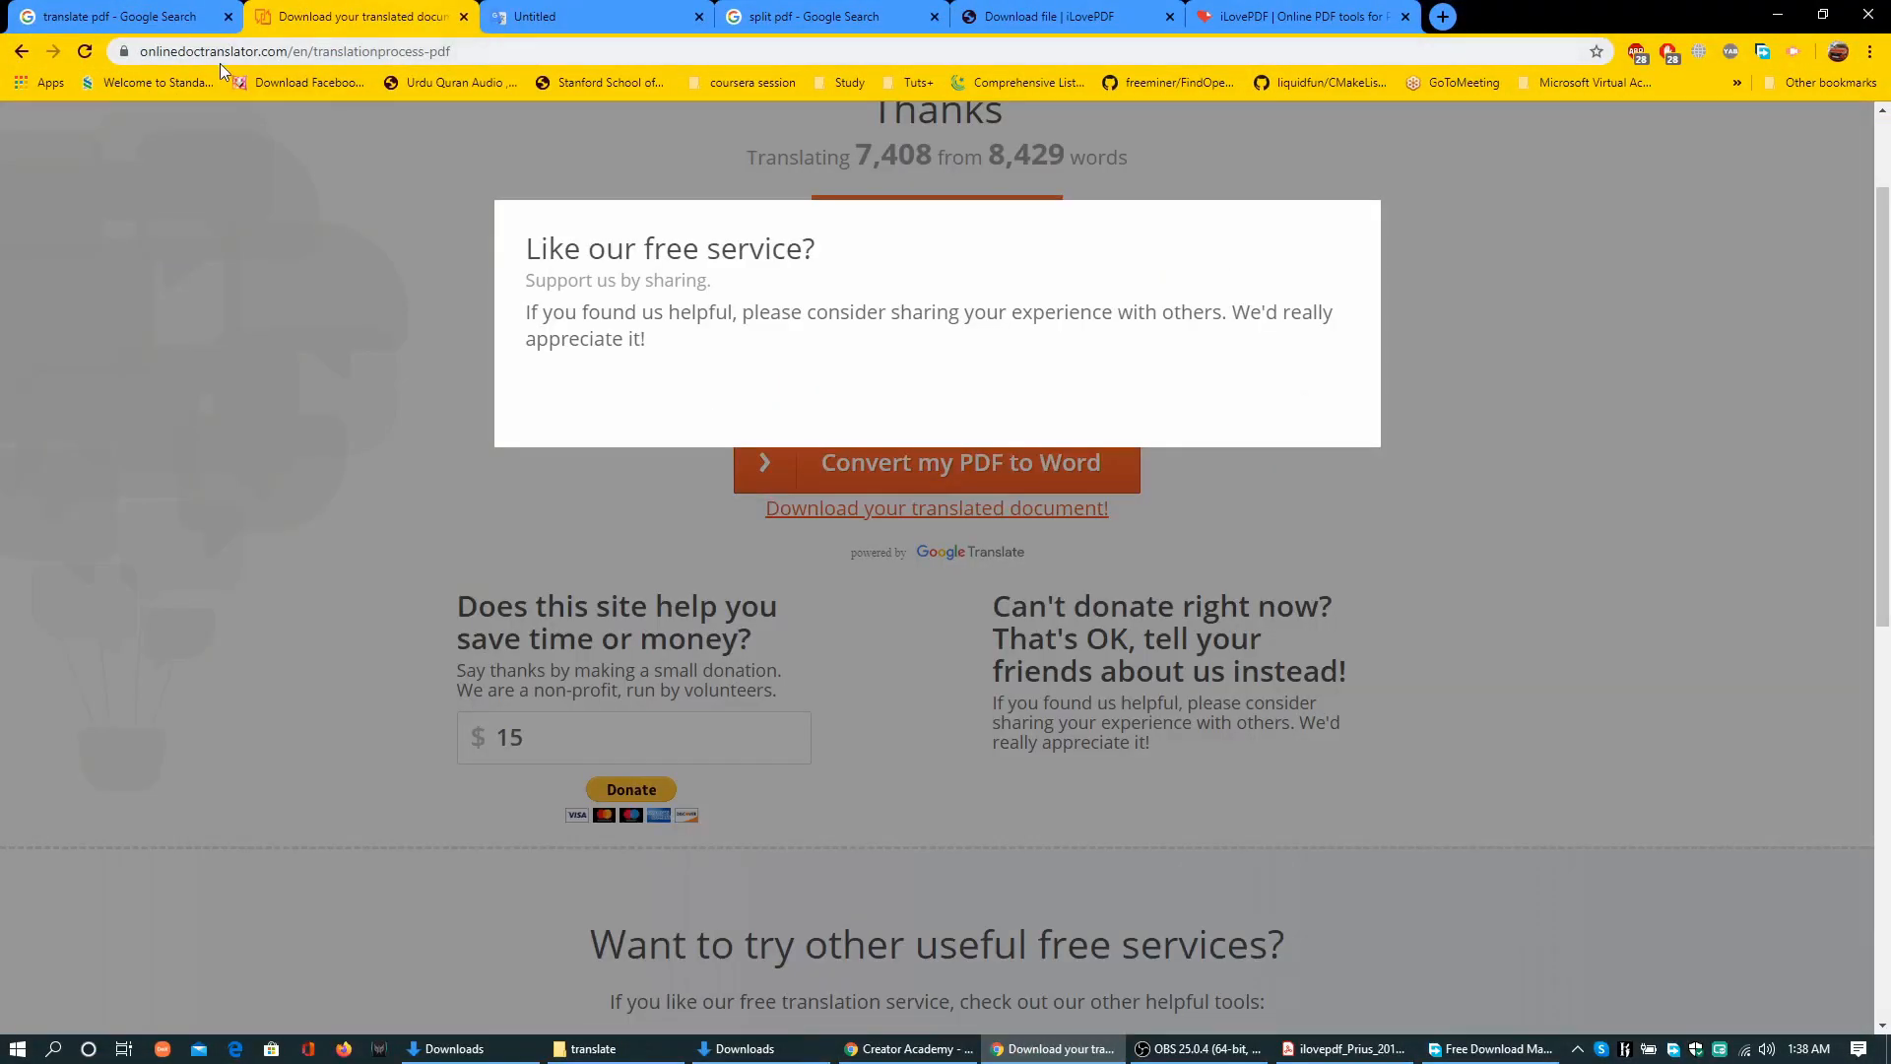
{"action": "mouse_move", "coordinate": [777, 305]}
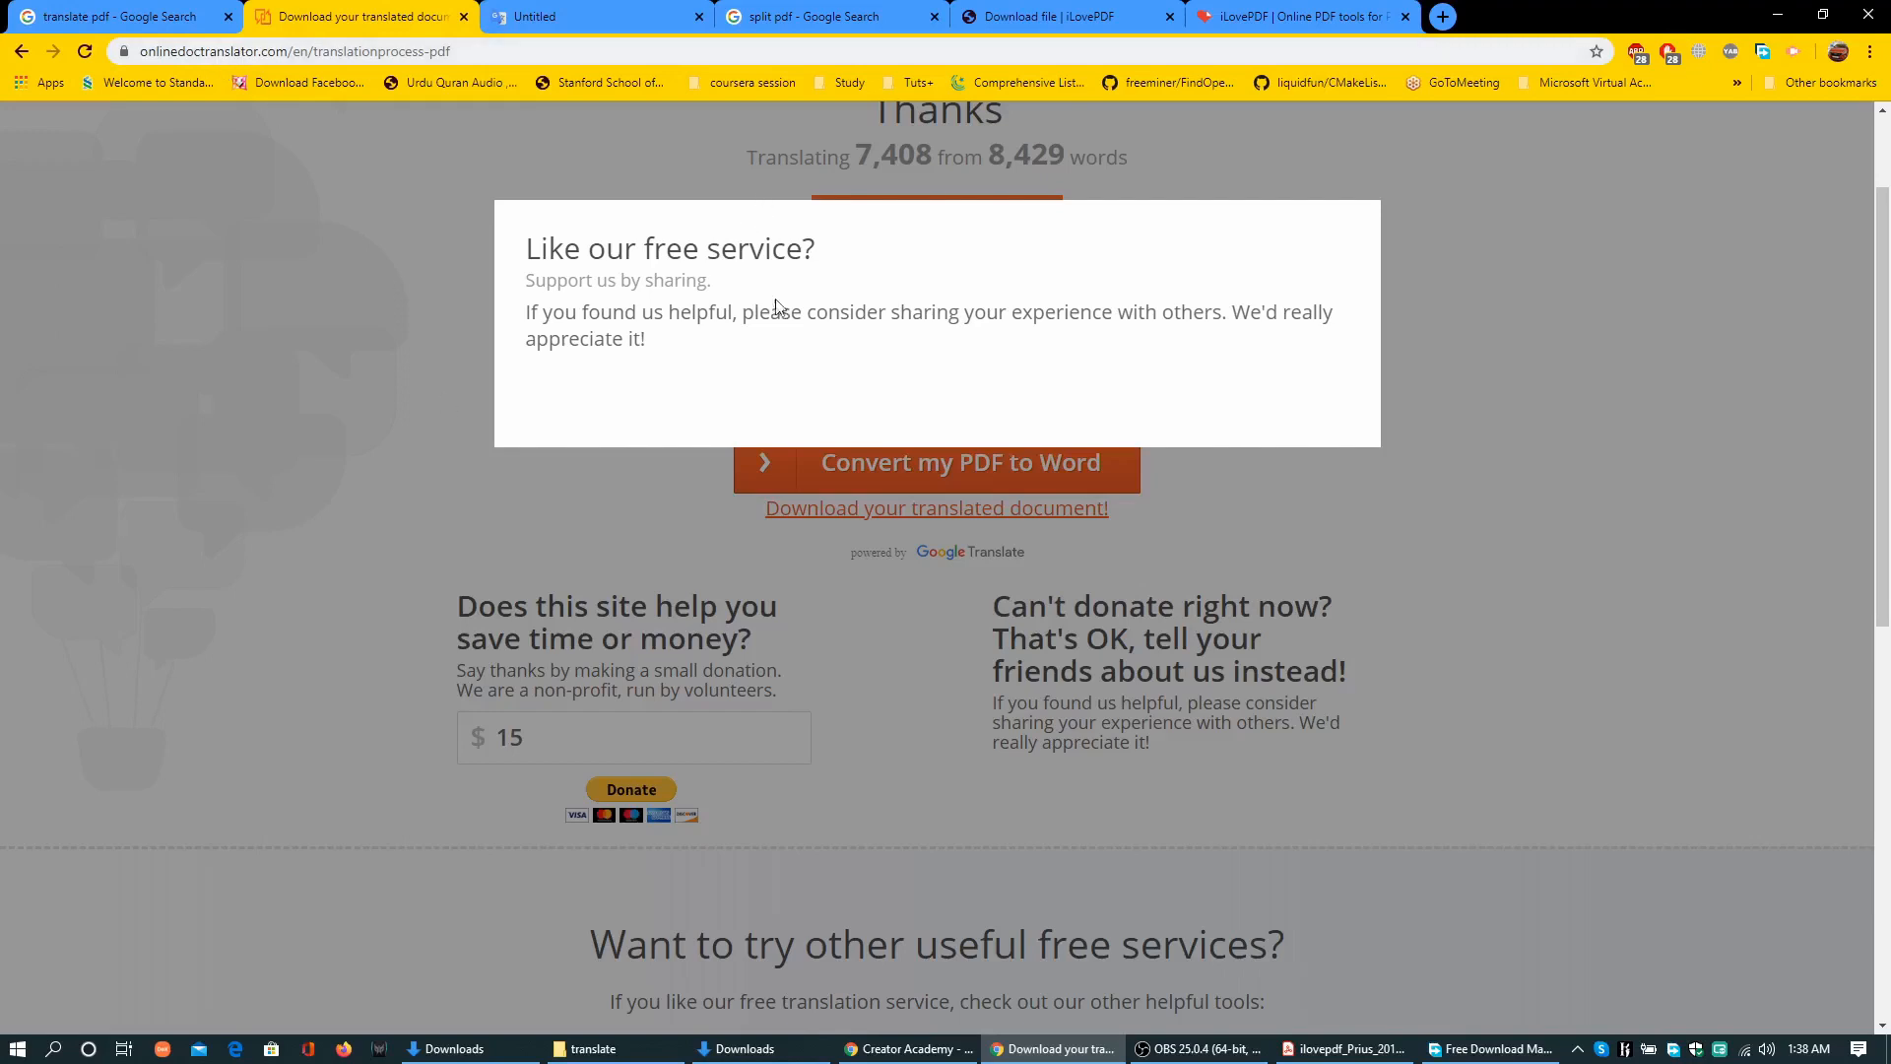
{"action": "mouse_move", "coordinate": [781, 329]}
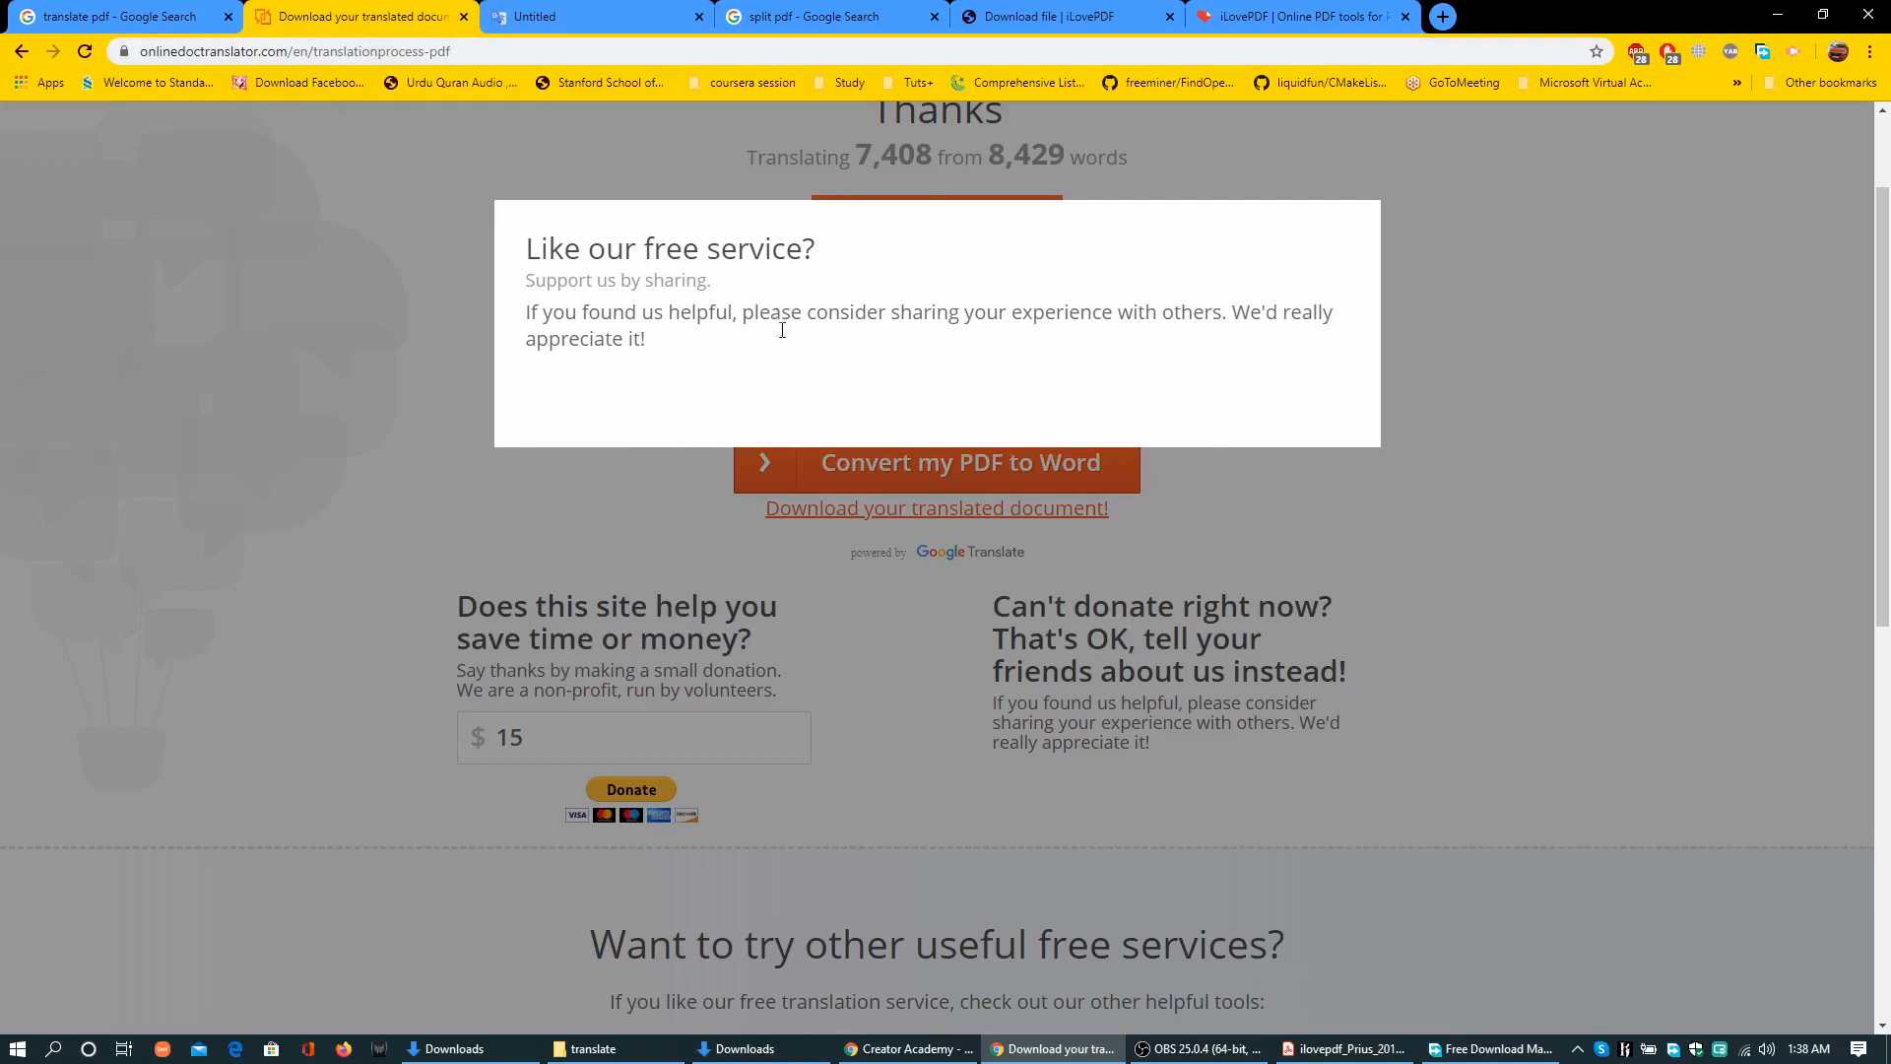
{"action": "mouse_move", "coordinate": [866, 541]}
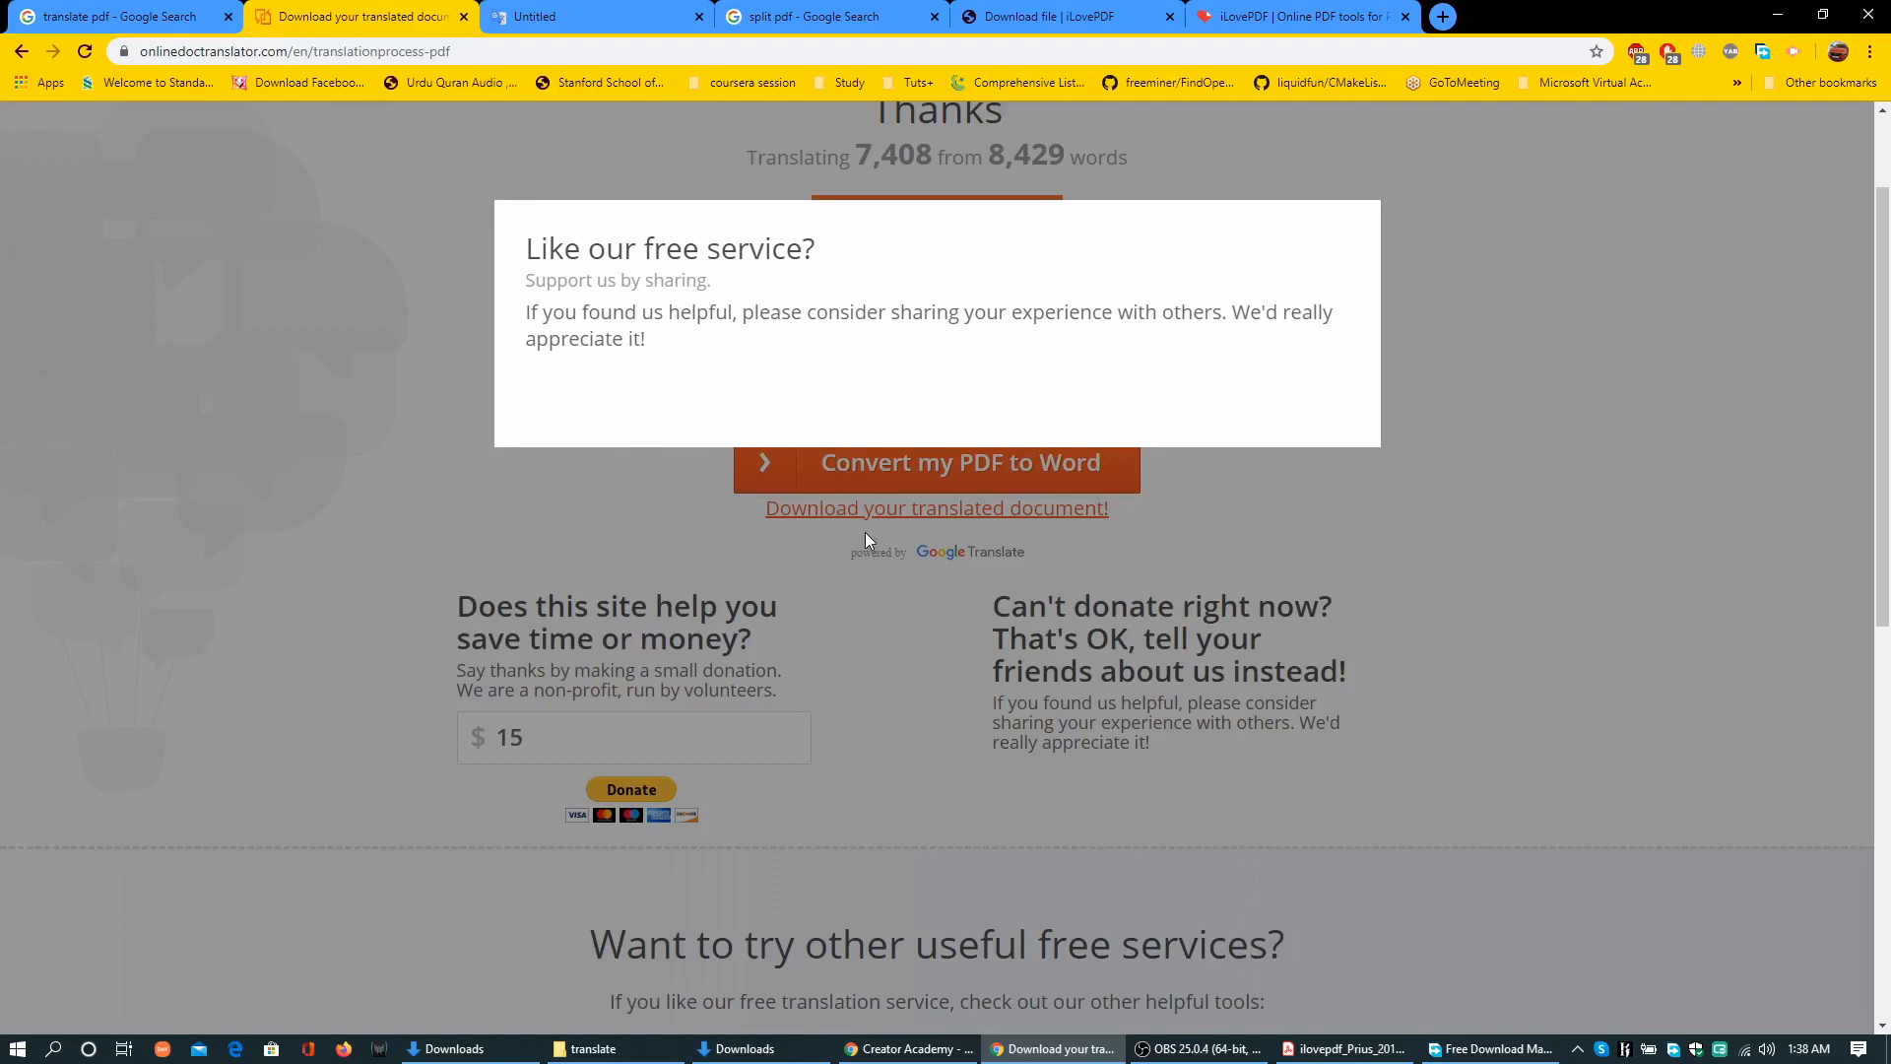
{"action": "mouse_move", "coordinate": [817, 448]}
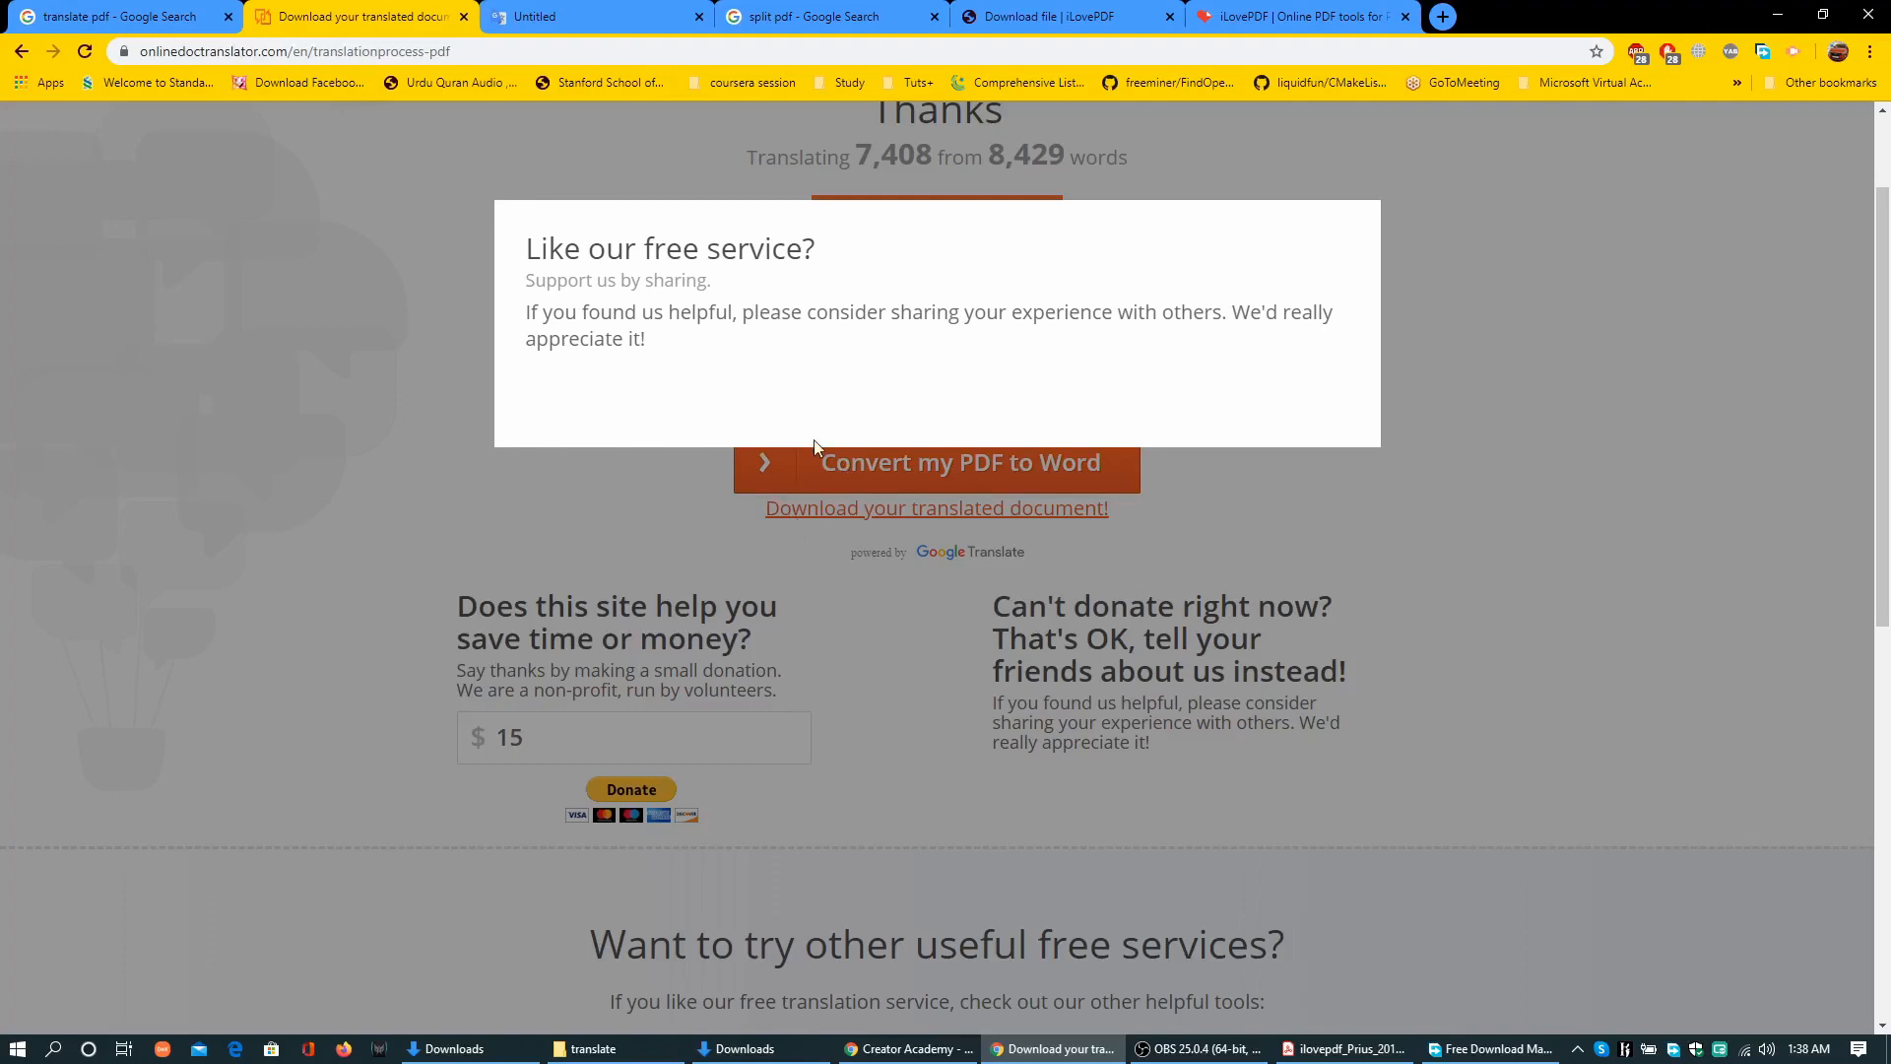
{"action": "mouse_move", "coordinate": [816, 367]}
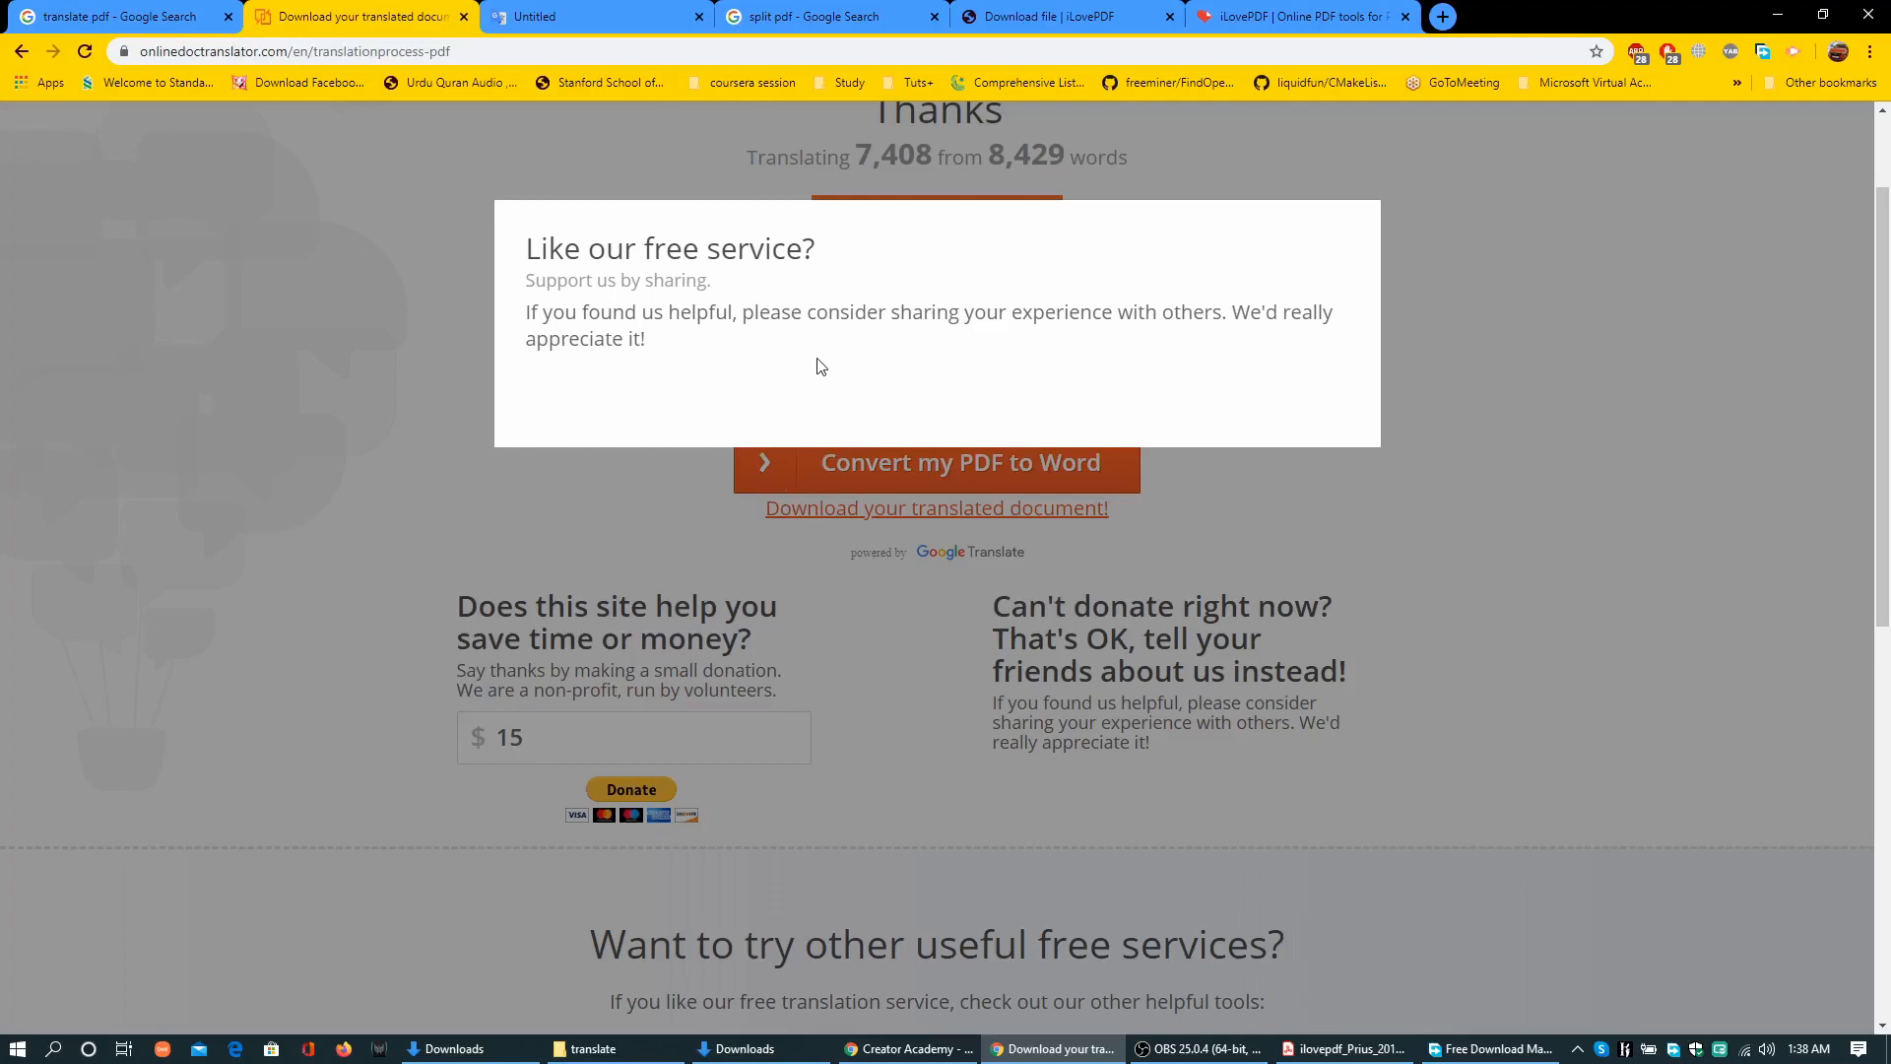
Switch to the iLovePDF tab and scroll its tool grid toward Merge PDF
{"action": "left_click", "coordinate": [1296, 15]}
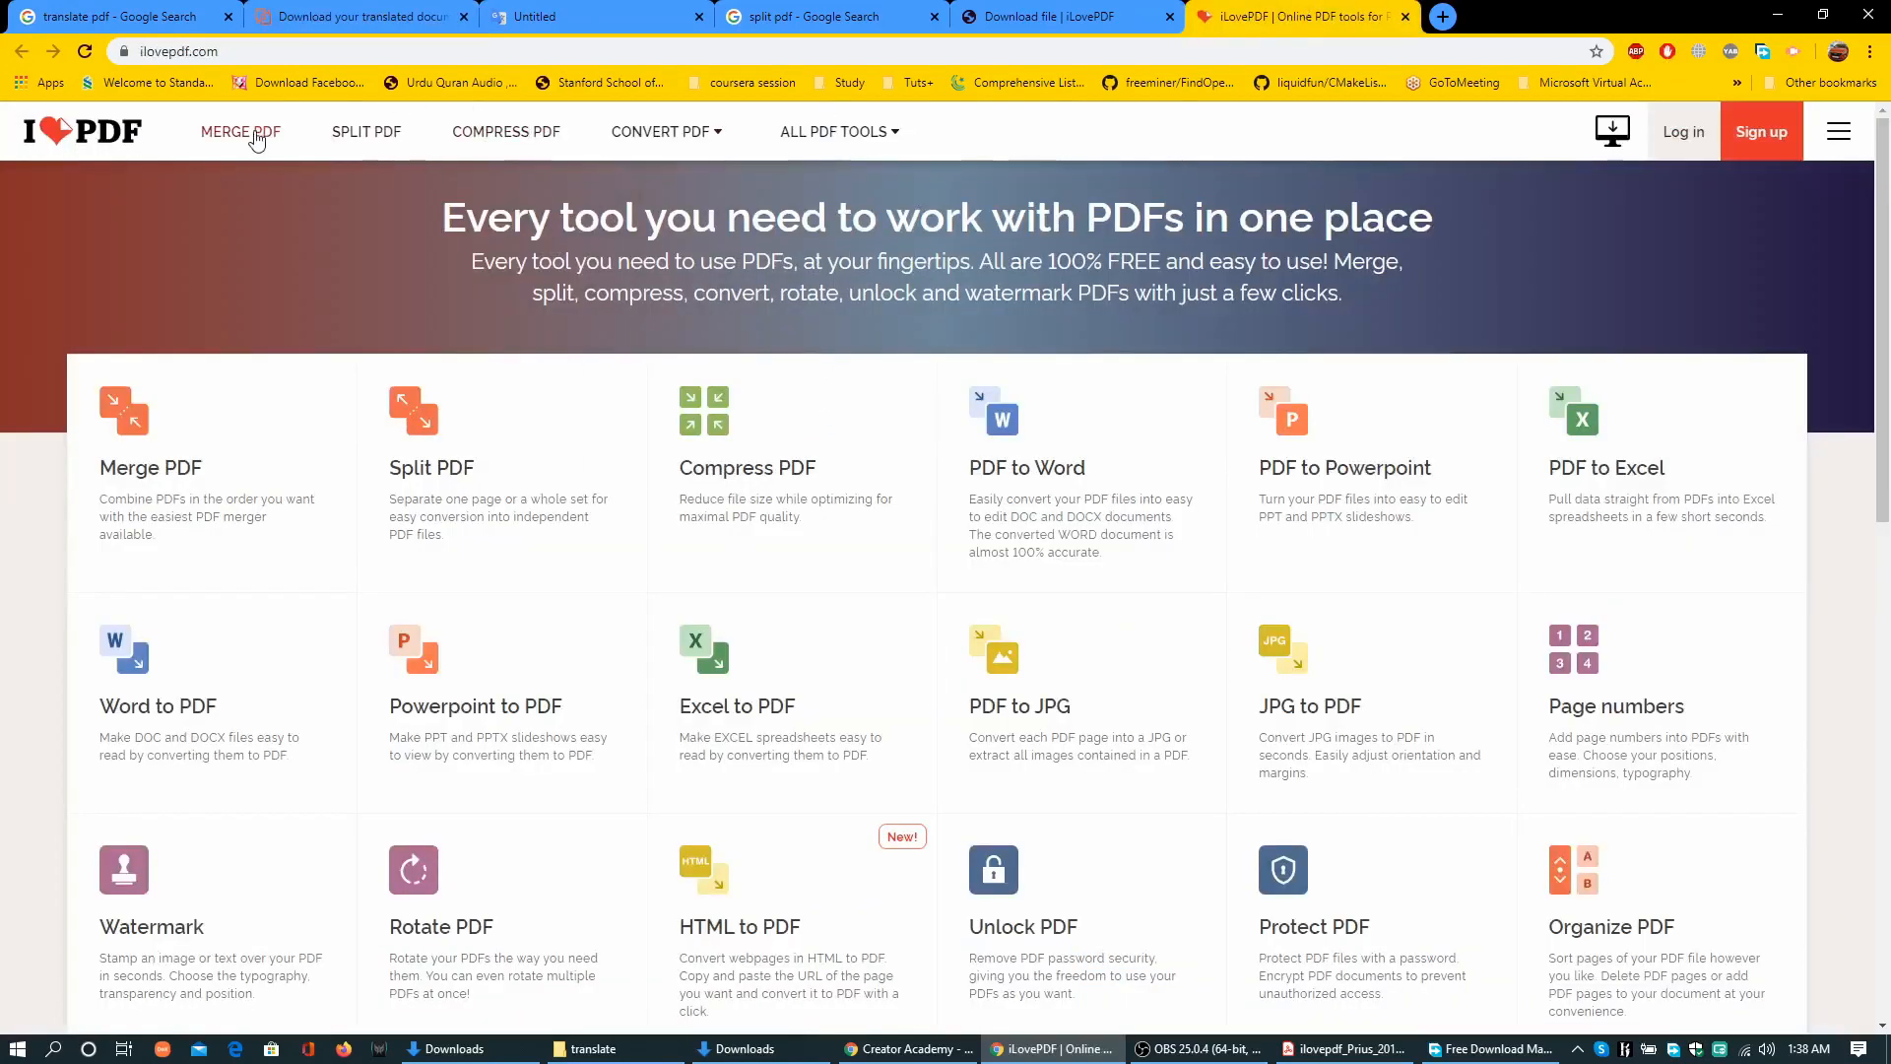
{"action": "mouse_move", "coordinate": [1033, 543]}
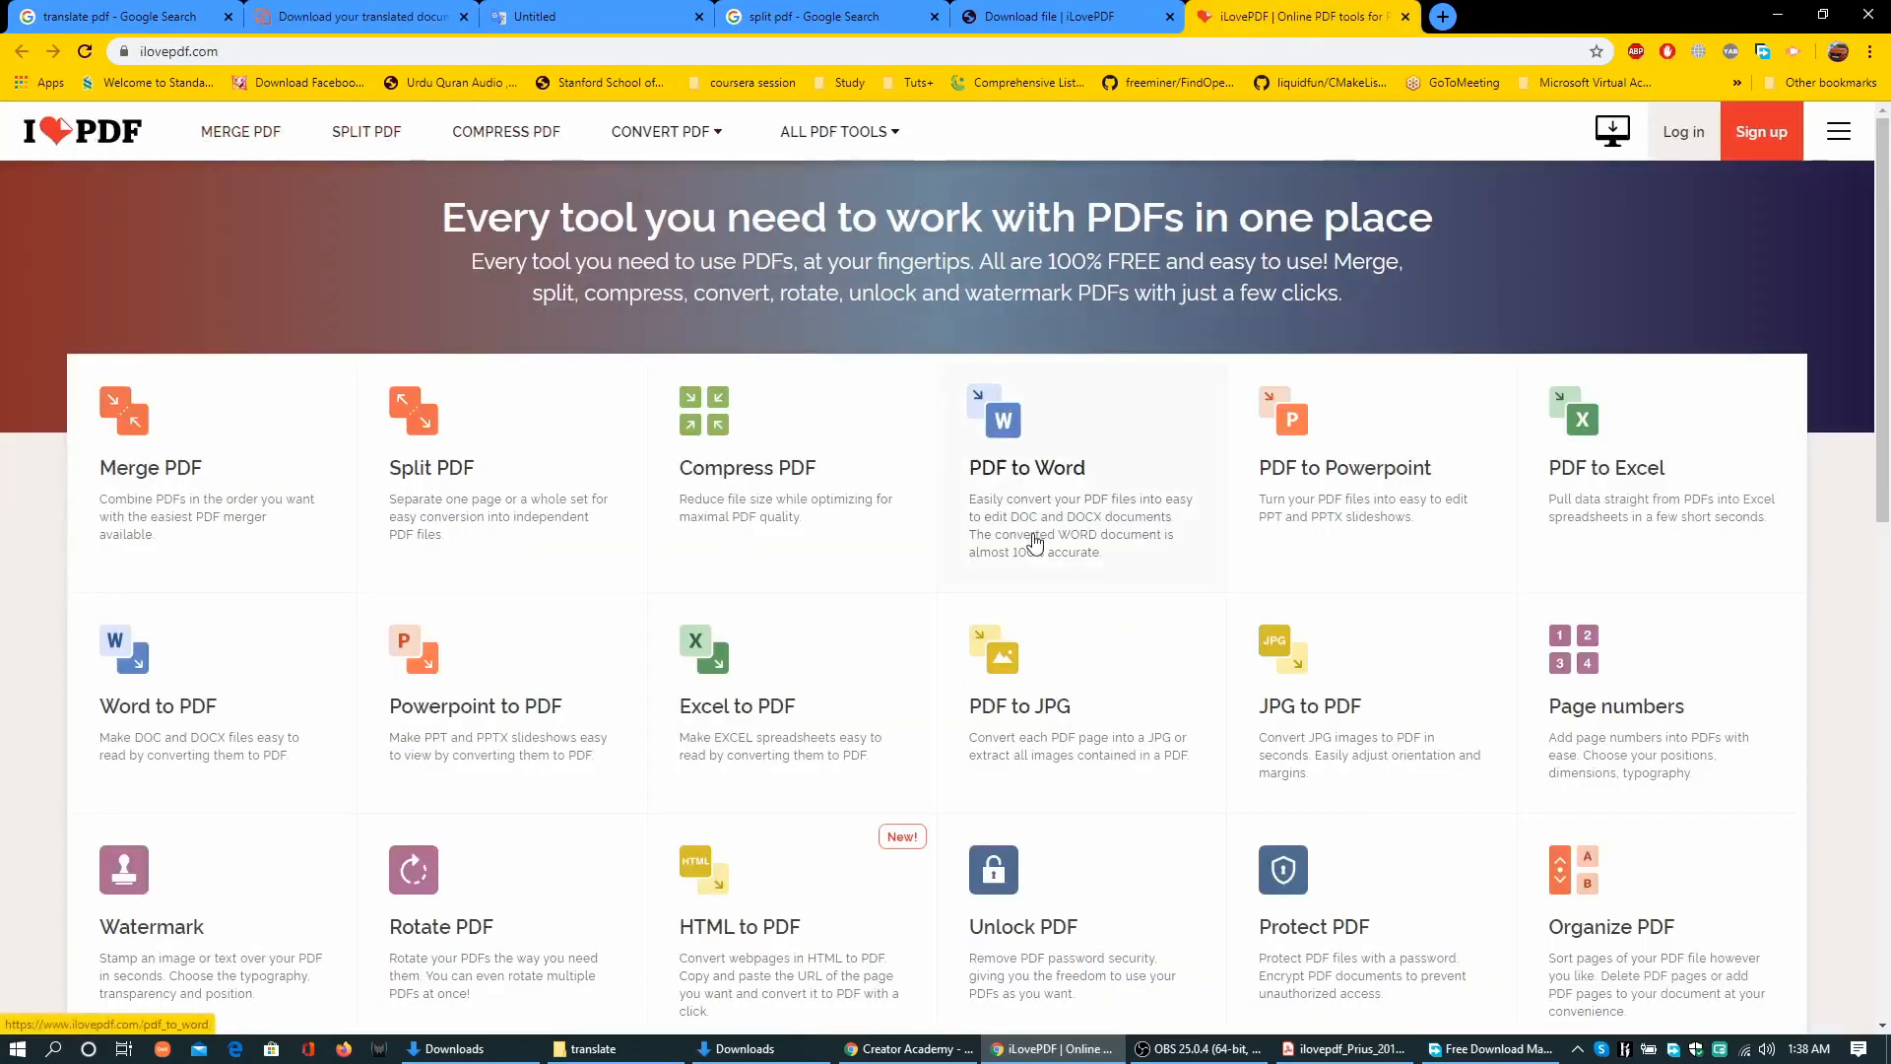
{"action": "scroll", "scroll_direction": "down", "scroll_amount": 3}
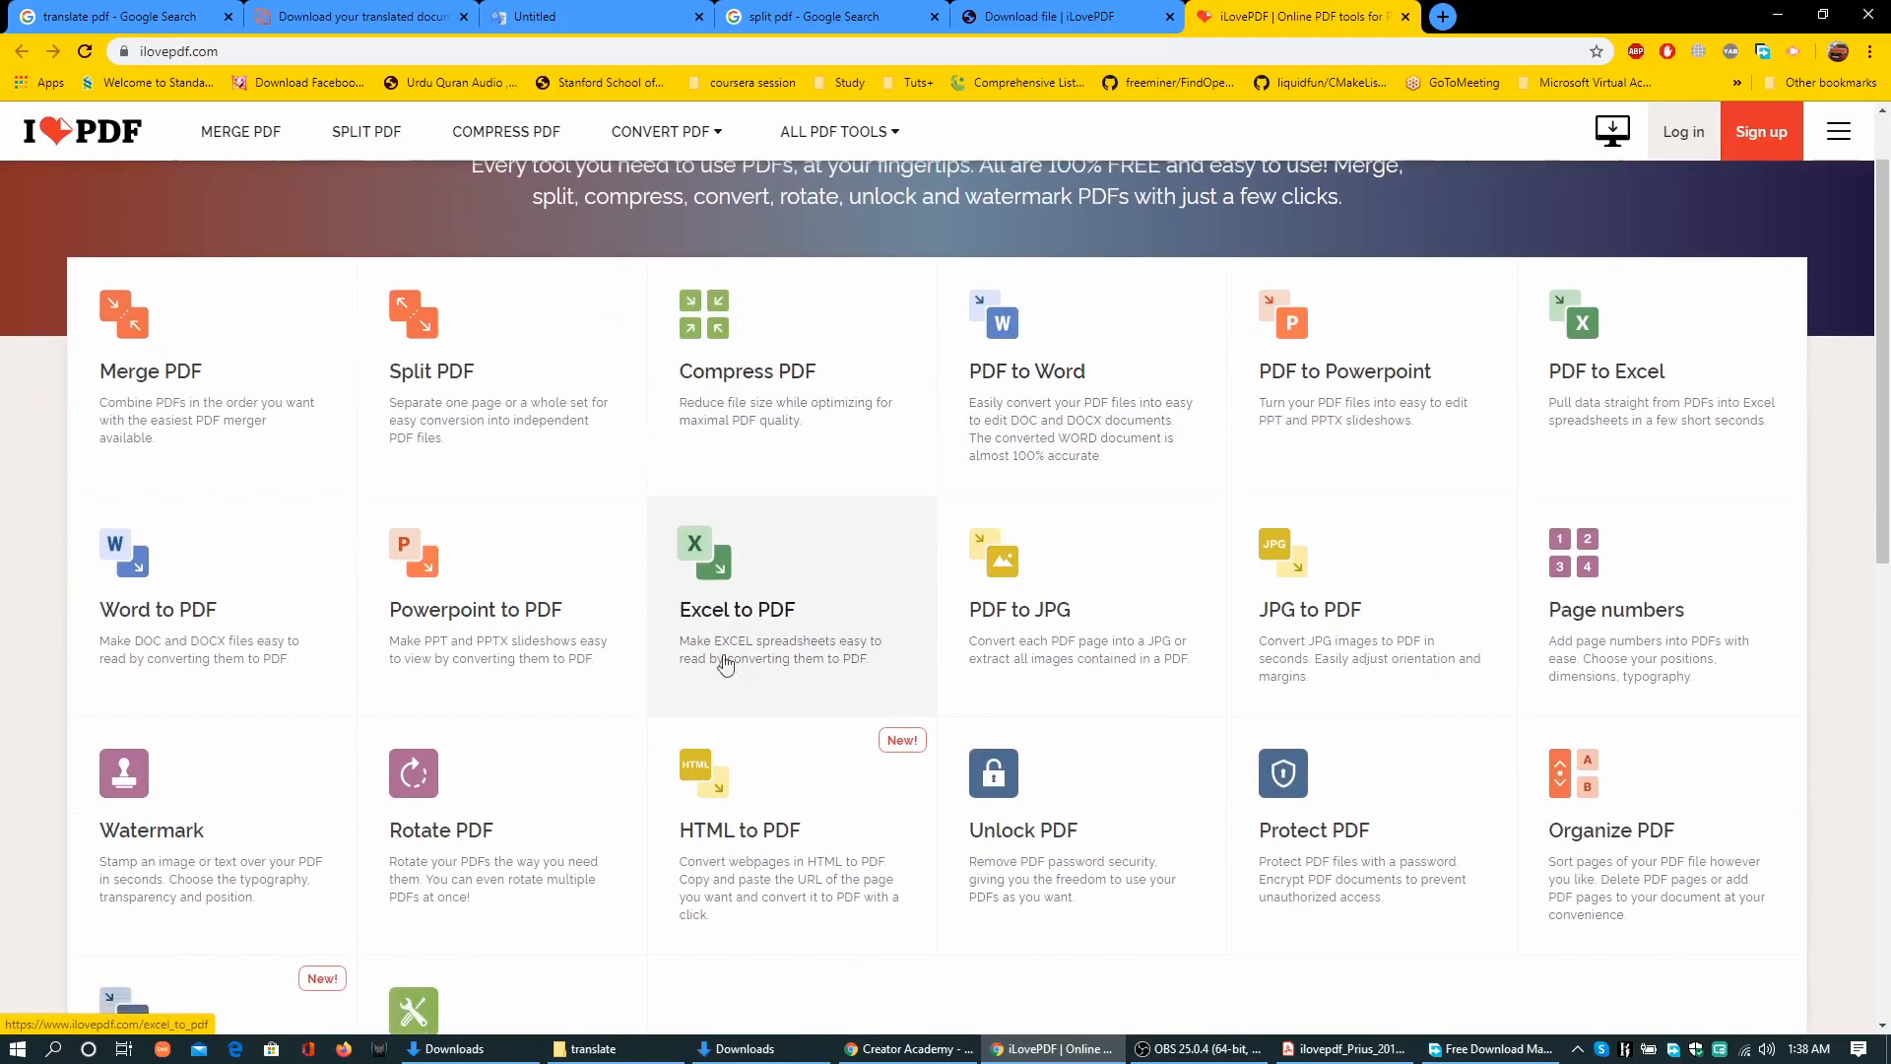
{"action": "mouse_move", "coordinate": [289, 434]}
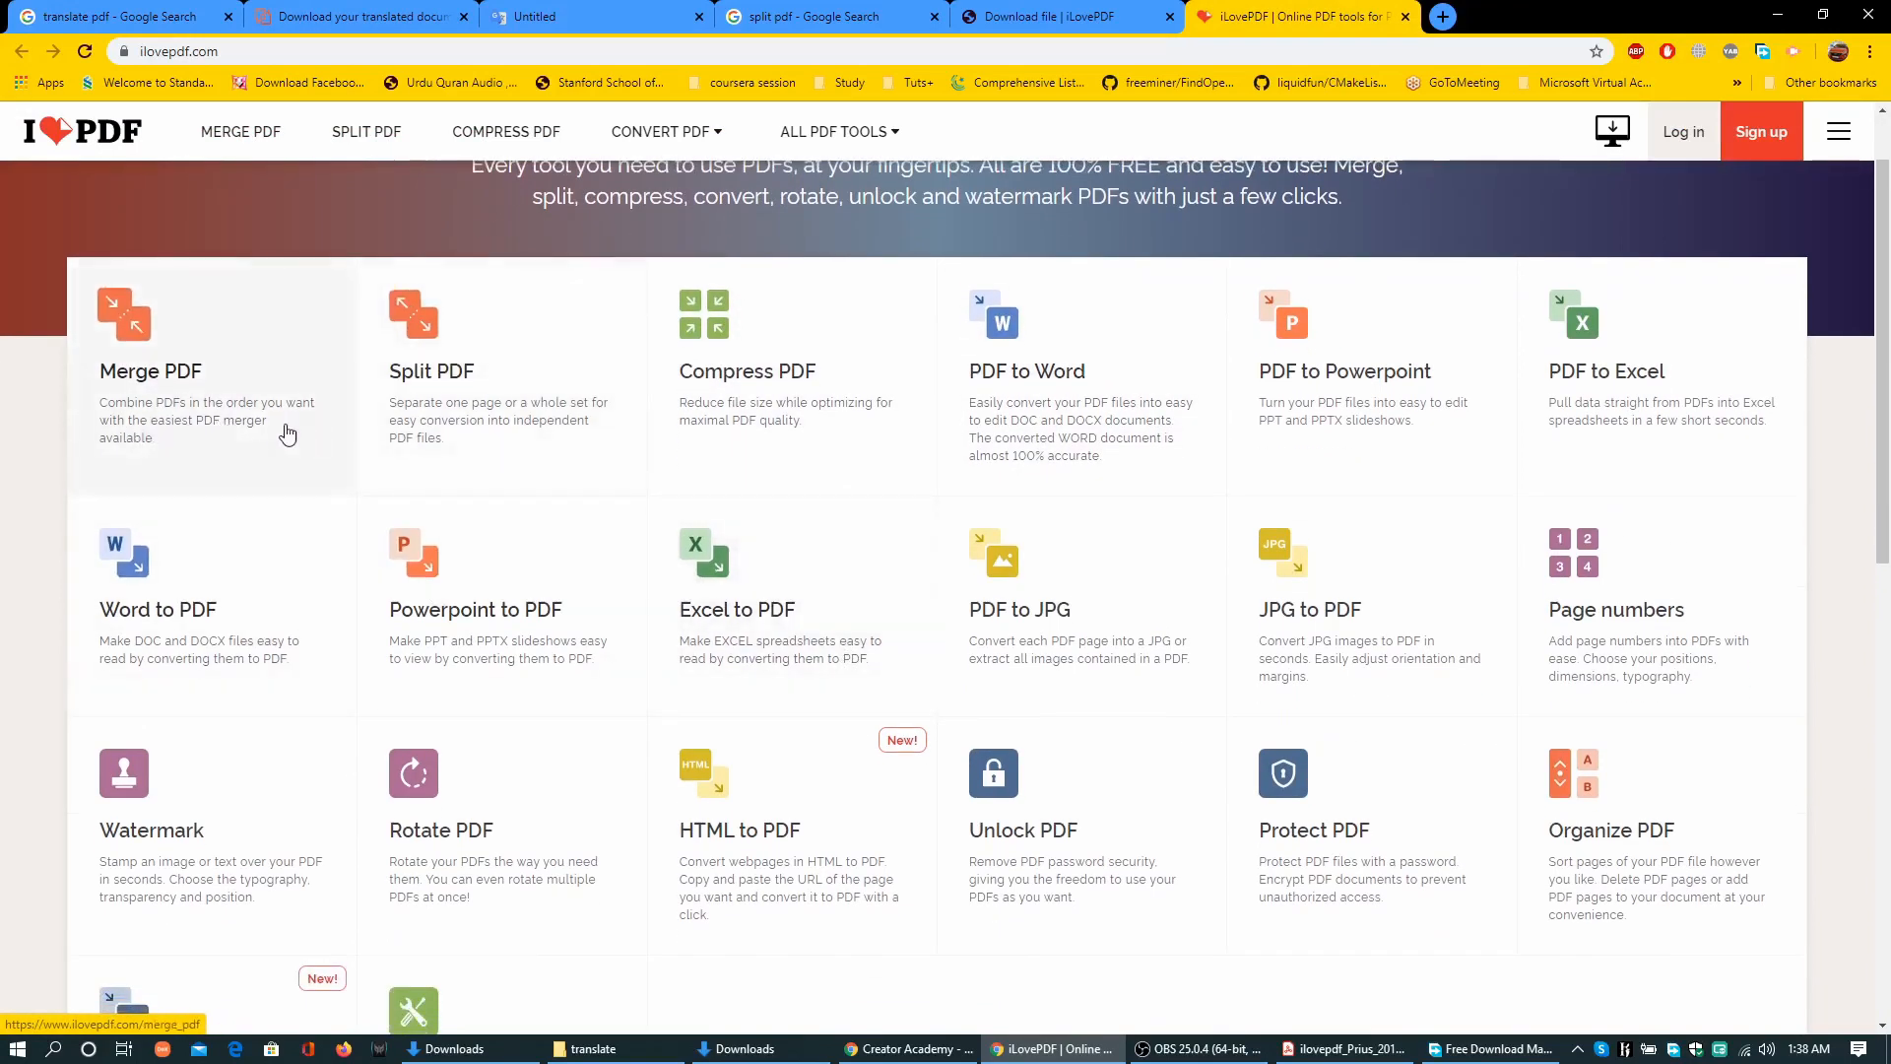
{"action": "mouse_move", "coordinate": [199, 414]}
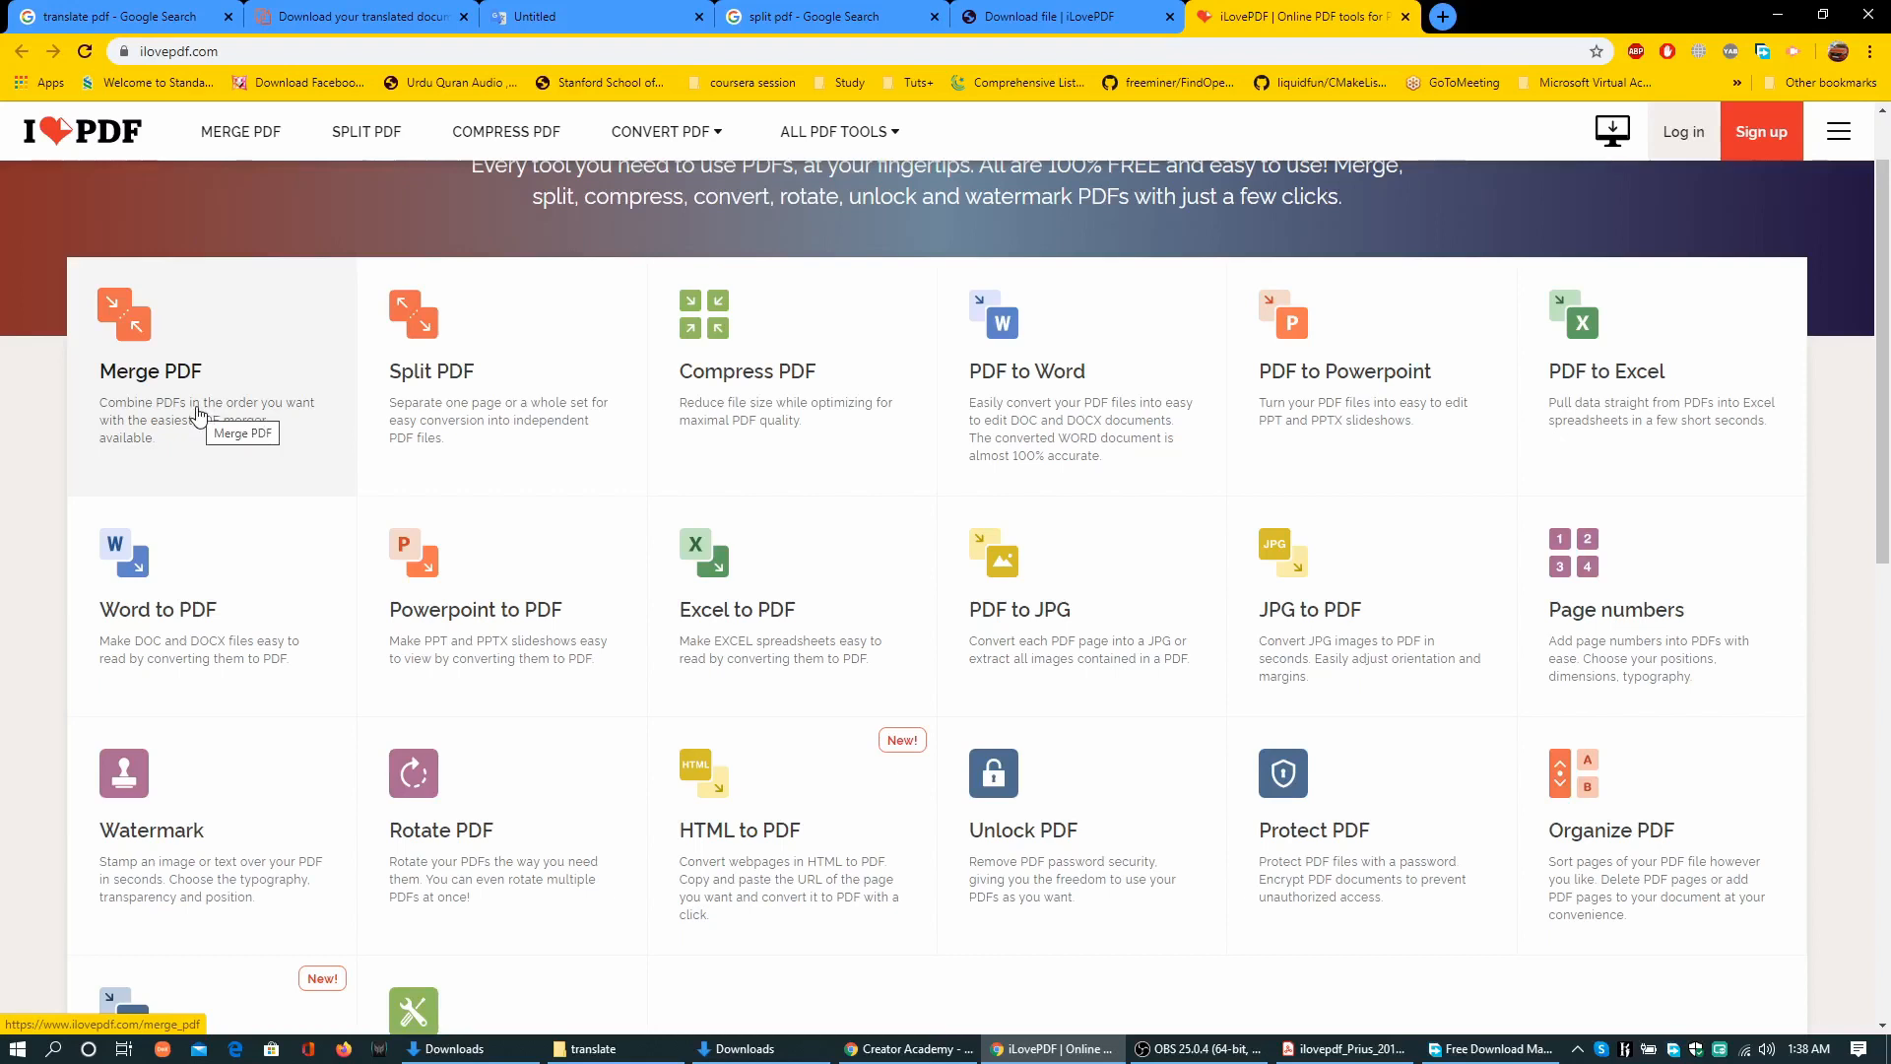
{"action": "mouse_move", "coordinate": [545, 734]}
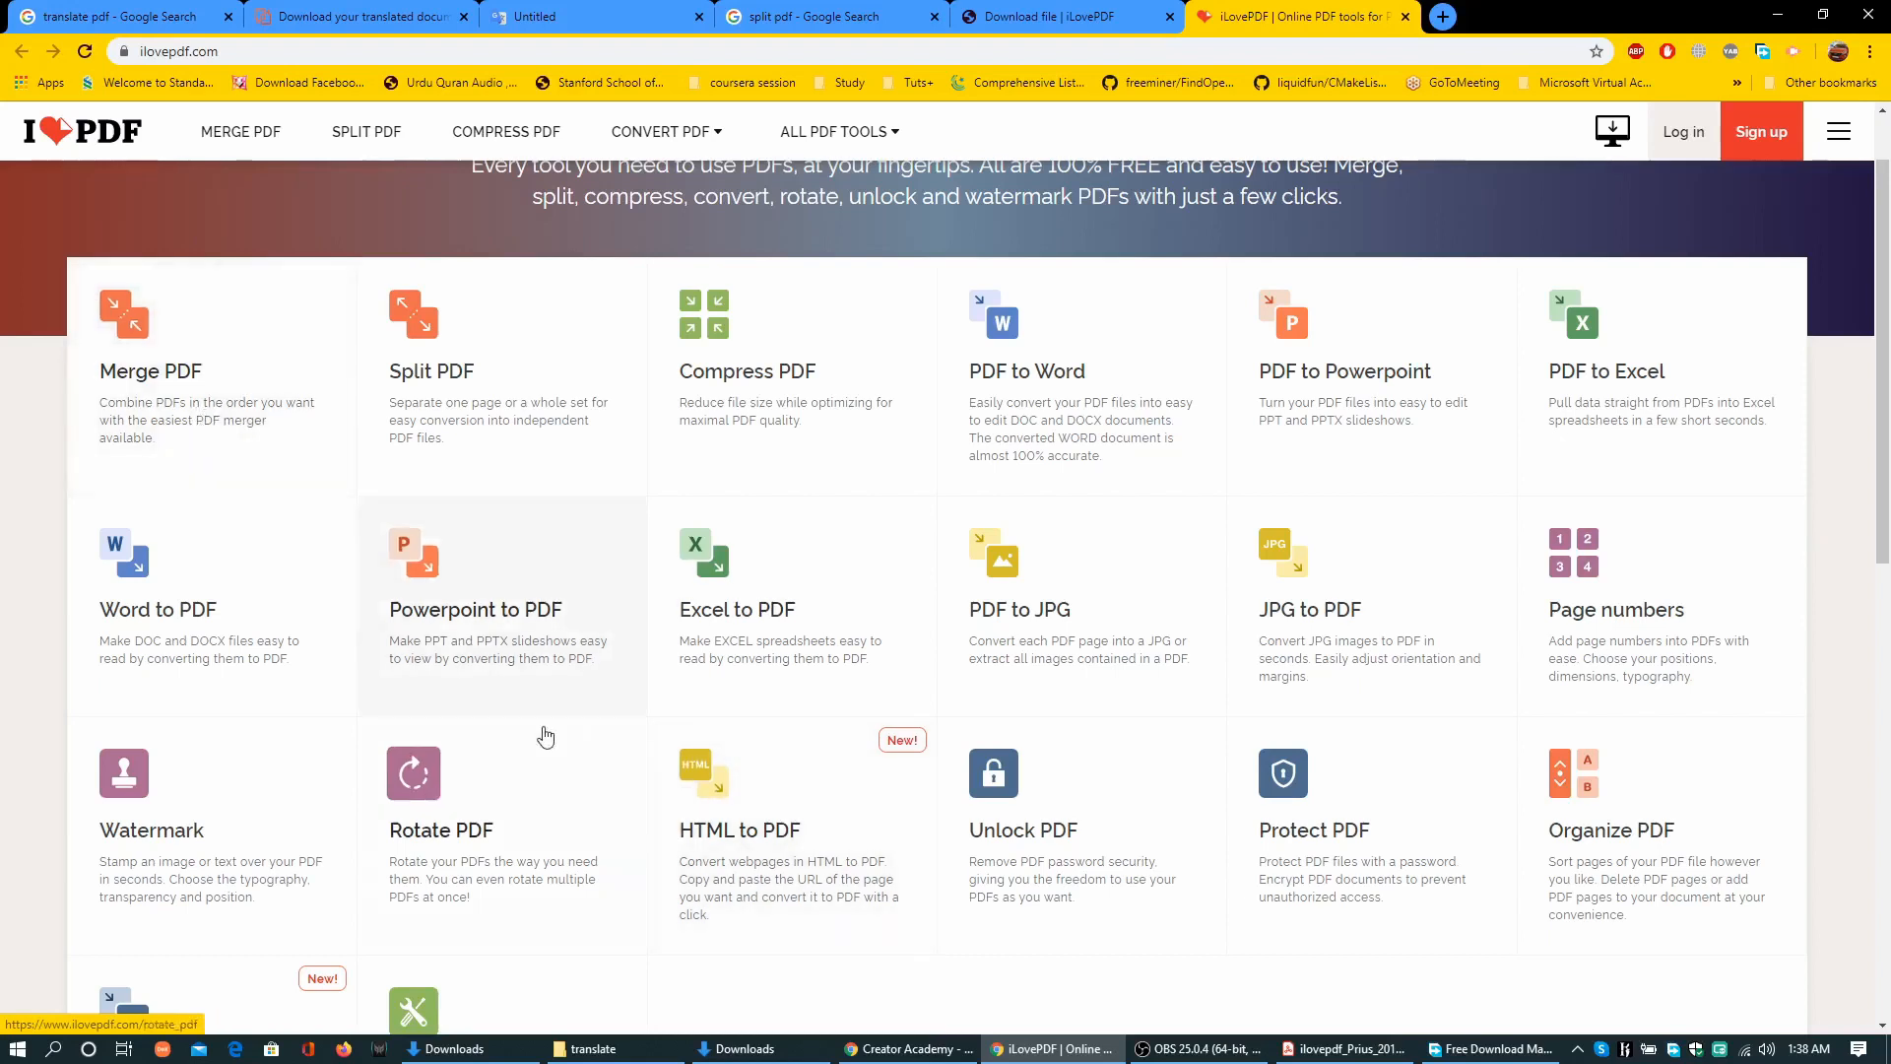
{"action": "mouse_move", "coordinate": [1361, 10]}
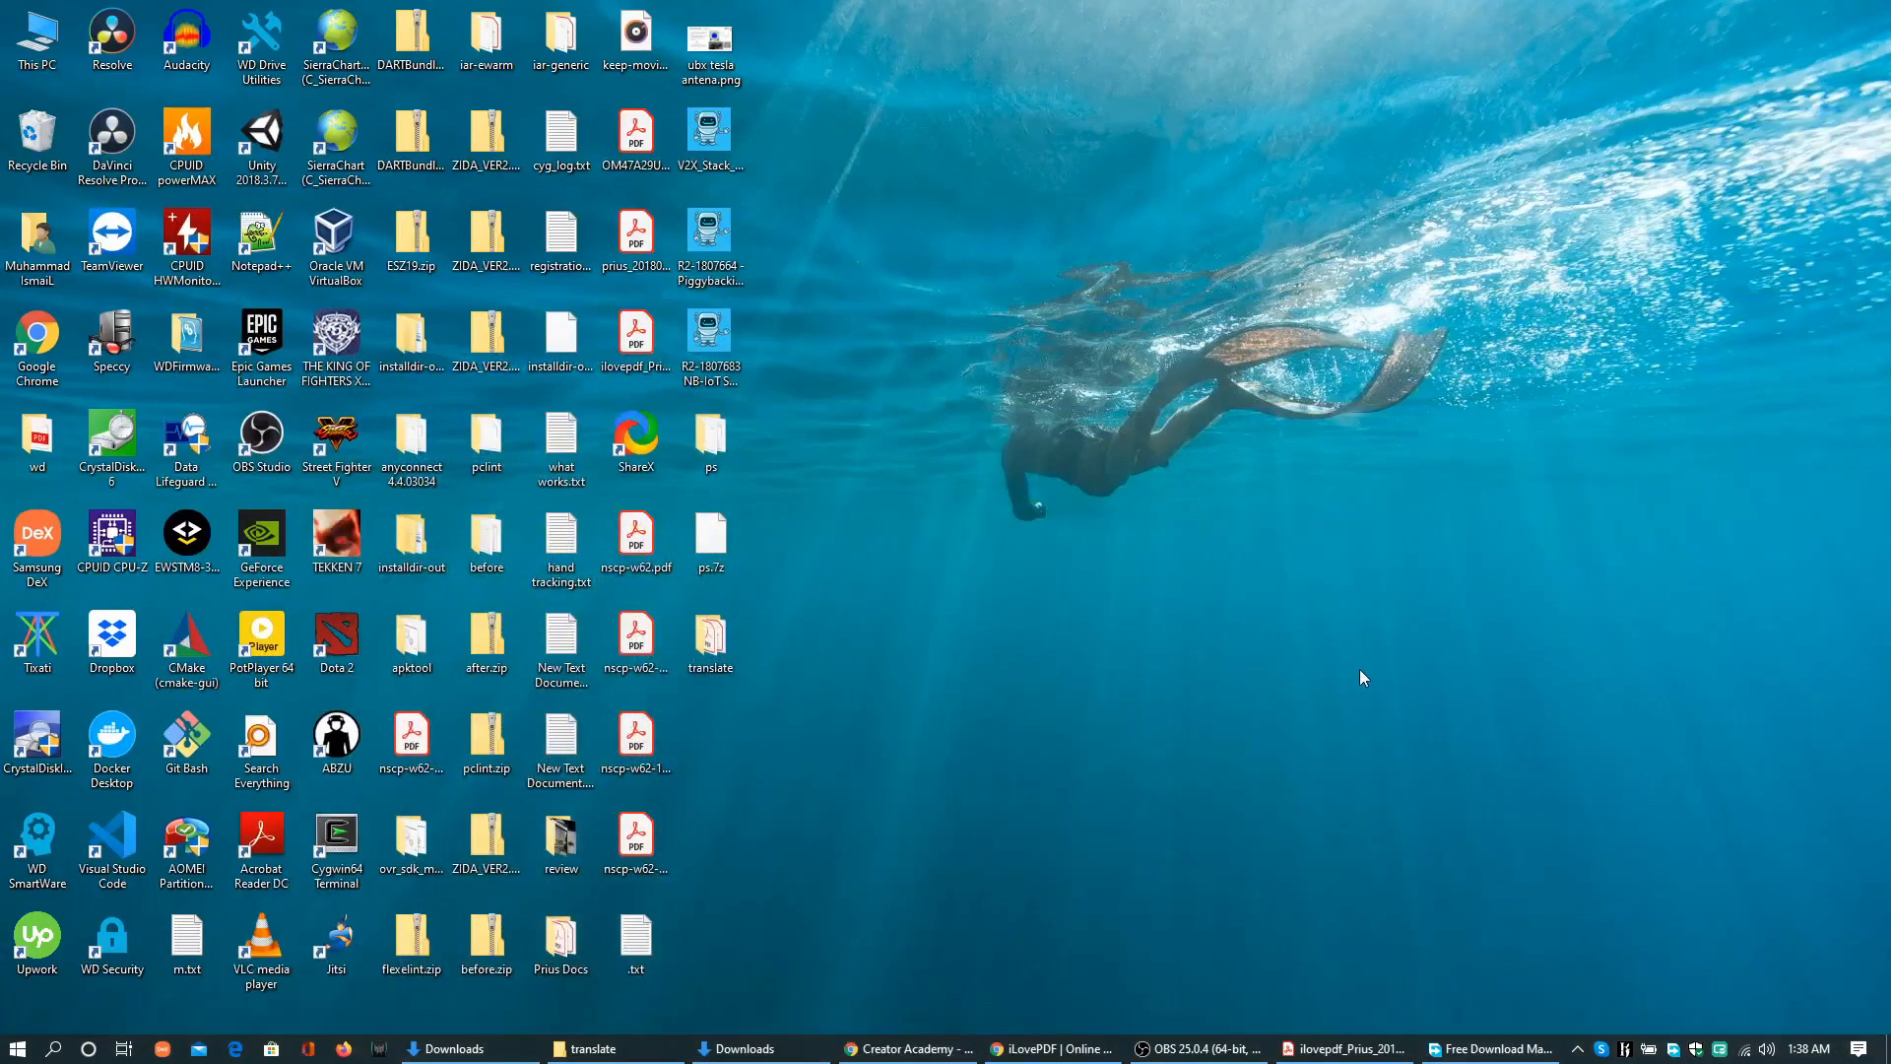
Bring back Acrobat Reader showing page 644 of ilovepdf_Prius_2016_Jap_to_Eng.pdf
{"action": "left_click", "coordinate": [1341, 1048]}
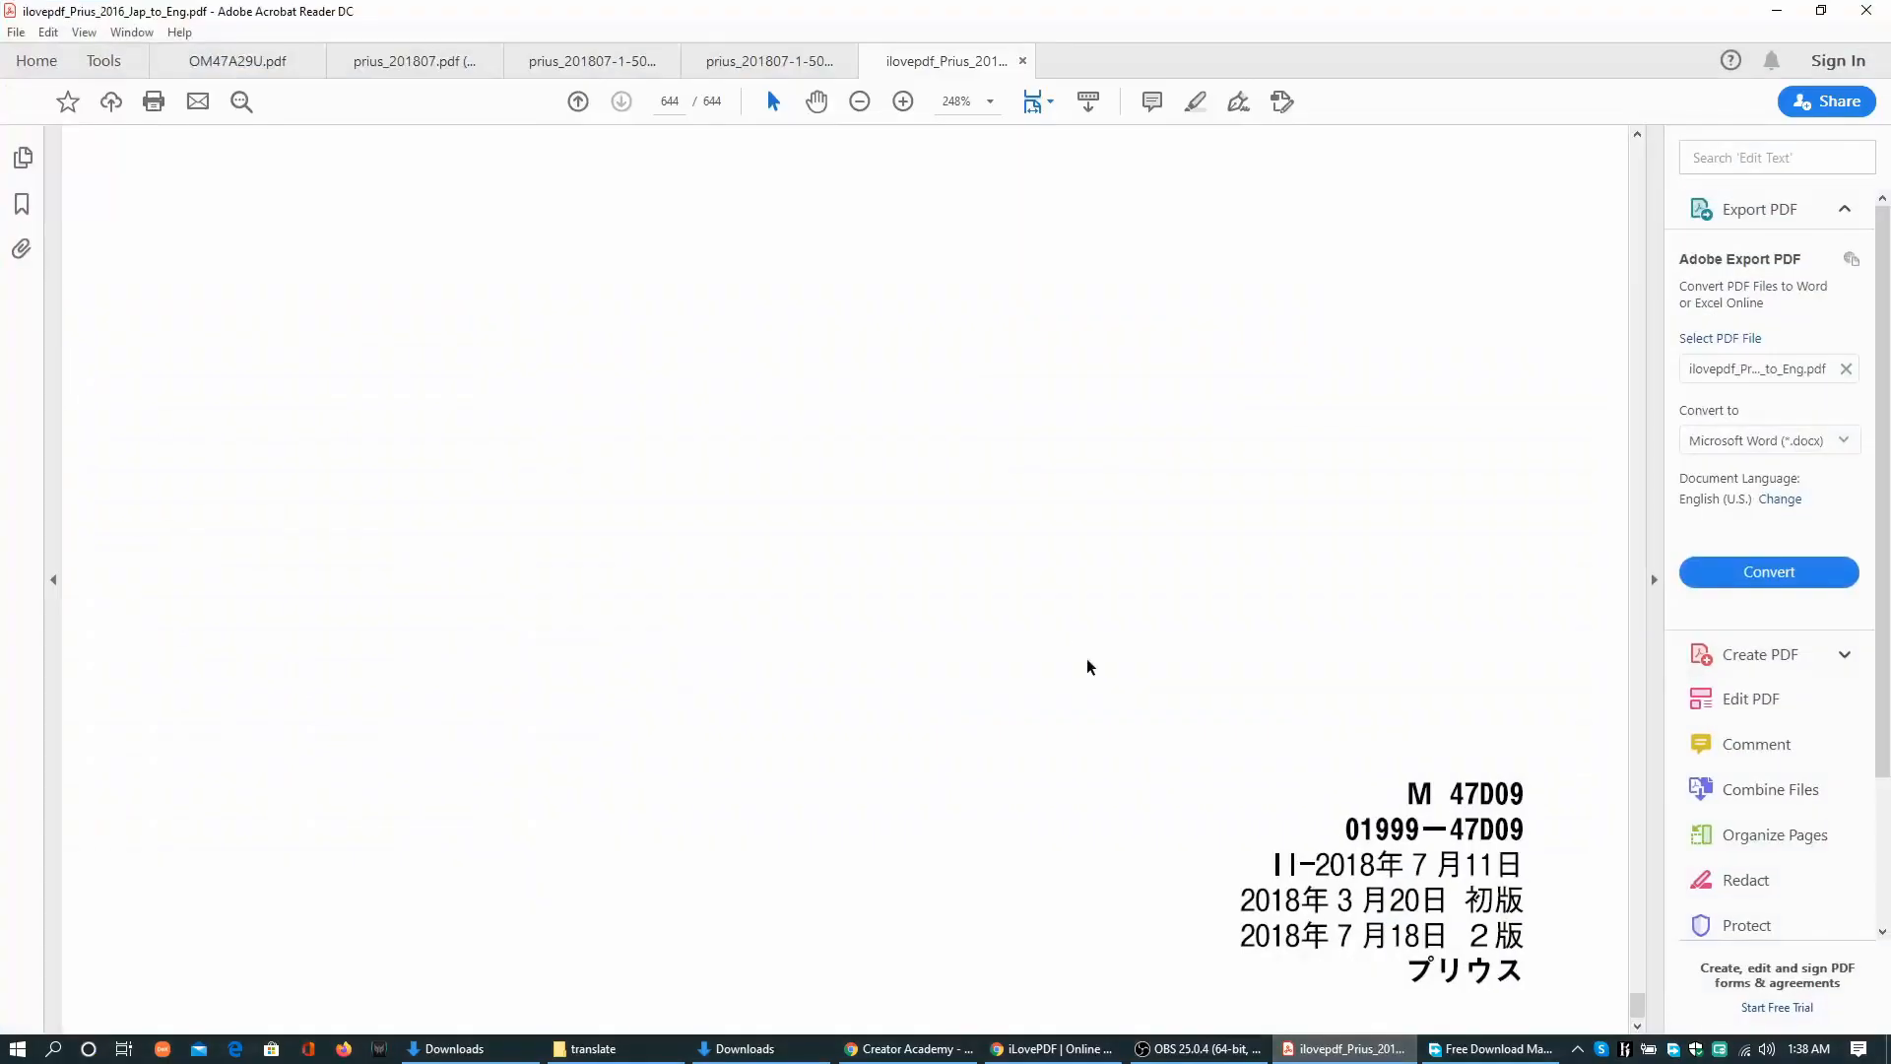